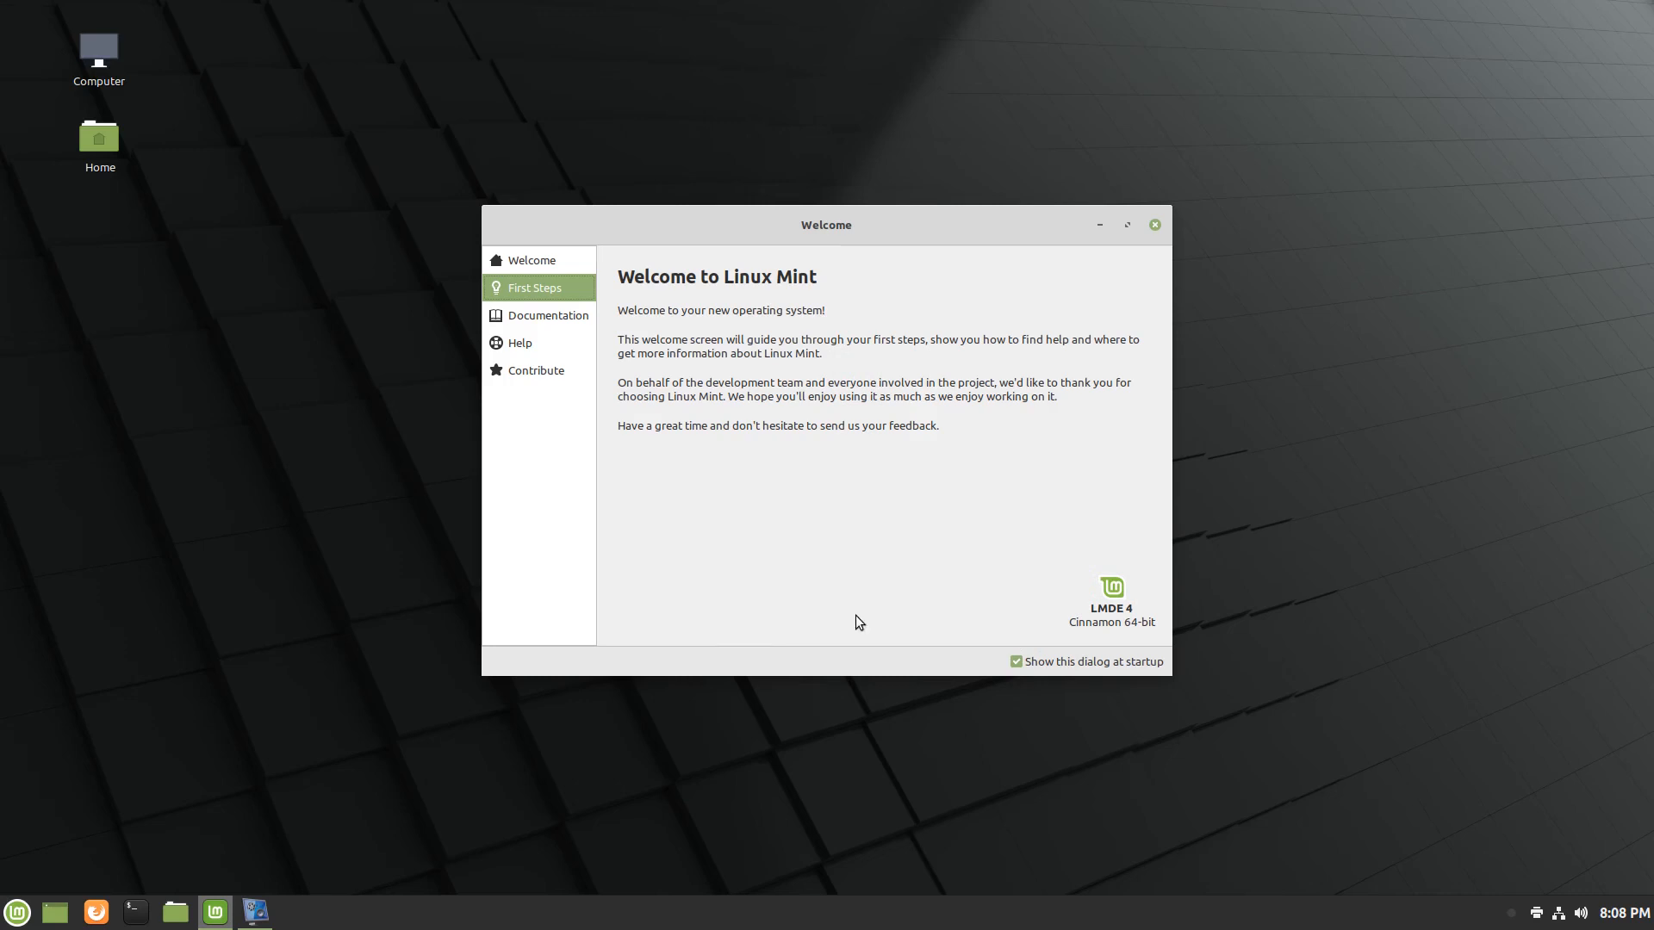
mouse_move(807, 539)
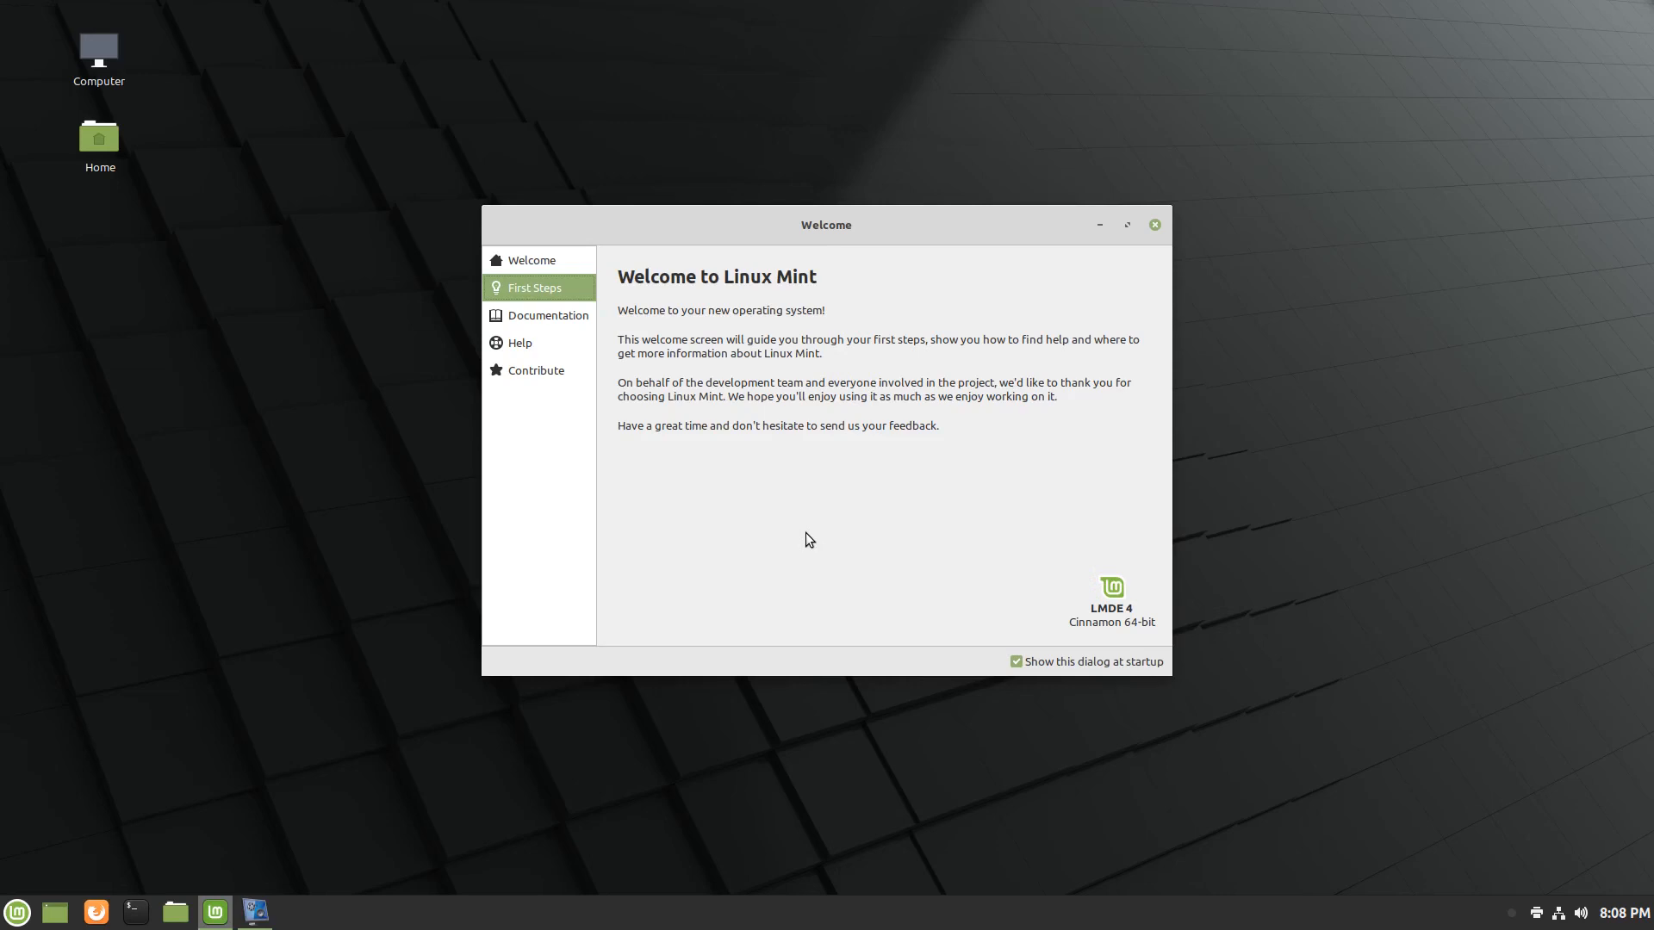
mouse_move(549, 316)
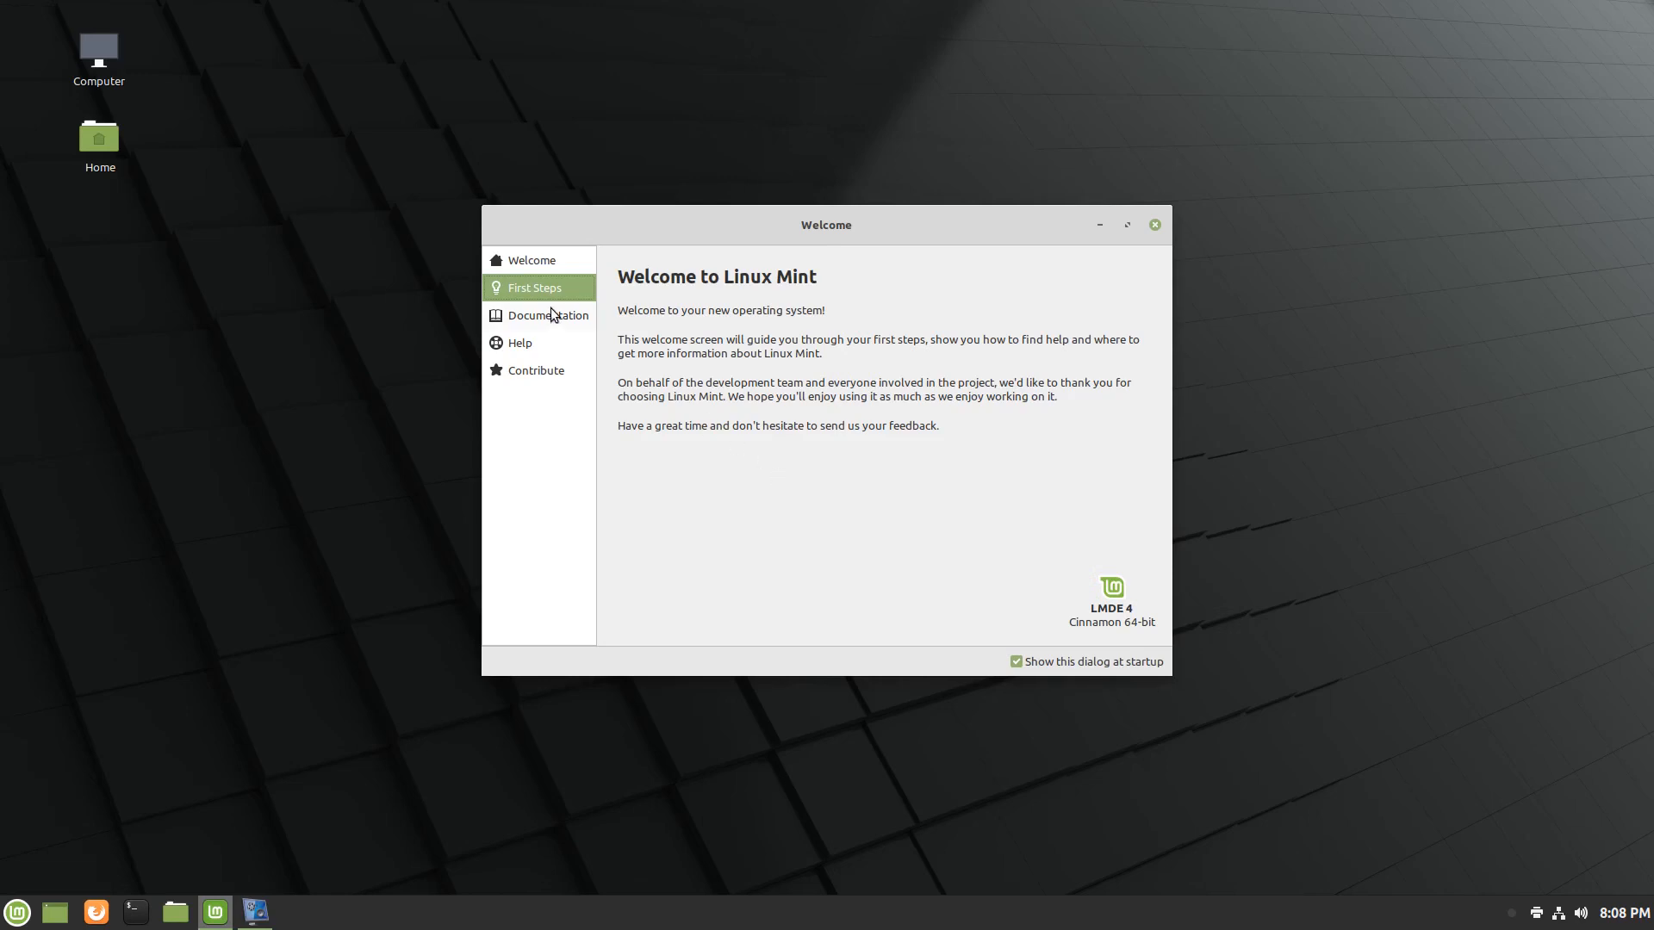
Bring up the LMDE 4 release notes from the Documentation page.
left_click(546, 314)
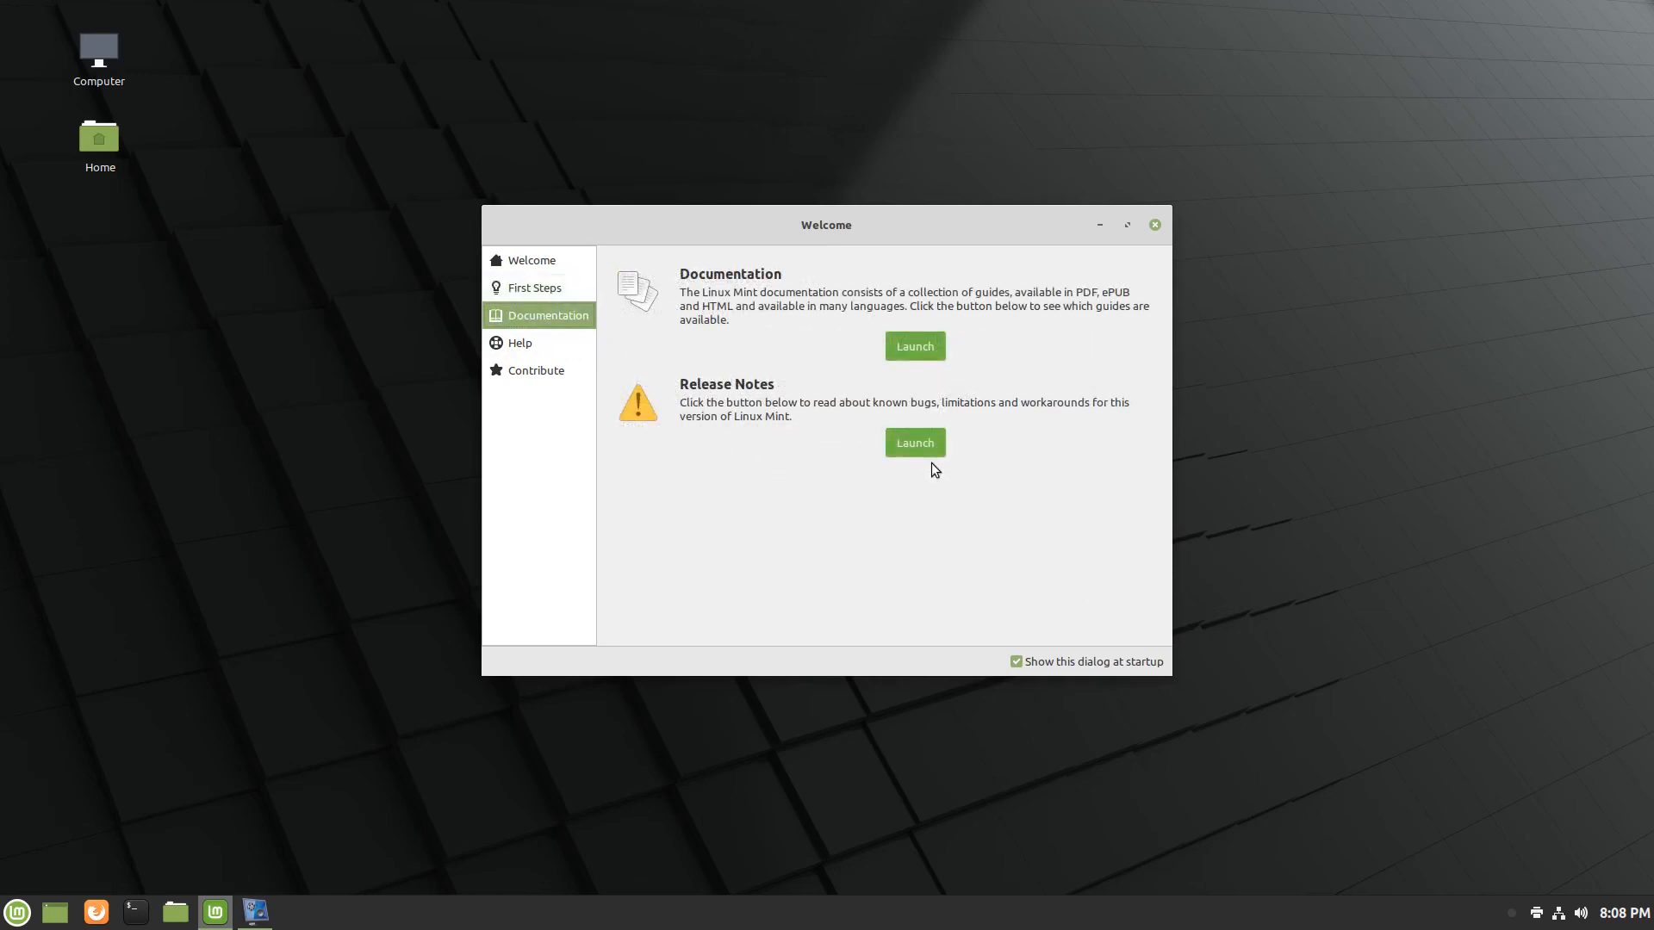
left_click(913, 442)
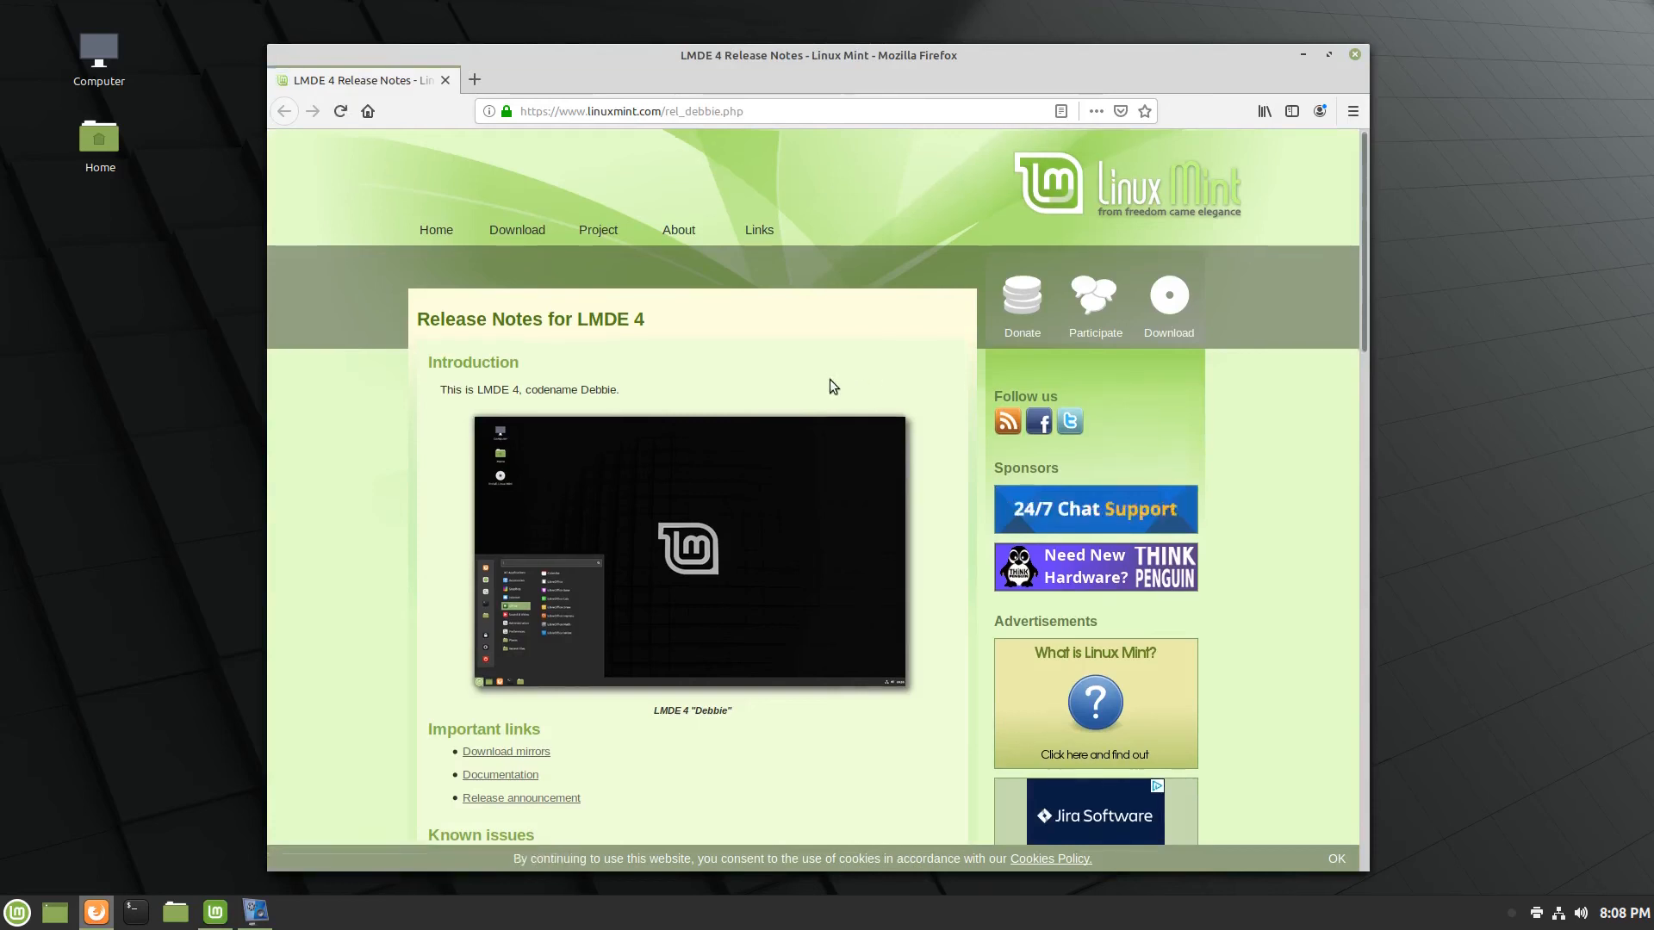
scroll("down", 3)
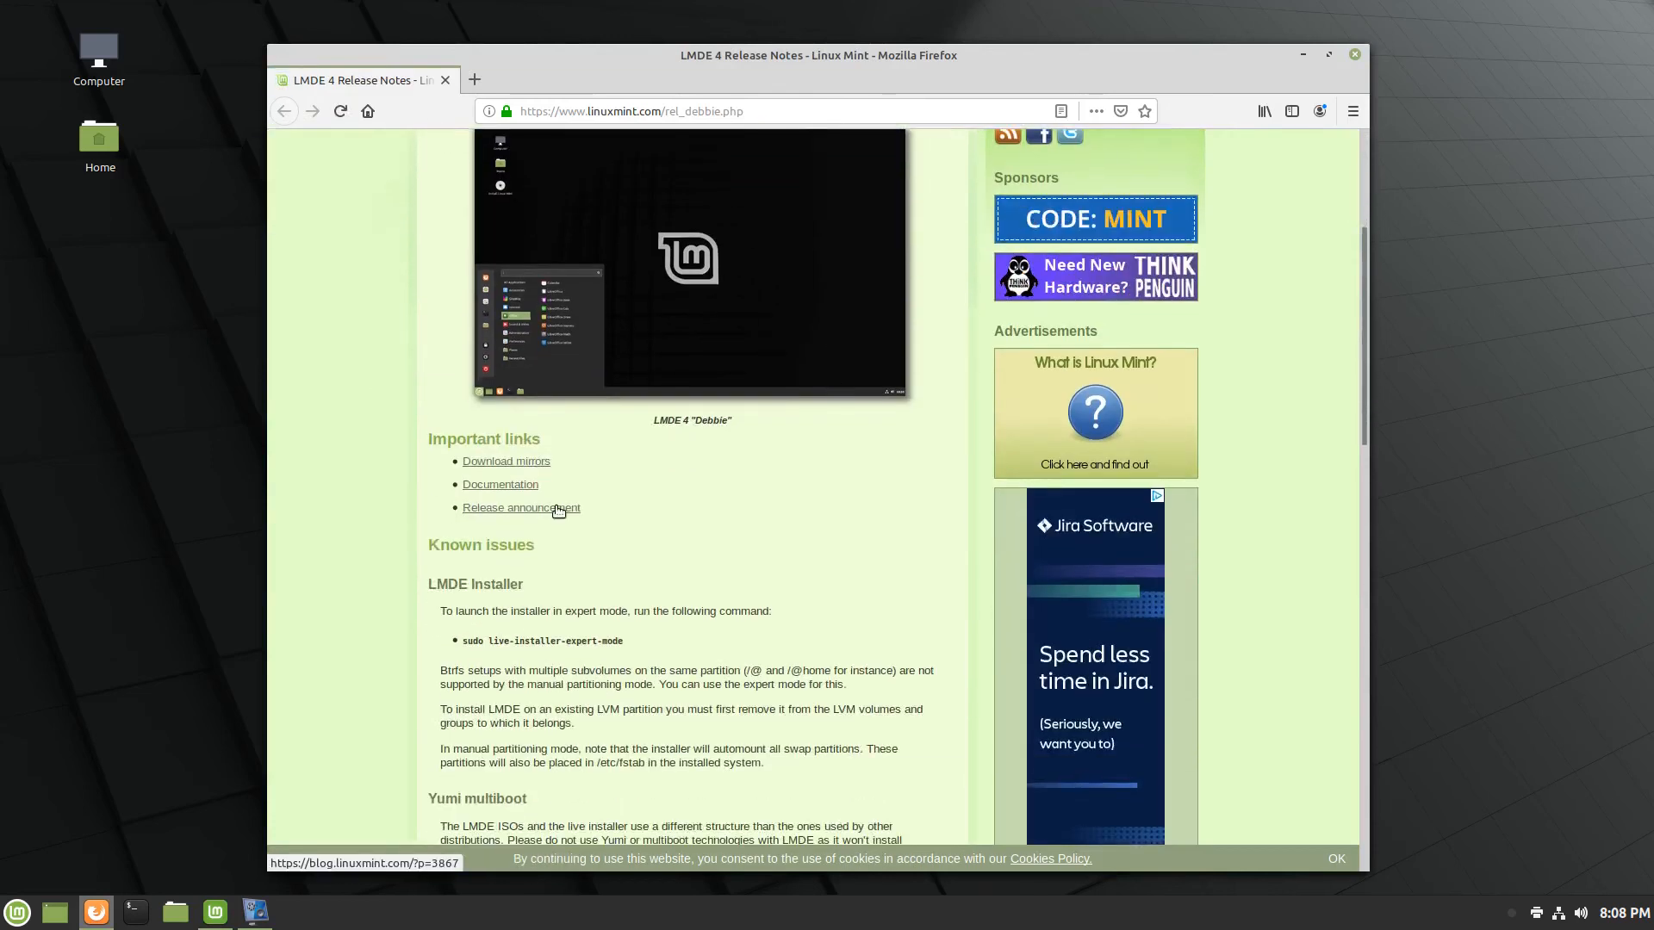
Read the LMDE 4 Debbie release announcement on the Linux Mint blog.
left_click(521, 507)
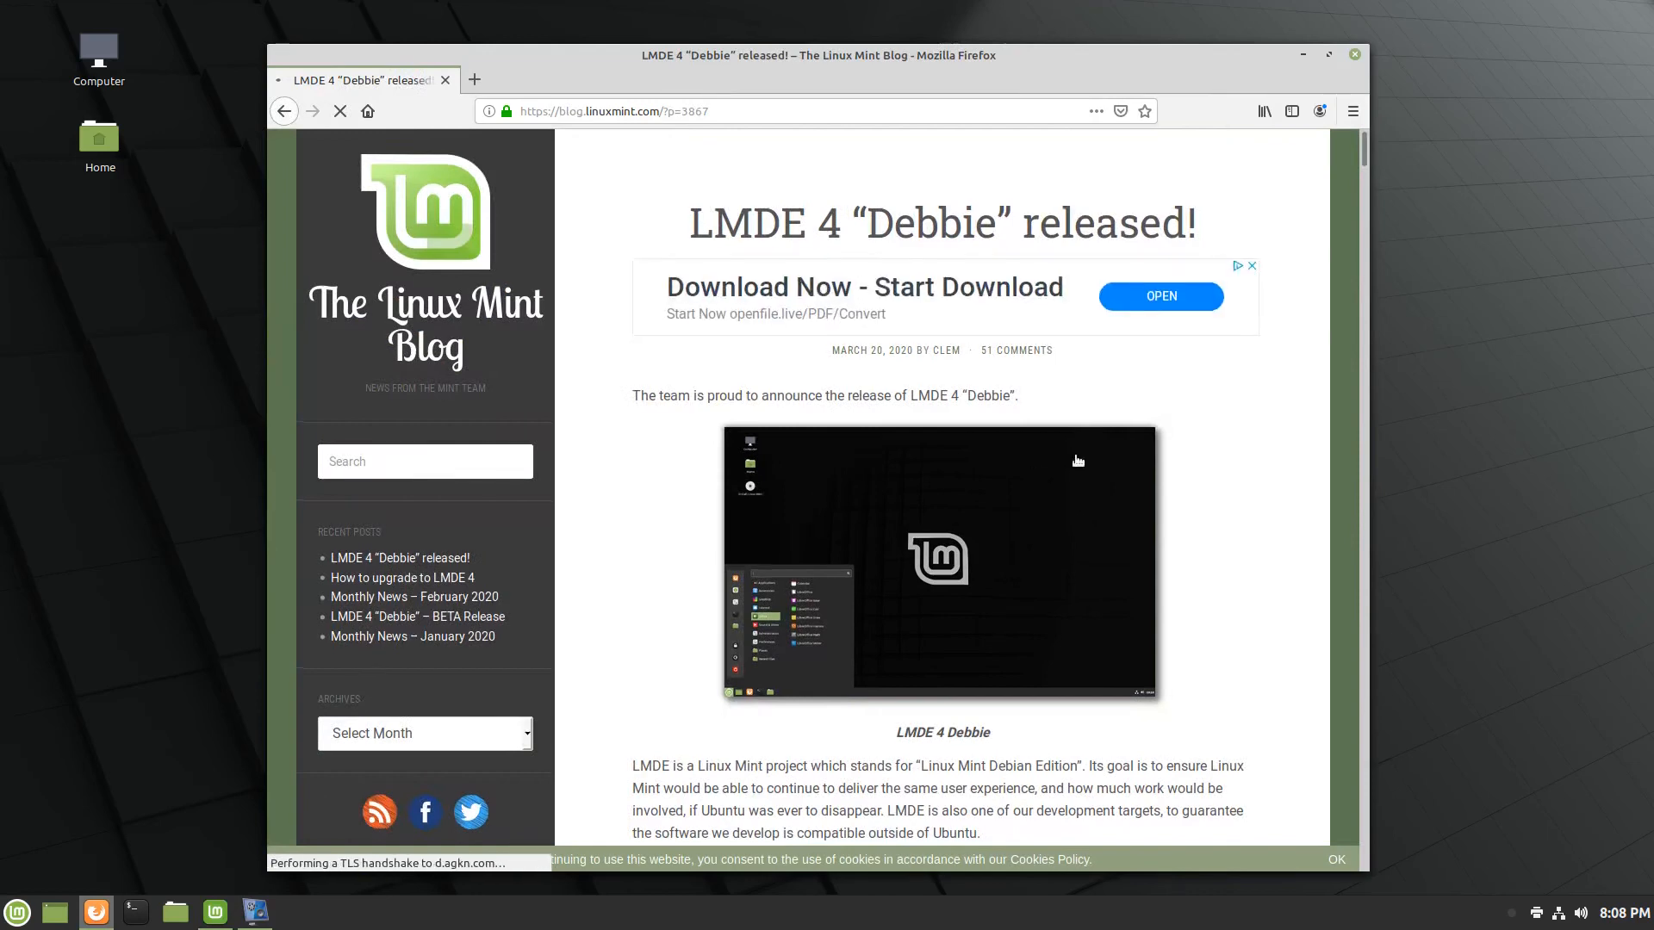
scroll("down", 3)
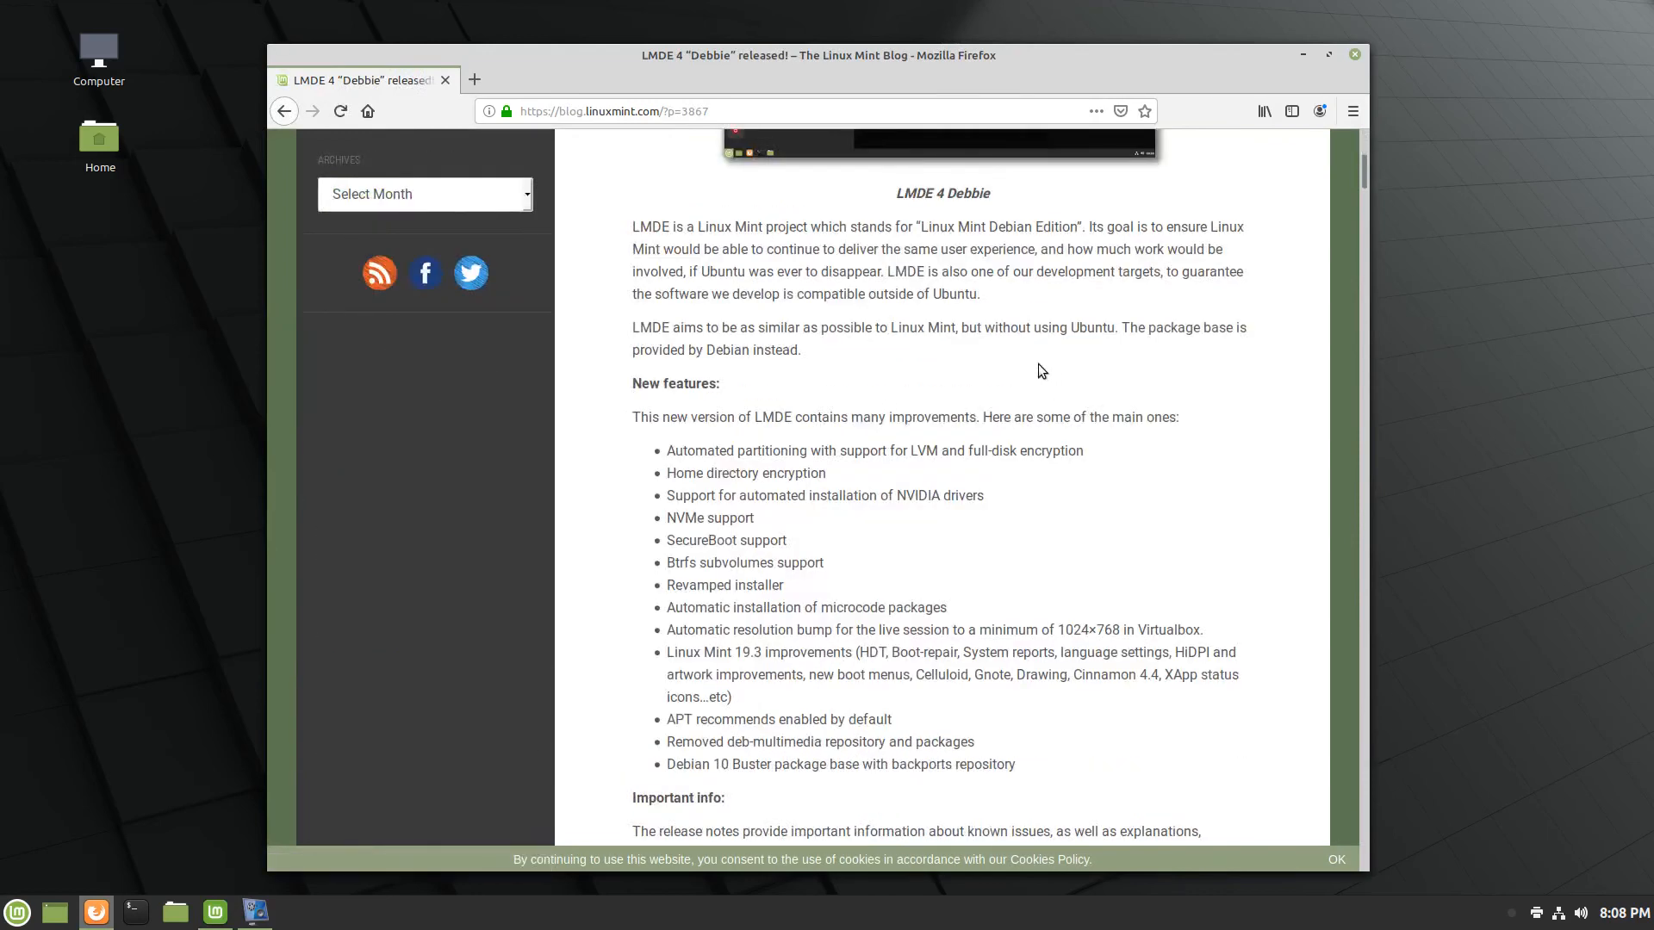
scroll("down", 3)
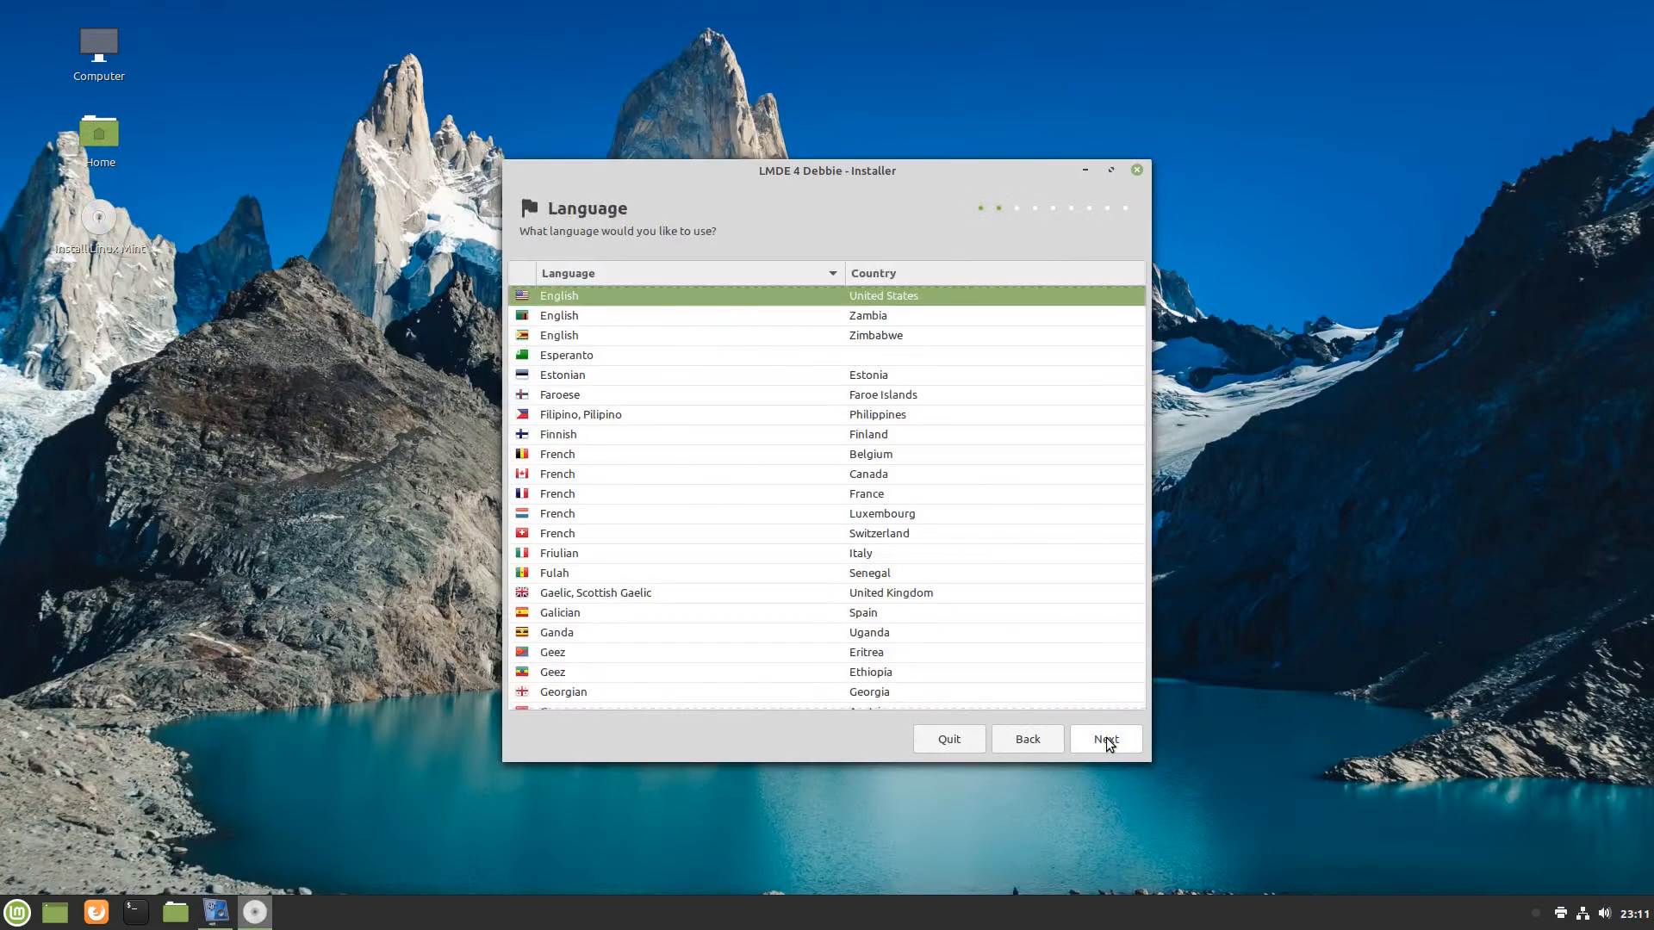
Accept English (US) language and keyboard, then enter user Rob, computer mint-lmde-dell and password.
left_click(1105, 738)
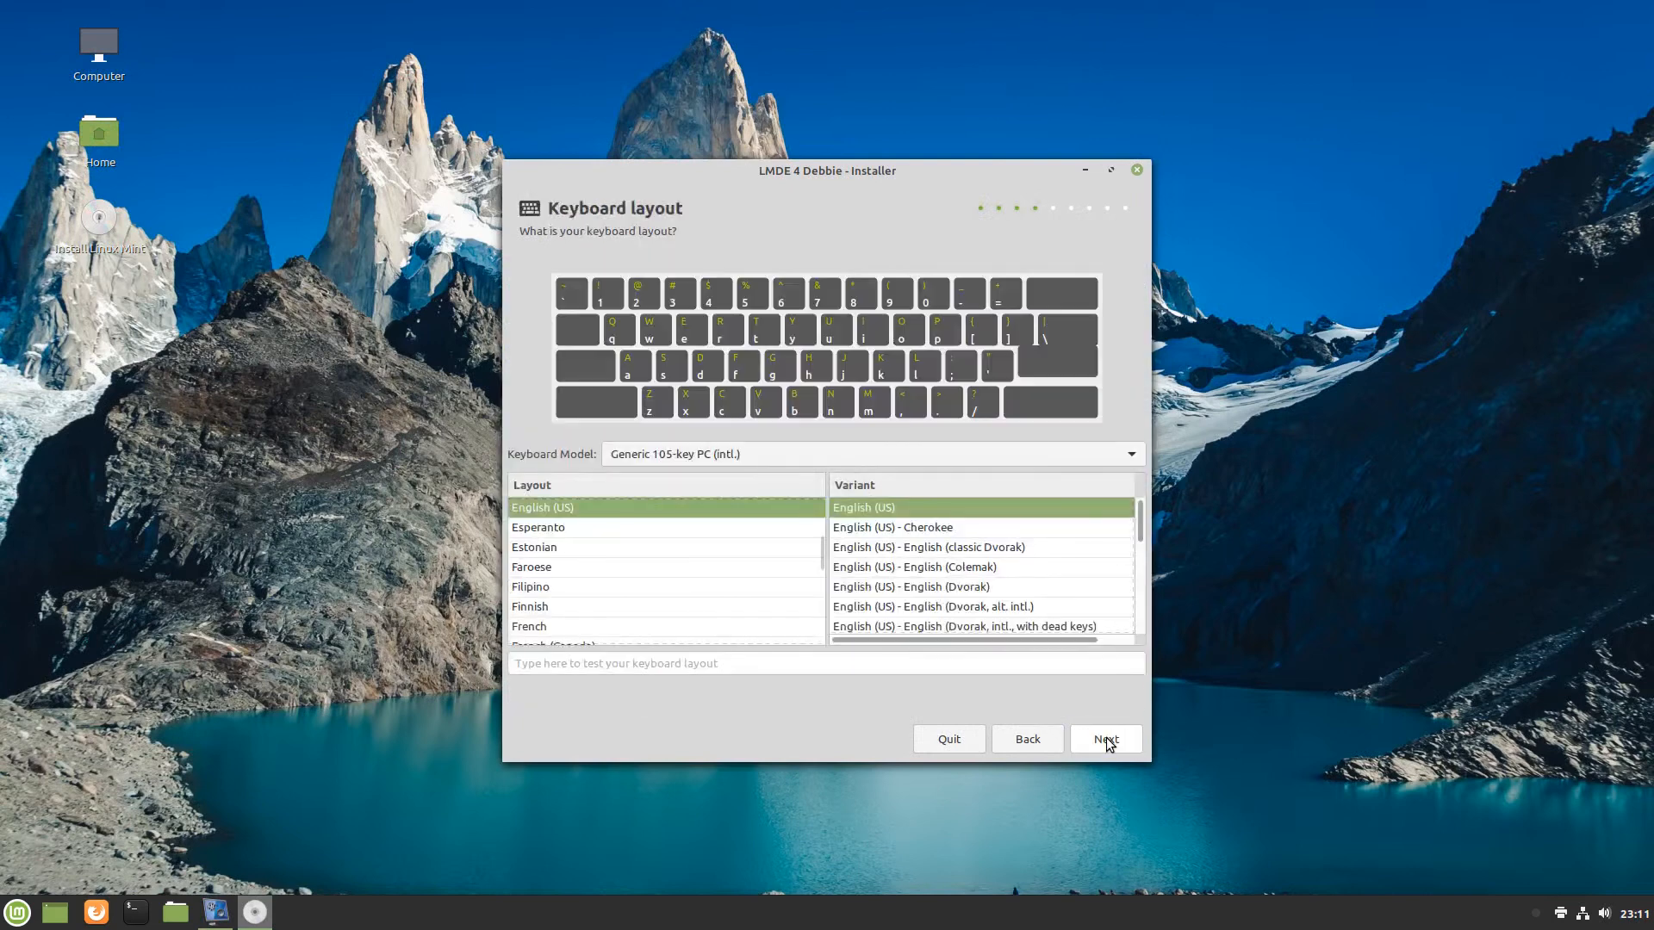
left_click(1105, 738)
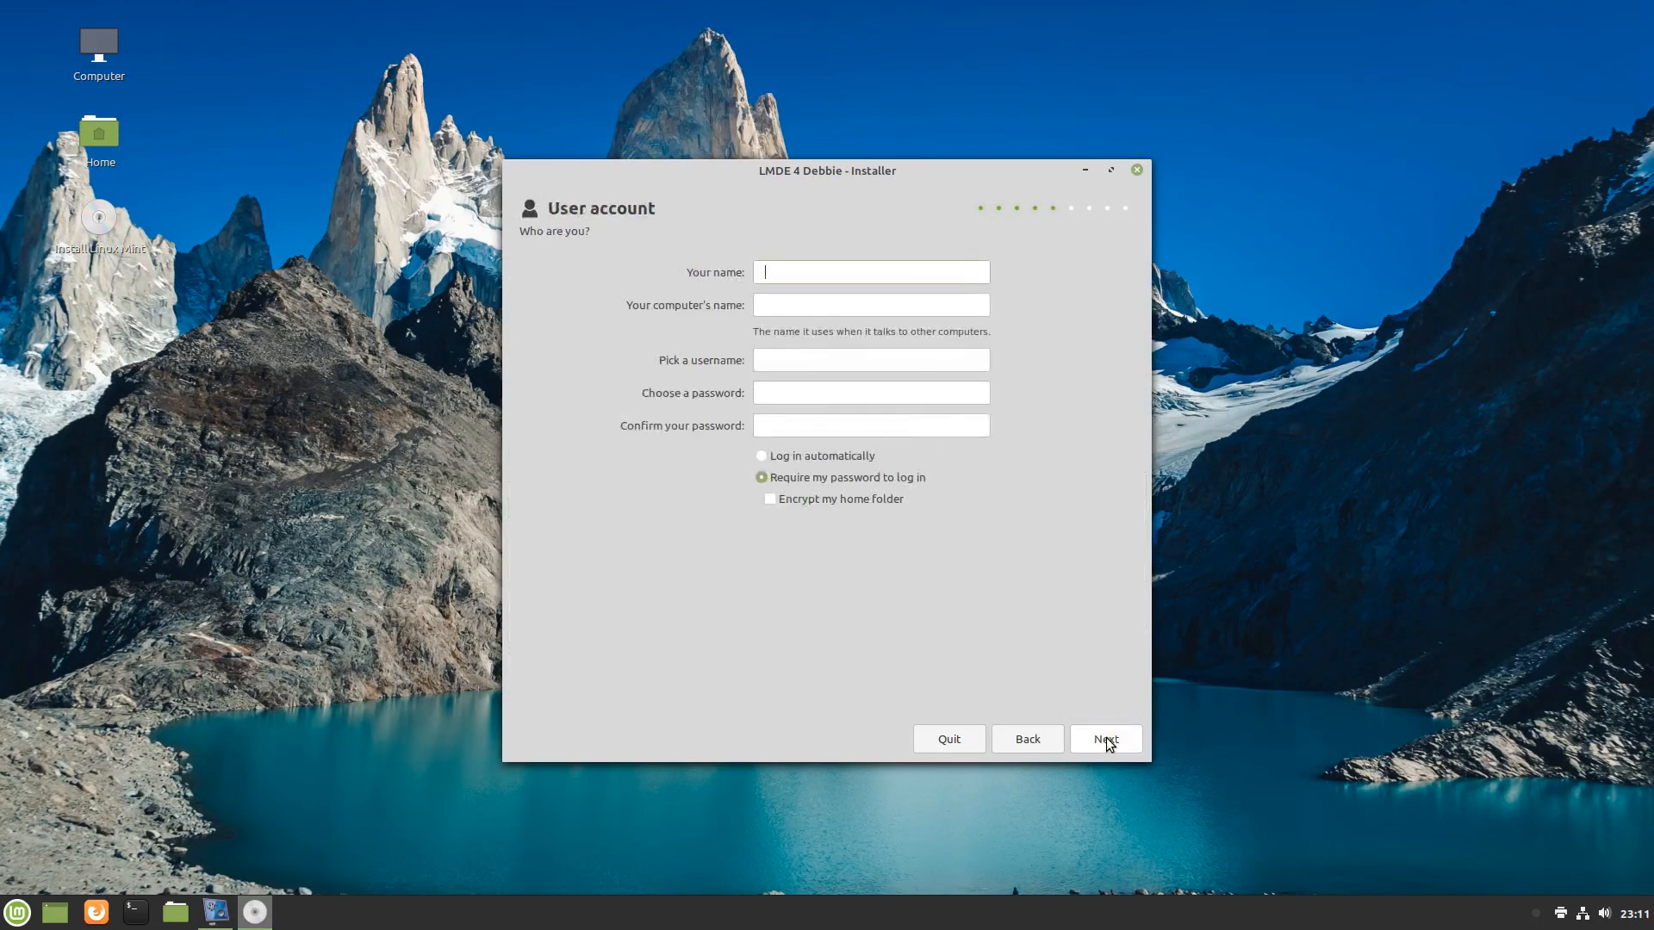
type("Rob")
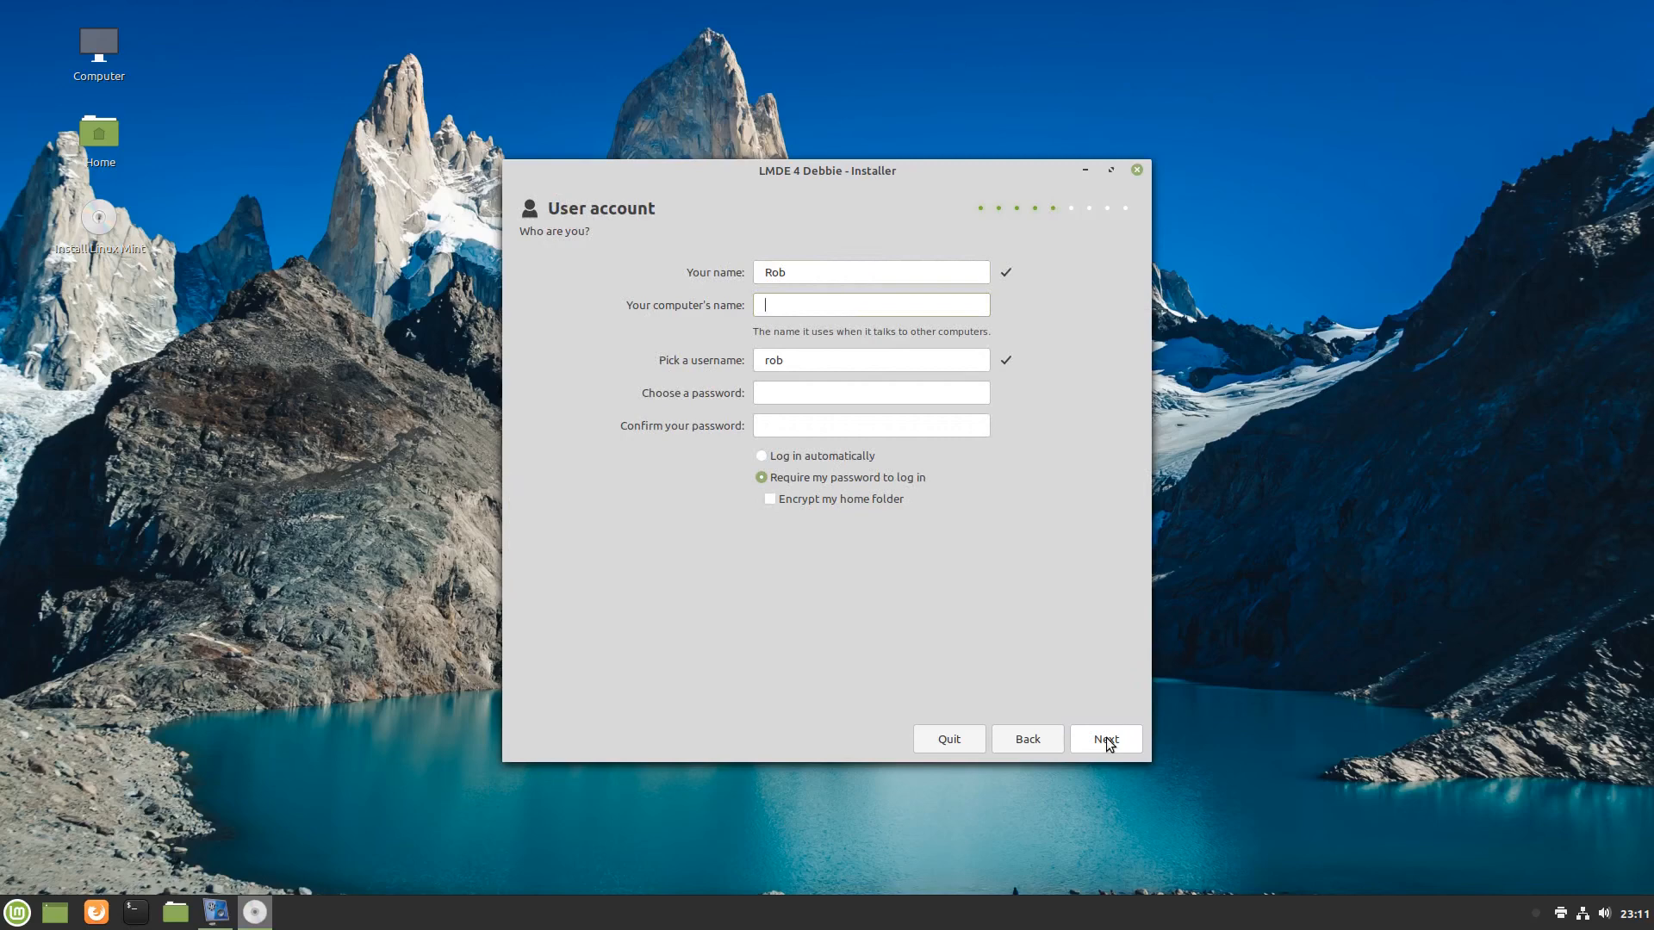
type("mint-")
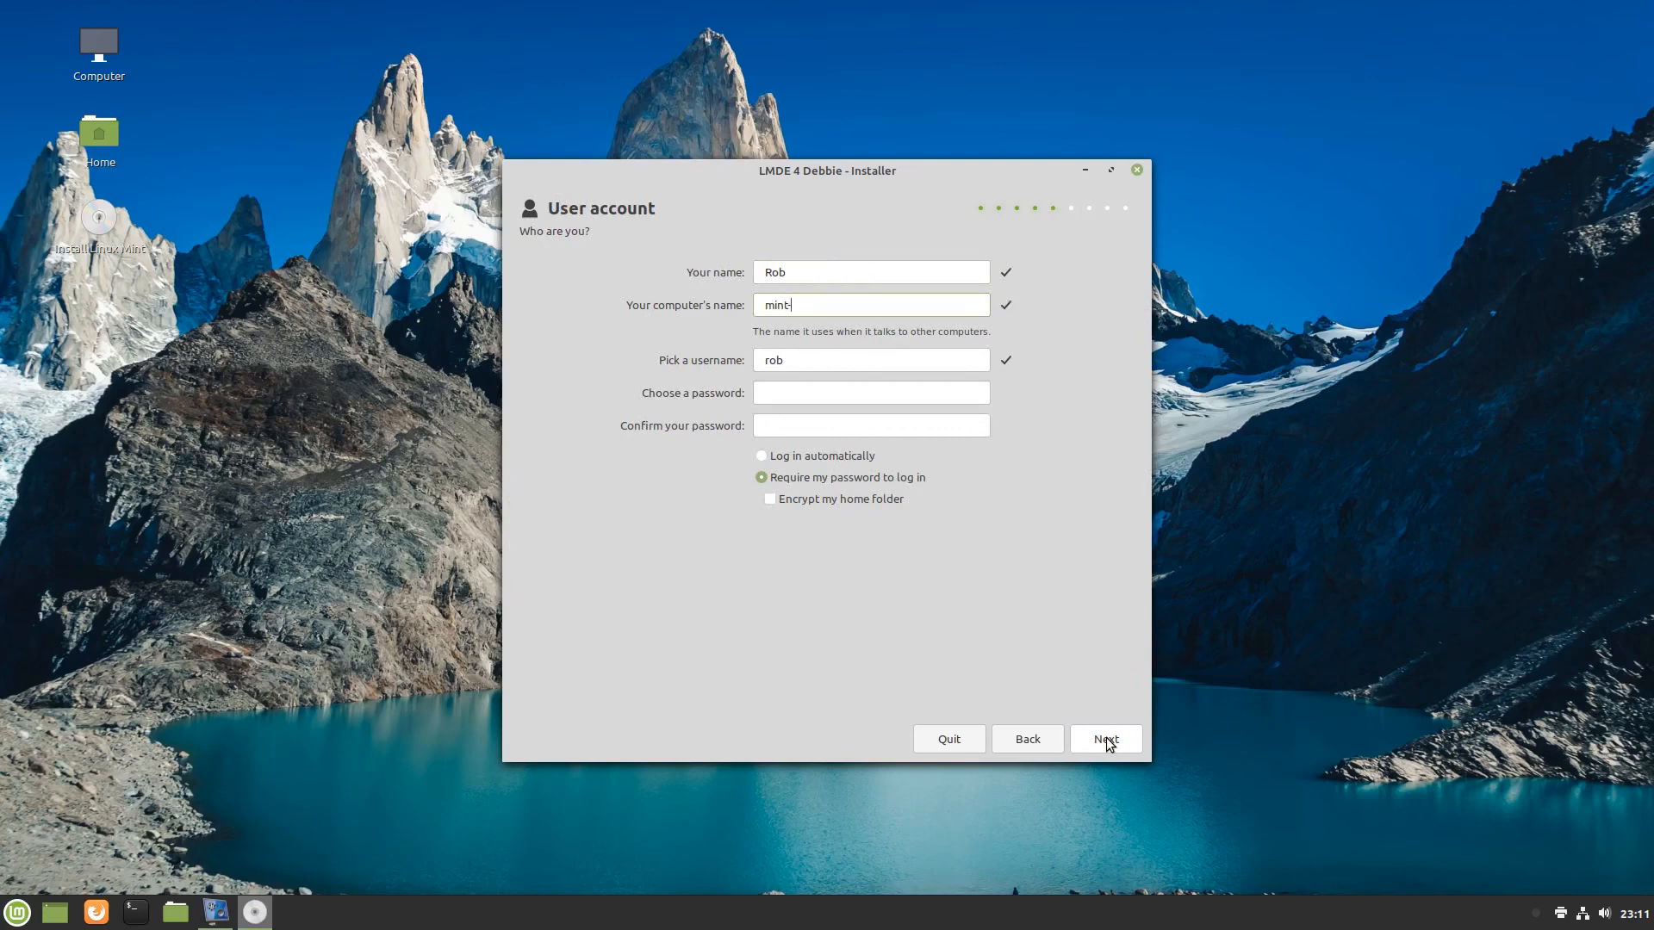
type("lmde-de")
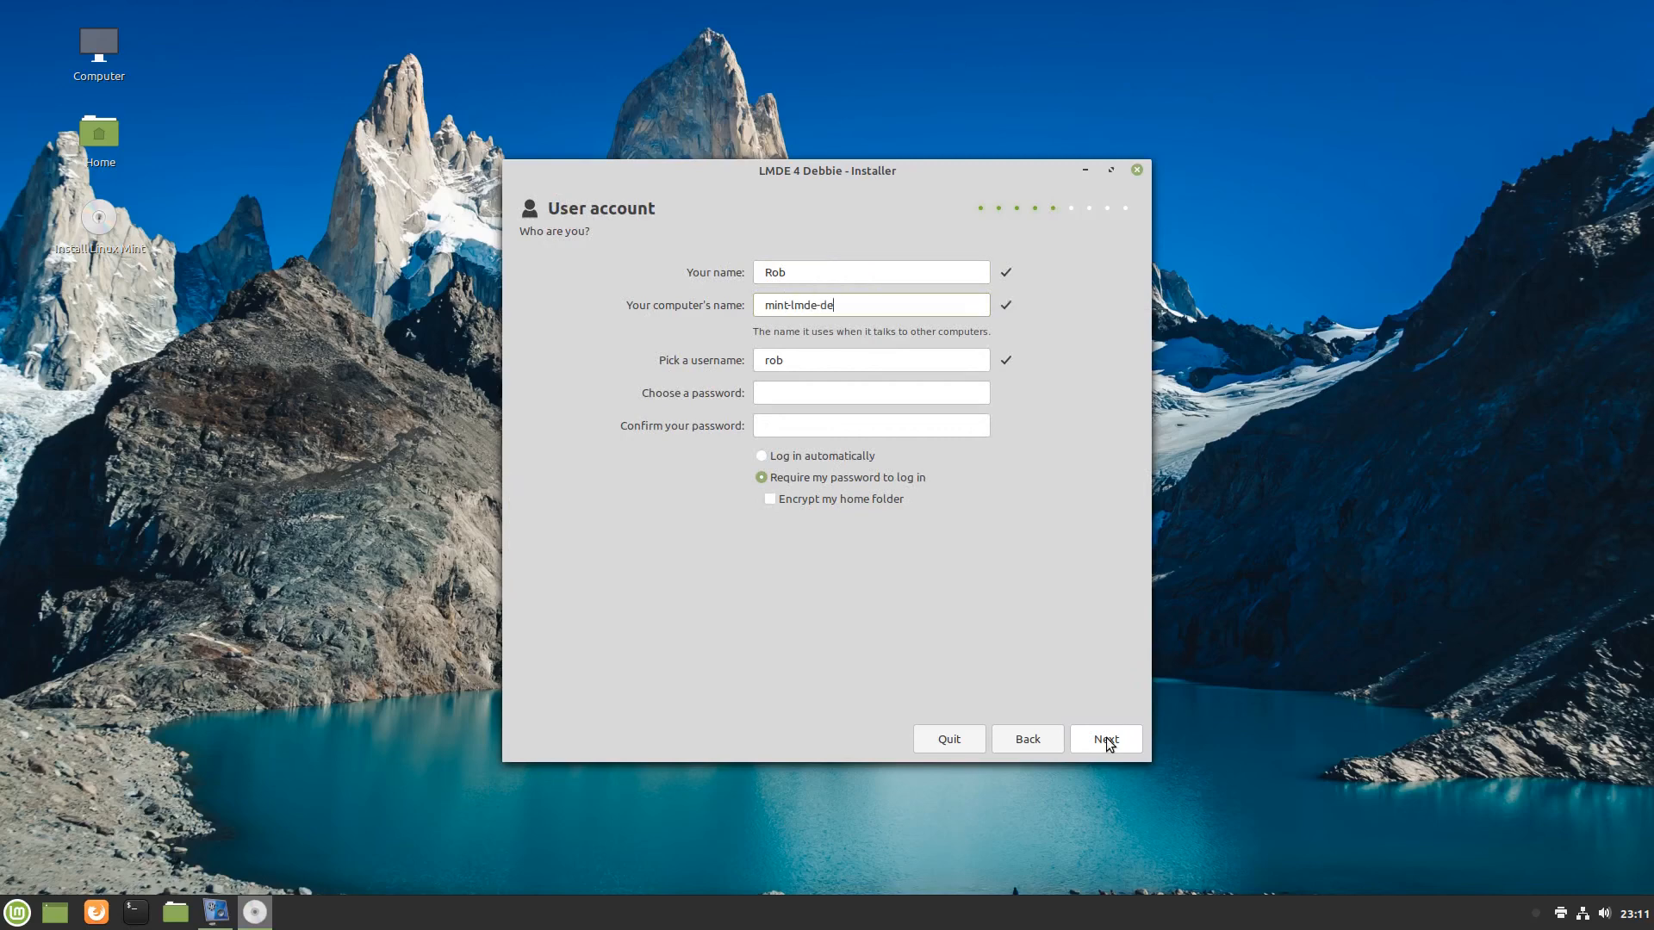
type("•••")
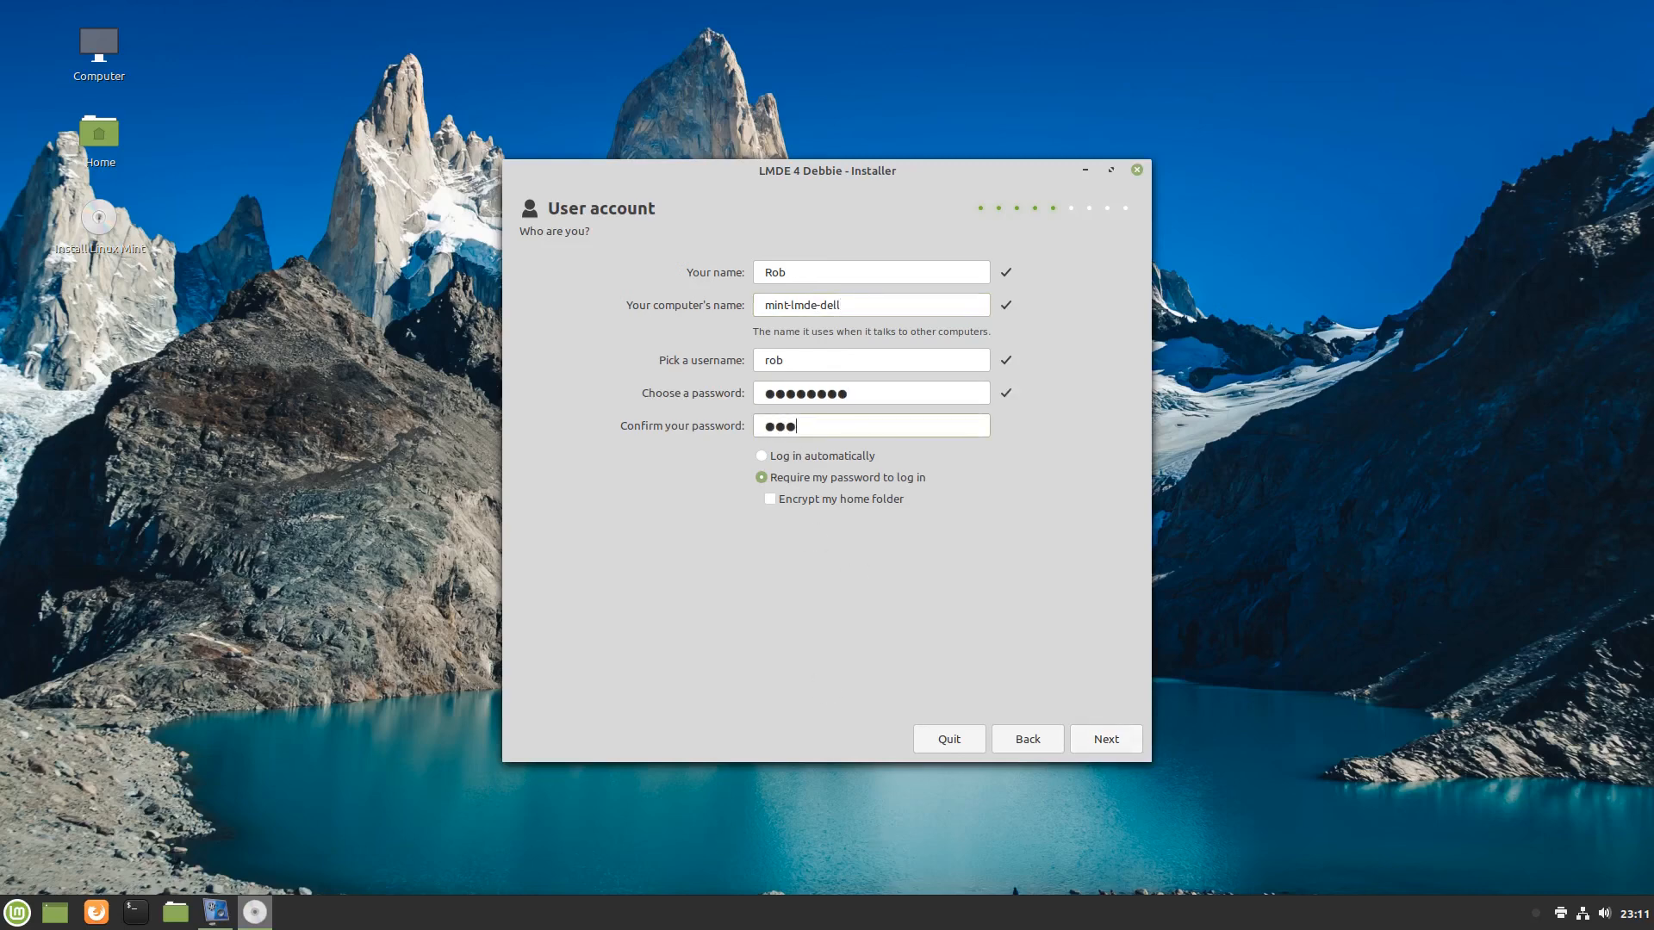
Require the password at login and continue with the automated installation.
left_click(761, 455)
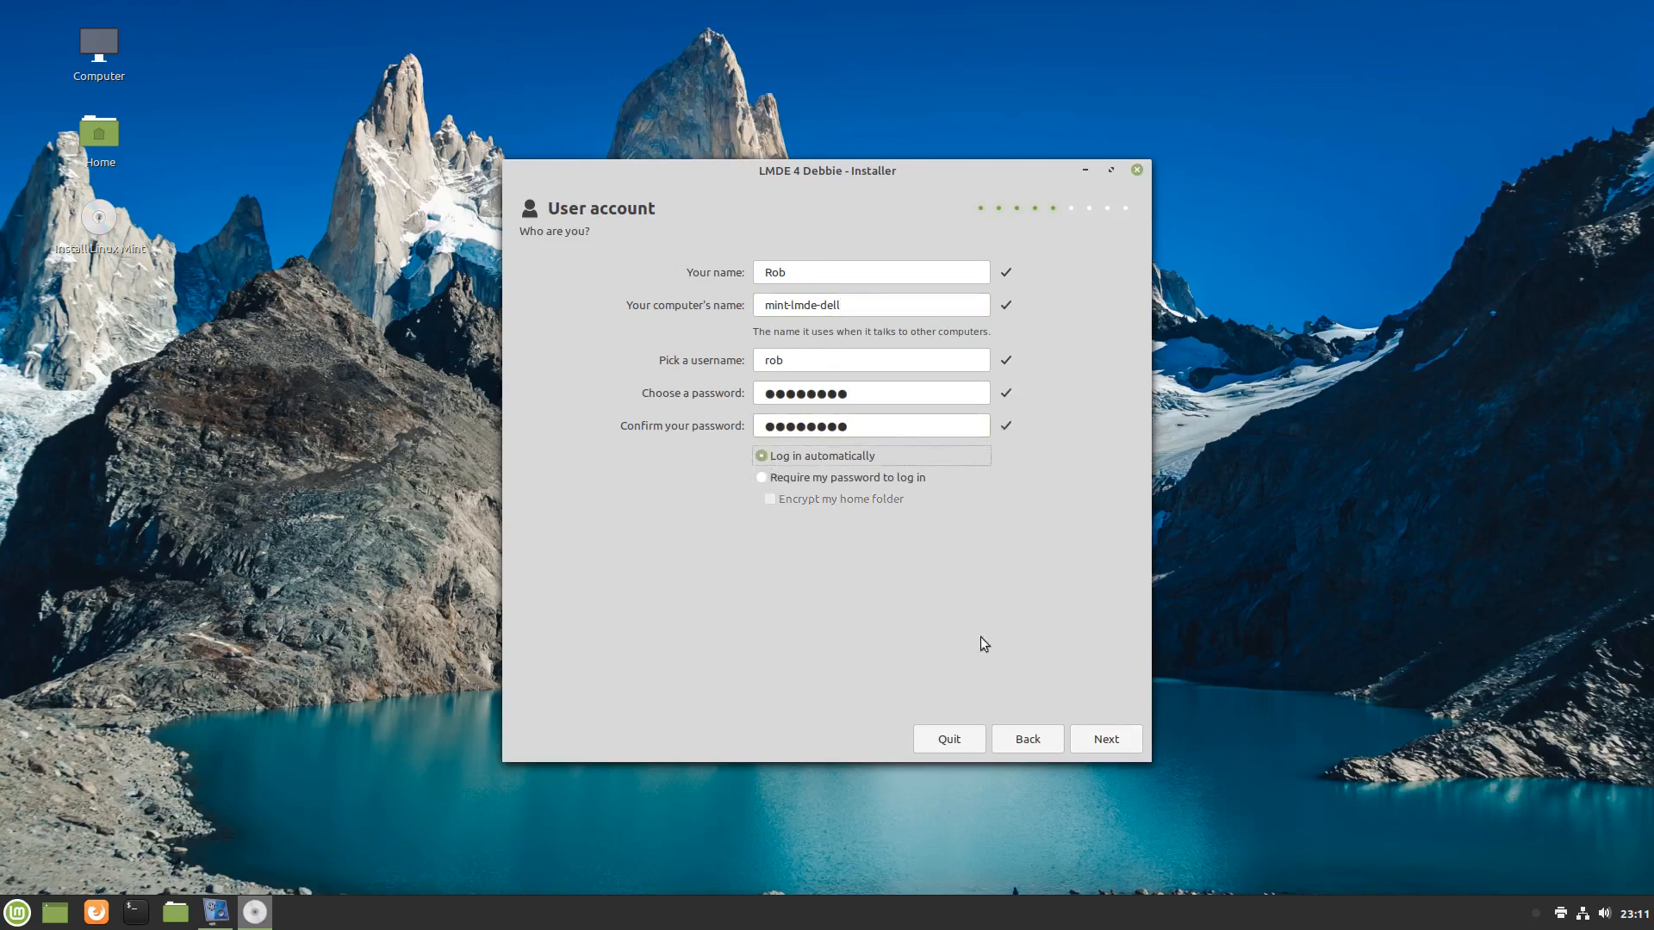
left_click(762, 476)
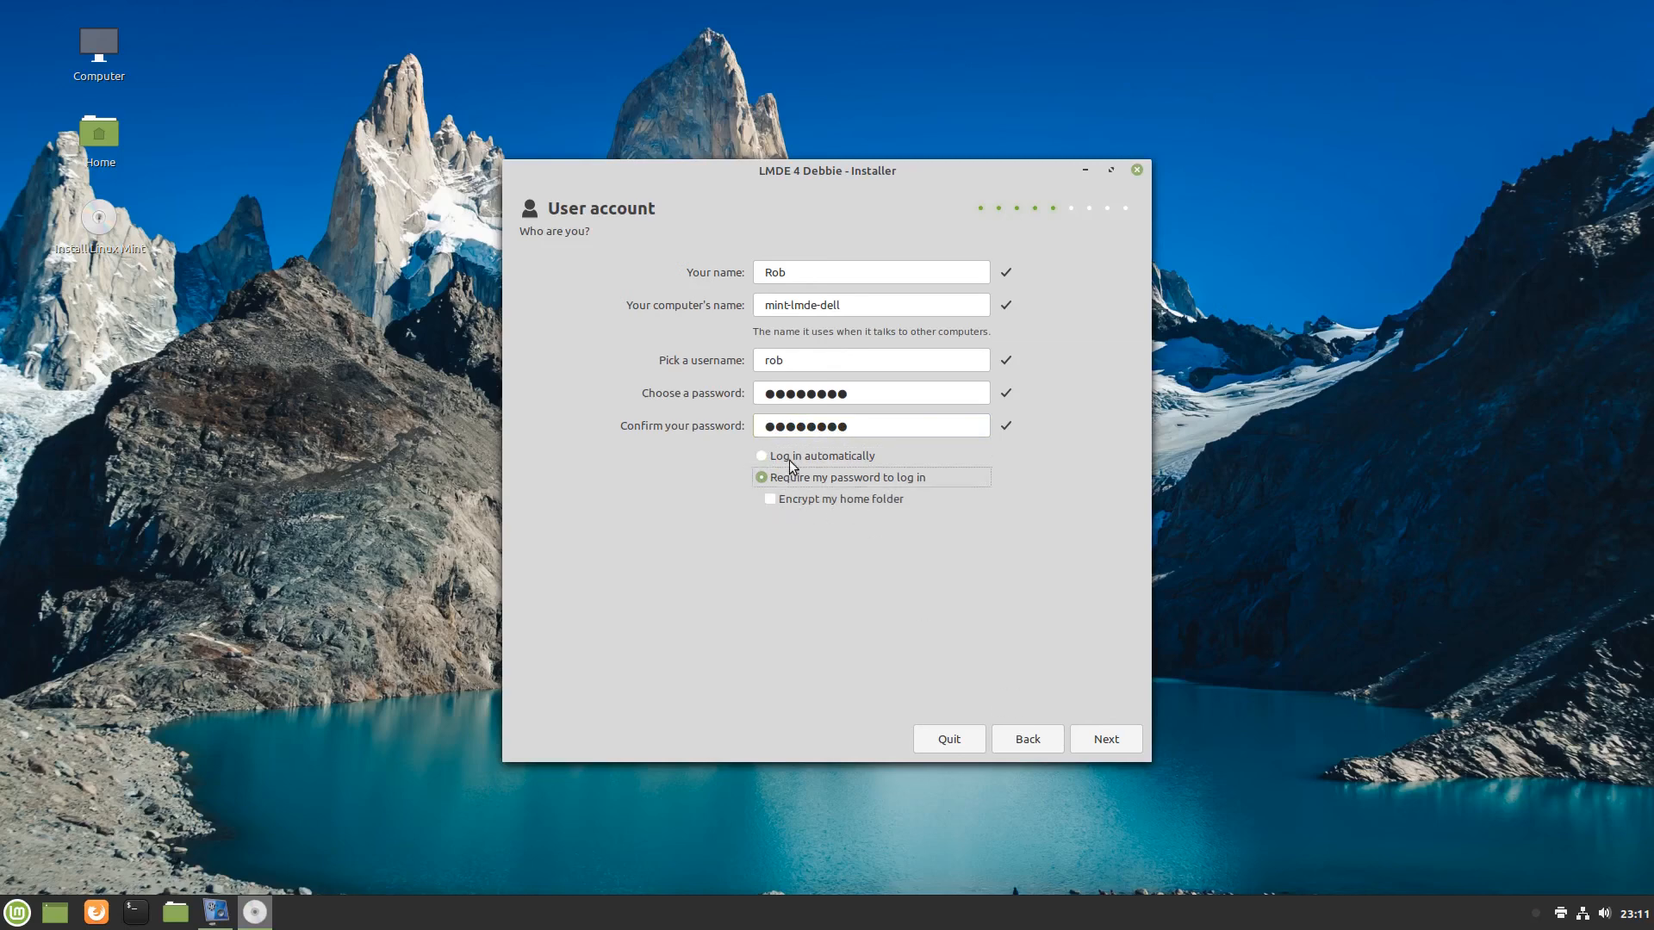
left_click(1104, 738)
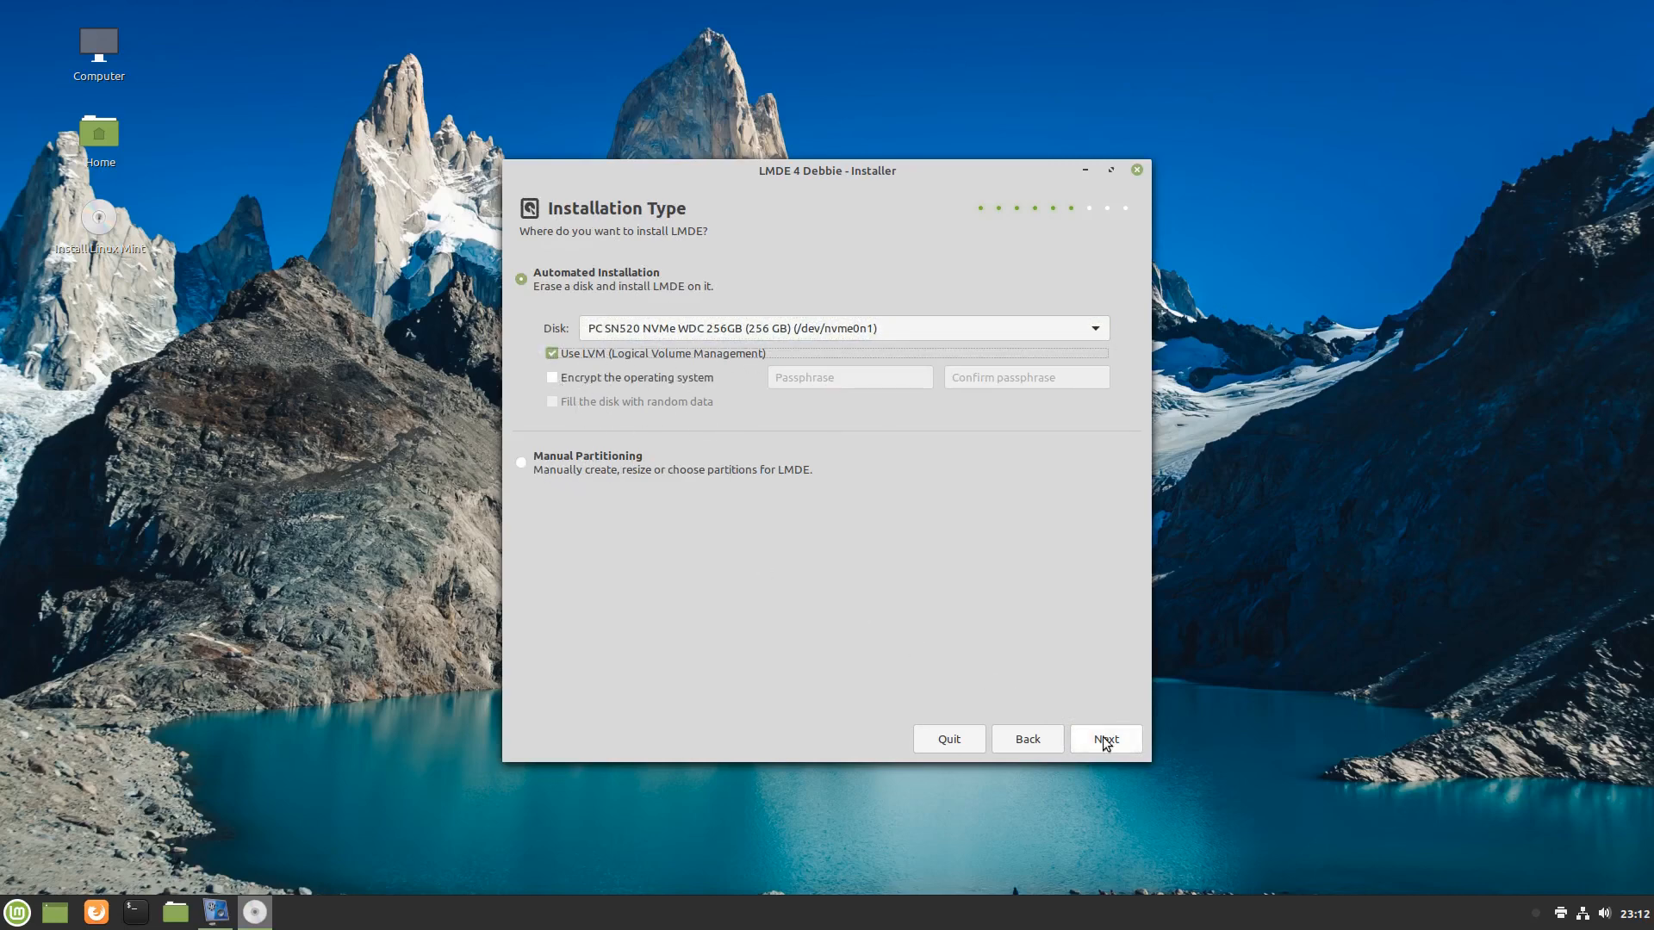
left_click(1104, 738)
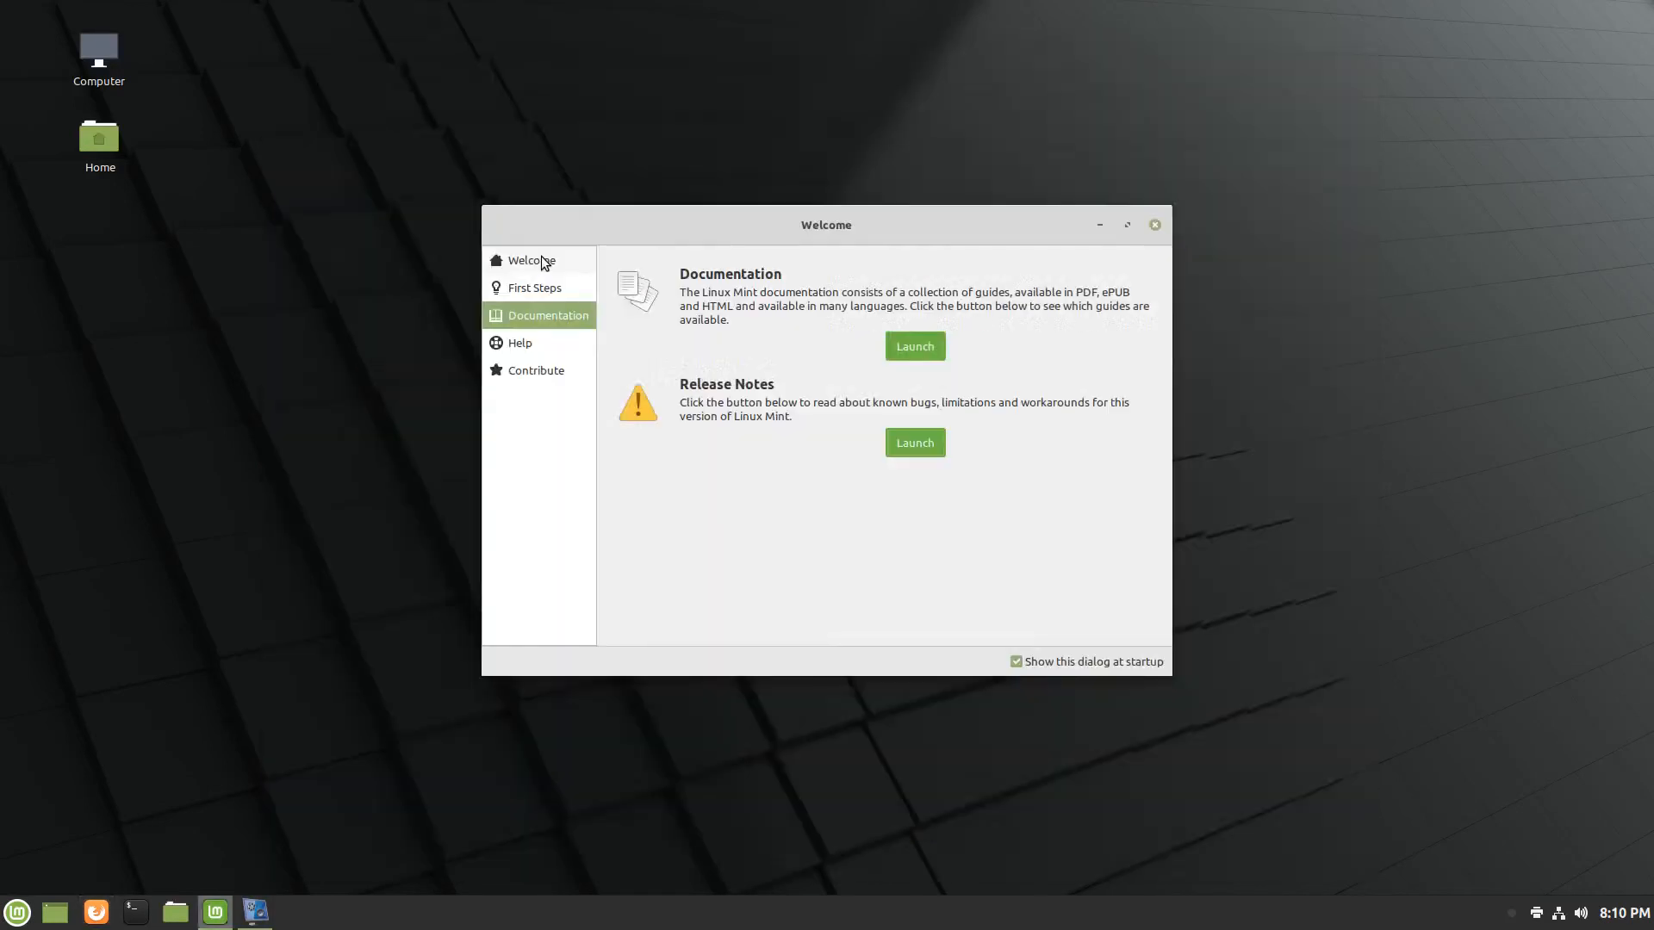
Show the Welcome Screen's First Steps section with the window maximized.
left_click(531, 261)
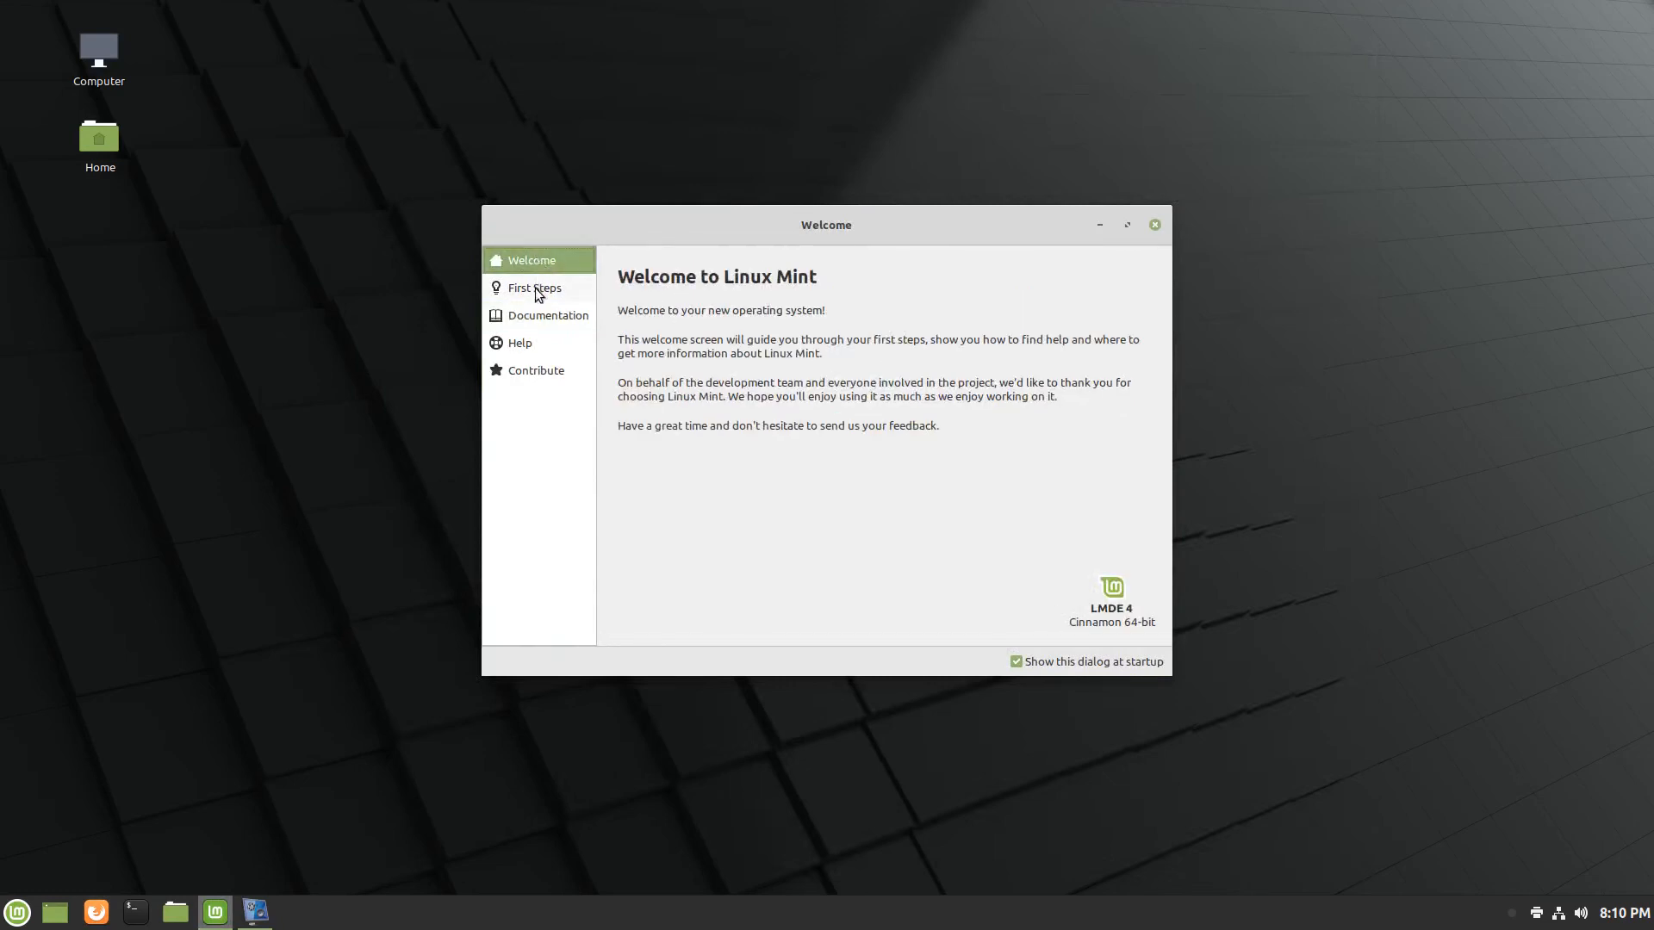
left_click(534, 287)
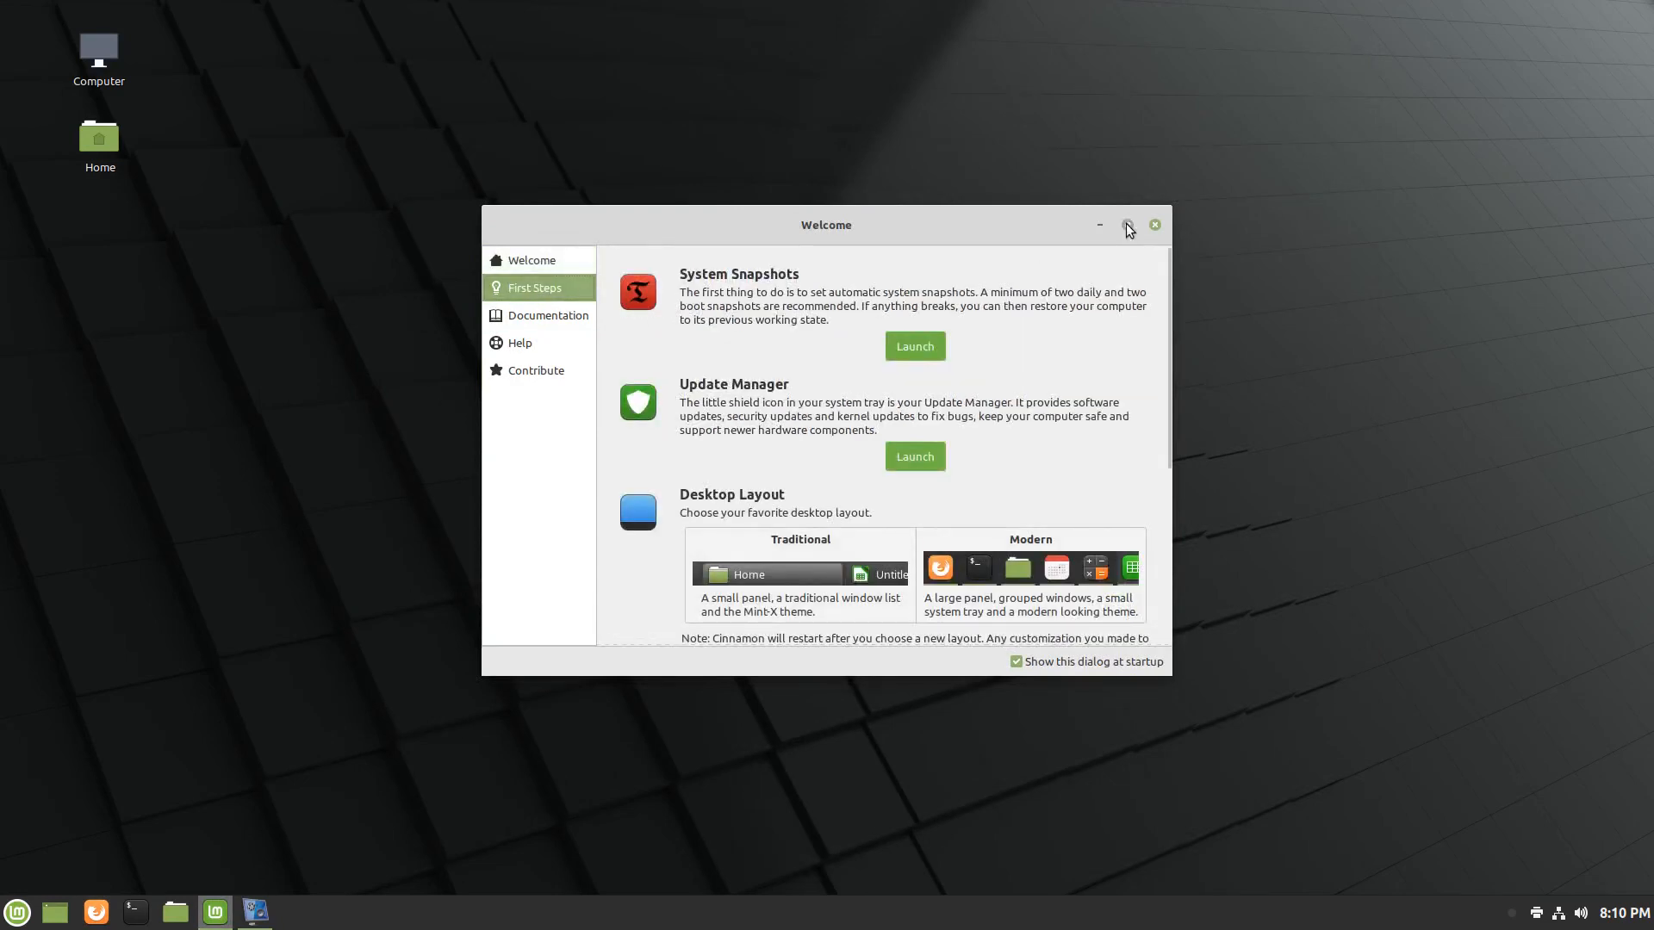
left_click(1127, 225)
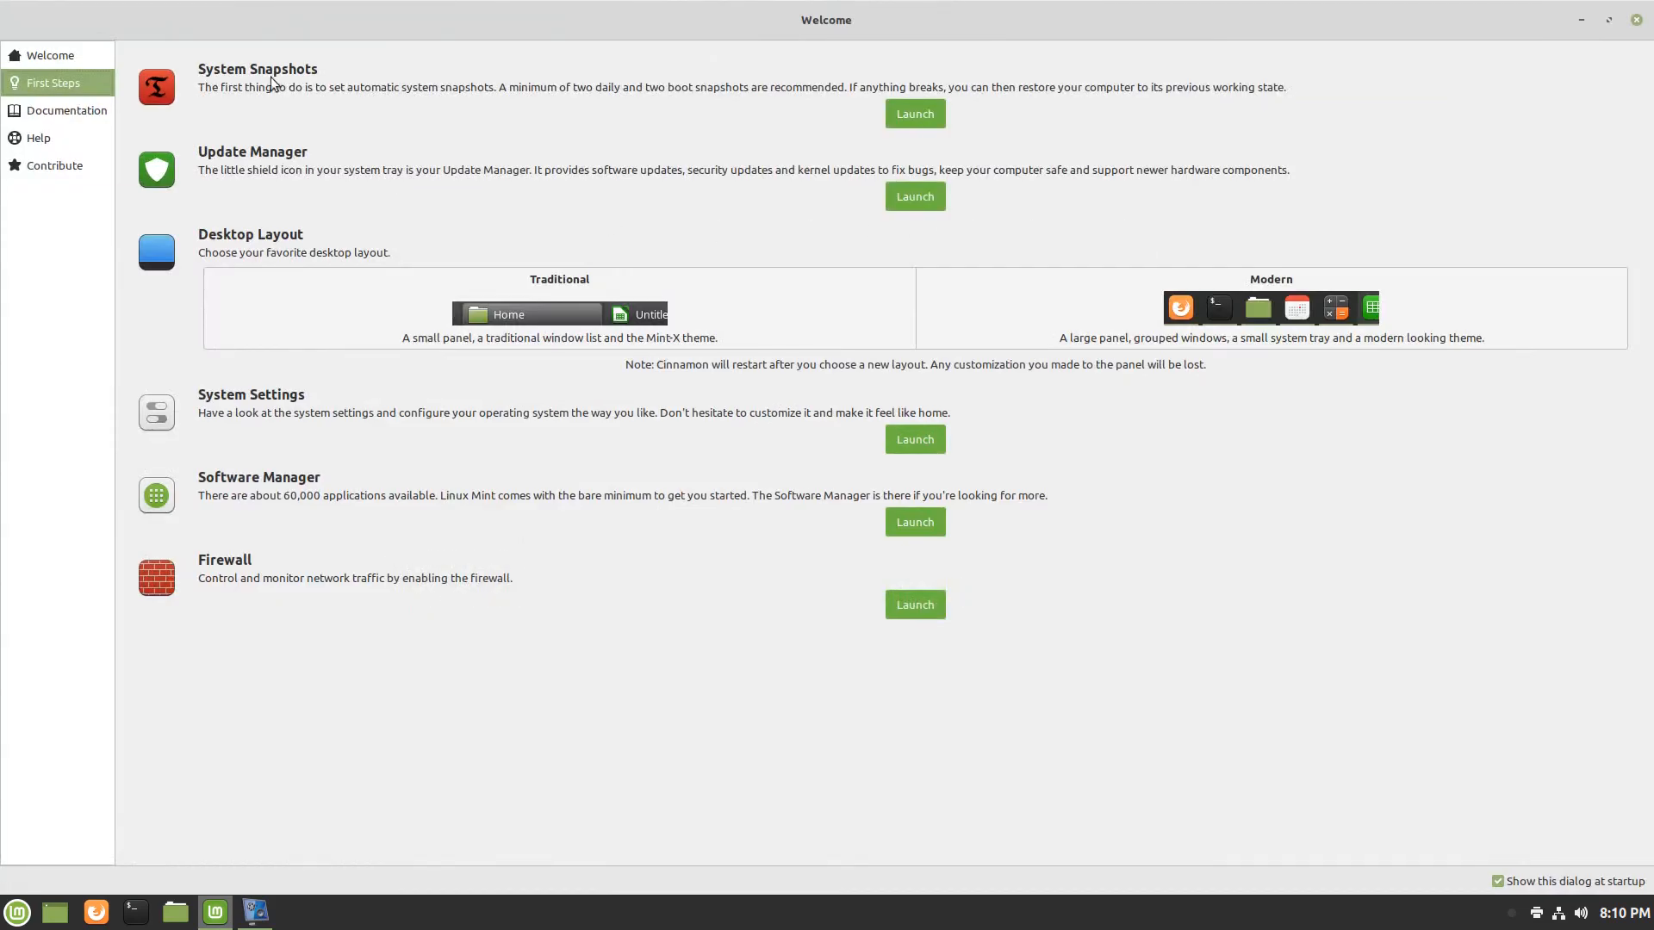
mouse_move(856, 74)
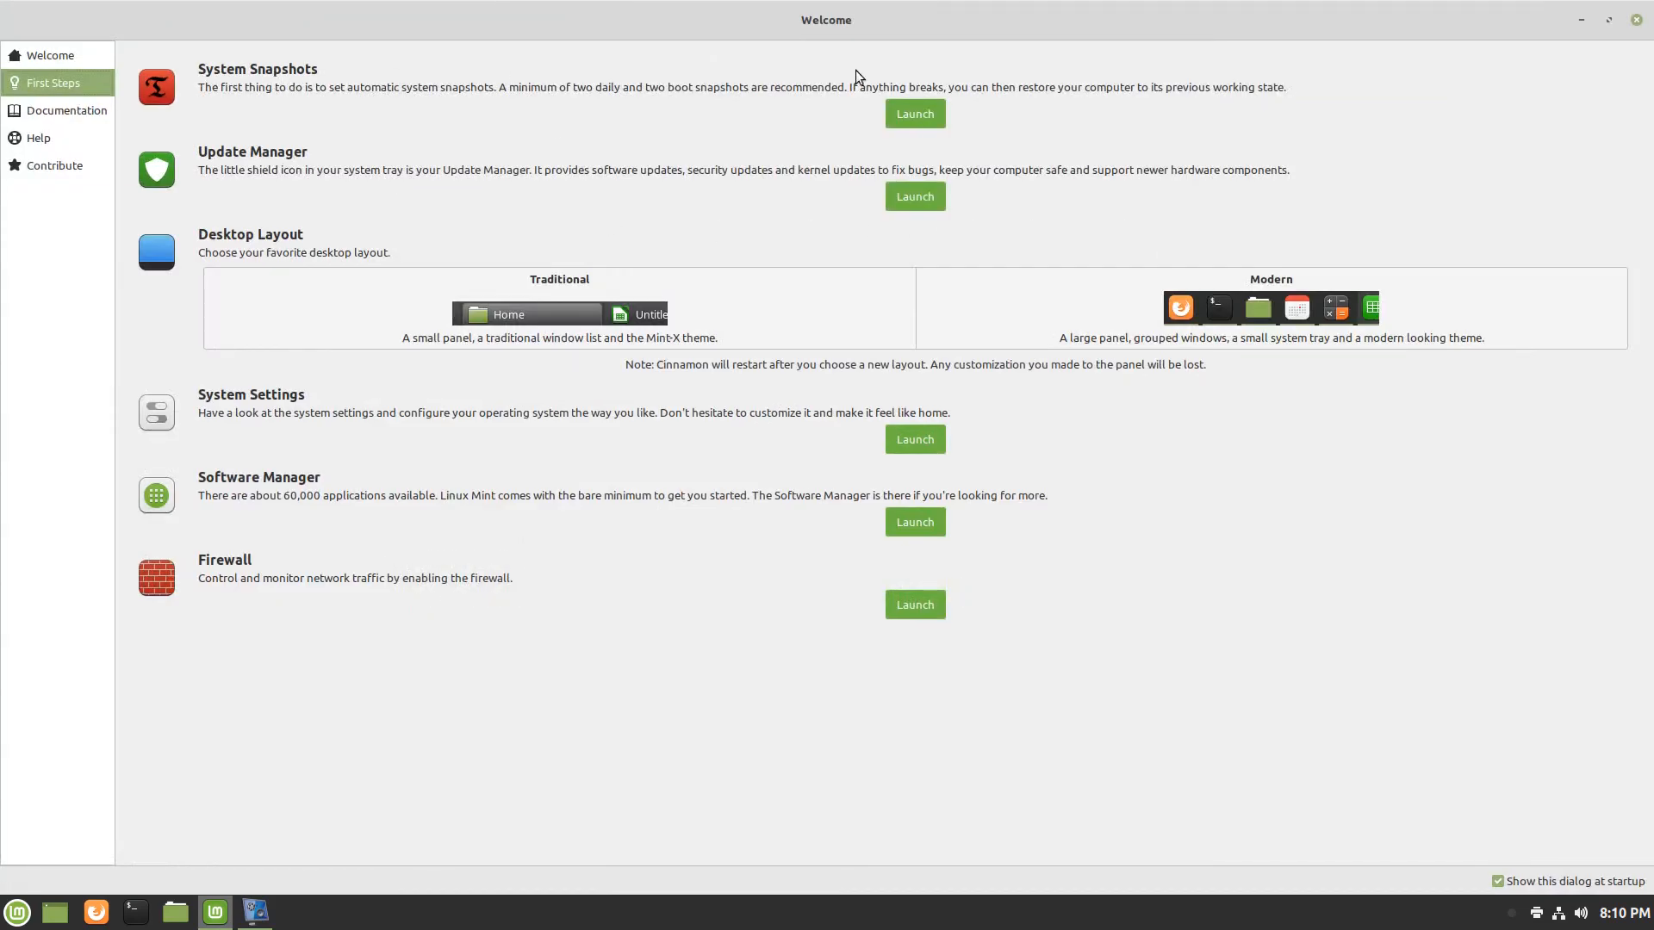
mouse_move(559, 127)
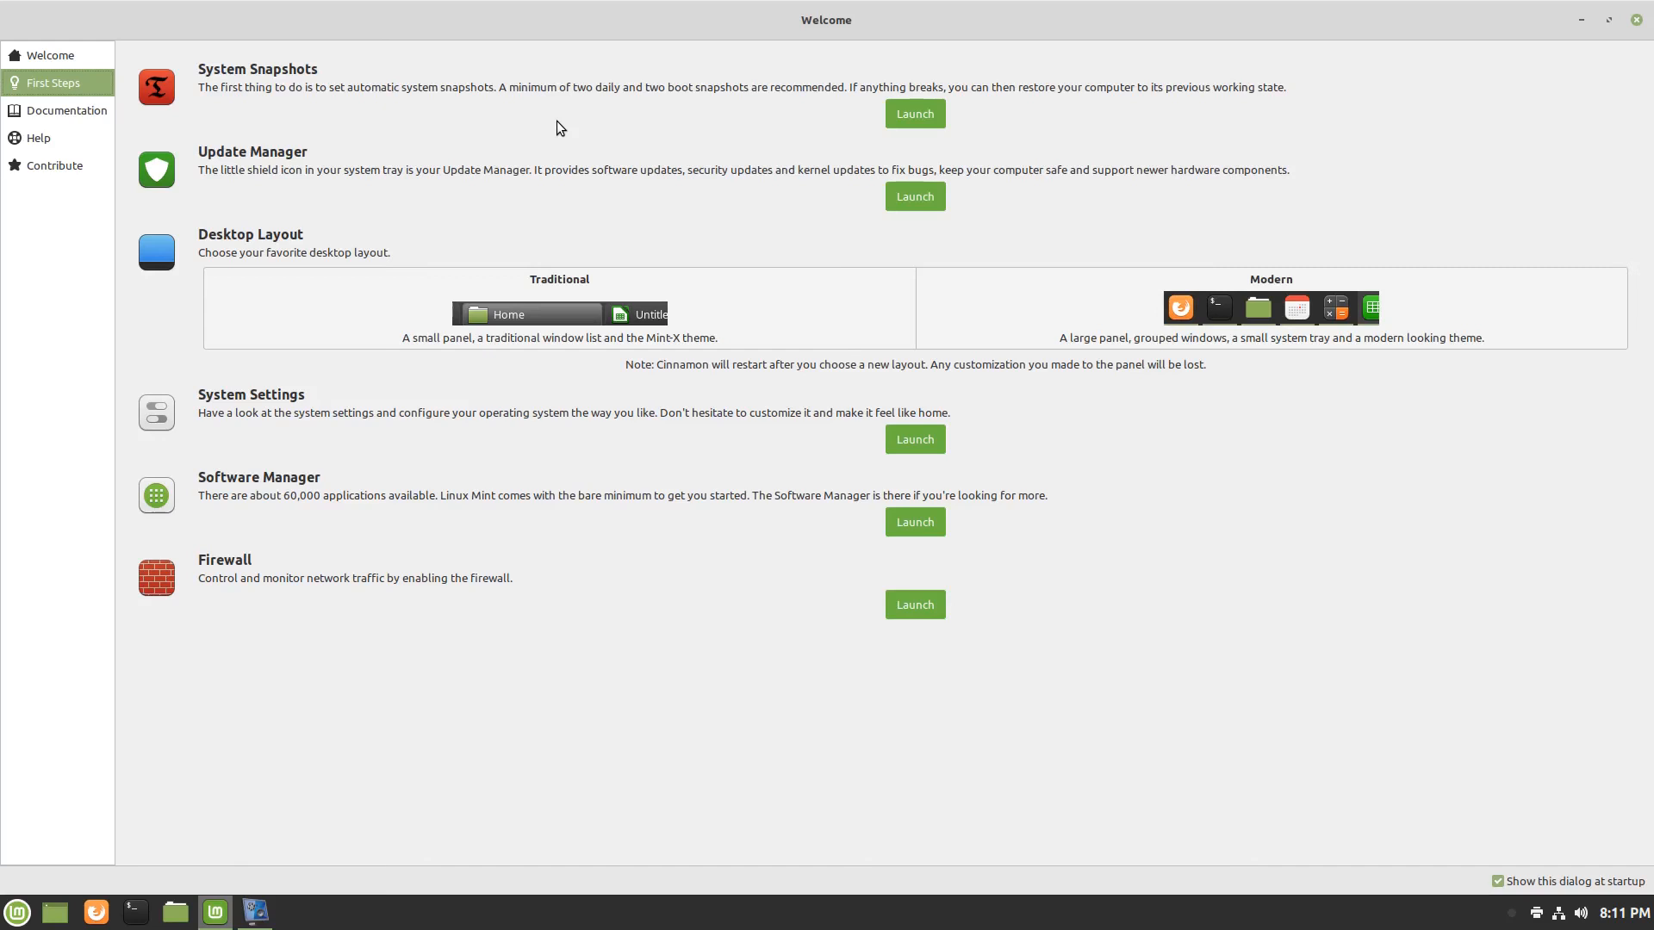
mouse_move(861, 224)
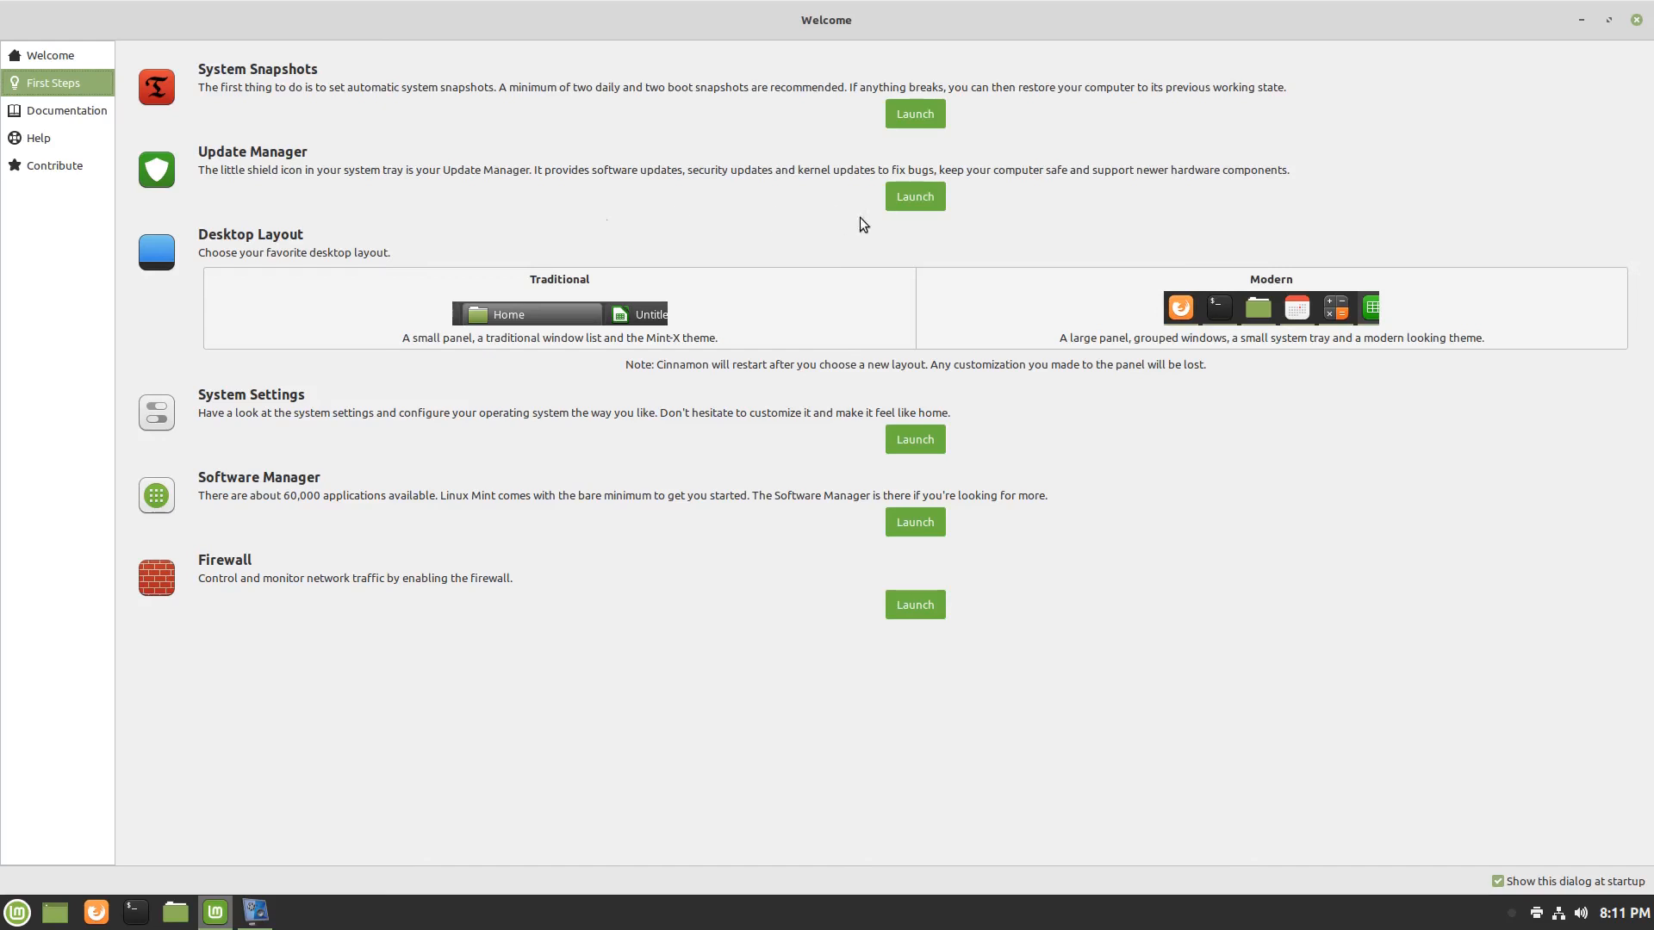
mouse_move(1147, 164)
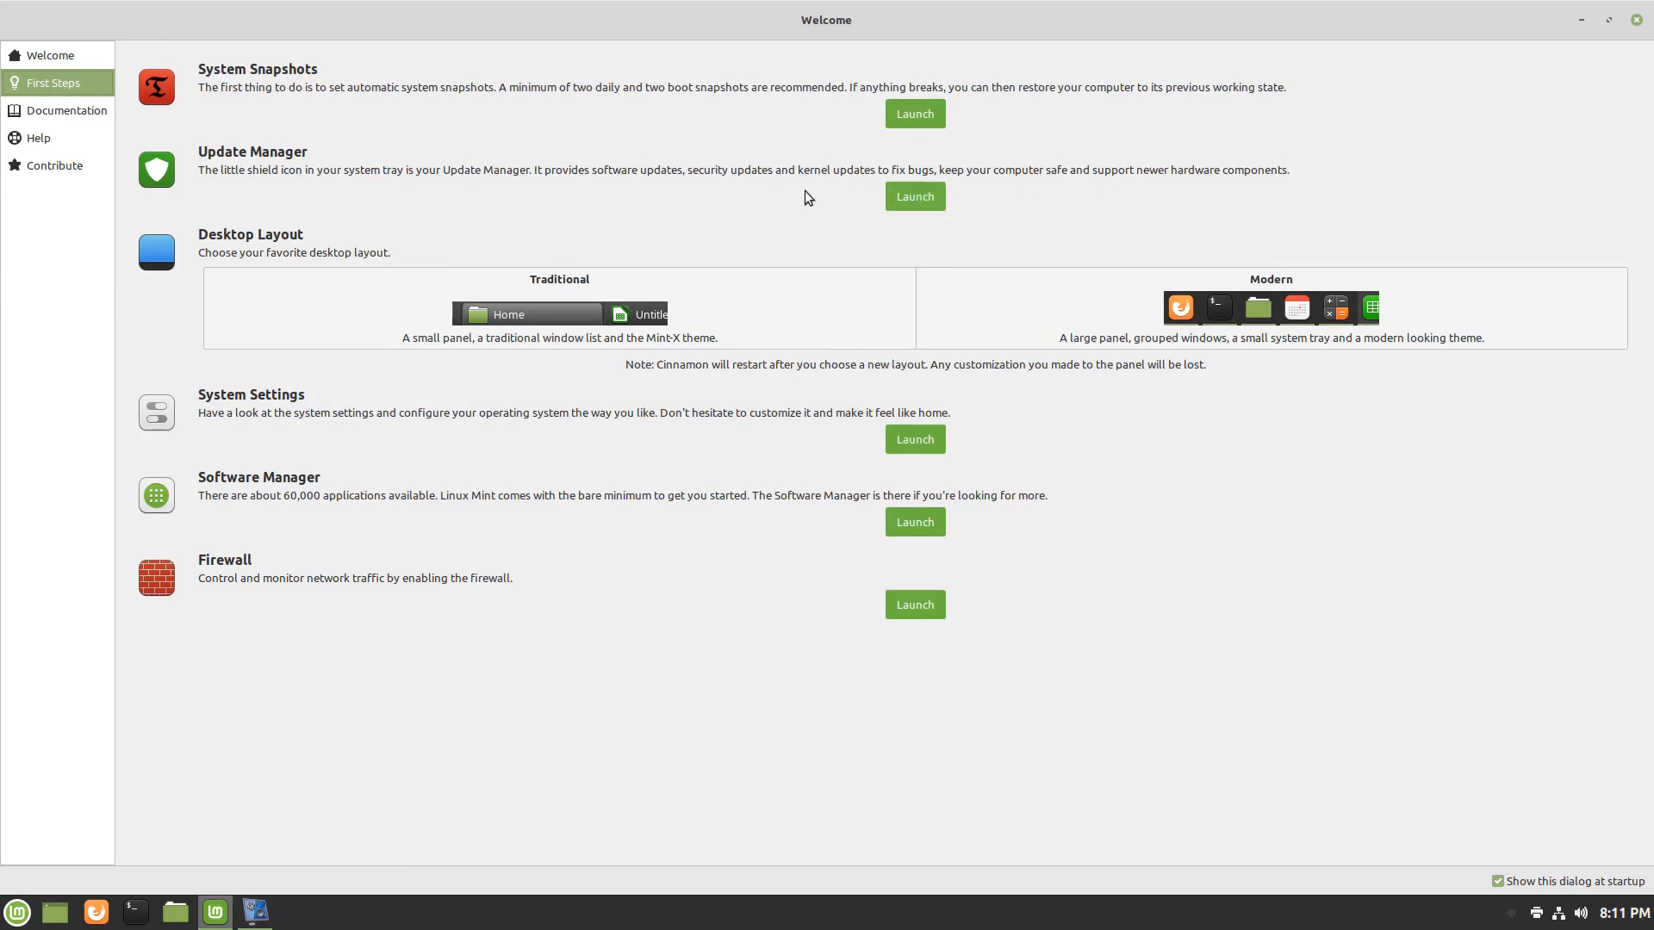
mouse_move(363, 259)
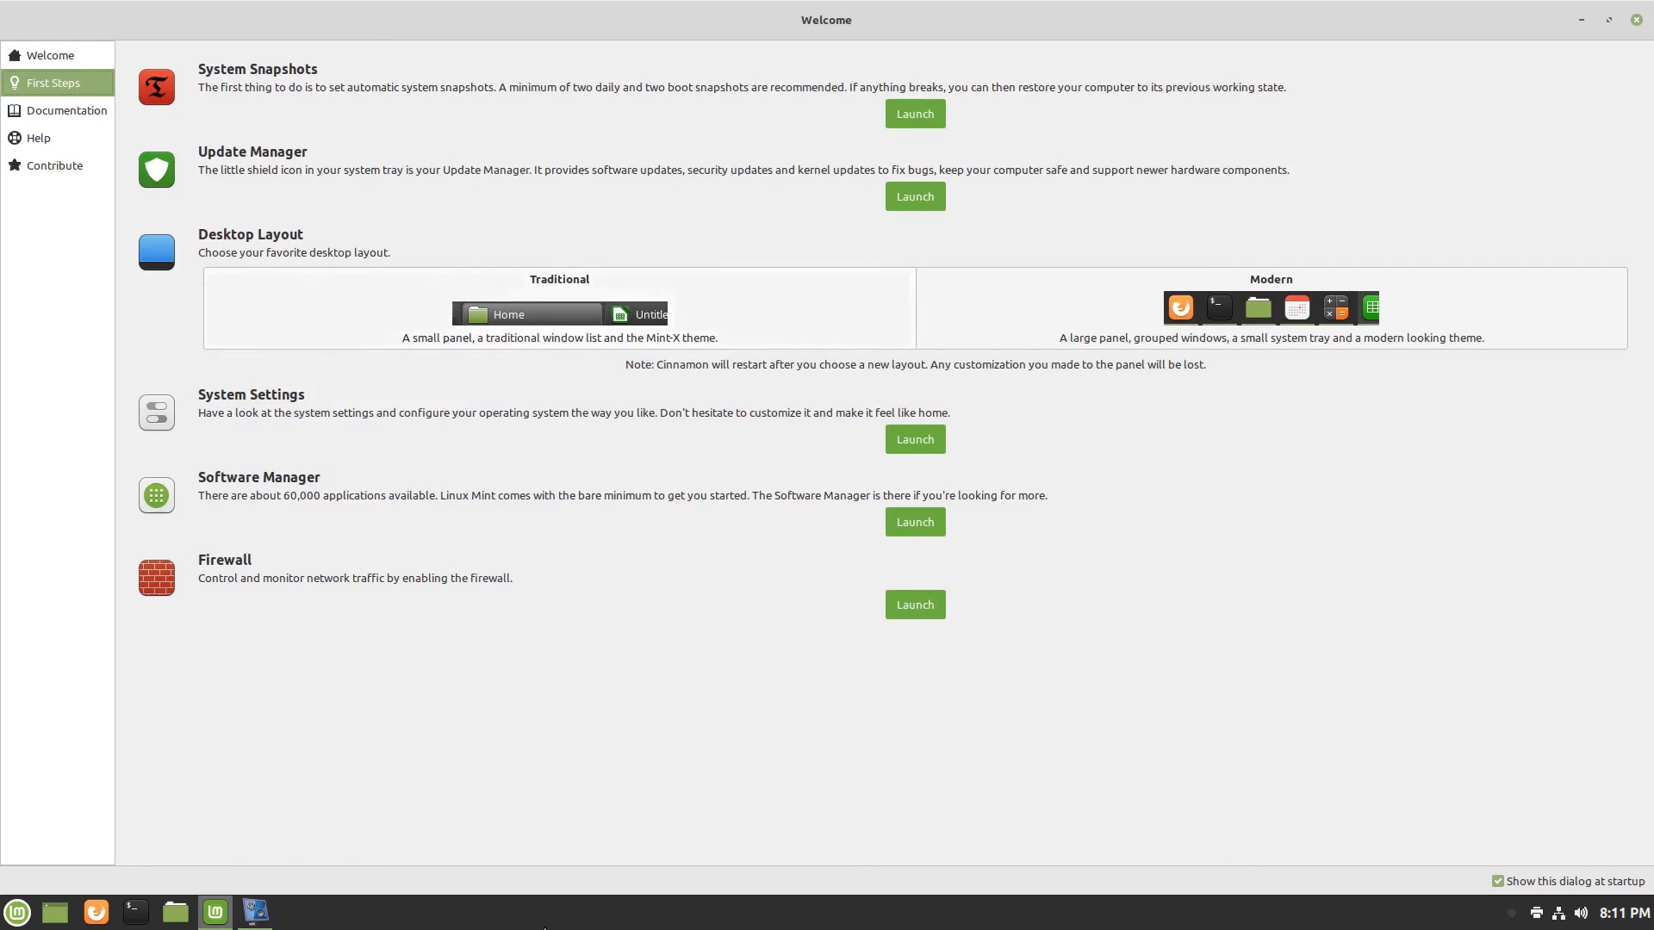
mouse_move(714, 431)
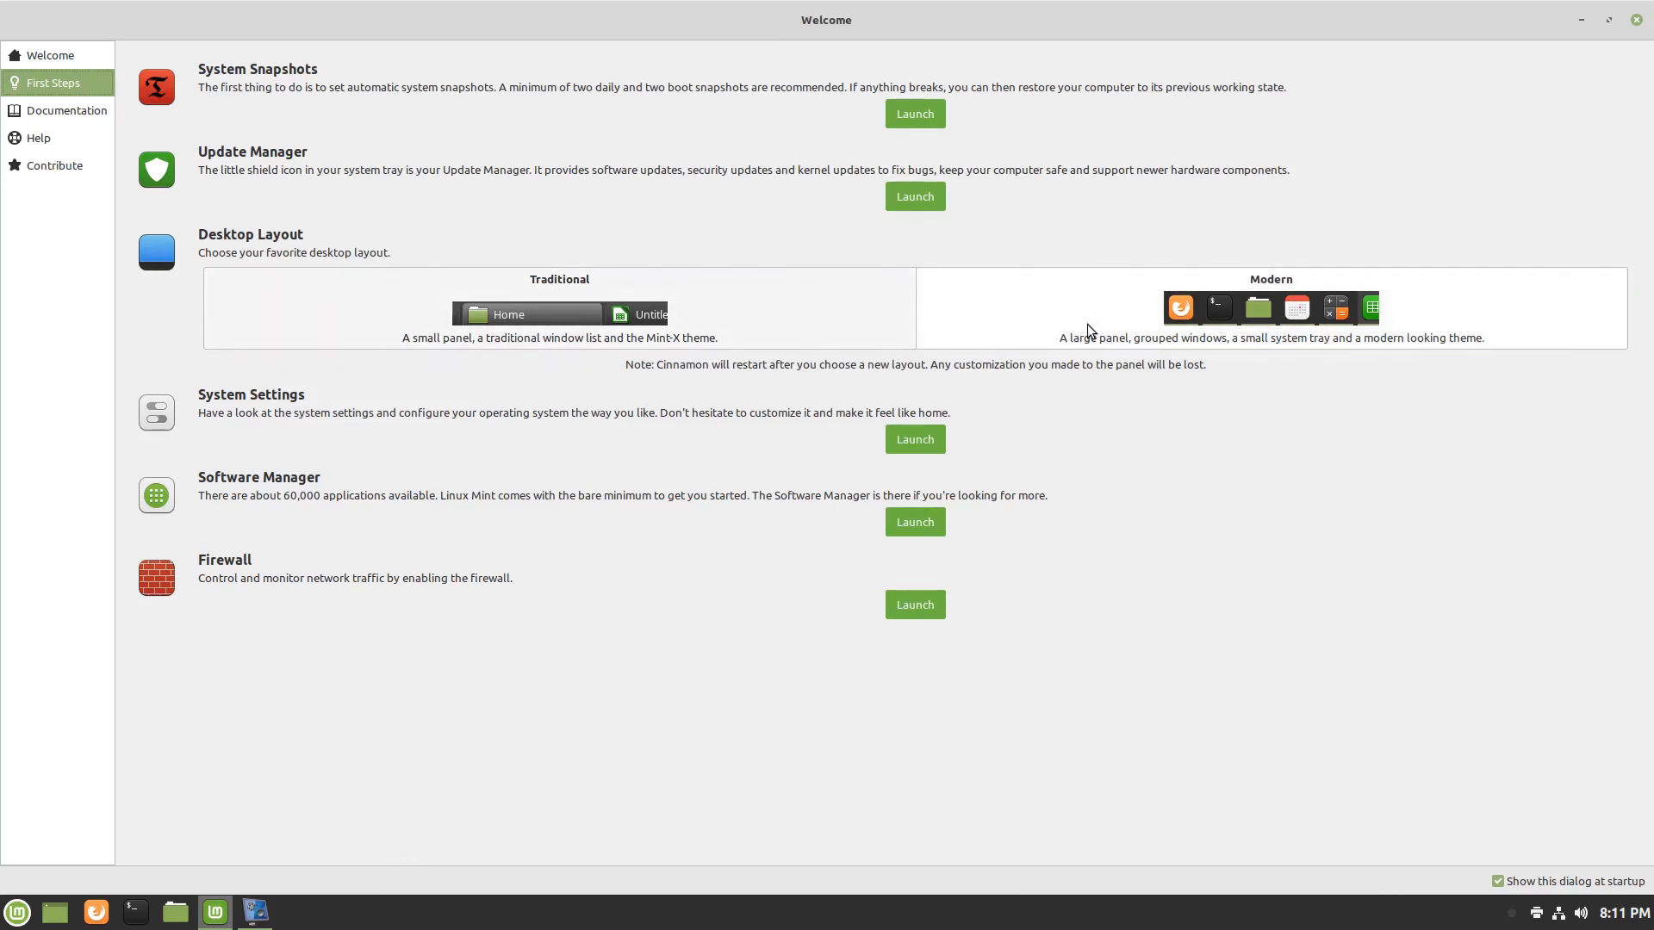
mouse_move(326, 451)
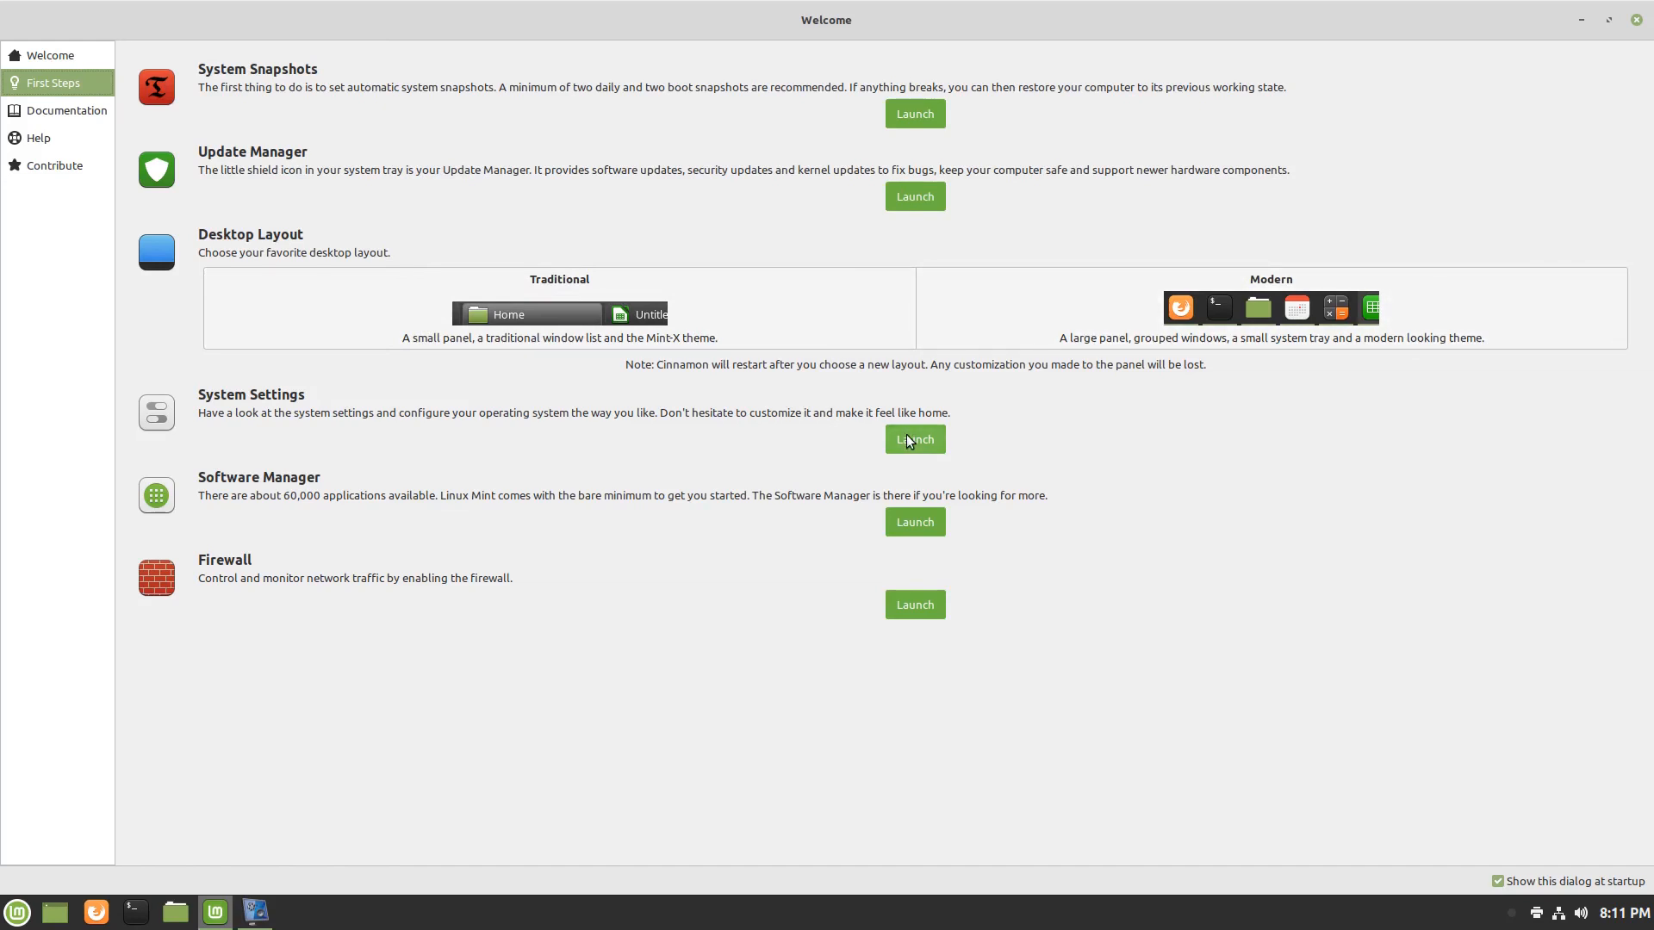
Open System Settings, browse the Appearance and Preferences categories, then close it.
left_click(913, 439)
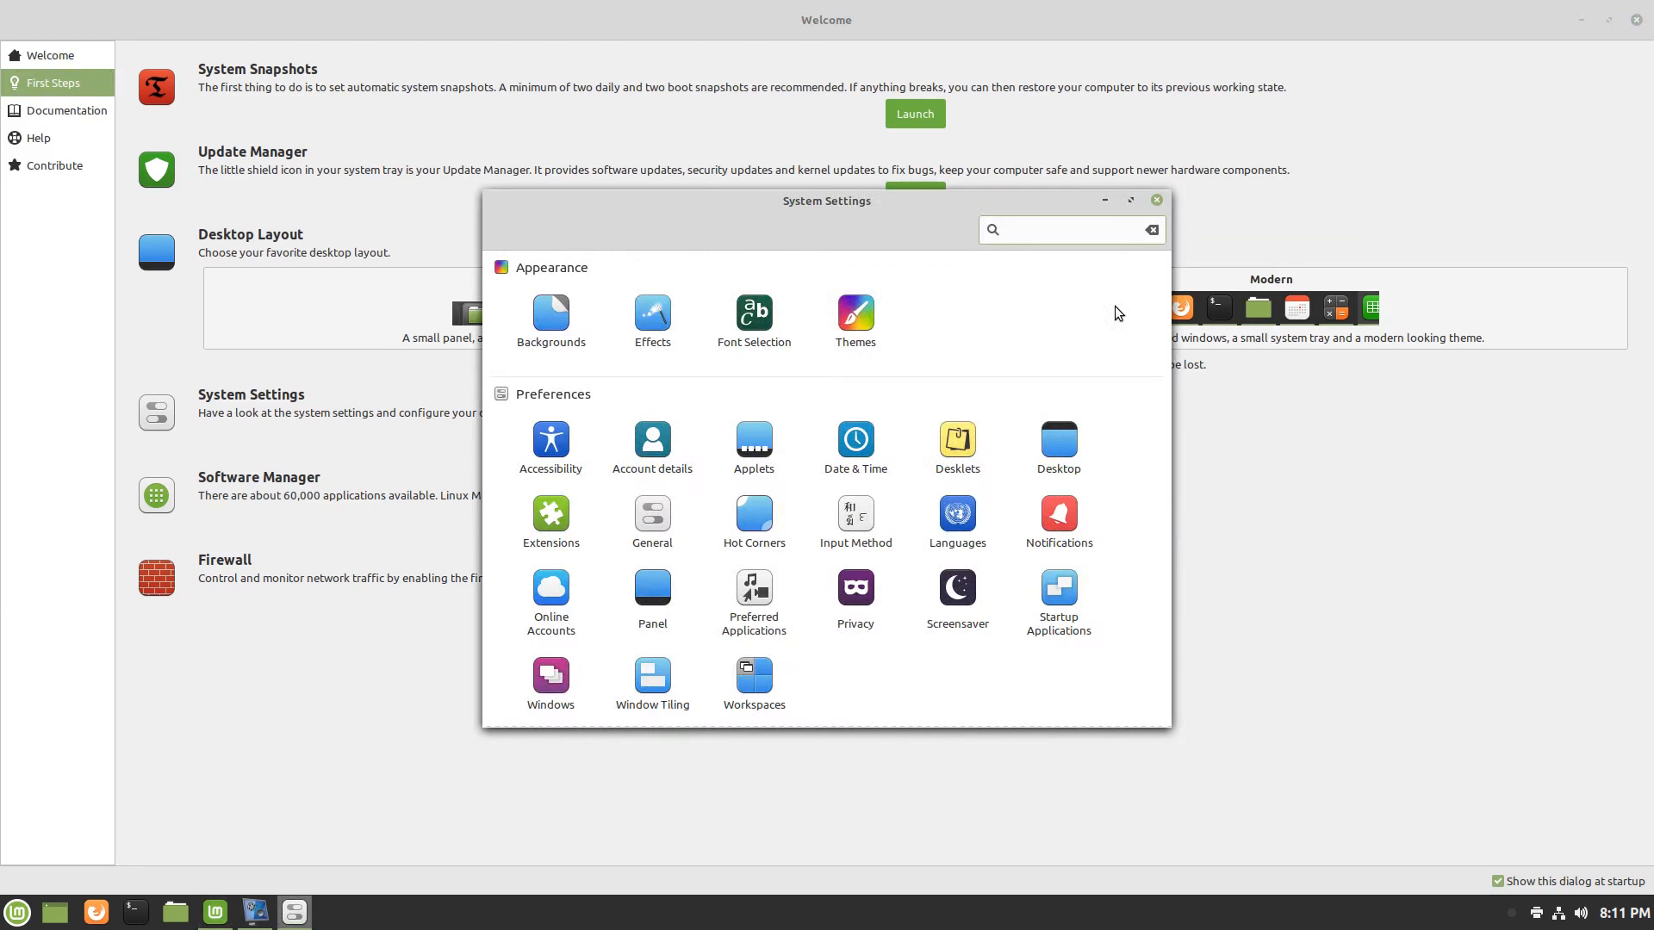
left_click(1055, 229)
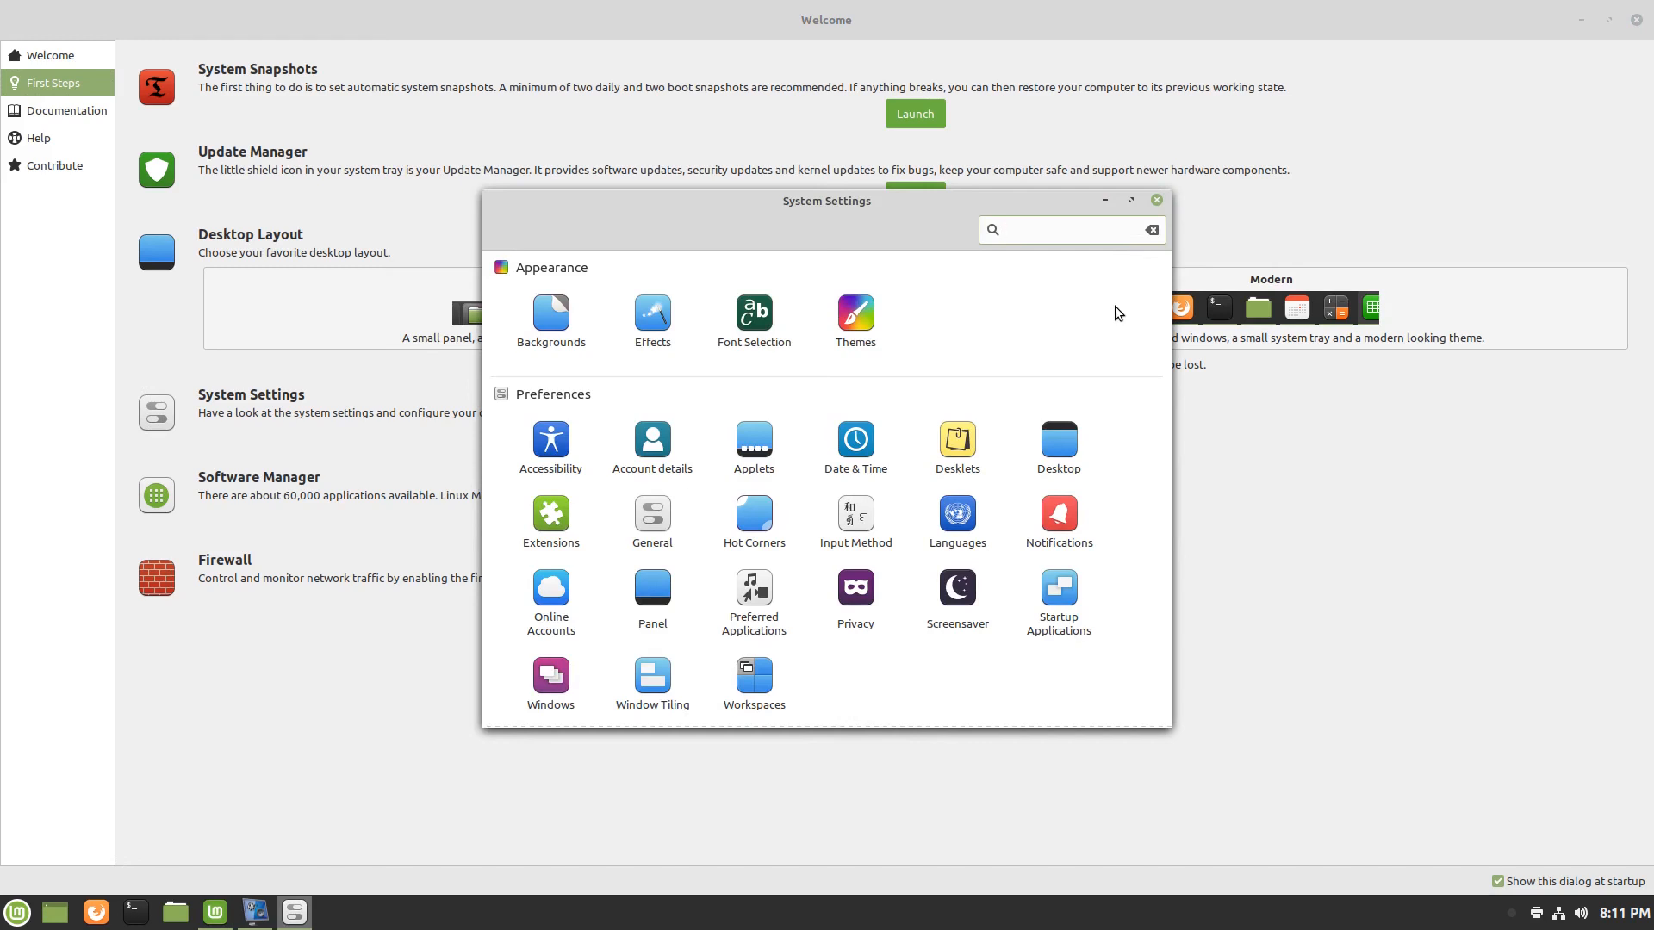
left_click(1065, 230)
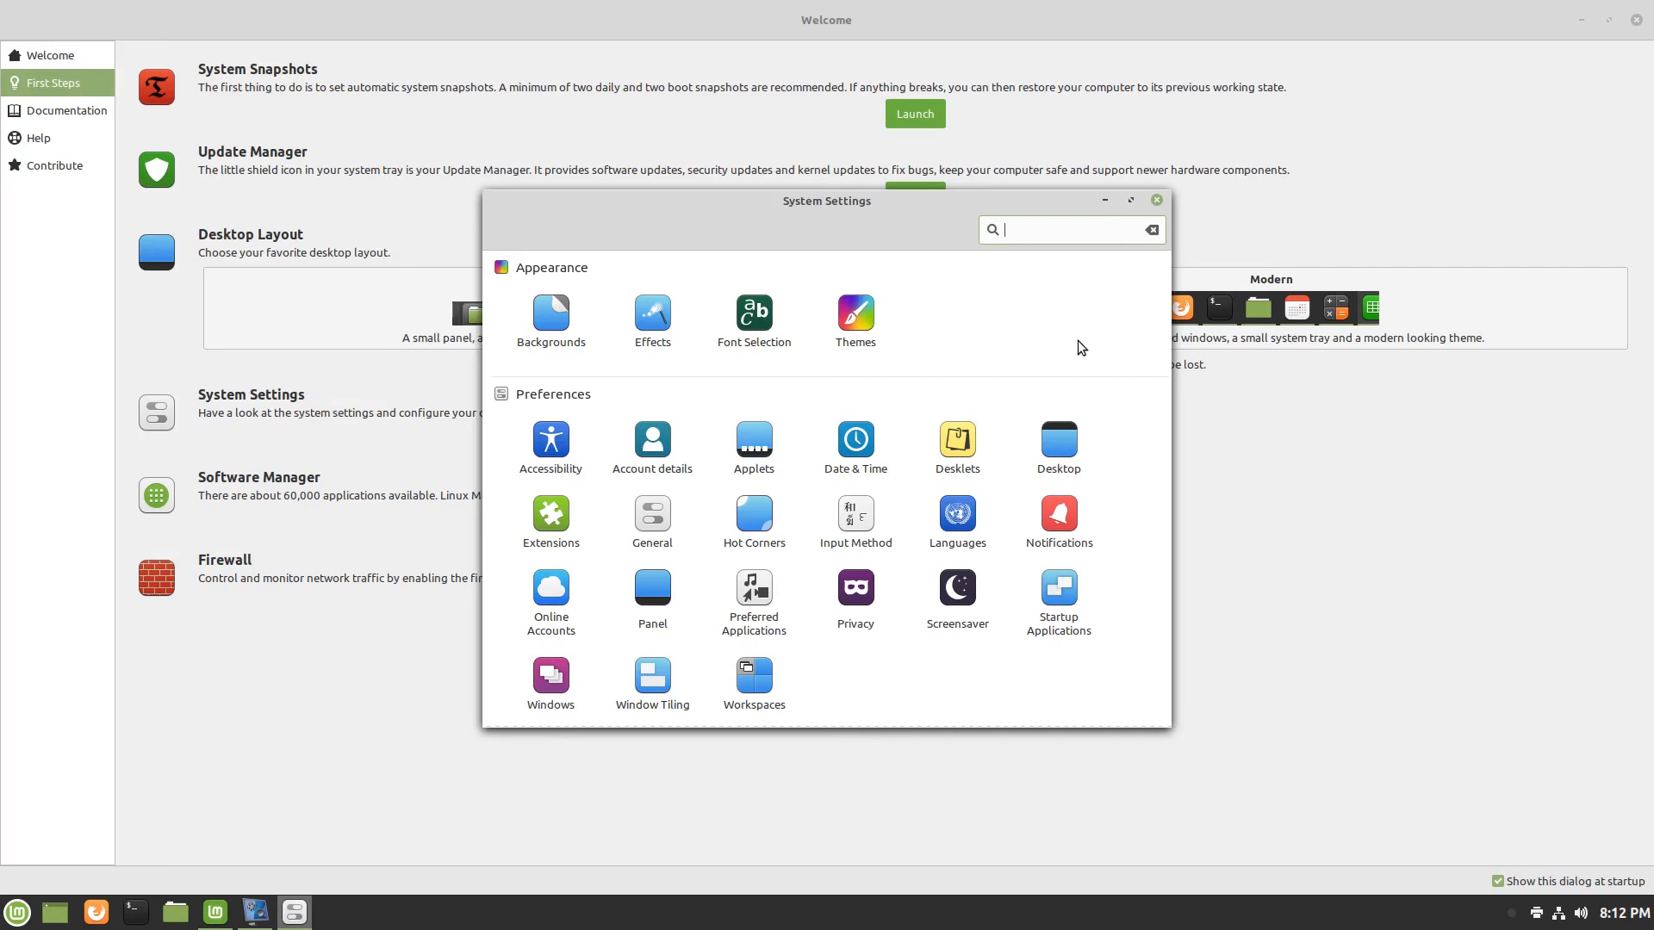
mouse_move(1052, 338)
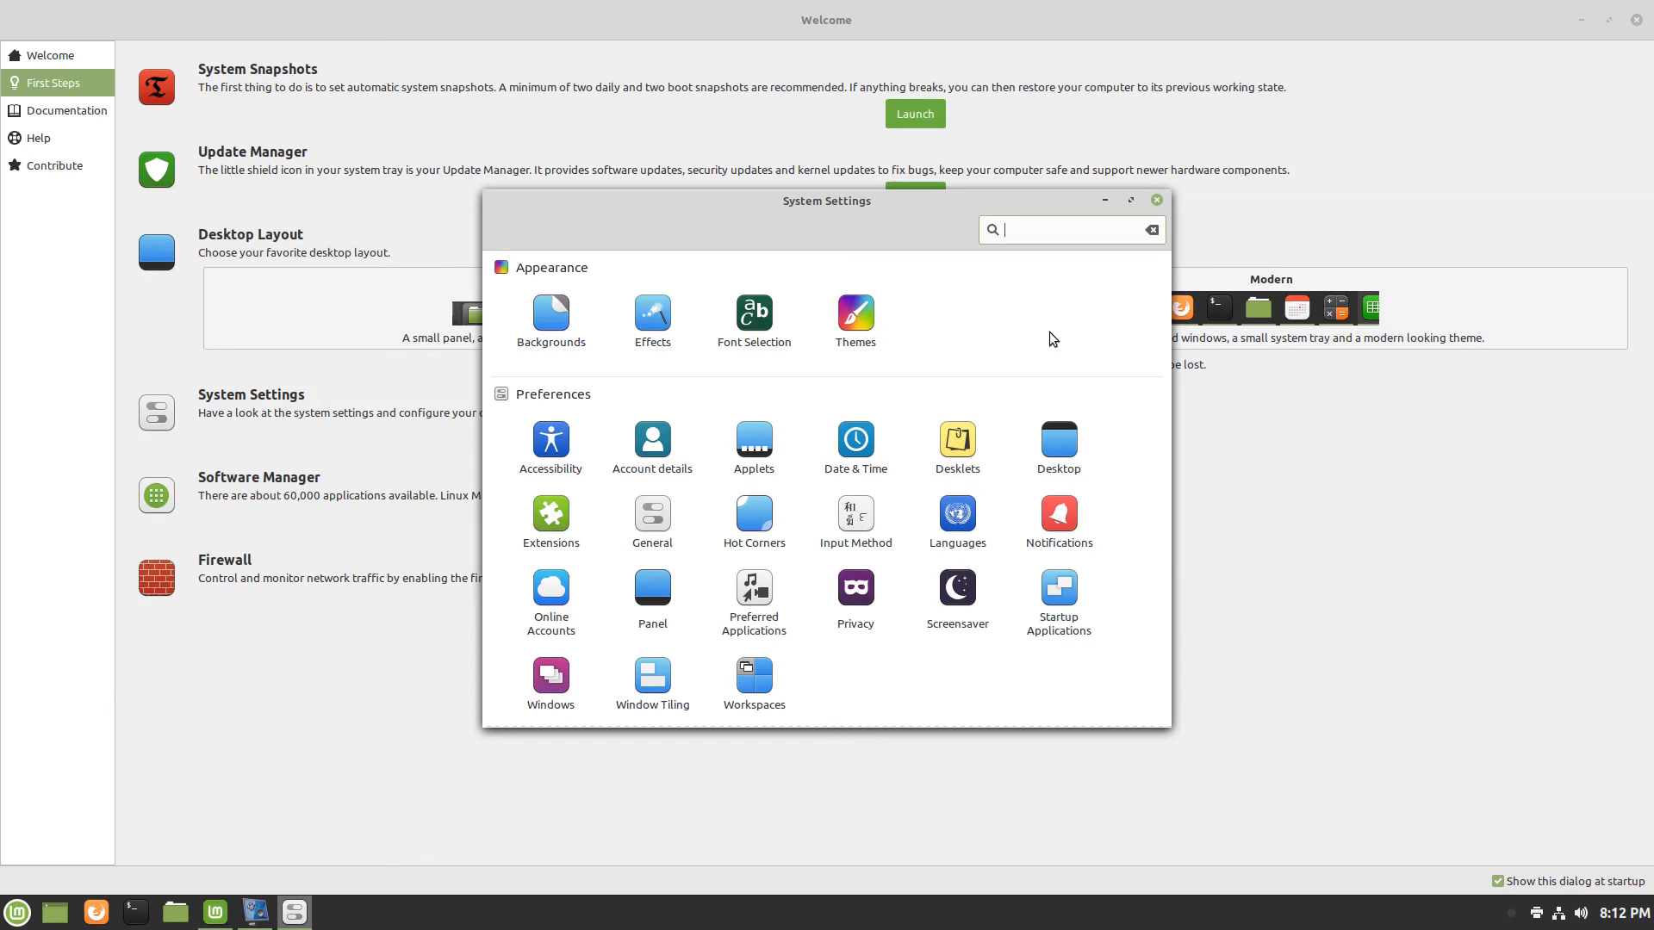
mouse_move(1028, 344)
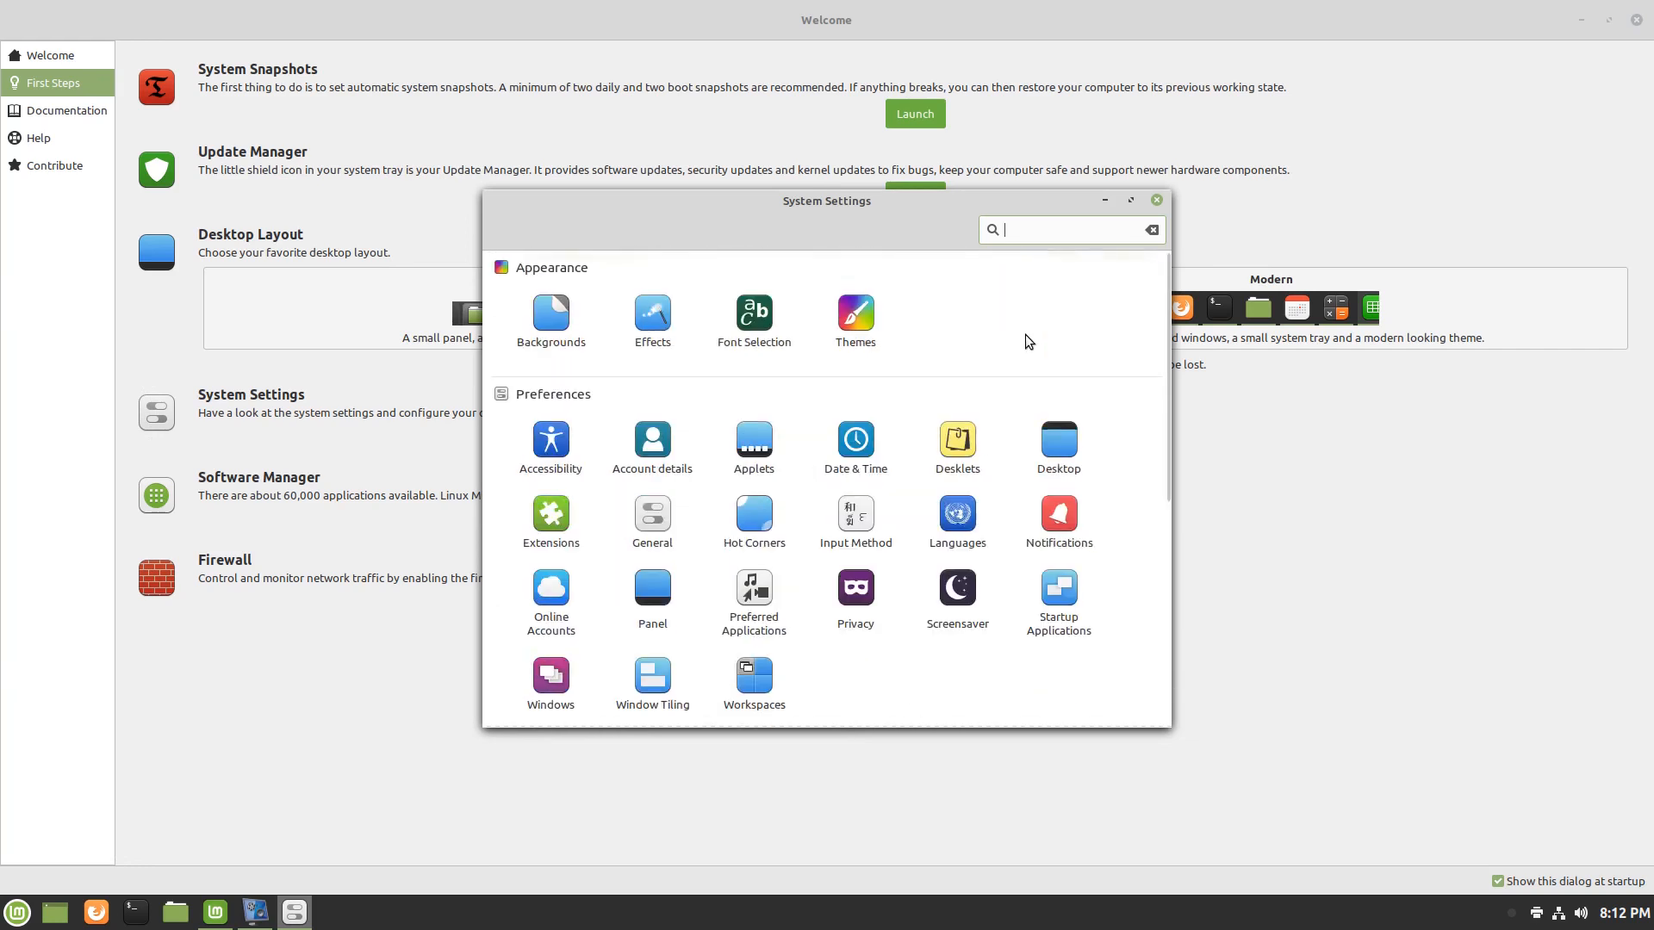
scroll("down", 3)
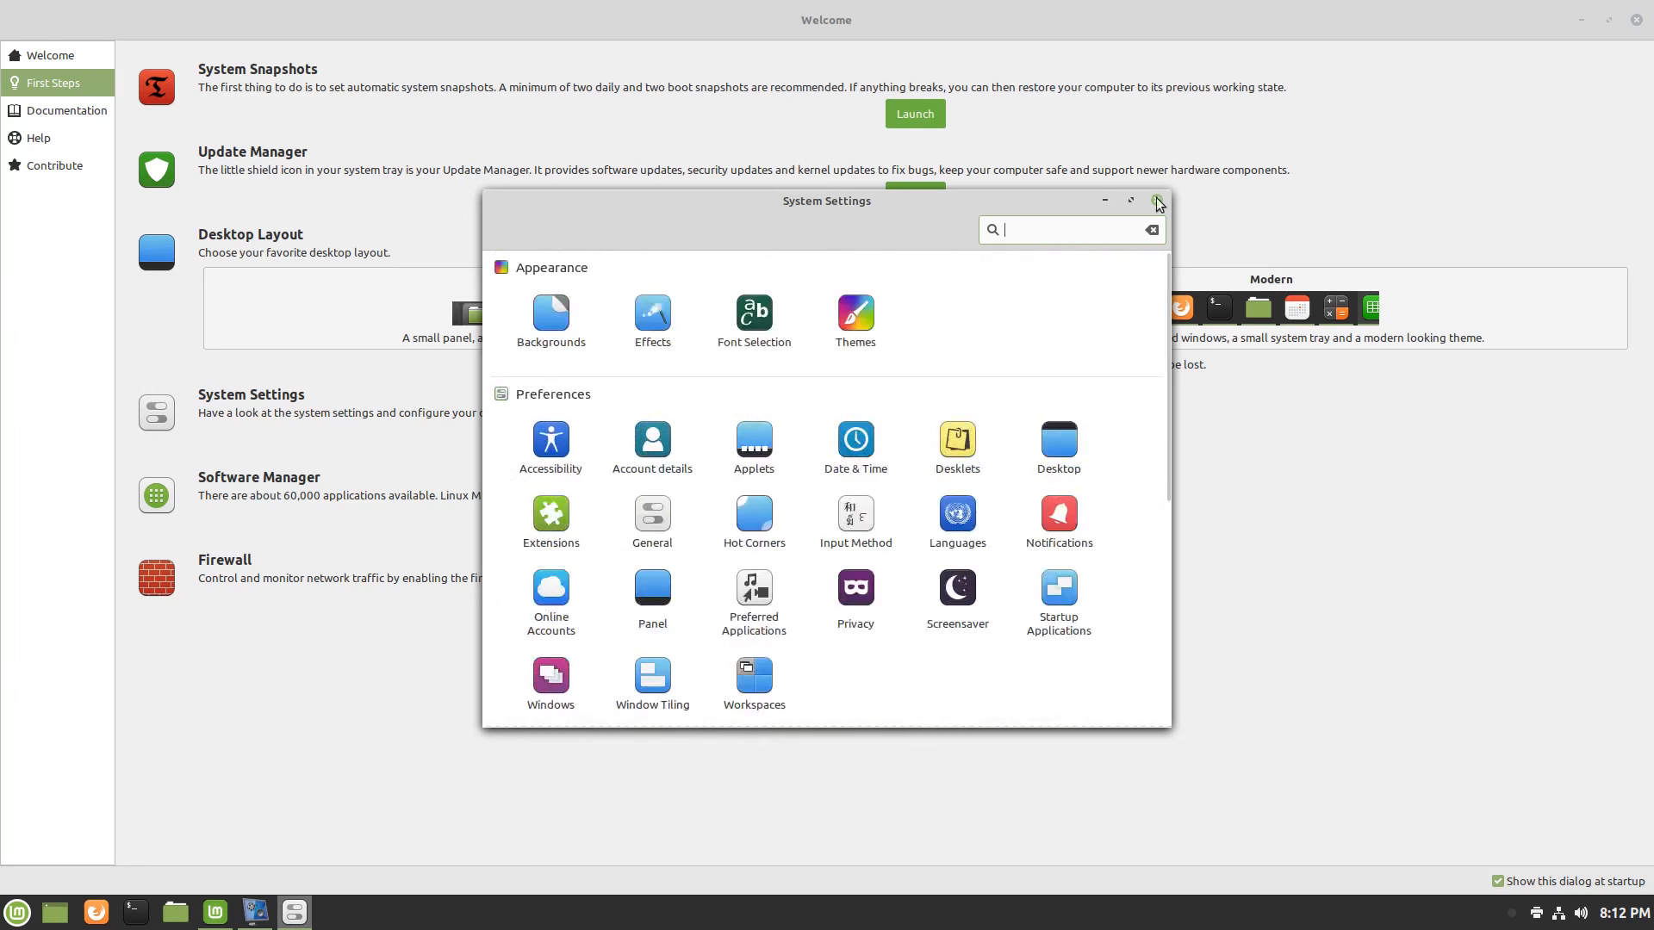
left_click(1156, 201)
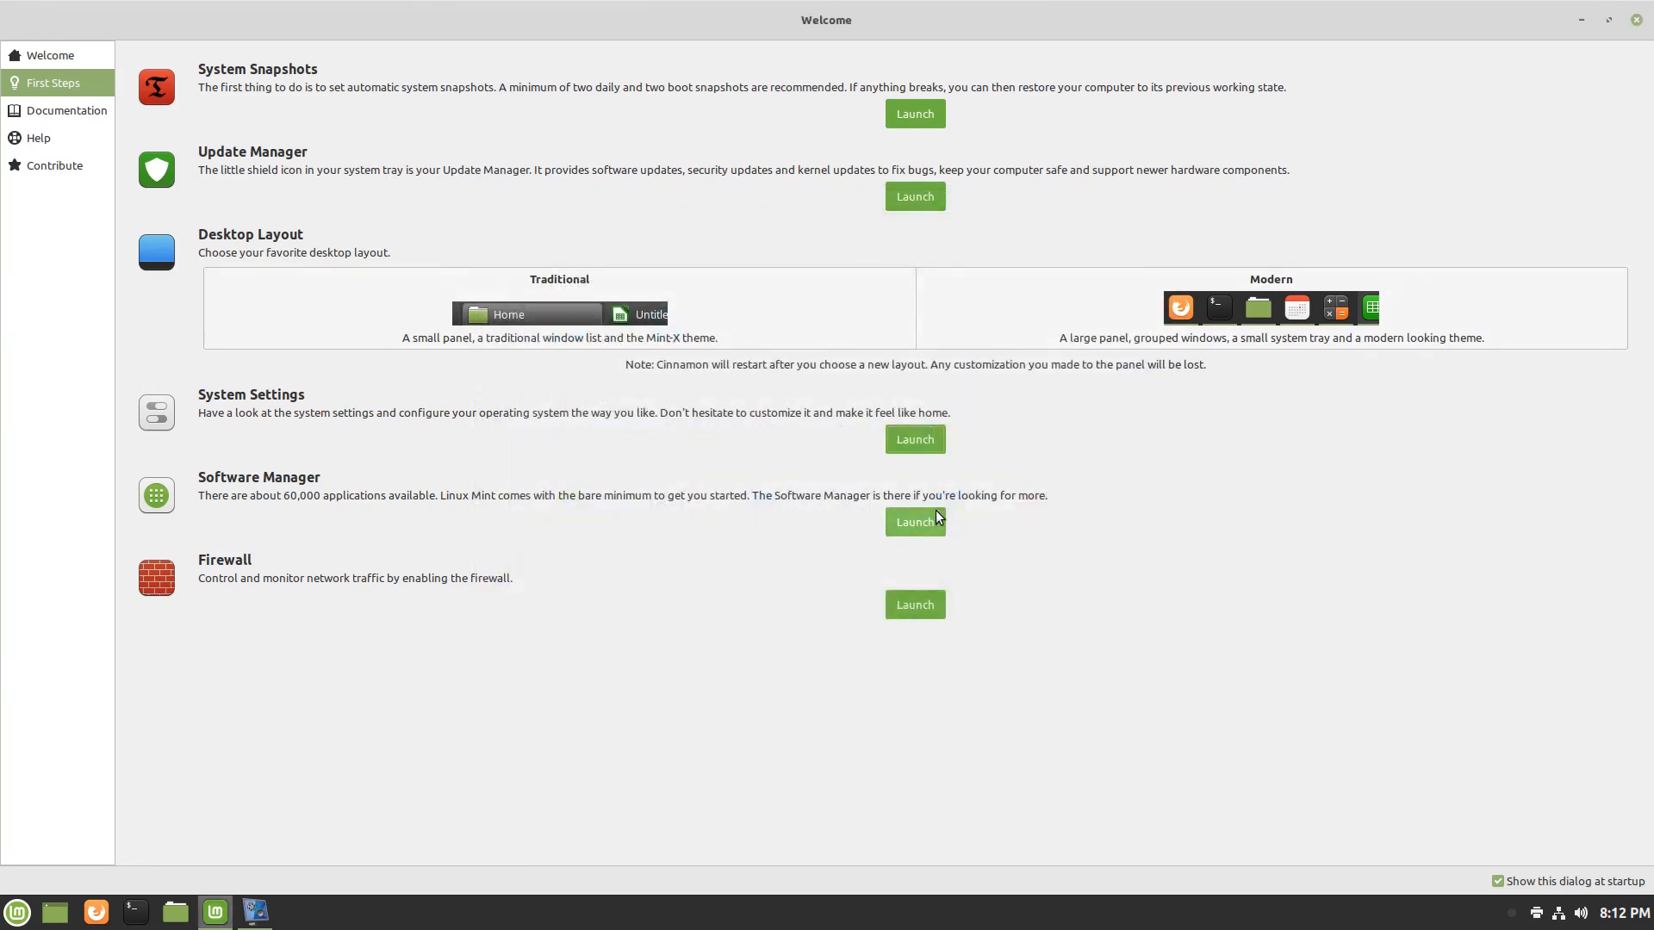
Open and close Software Manager, then view the Documentation, Help and Contribute pages.
left_click(913, 521)
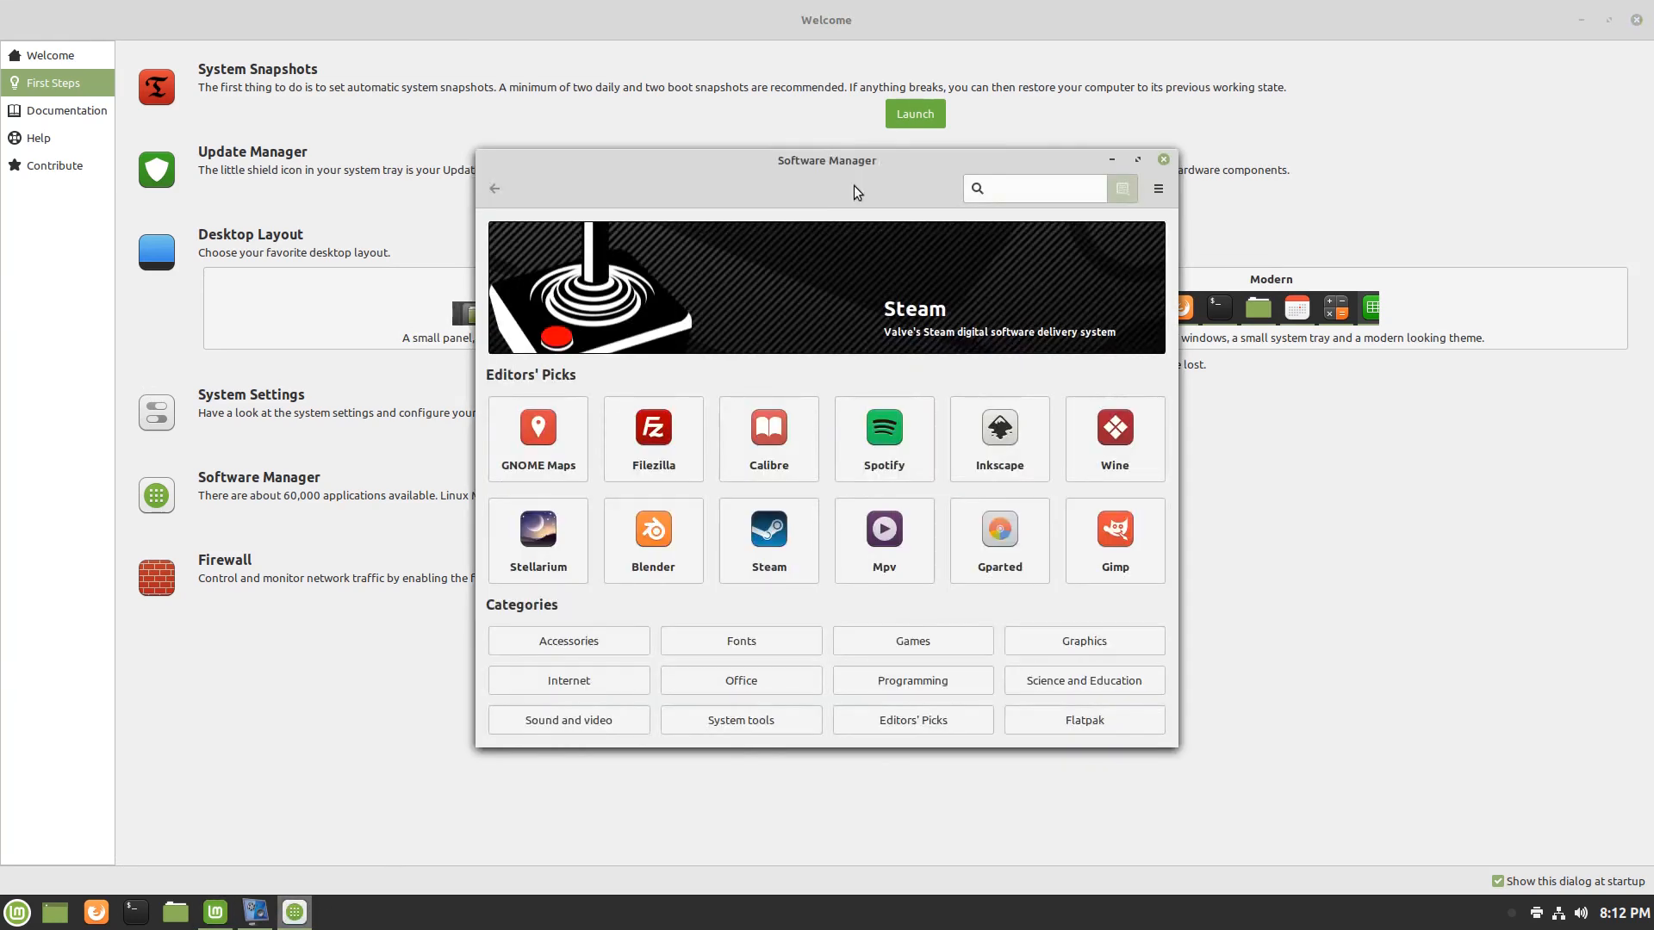
left_click(1162, 160)
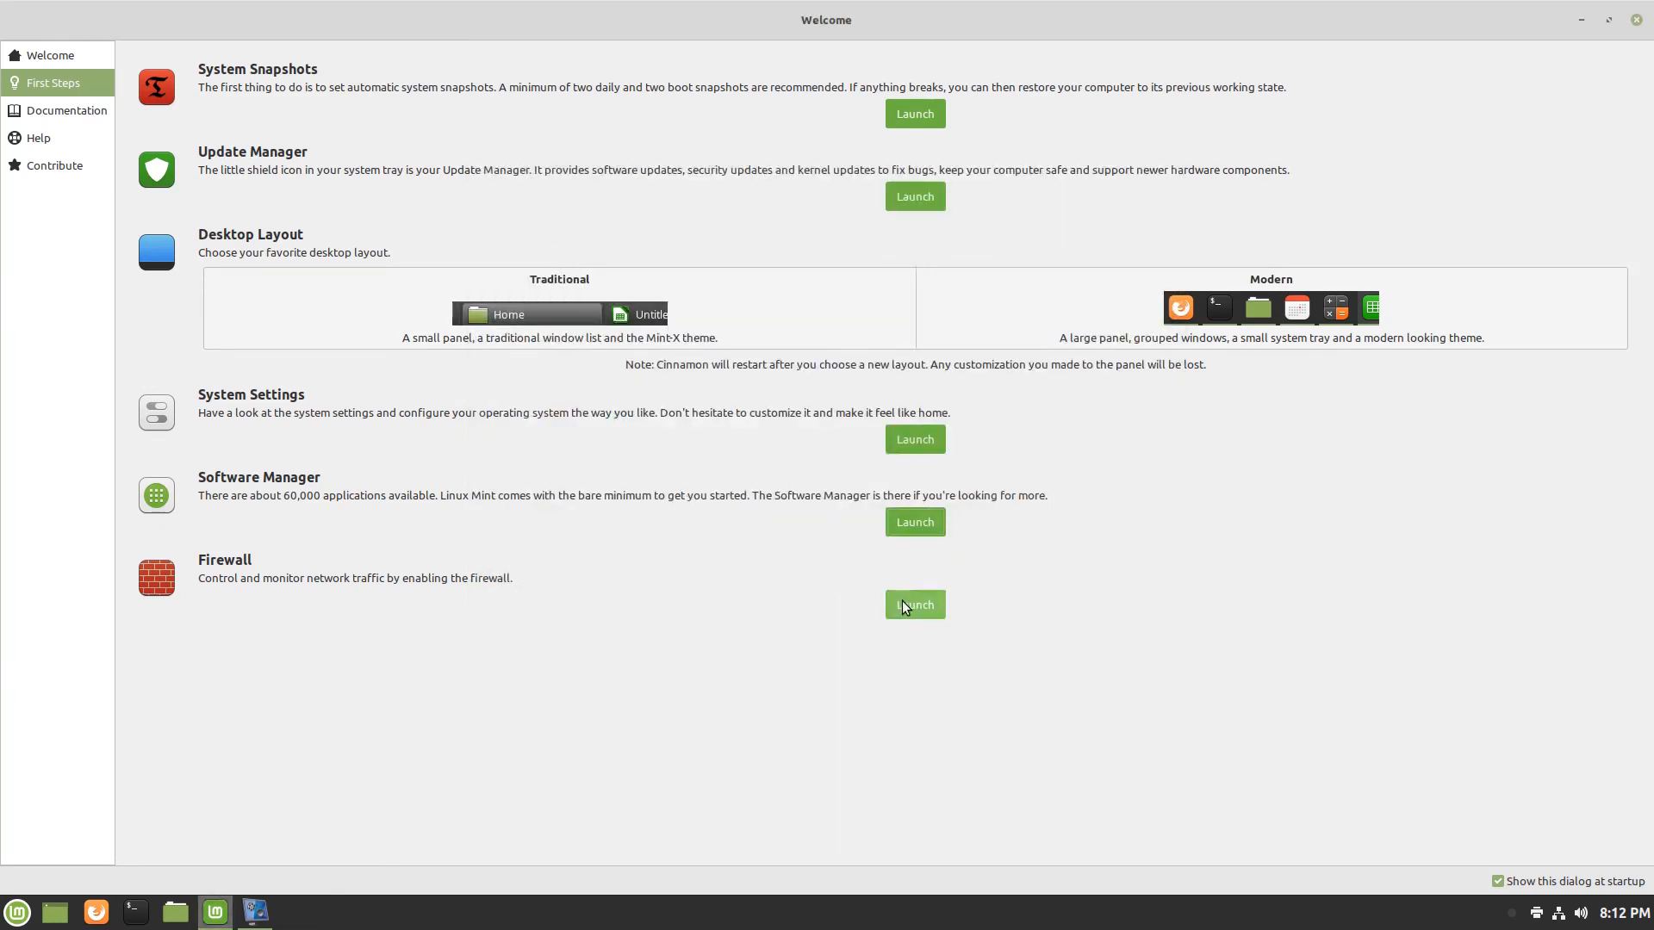
left_click(65, 110)
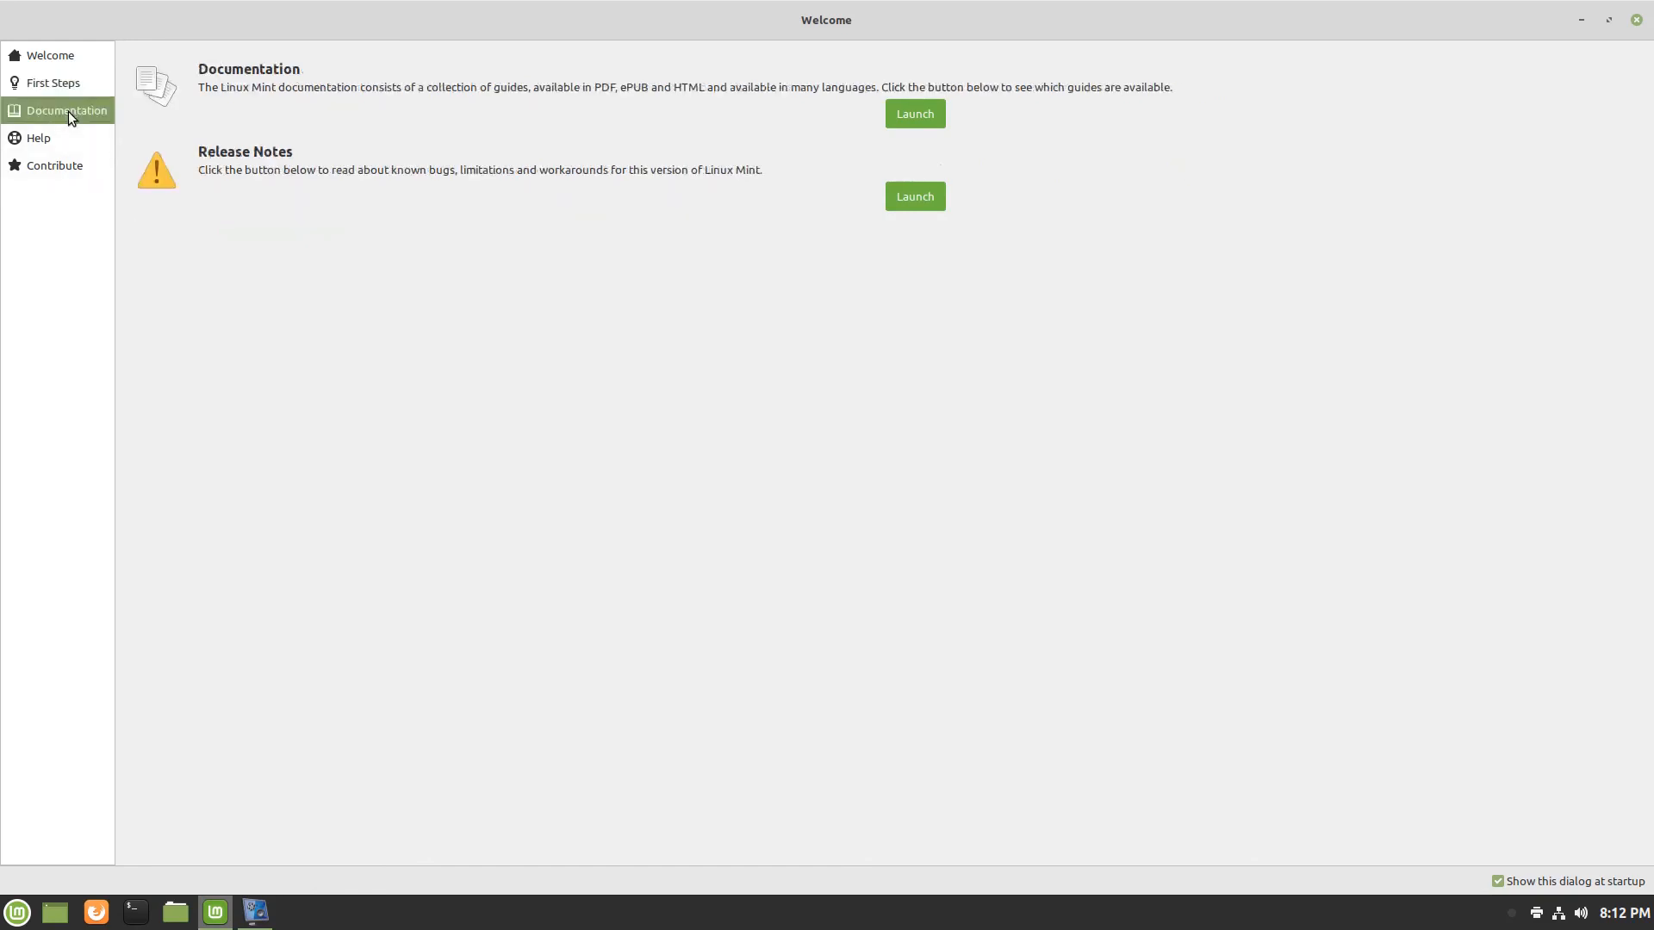
mouse_move(55, 145)
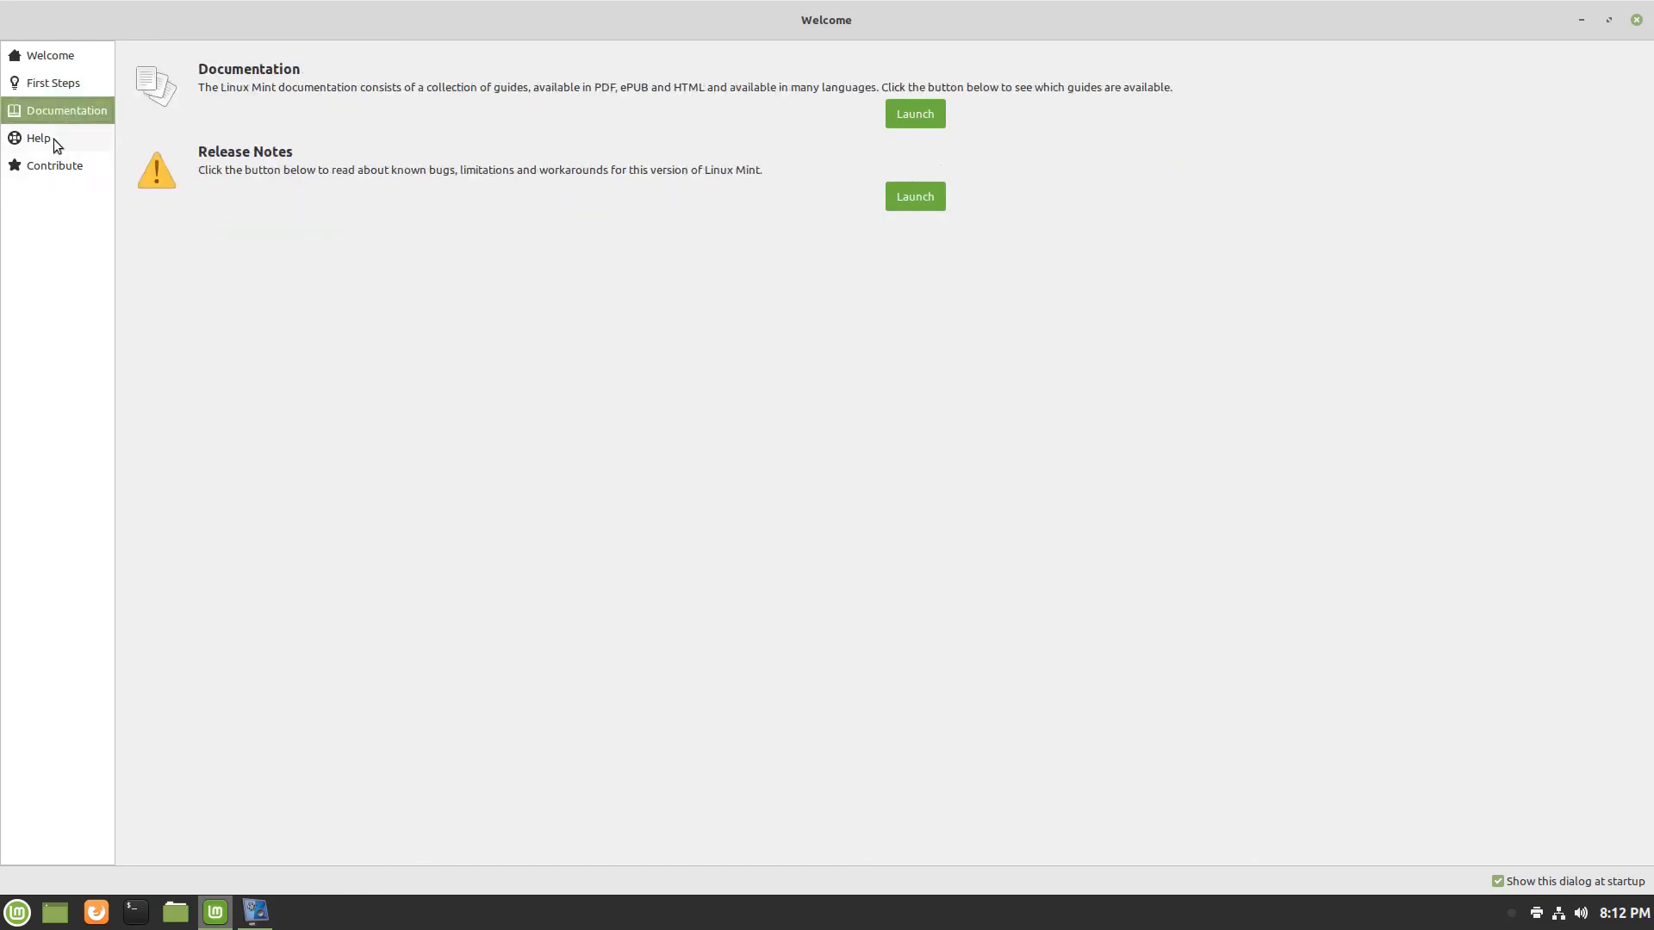
left_click(38, 137)
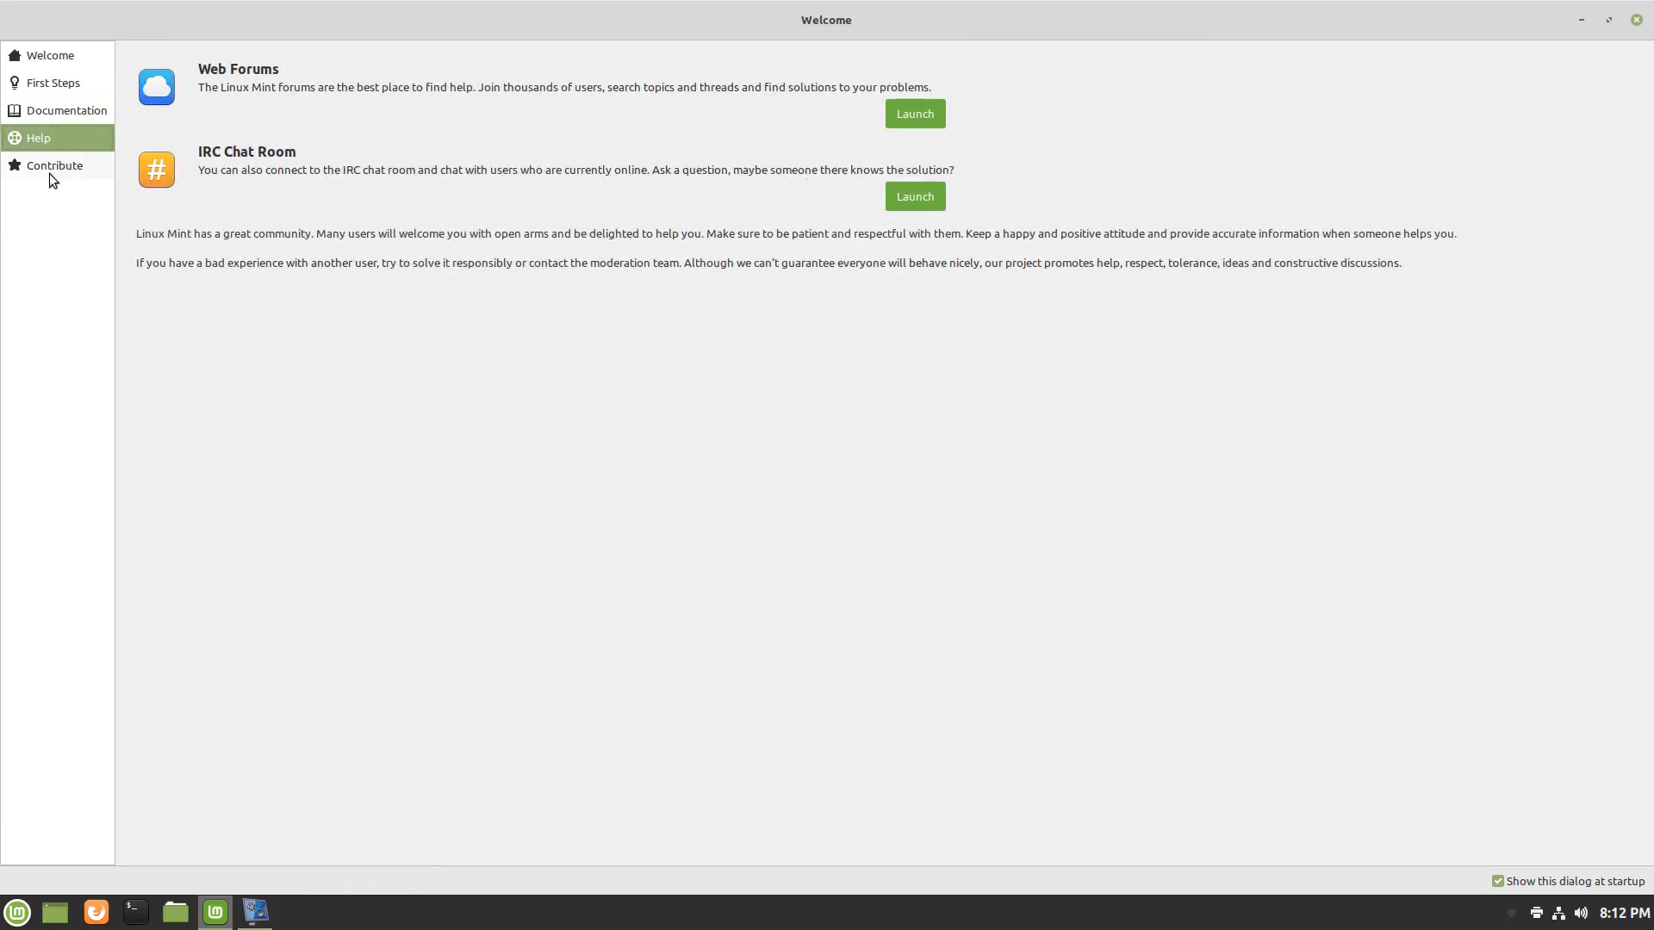
left_click(53, 166)
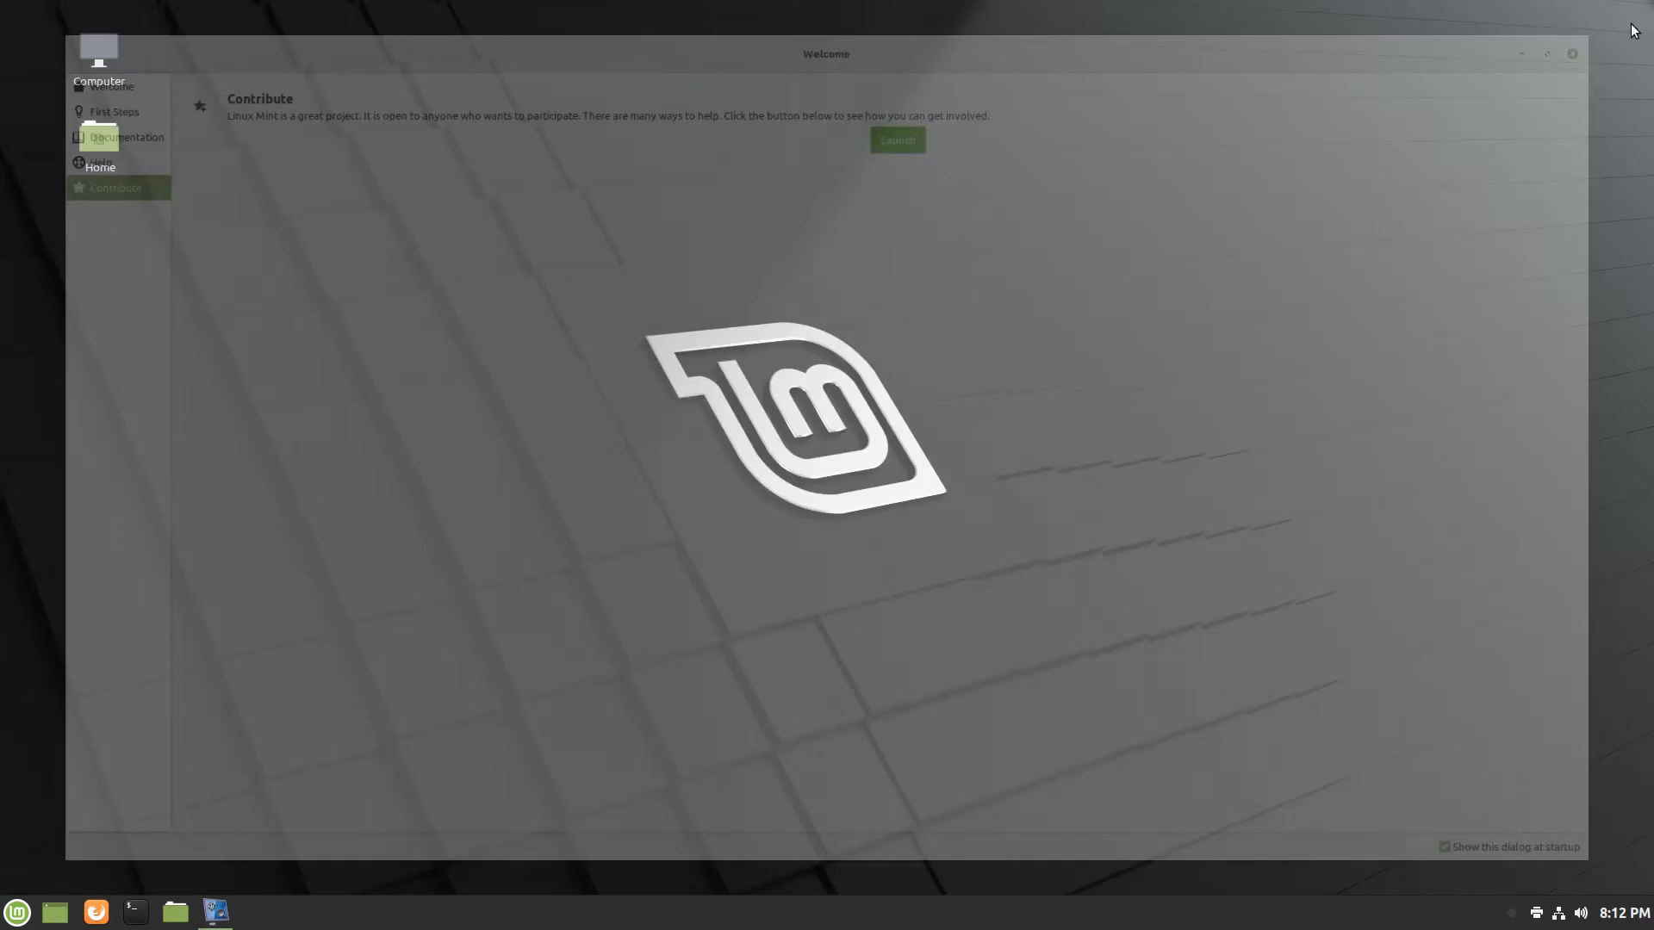
Launch System Info via a 'sys' menu search, review LMDE 4 details, then close it.
left_click(1570, 53)
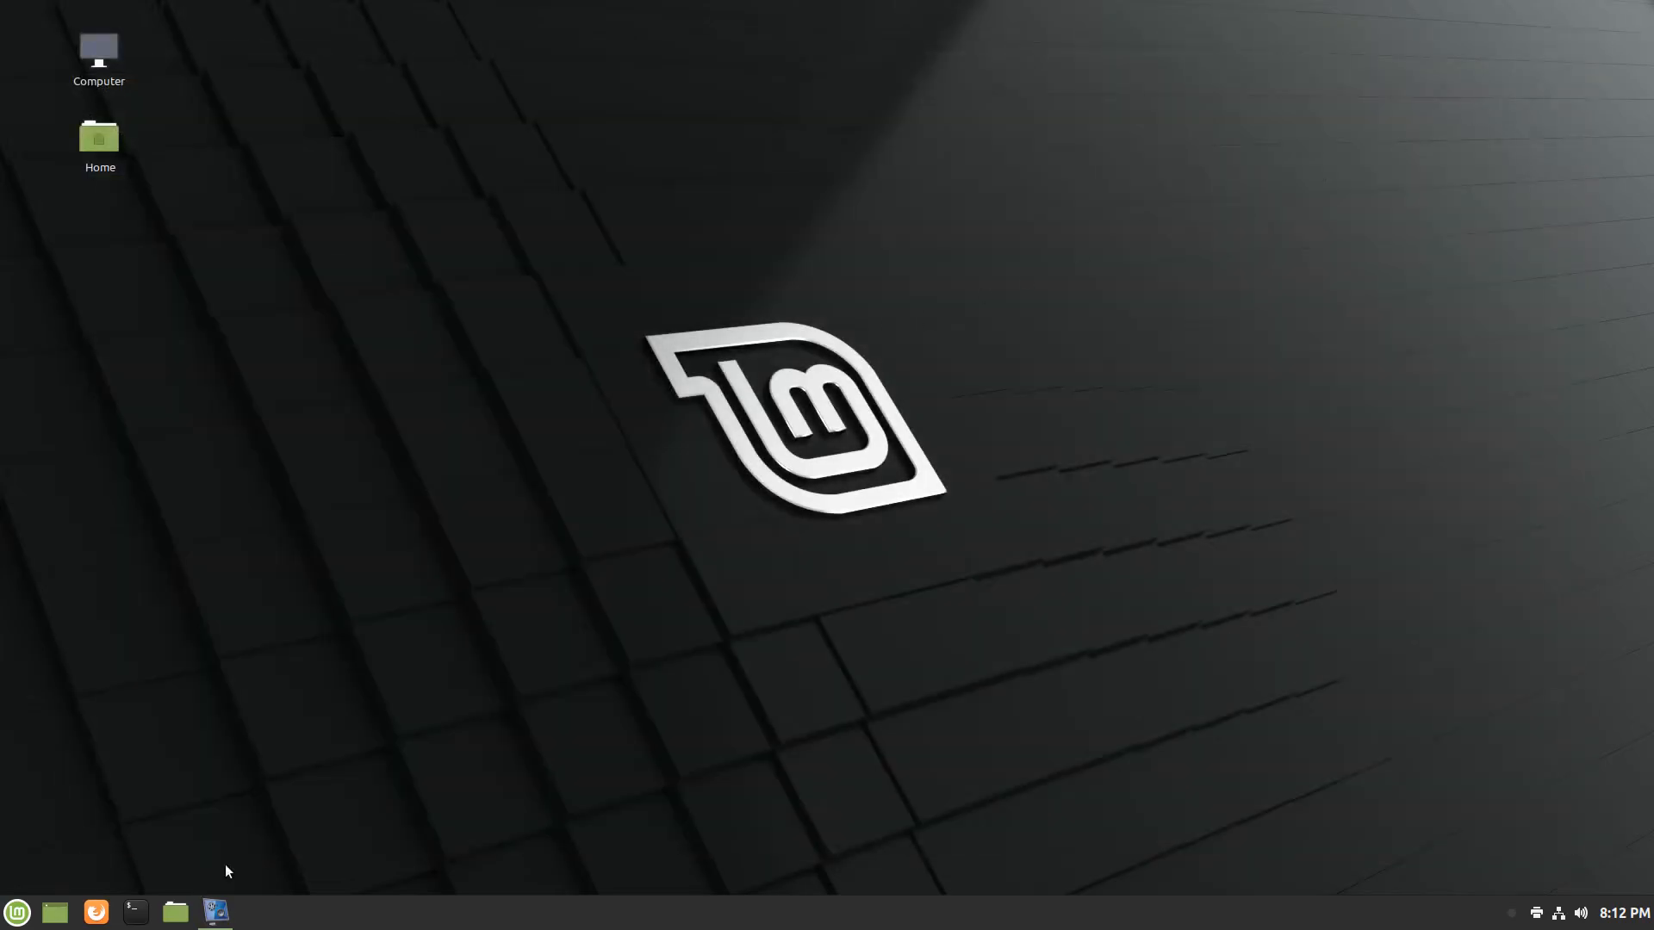
left_click(17, 912)
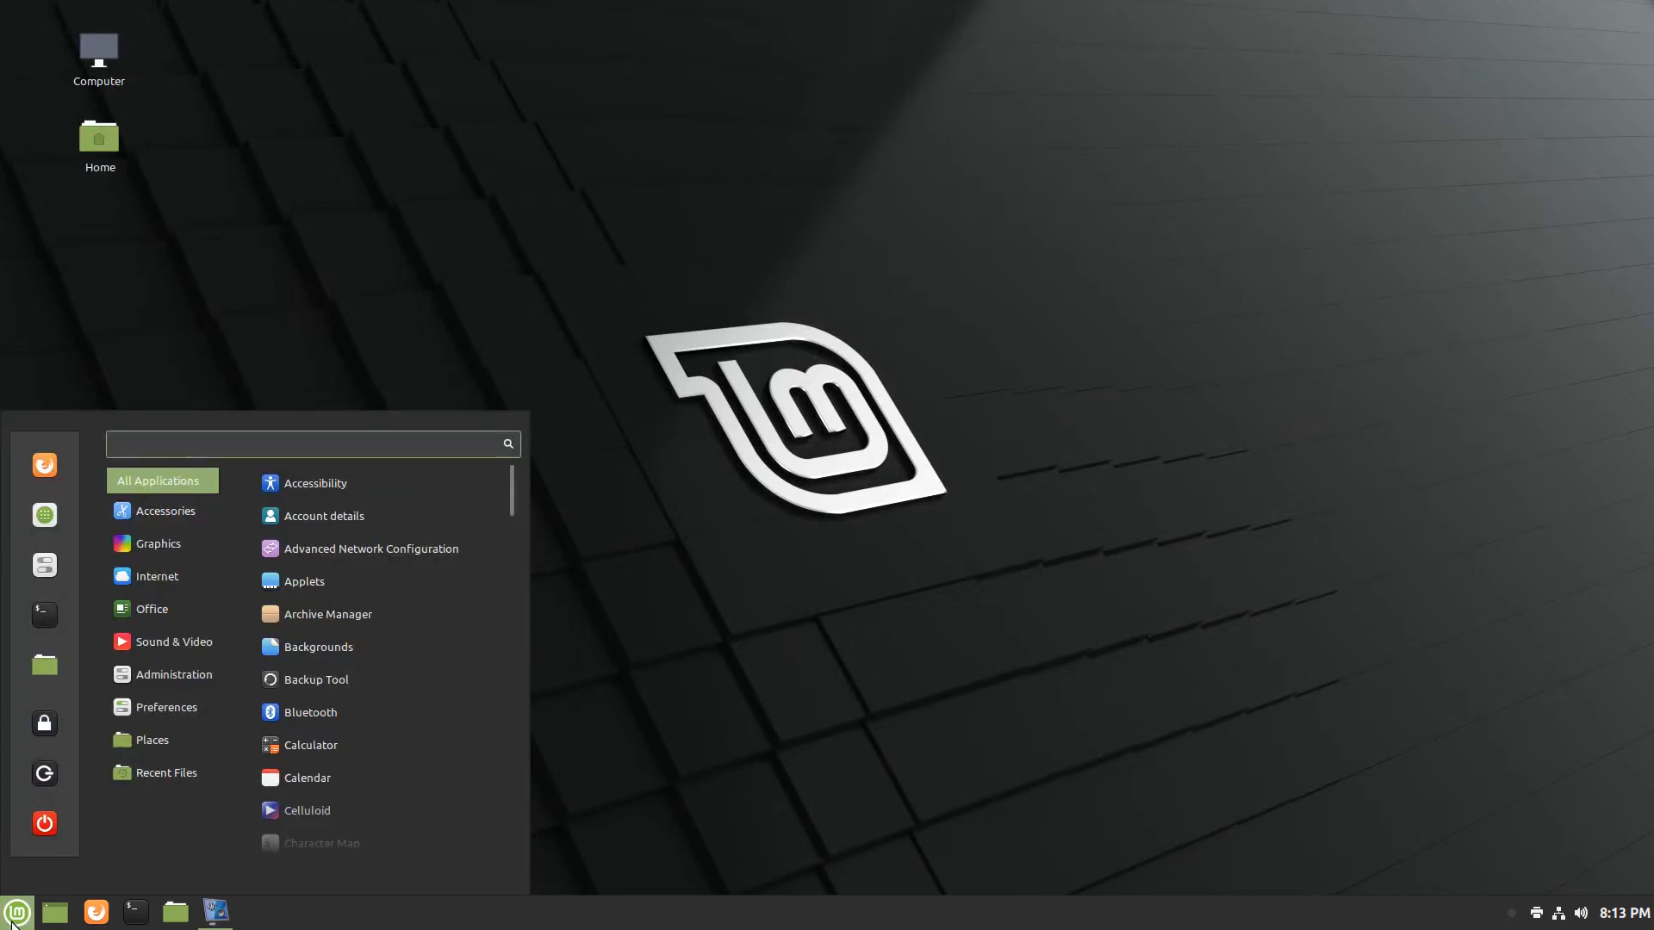
type("sys")
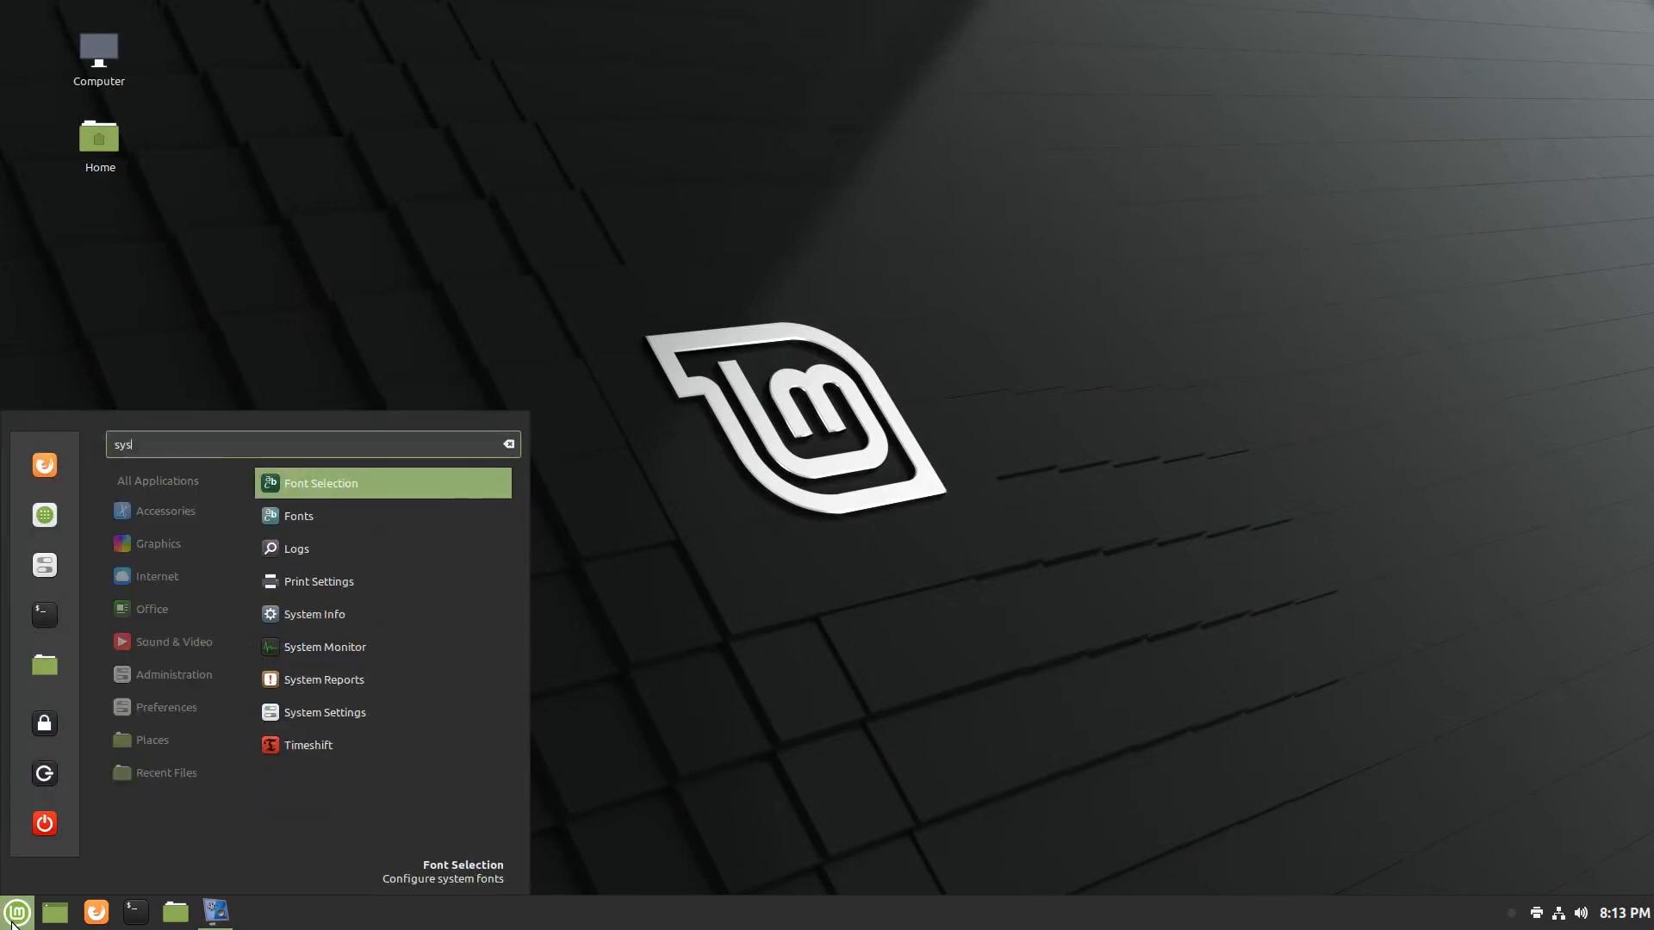
left_click(314, 614)
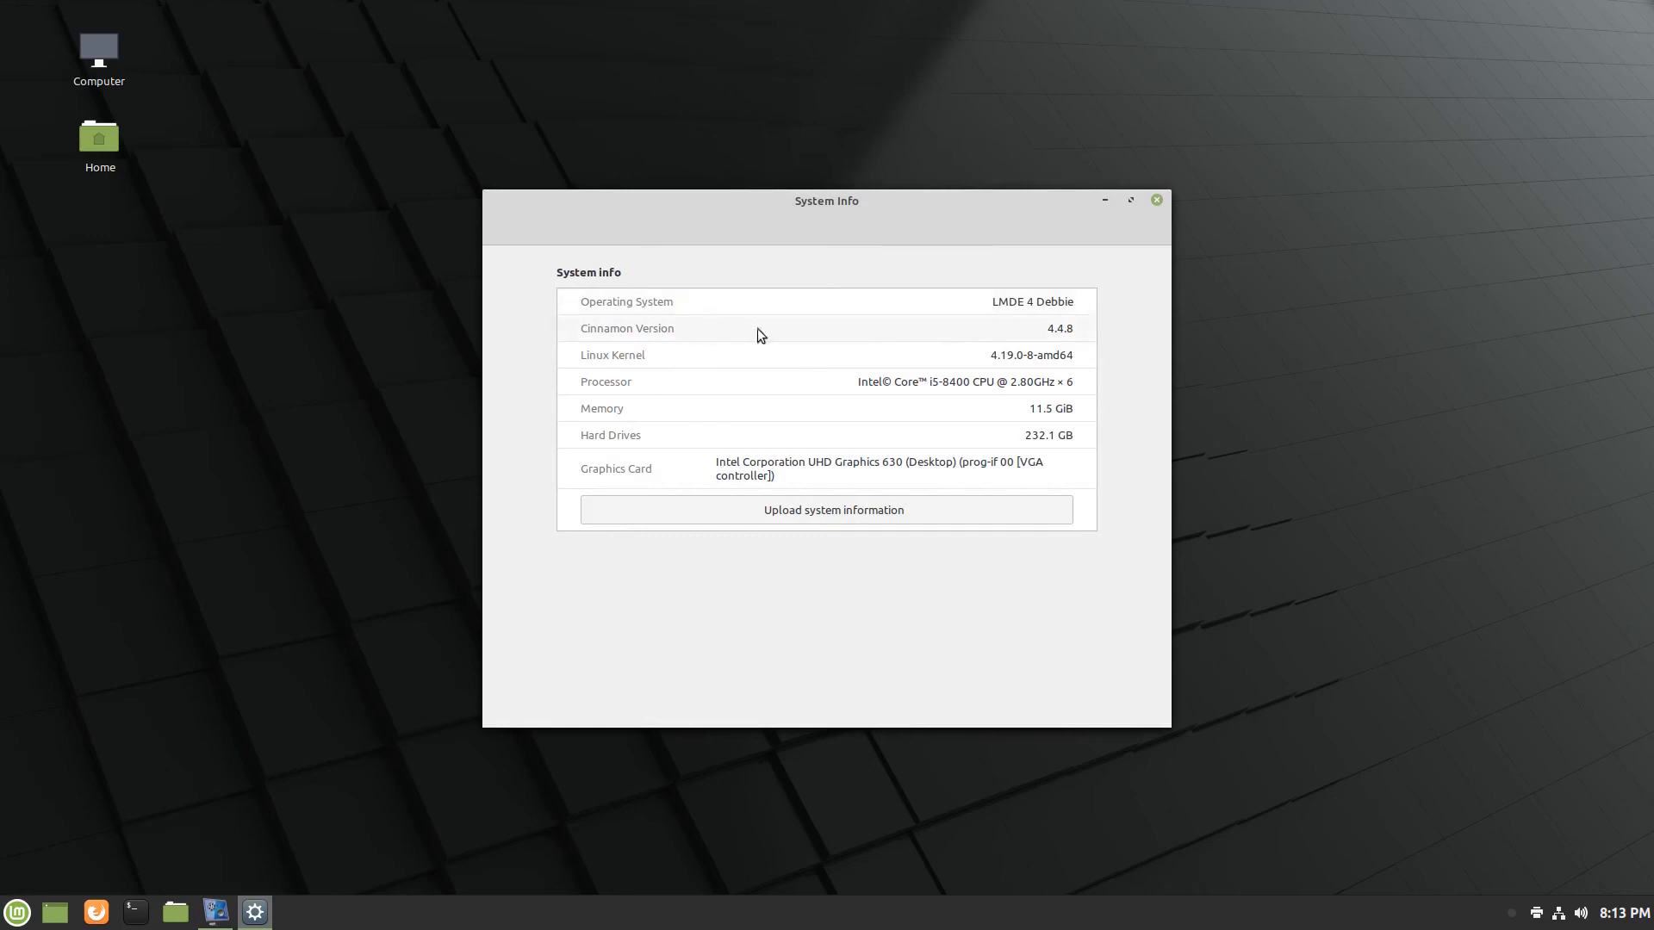
mouse_move(654, 360)
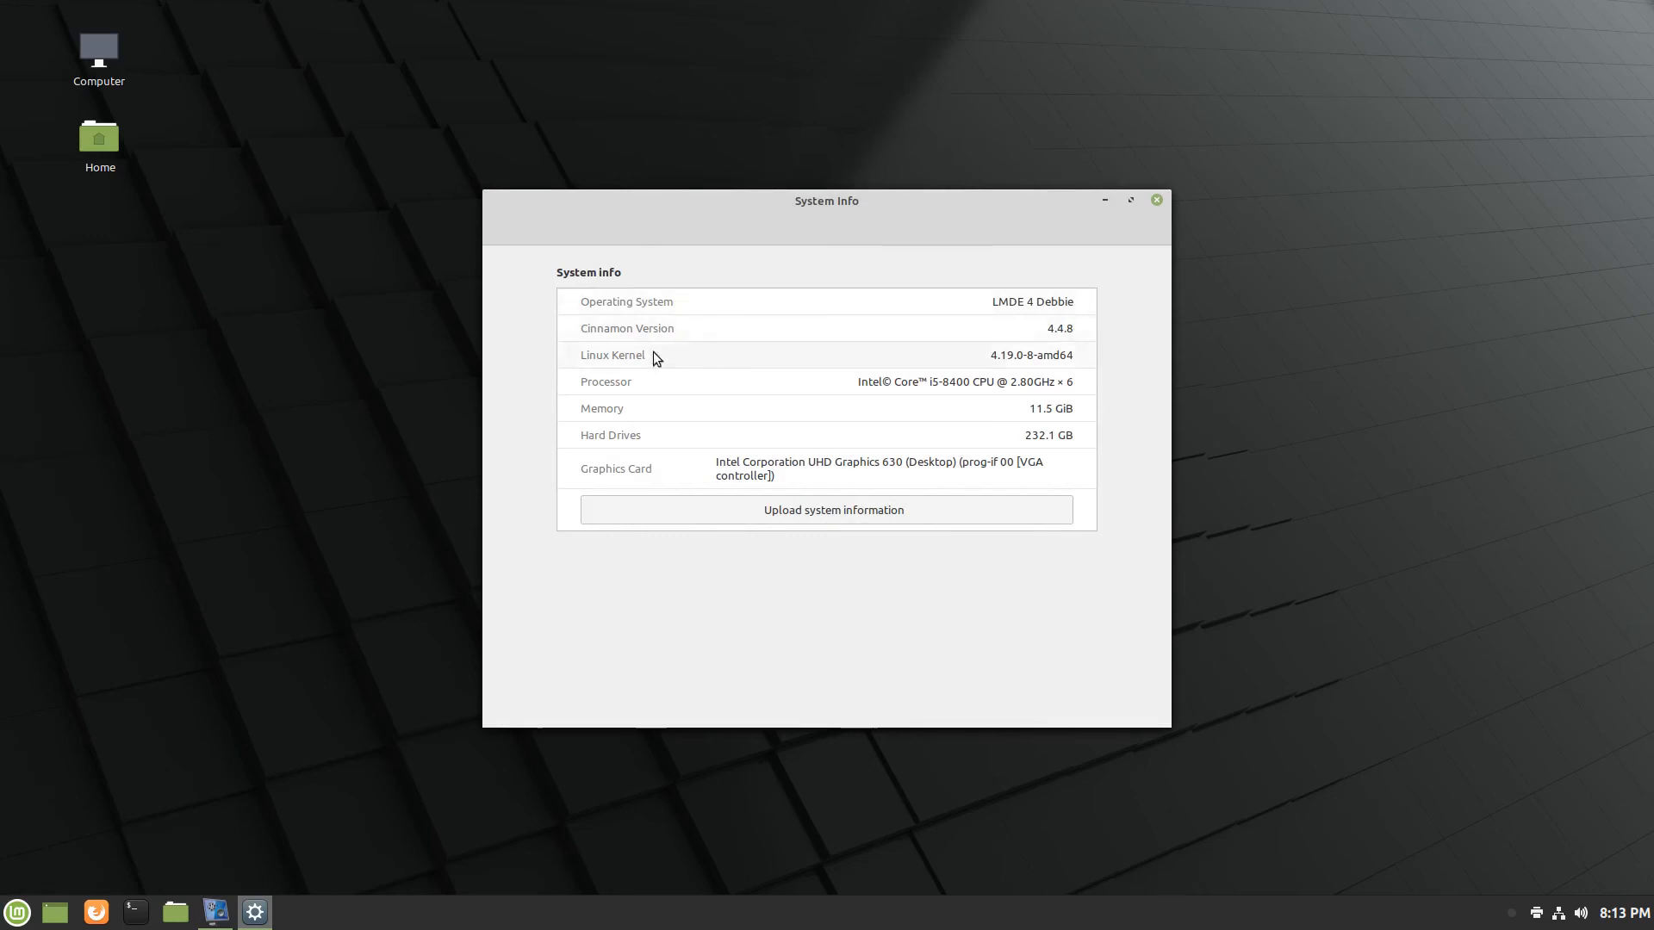
mouse_move(1044, 370)
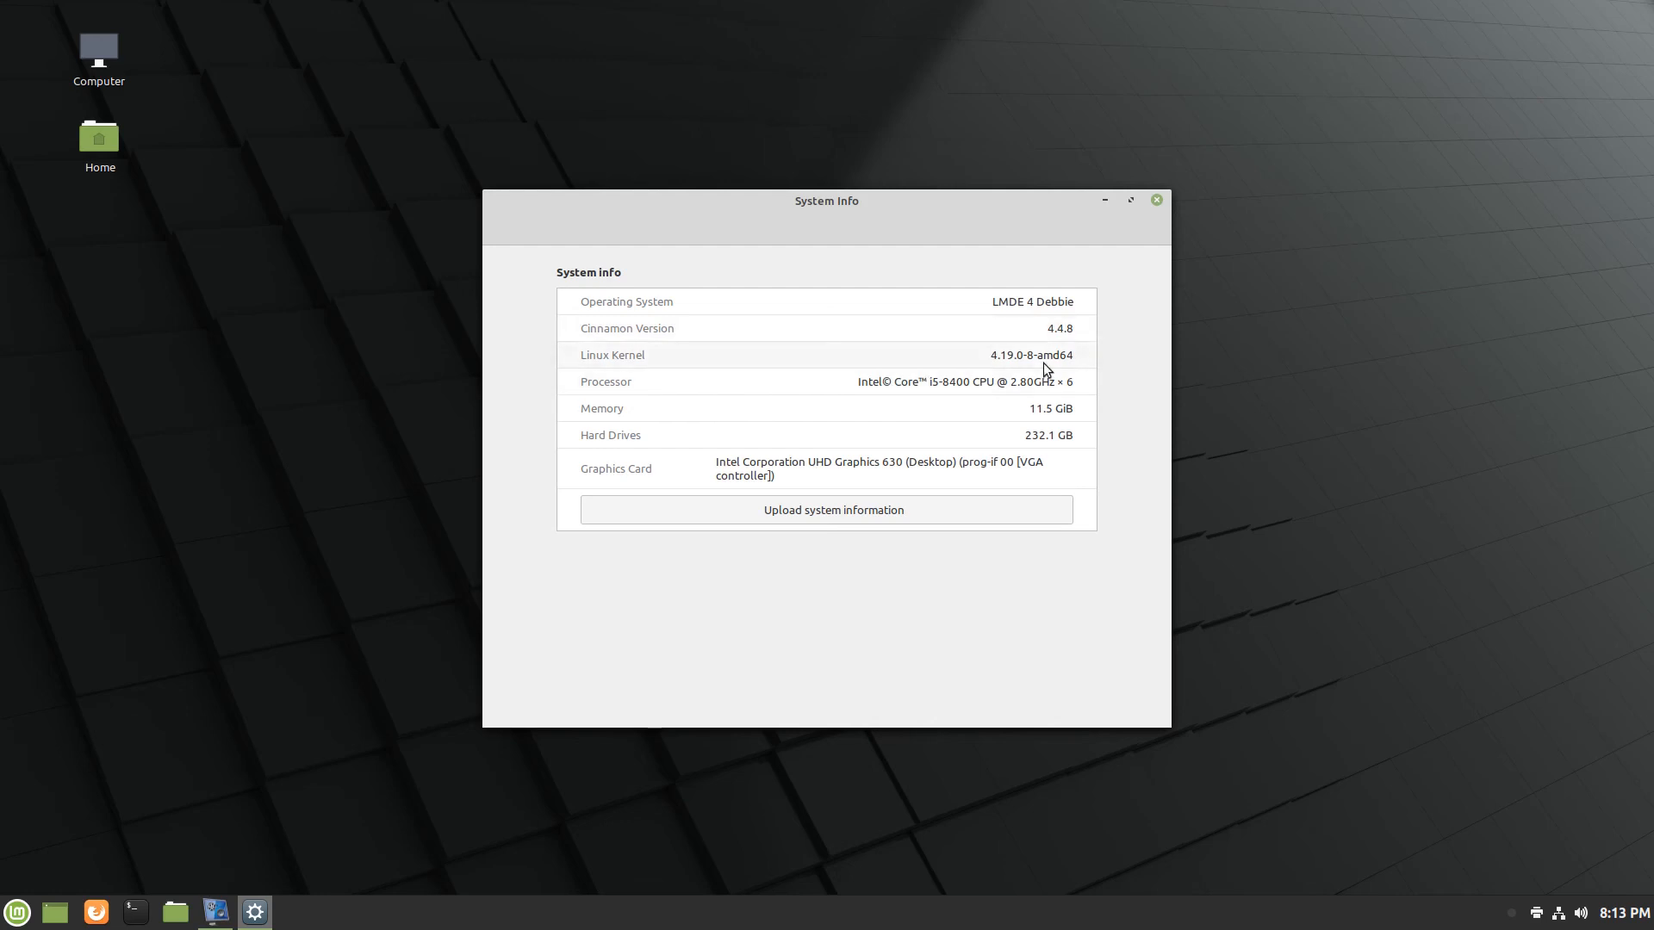
mouse_move(1080, 362)
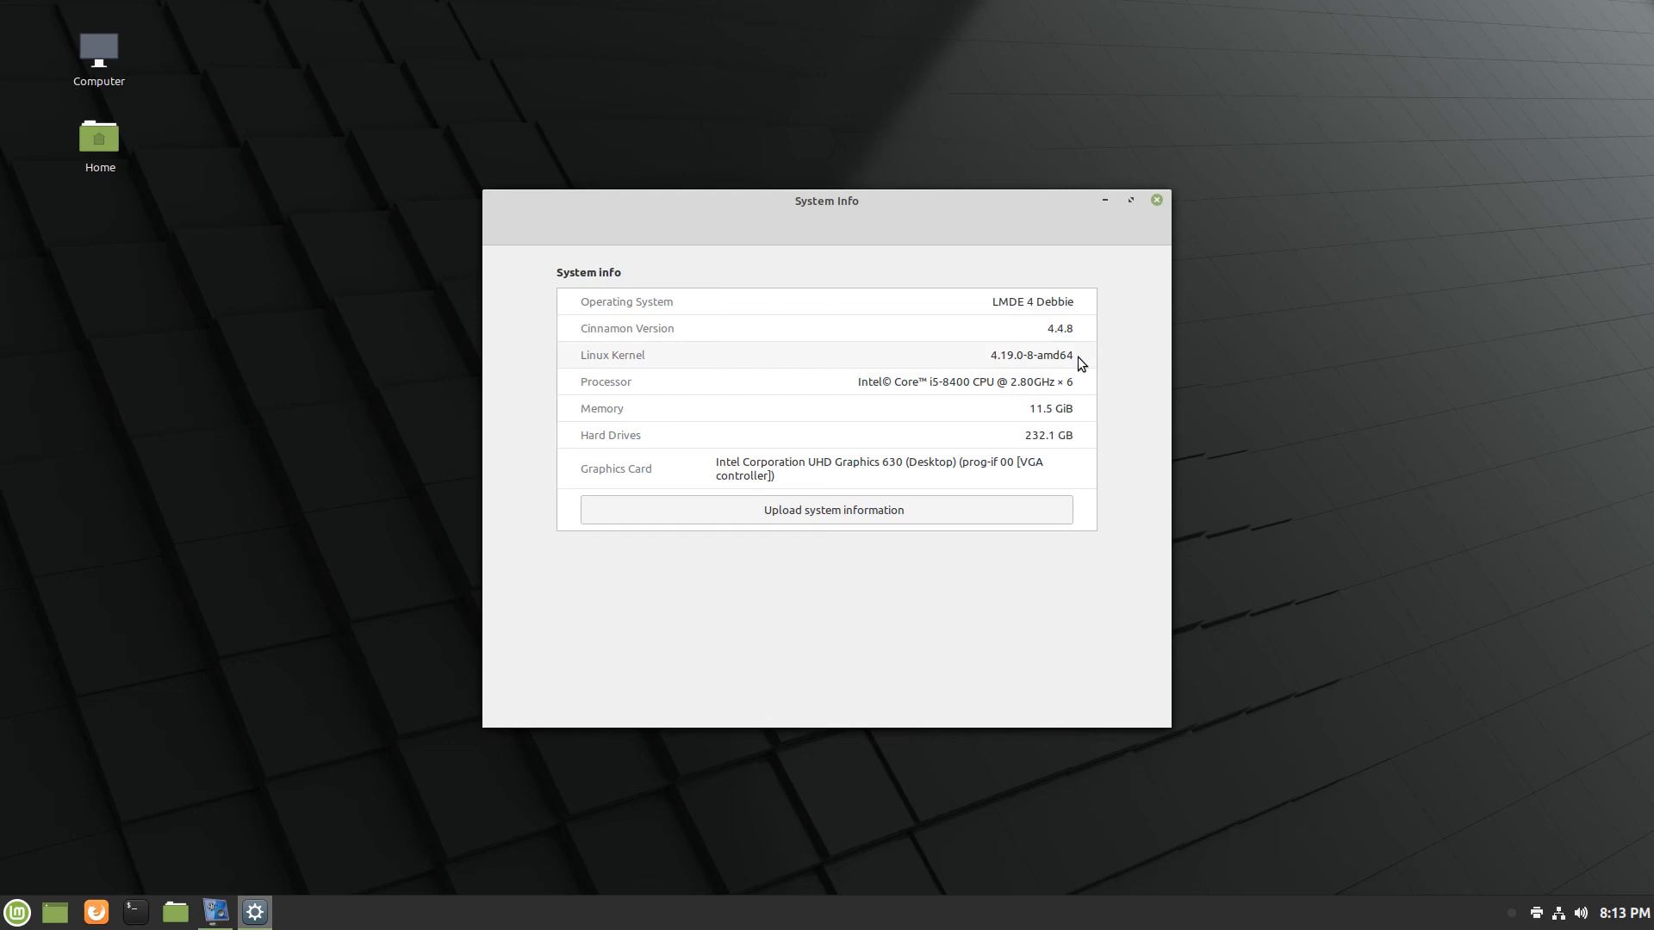
left_click(17, 911)
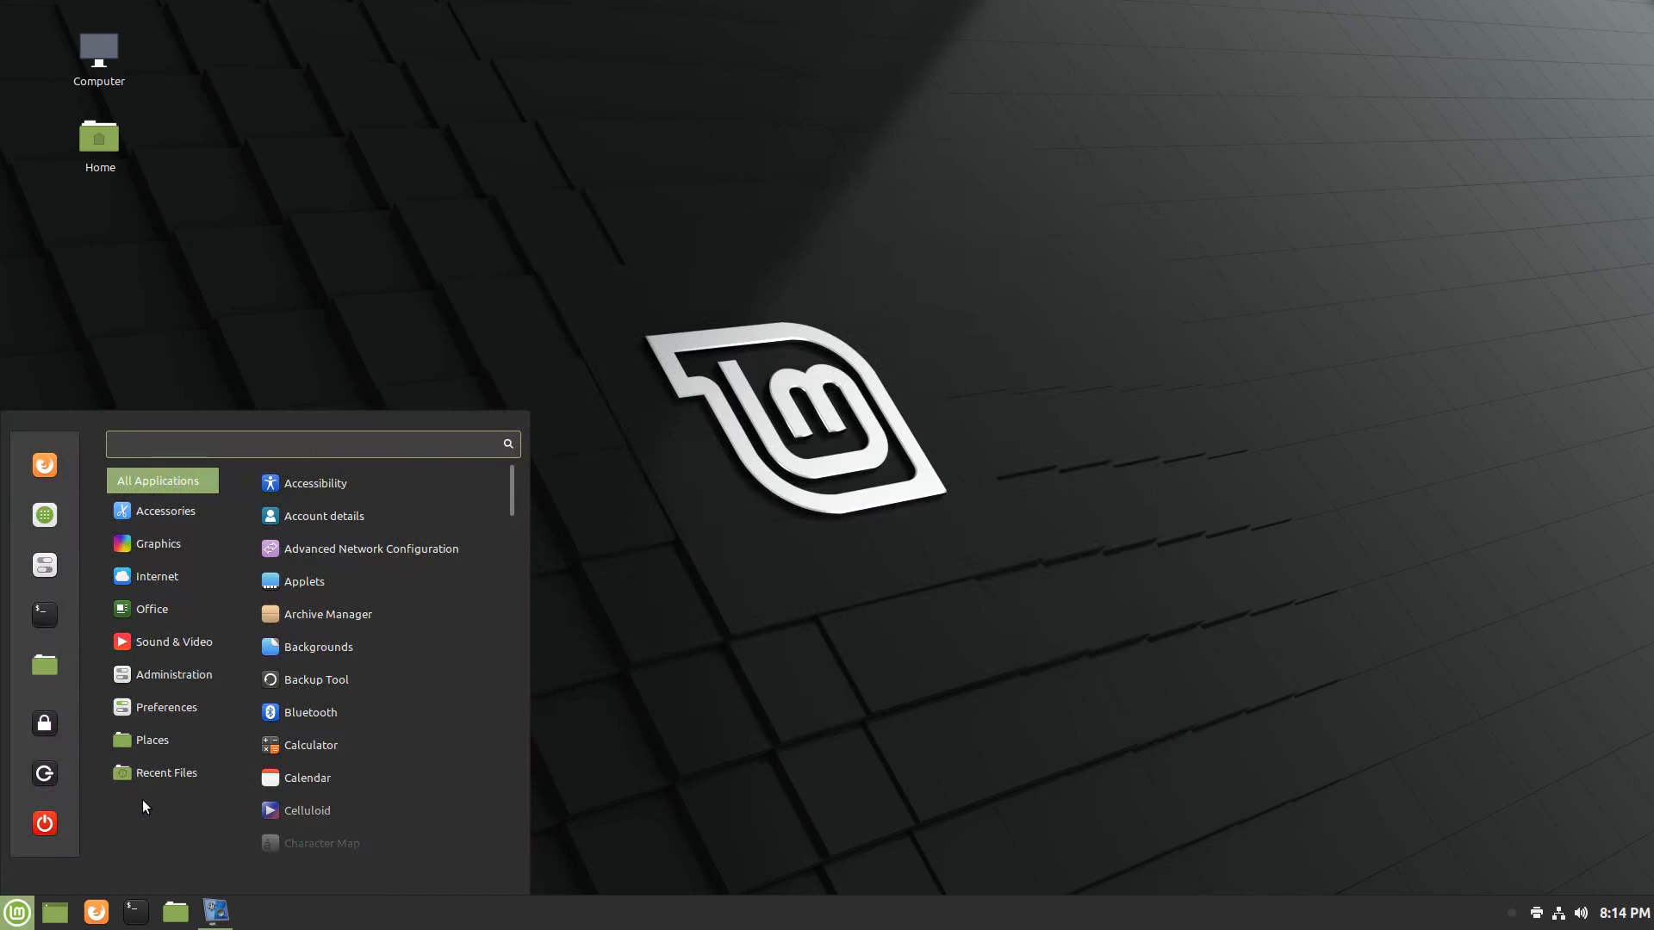
Browse the menu's Accessories through Administration categories to find Timeshift.
left_click(161, 511)
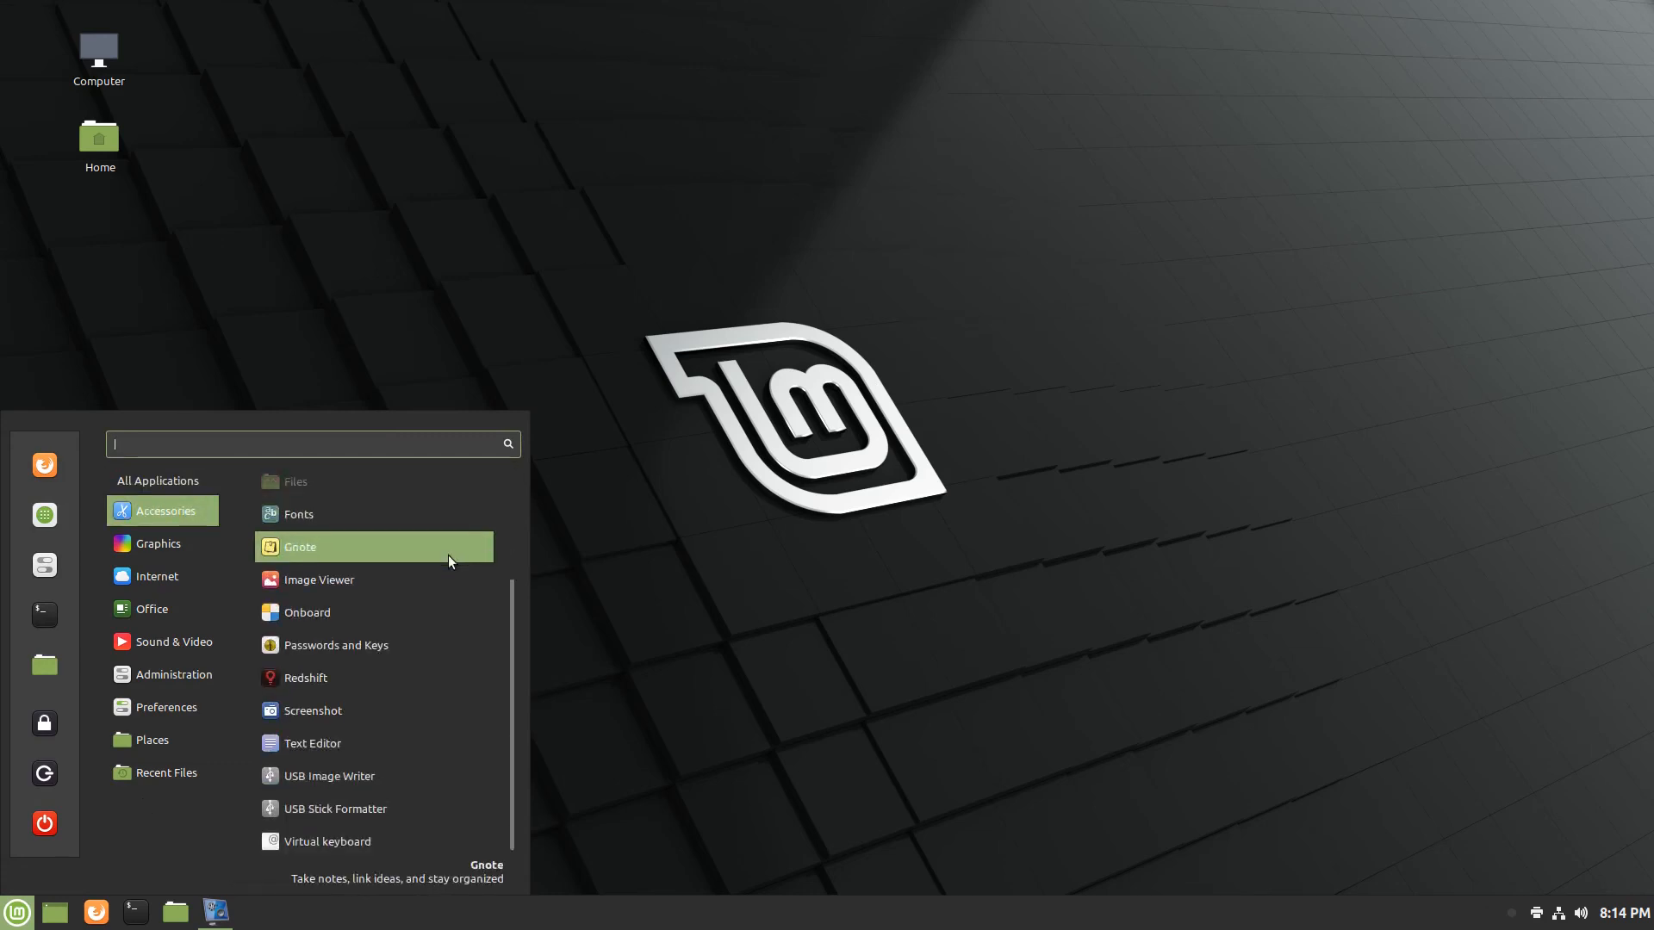
mouse_move(429, 644)
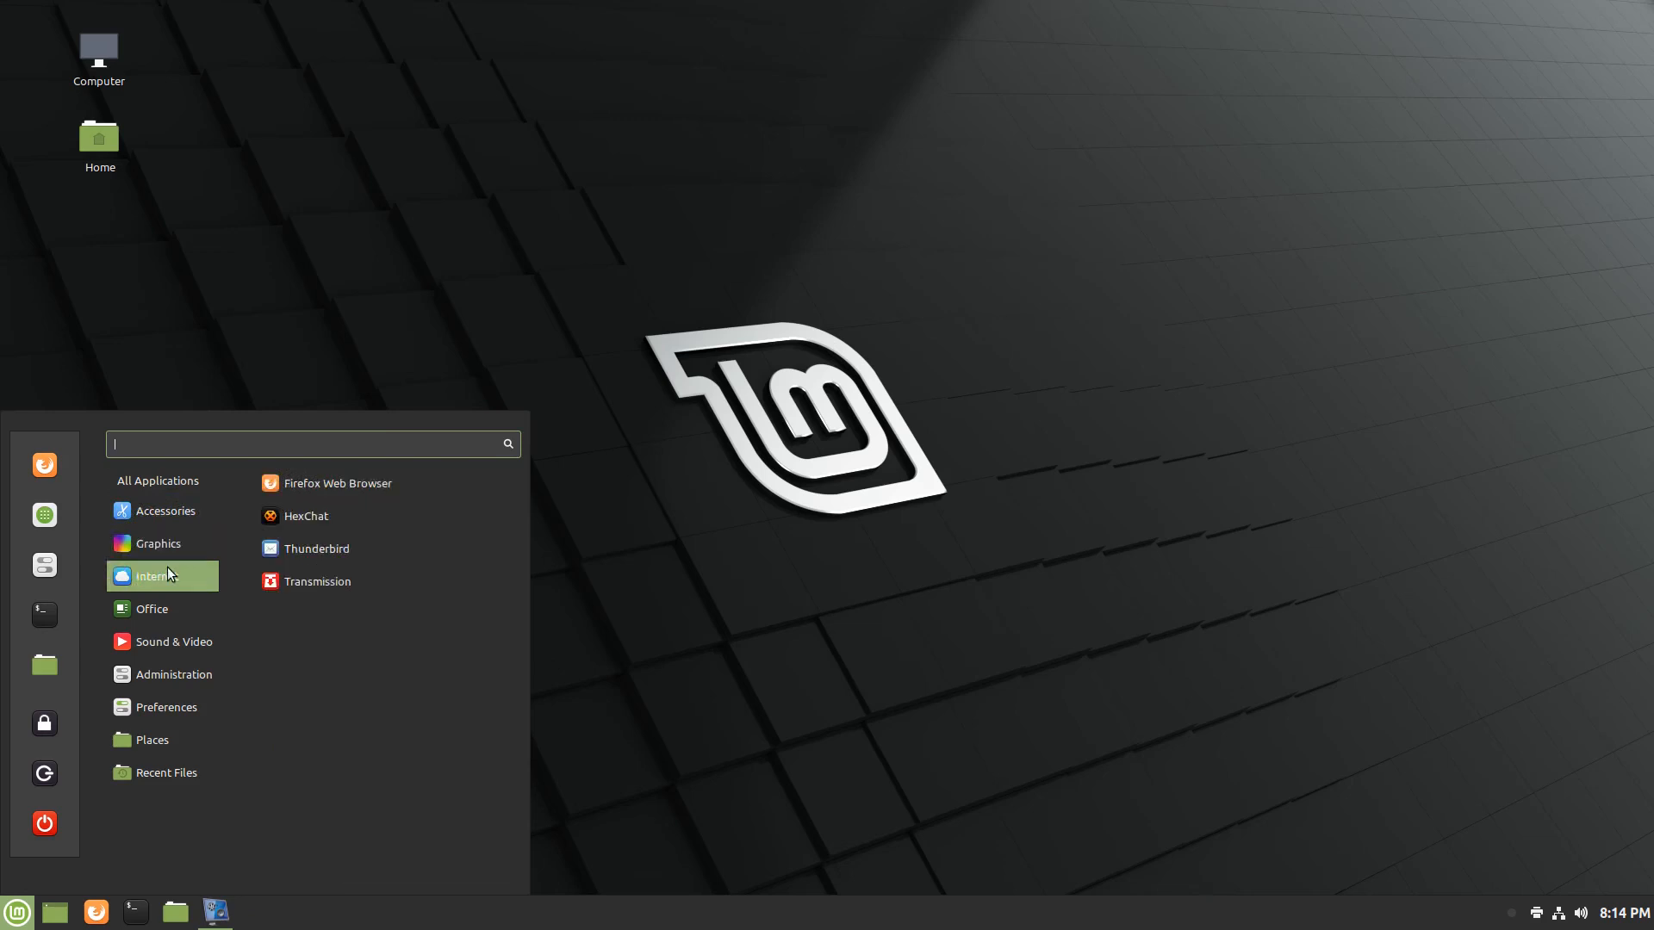
mouse_move(168, 580)
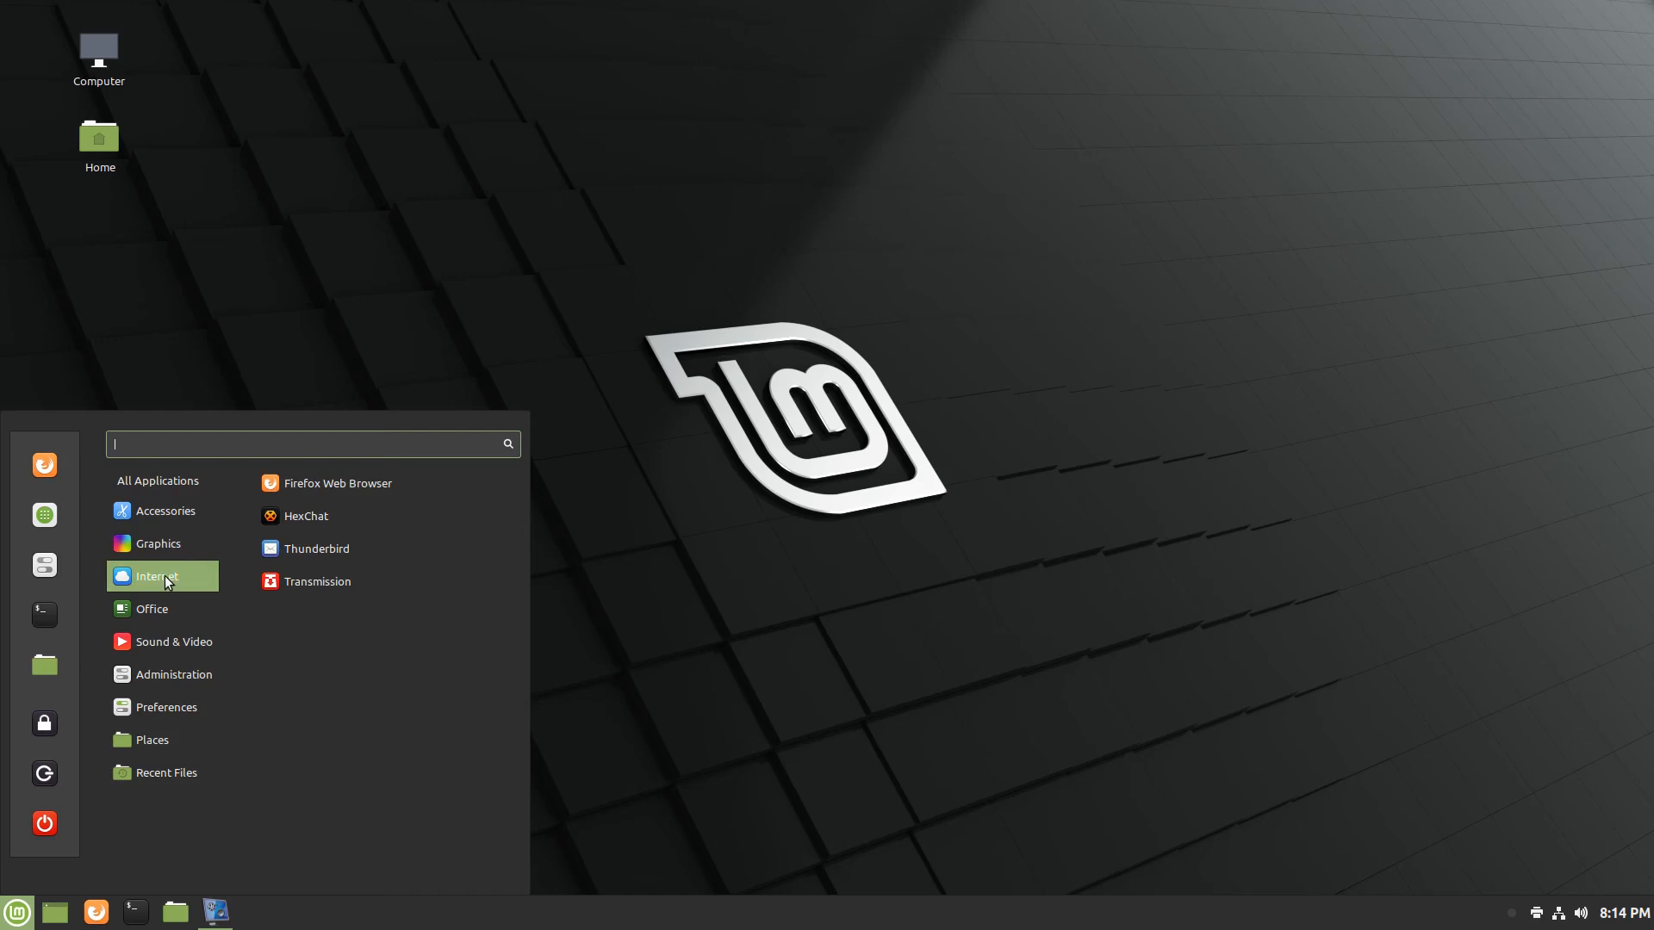
mouse_move(348, 484)
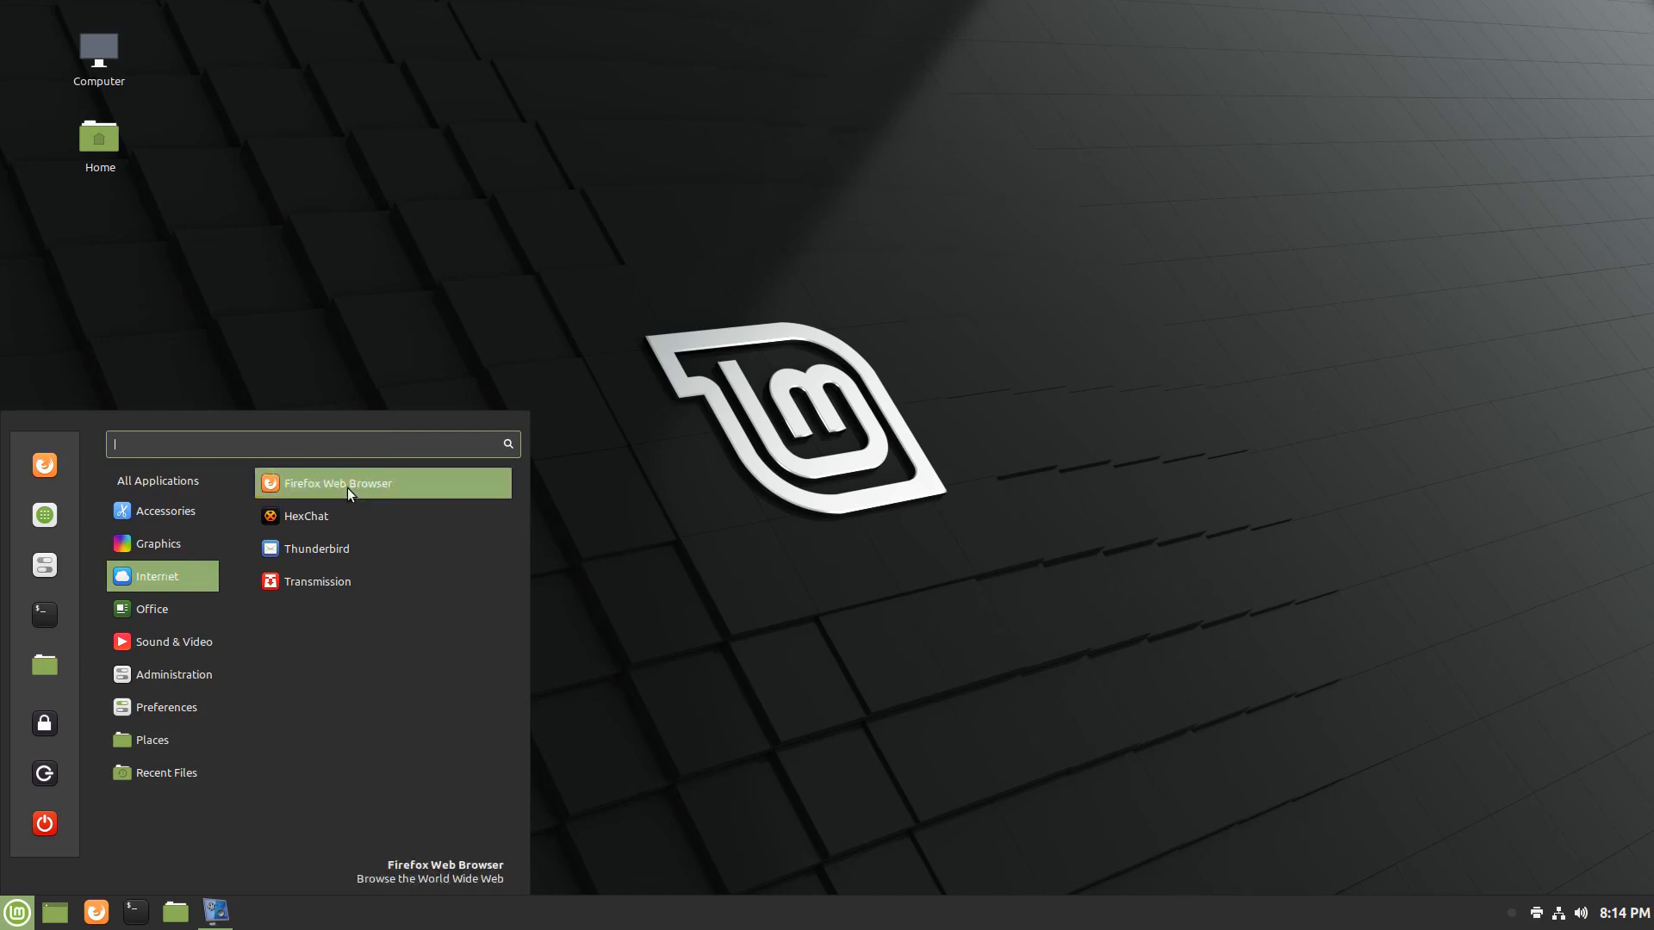
mouse_move(352, 592)
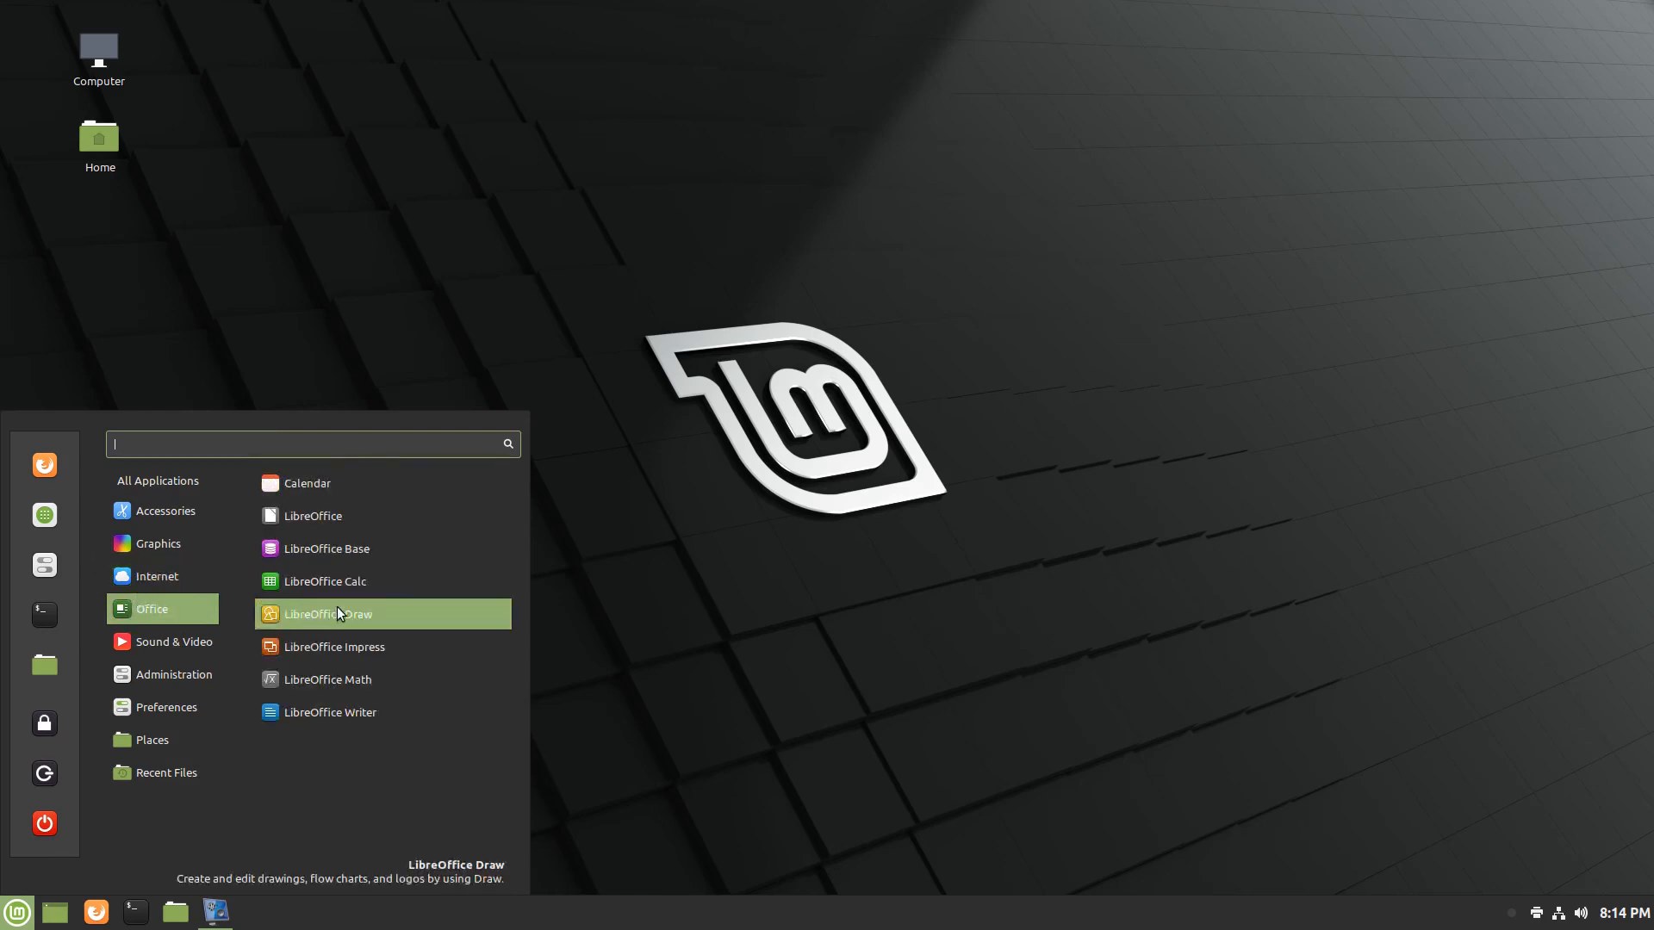
mouse_move(348, 549)
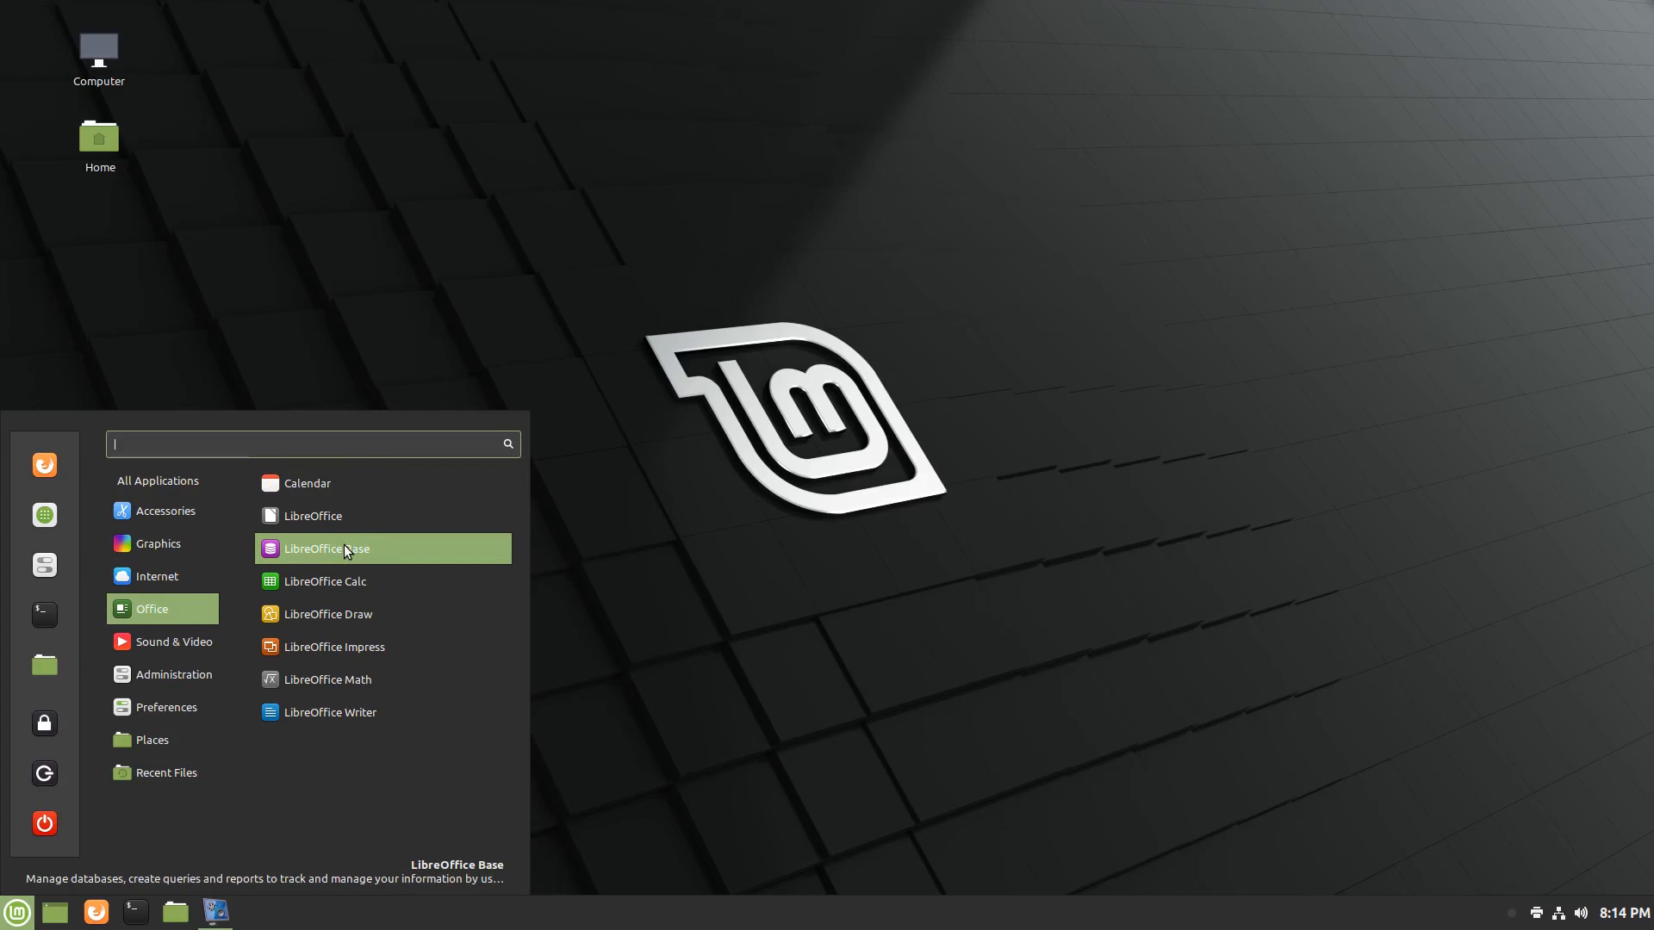
left_click(172, 641)
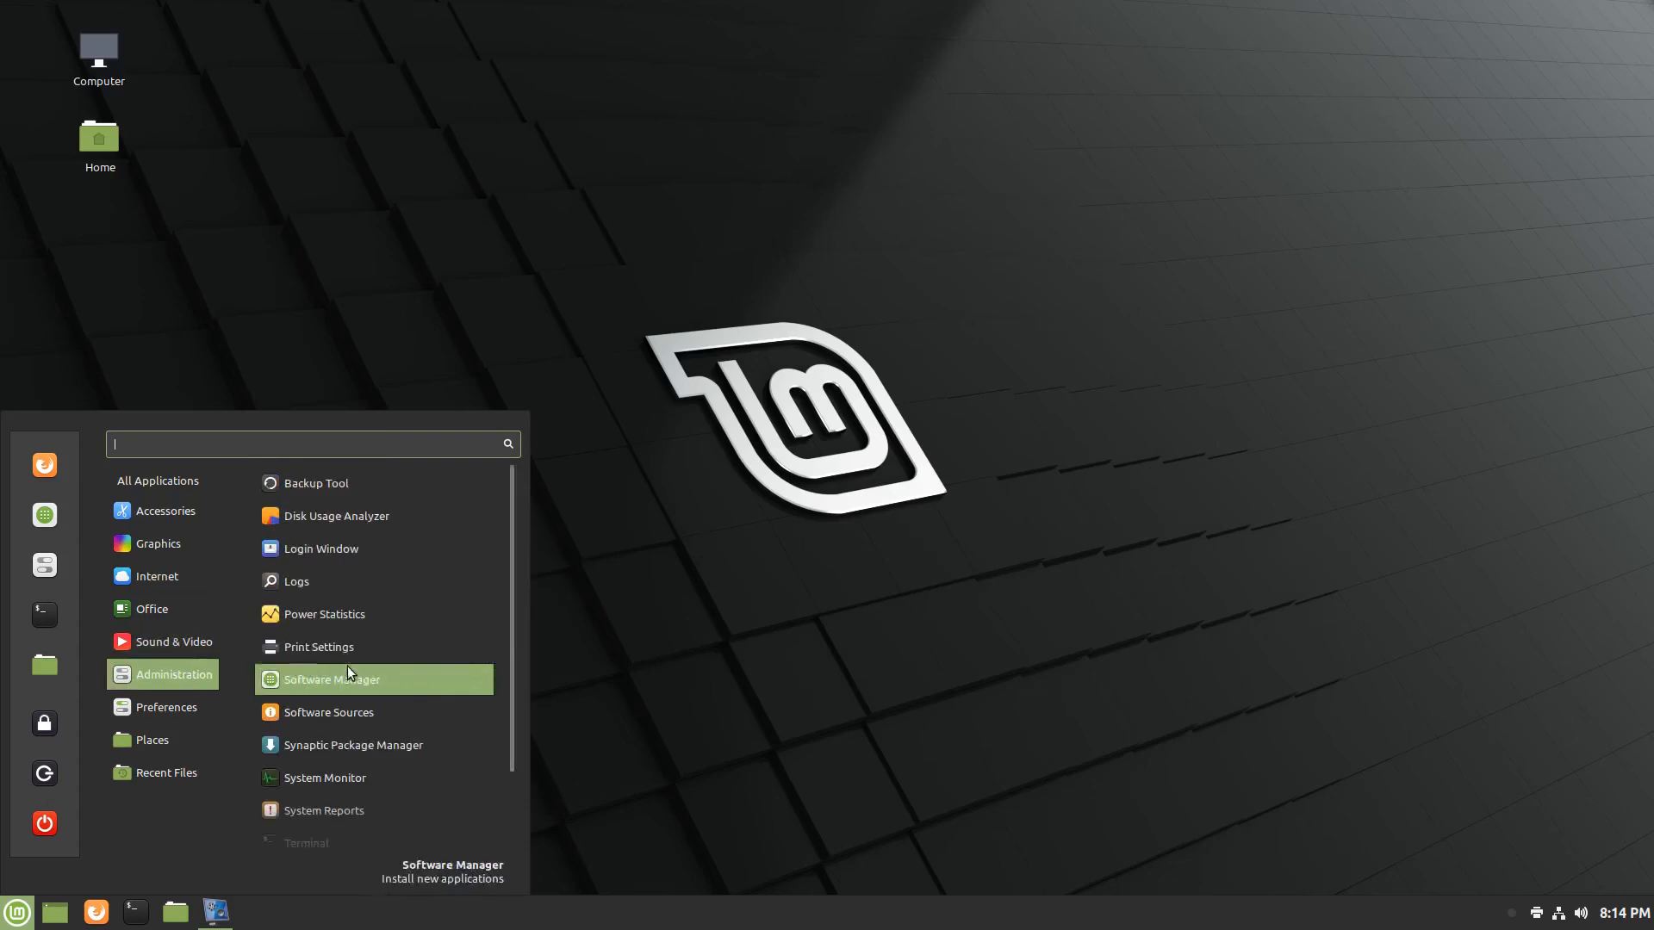
mouse_move(459, 488)
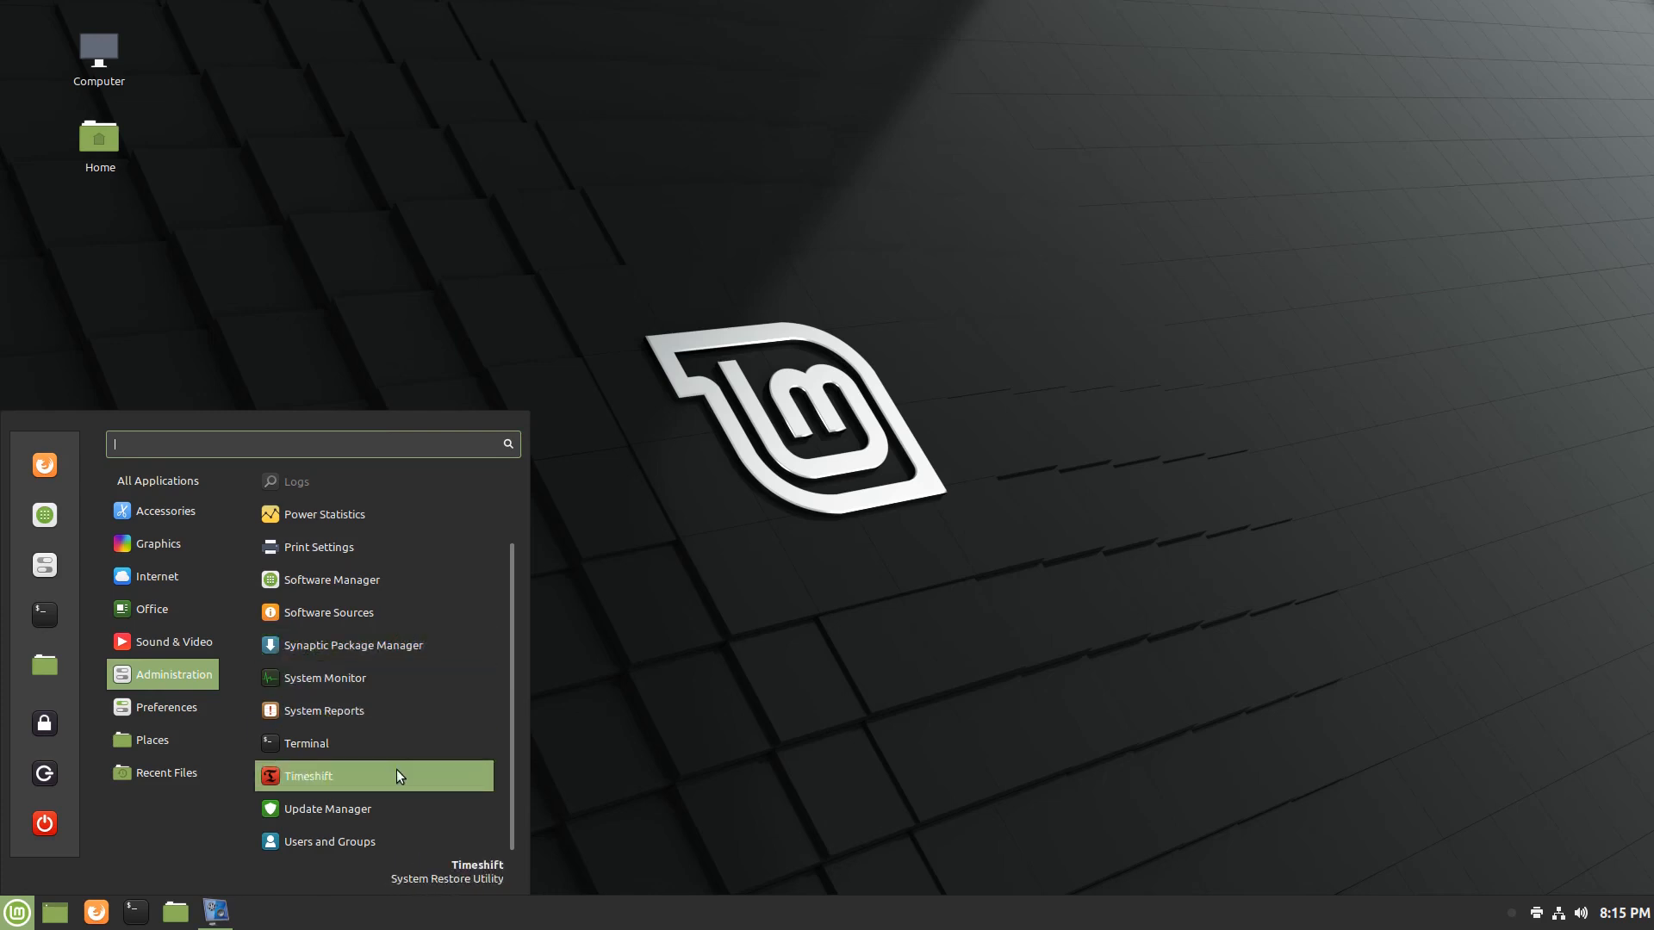
Launch Timeshift as administrator and advance its wizard to Select Snapshot Location.
left_click(306, 776)
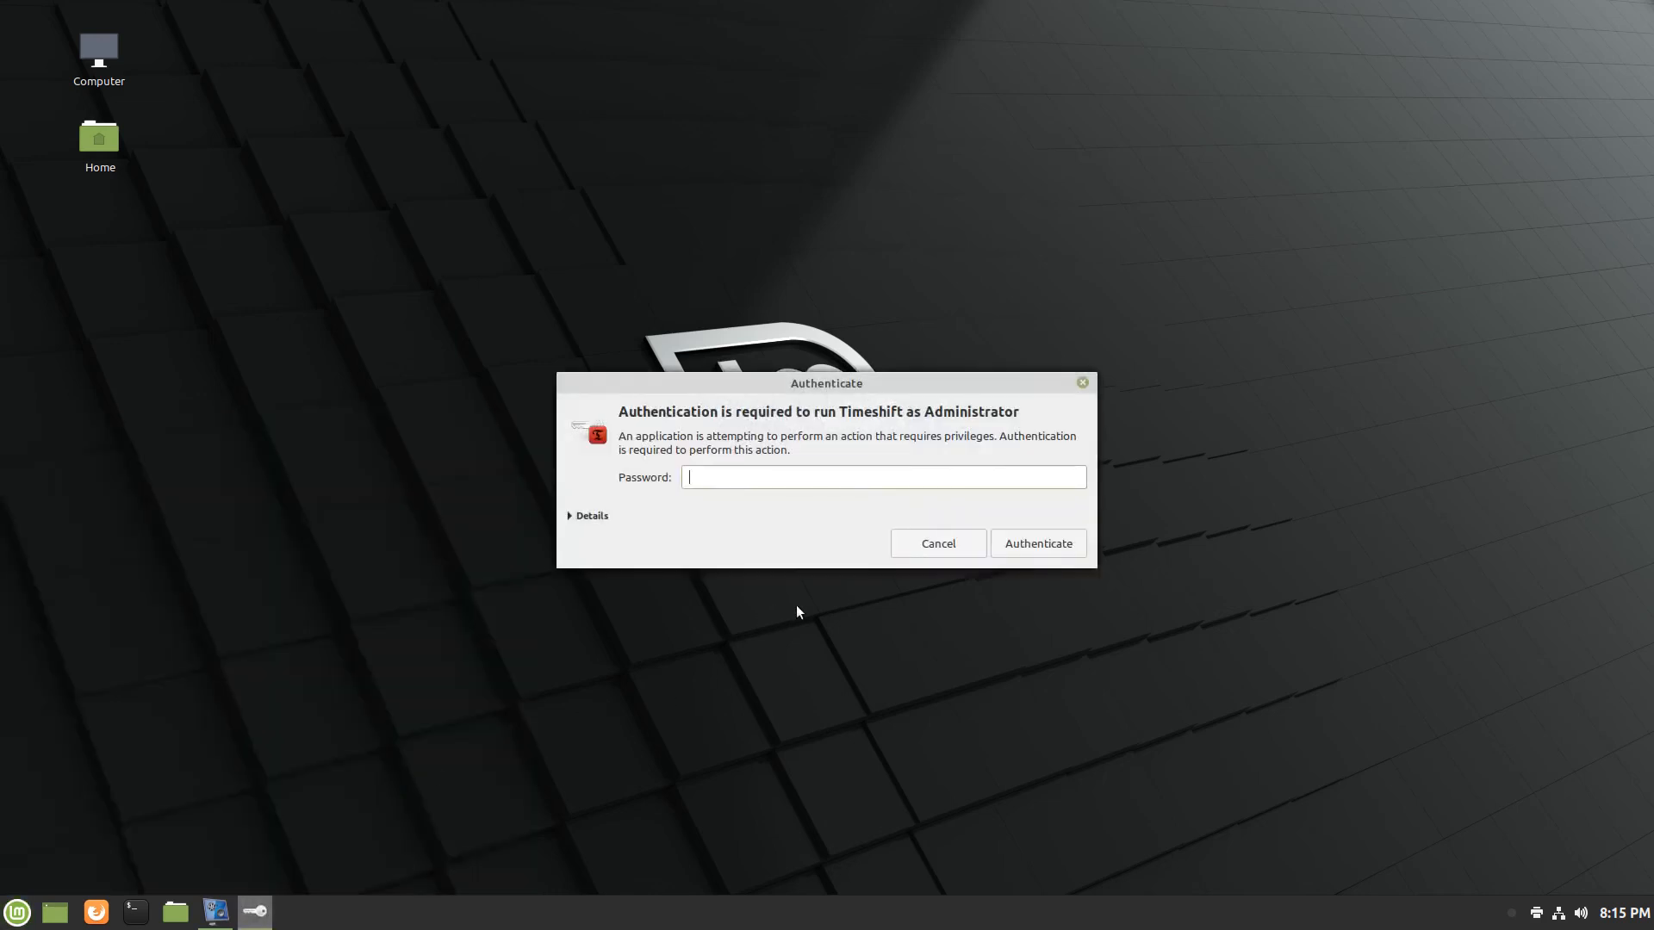
left_click(1036, 544)
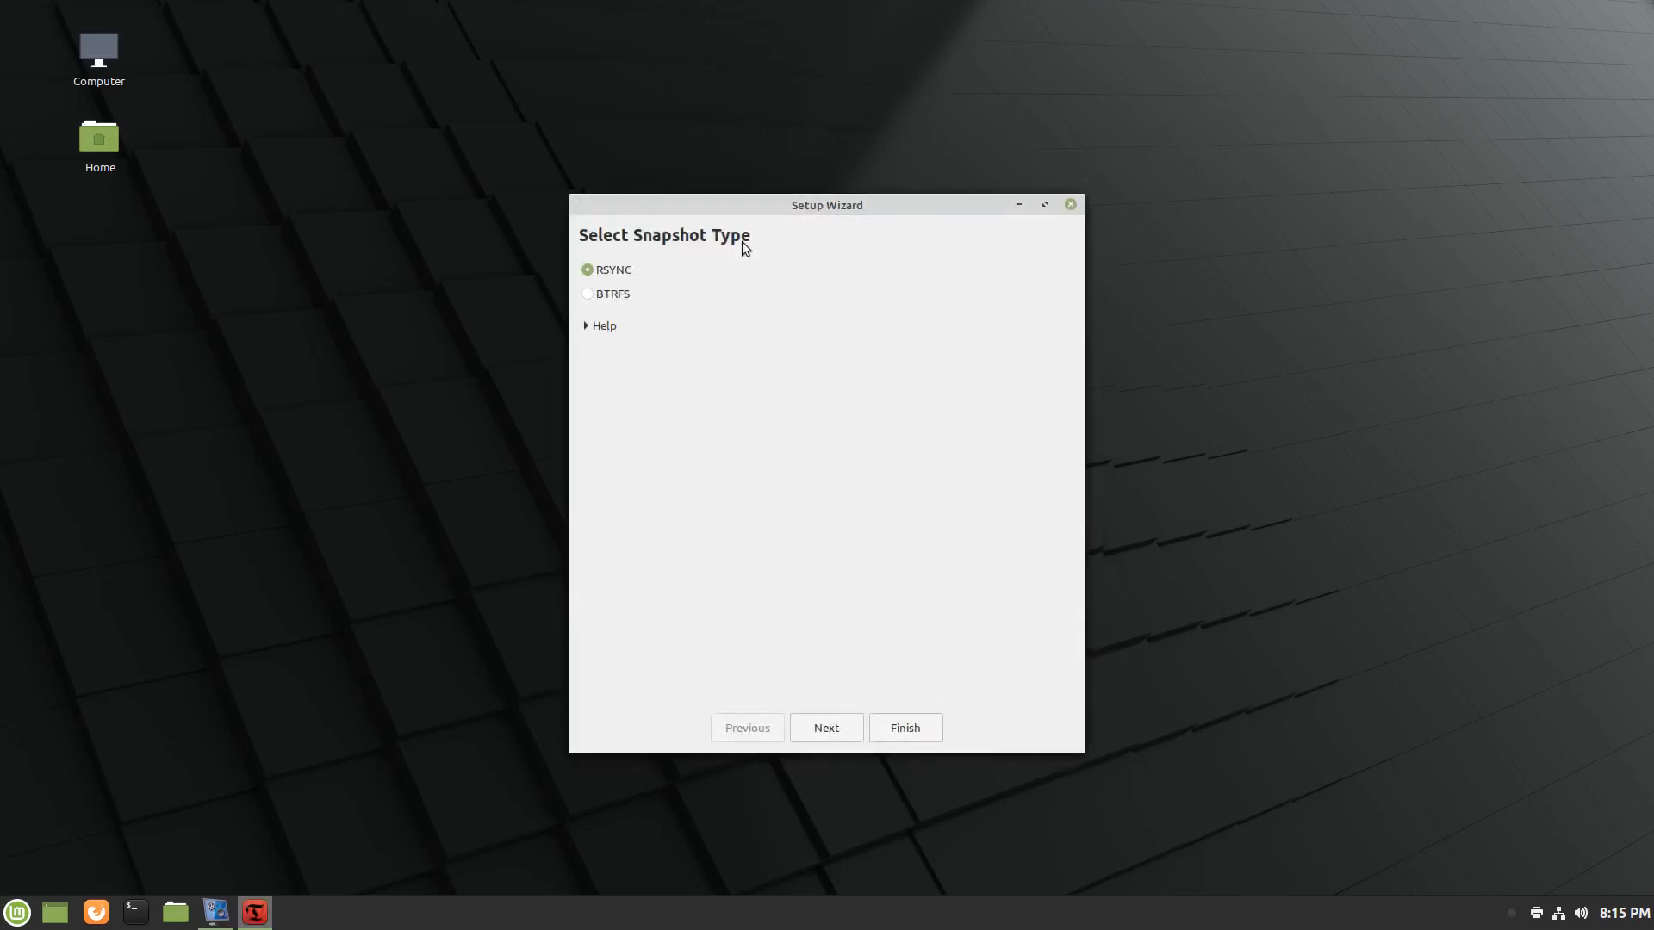
mouse_move(761, 683)
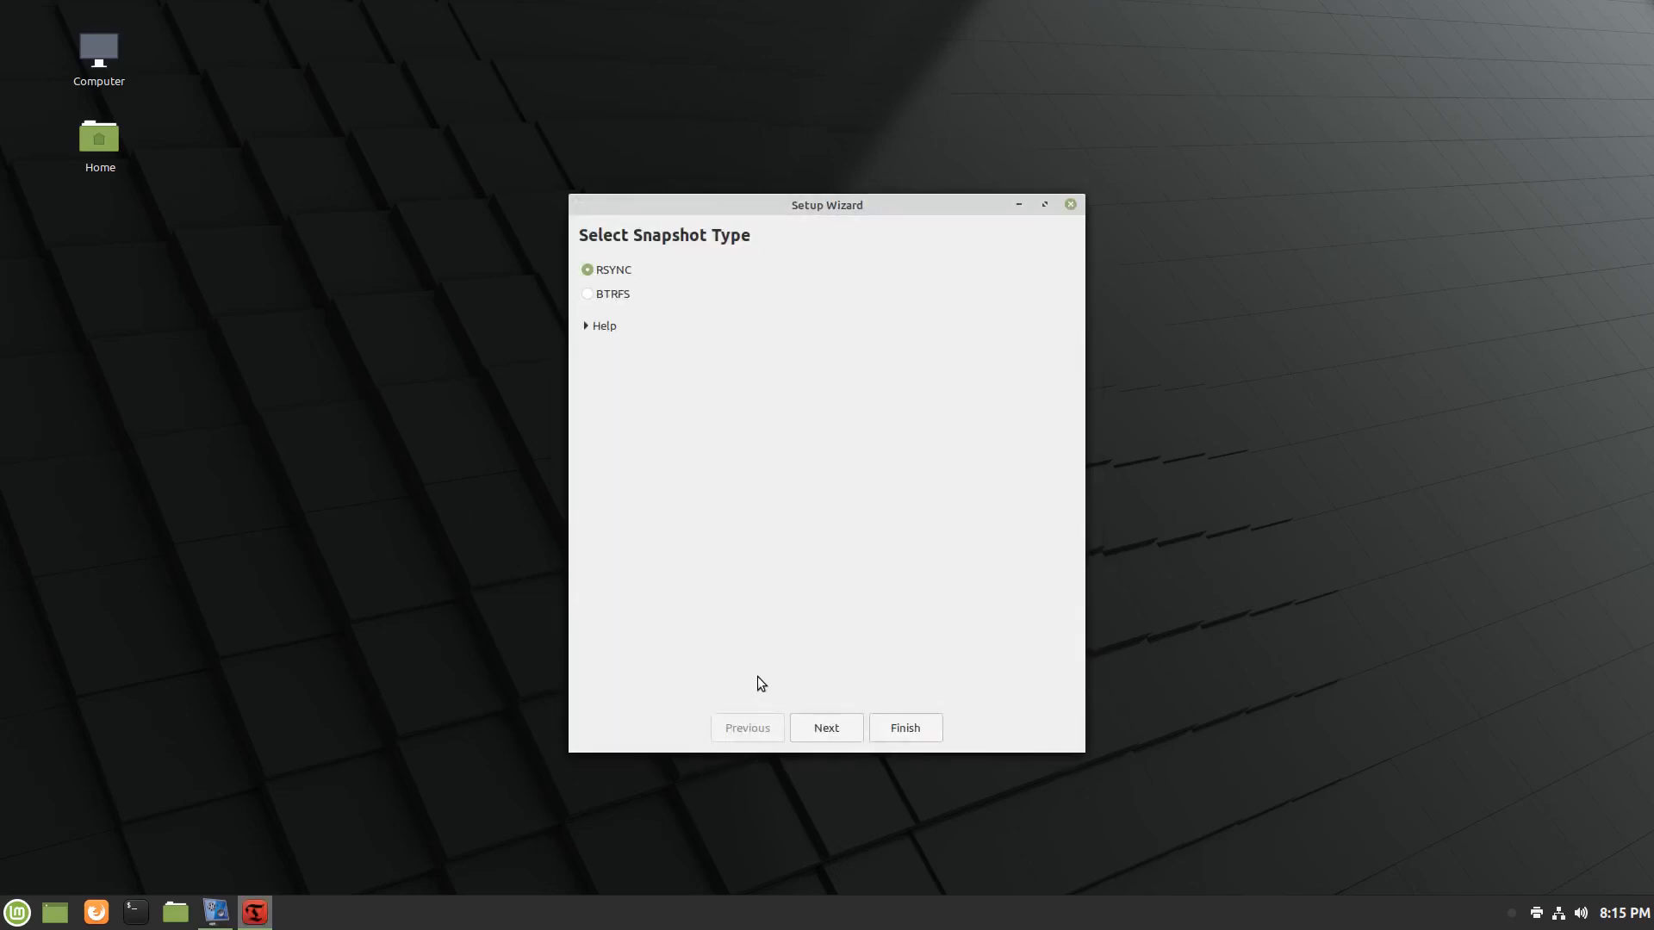
left_click(826, 728)
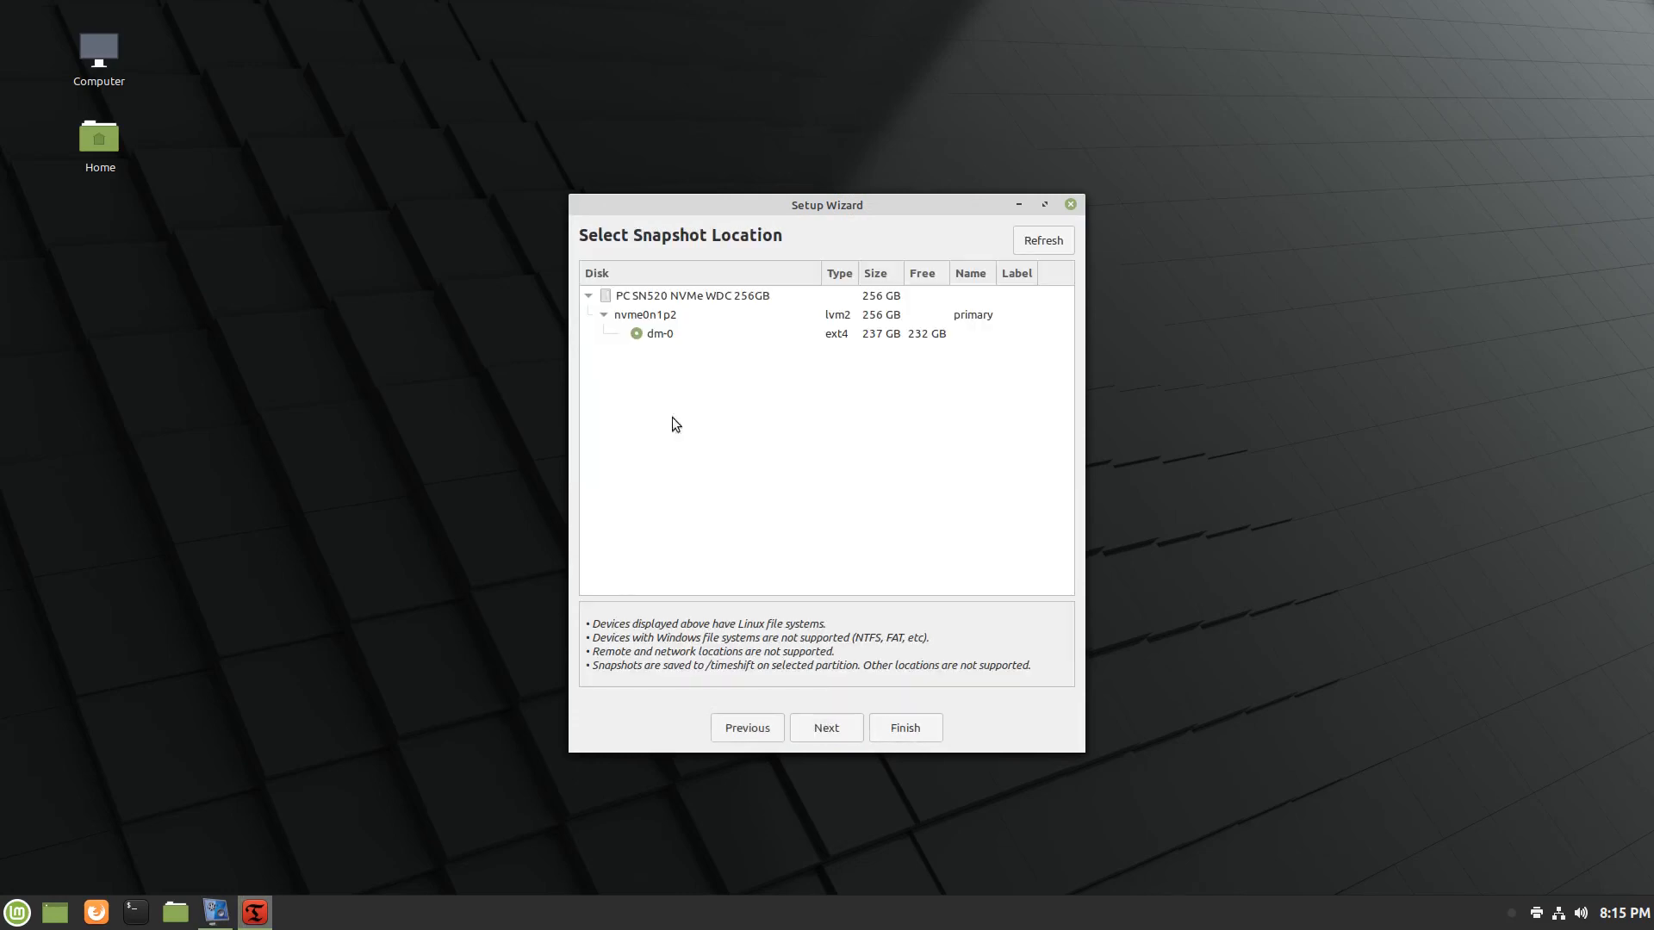
mouse_move(743, 406)
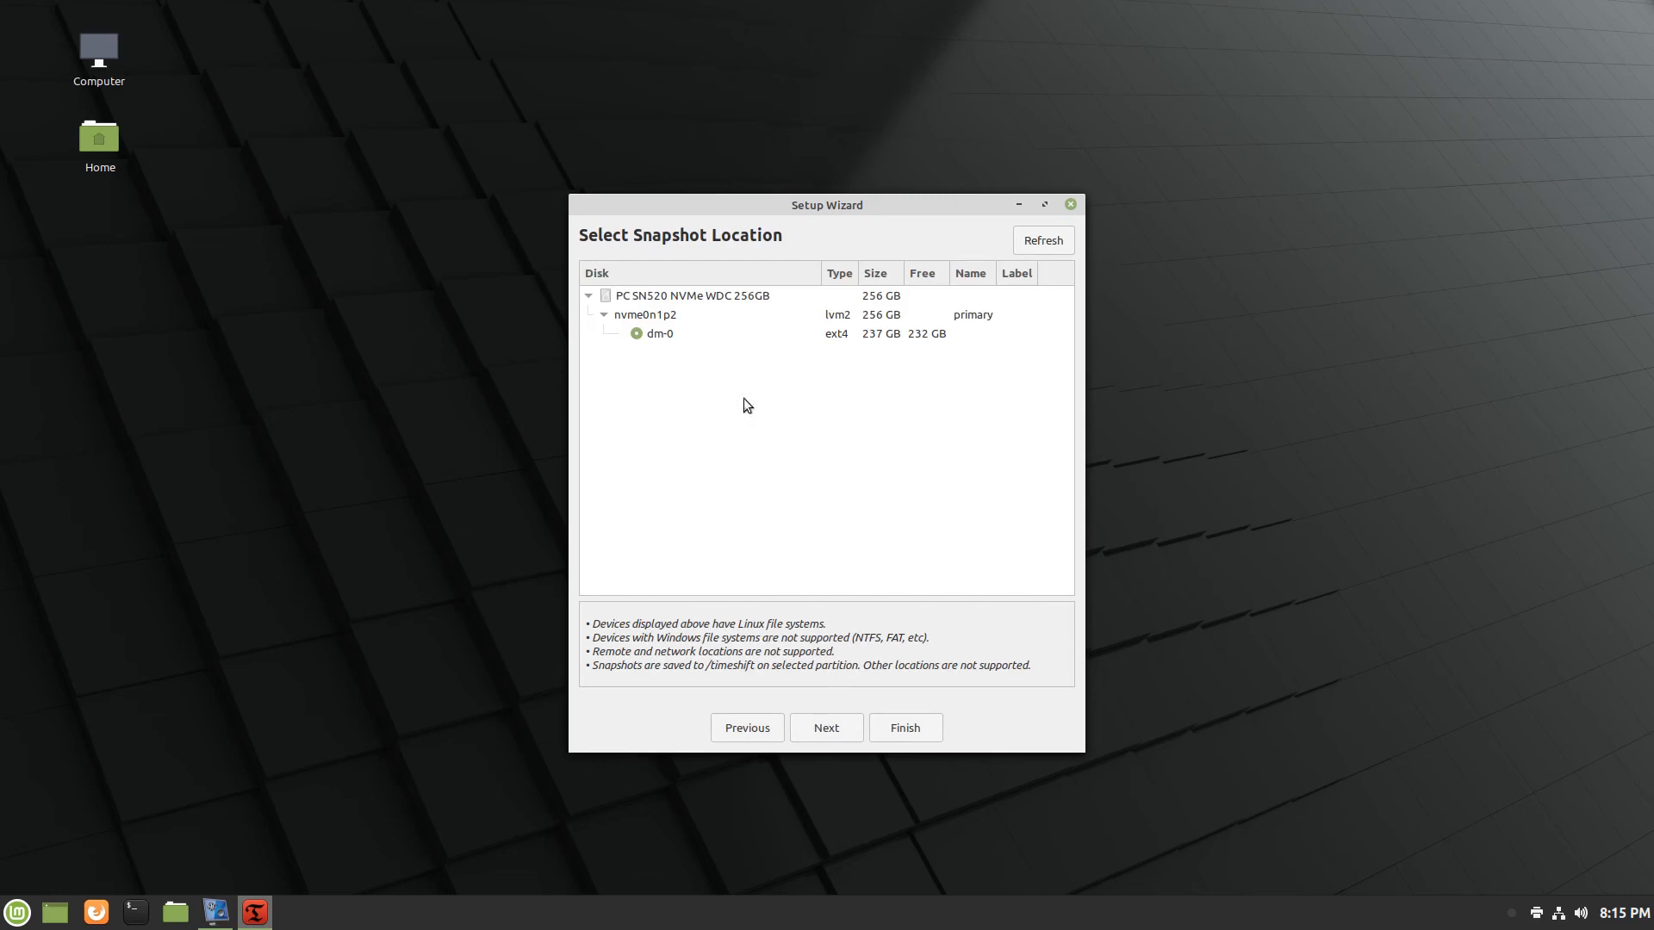
mouse_move(714, 279)
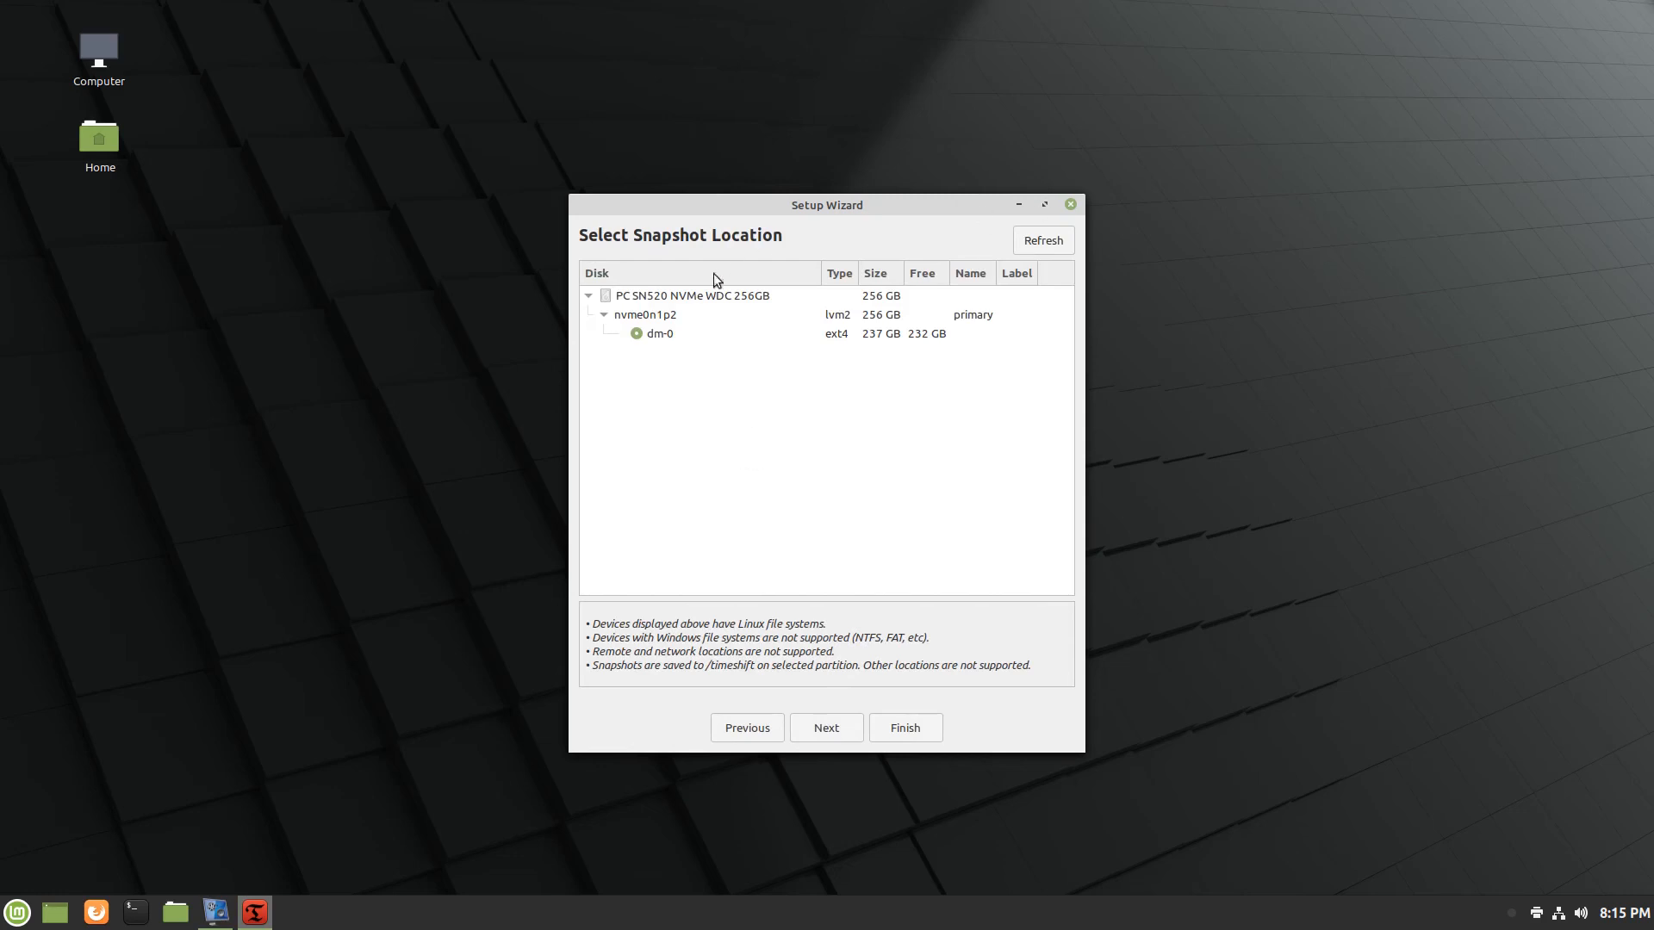
mouse_move(756, 392)
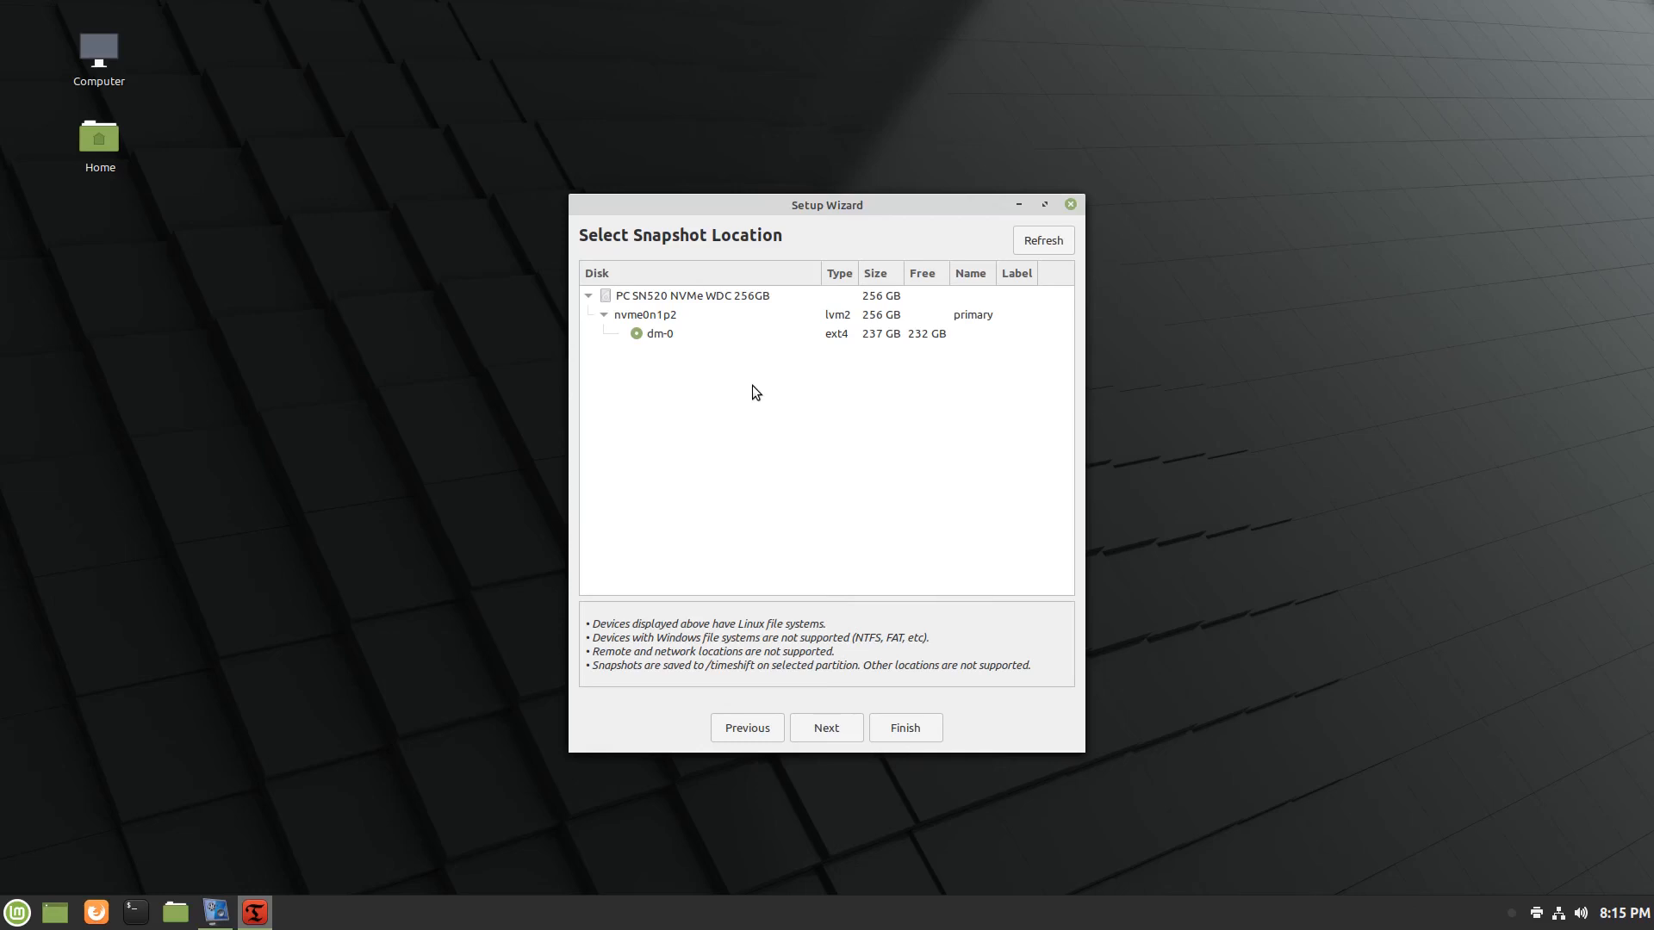
mouse_move(755, 399)
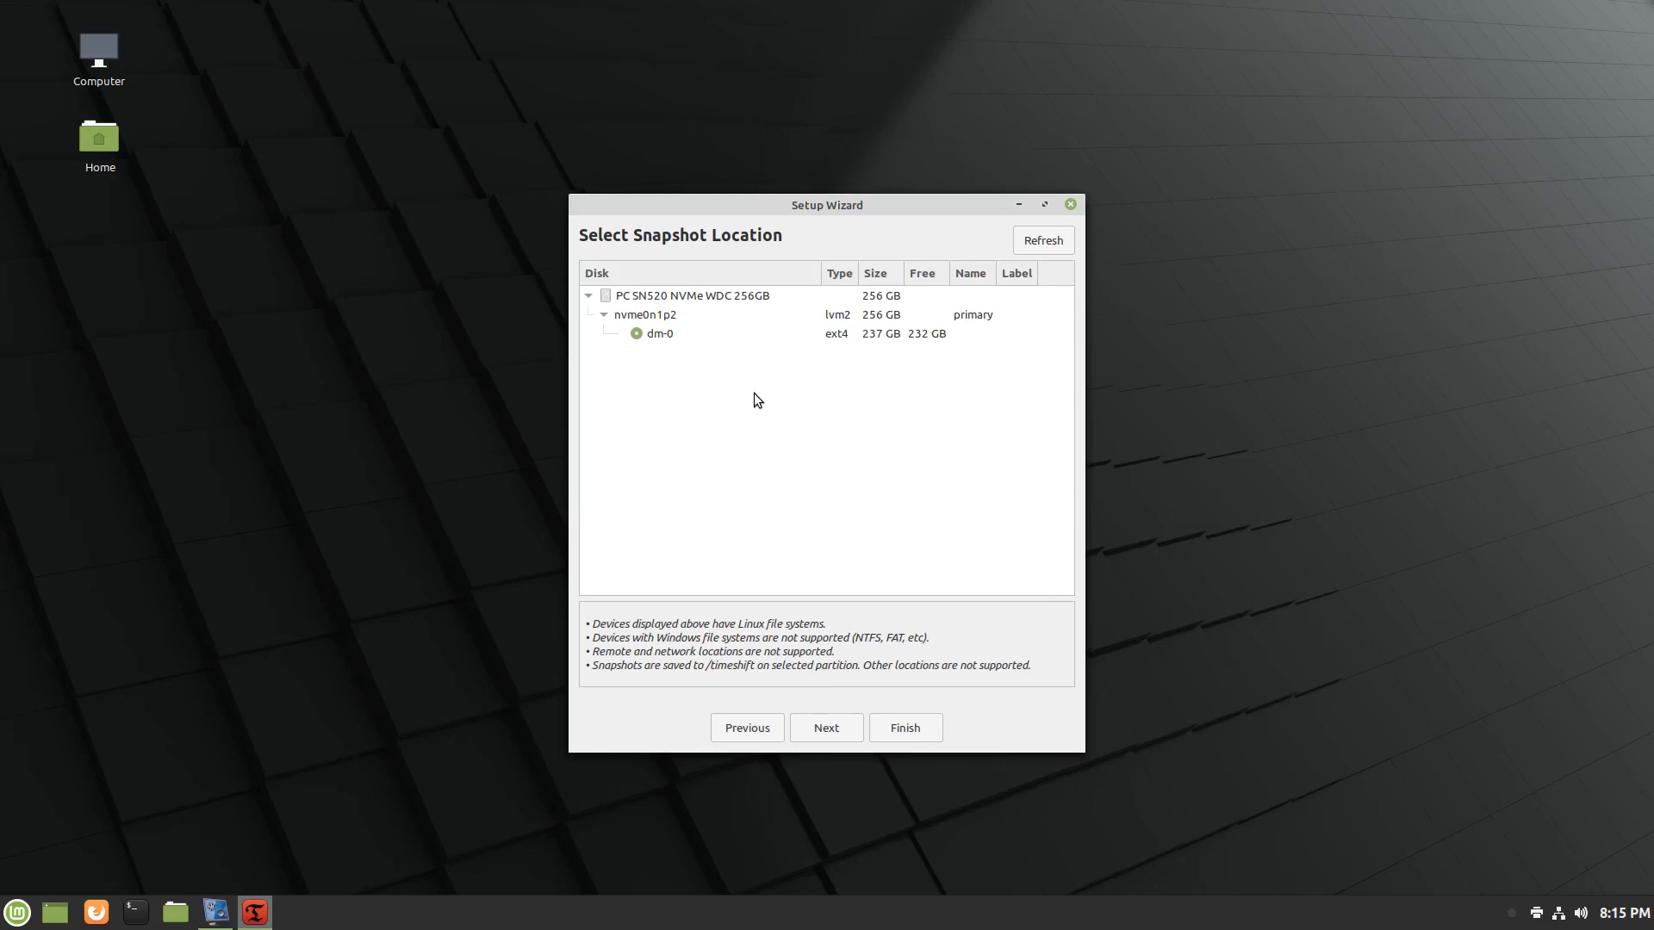
mouse_move(802, 443)
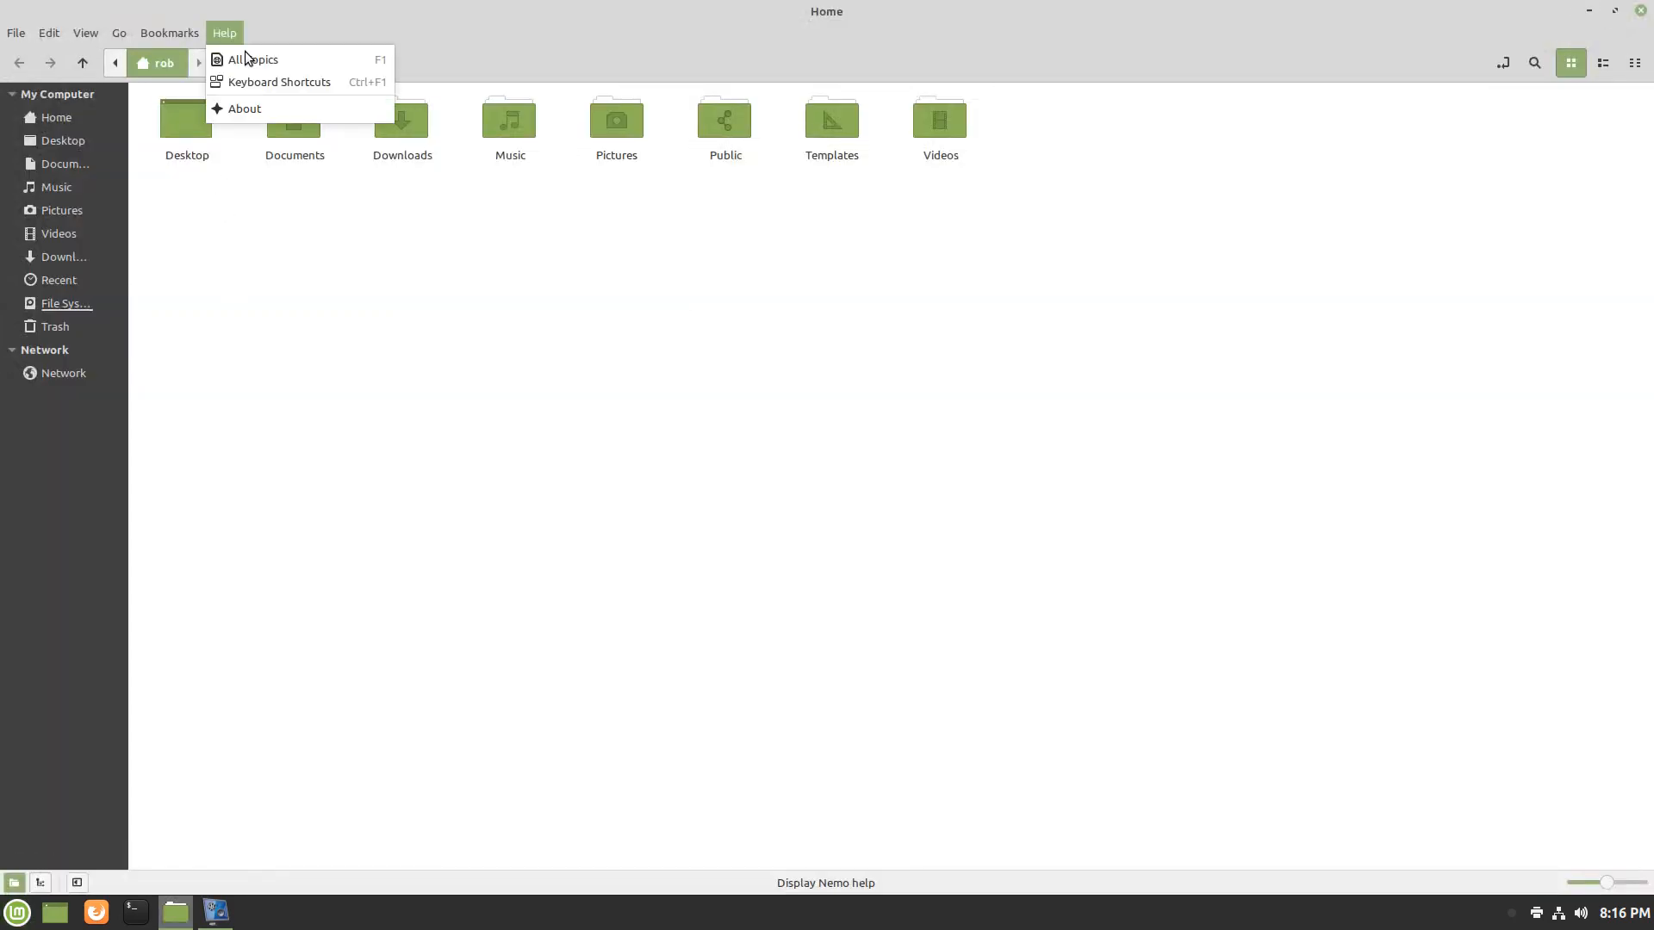
View Nemo's About dialog showing version 4.4.2, then close the Home window.
left_click(243, 108)
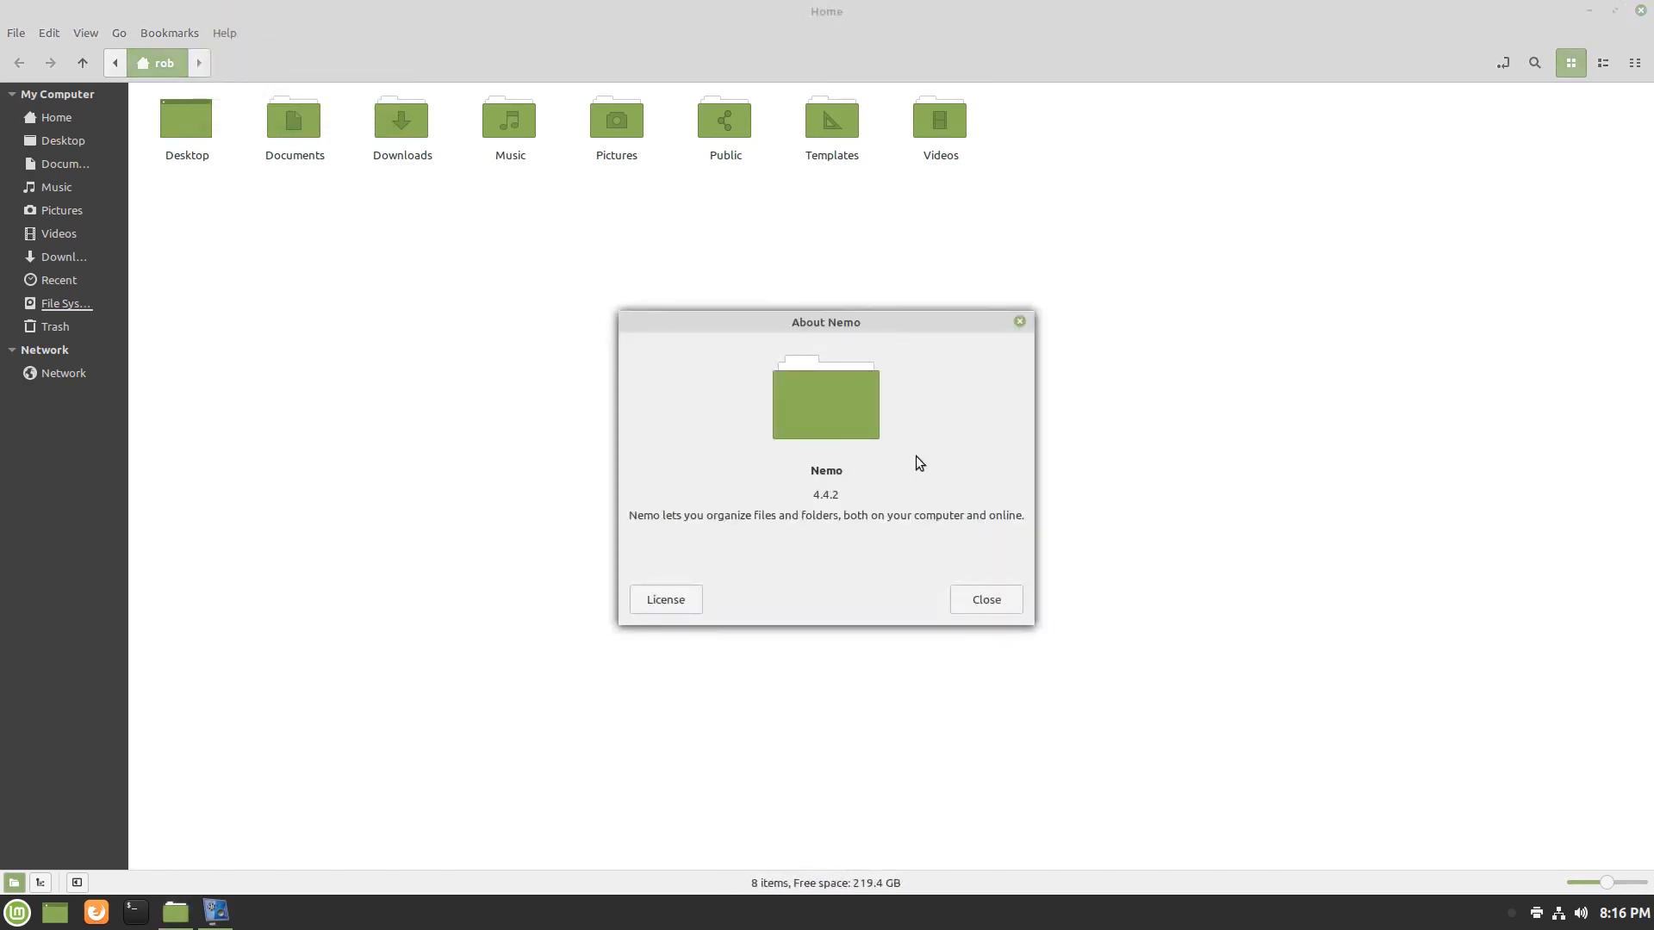
left_click(983, 599)
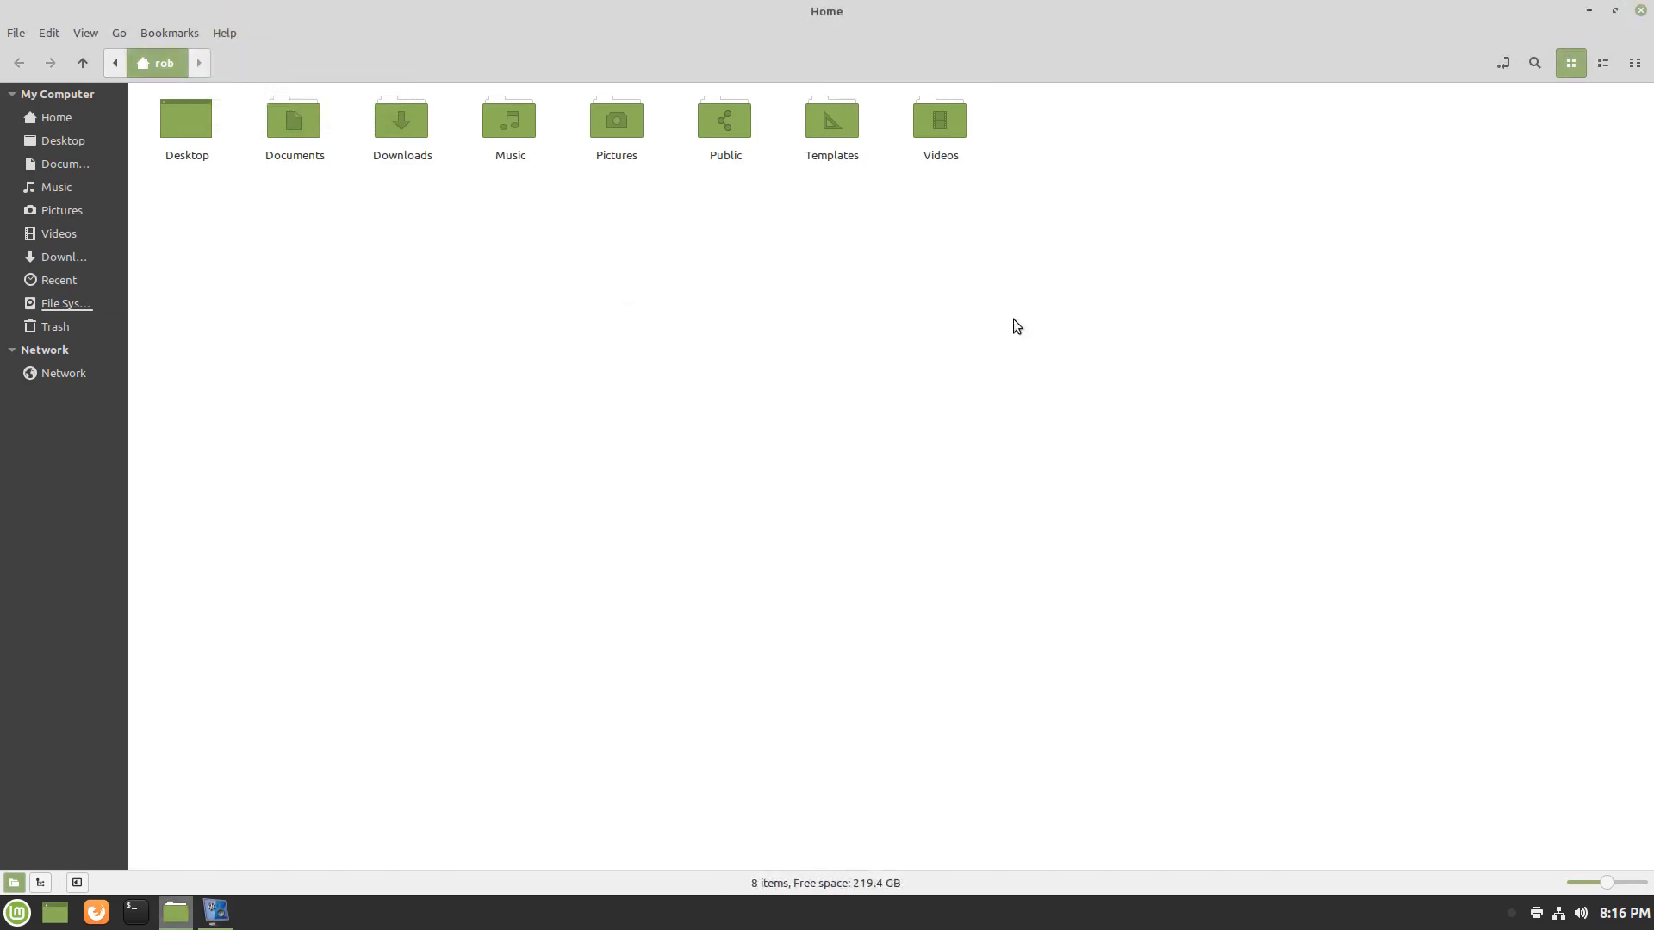
mouse_move(60, 257)
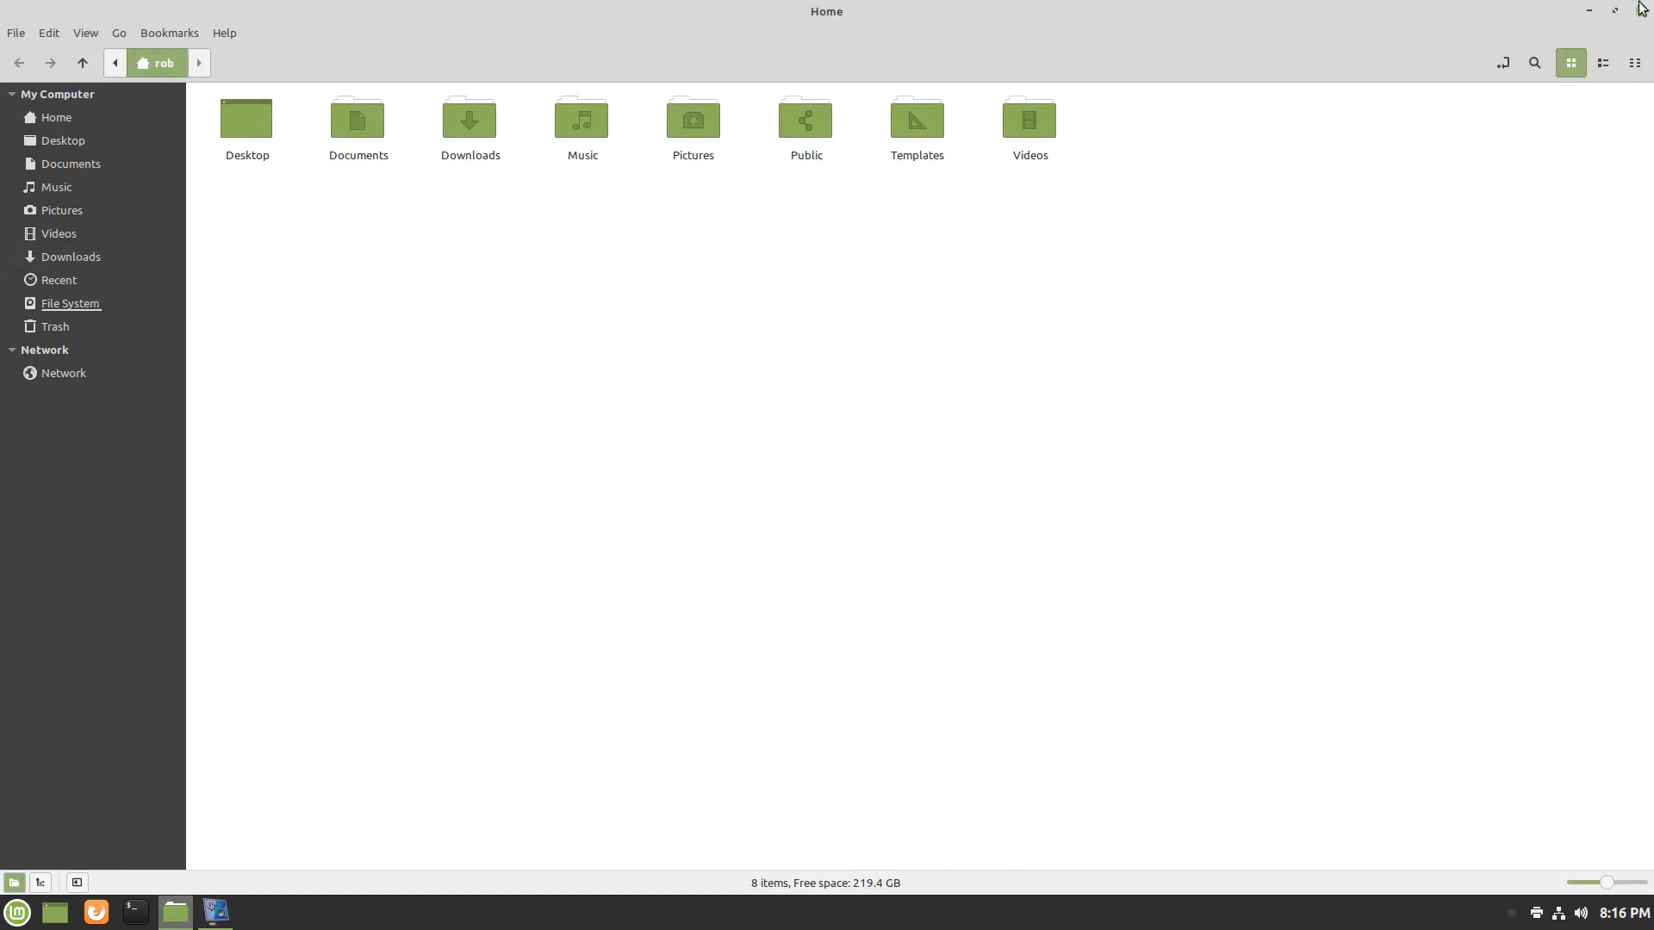
left_click(1594, 9)
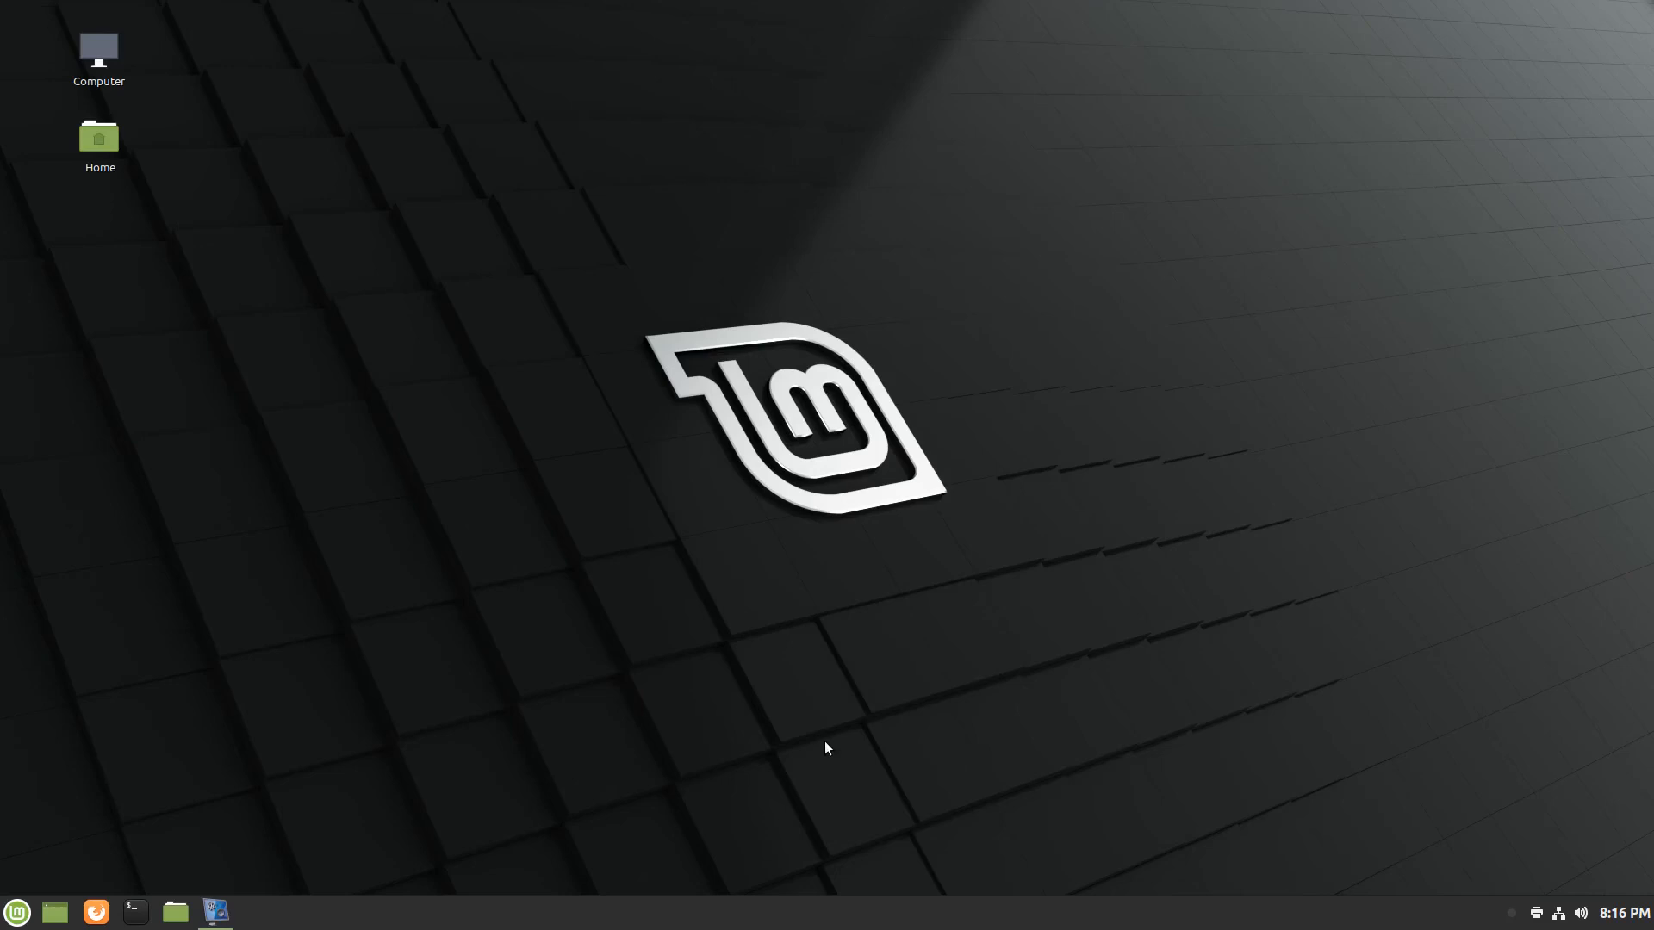
mouse_move(680, 734)
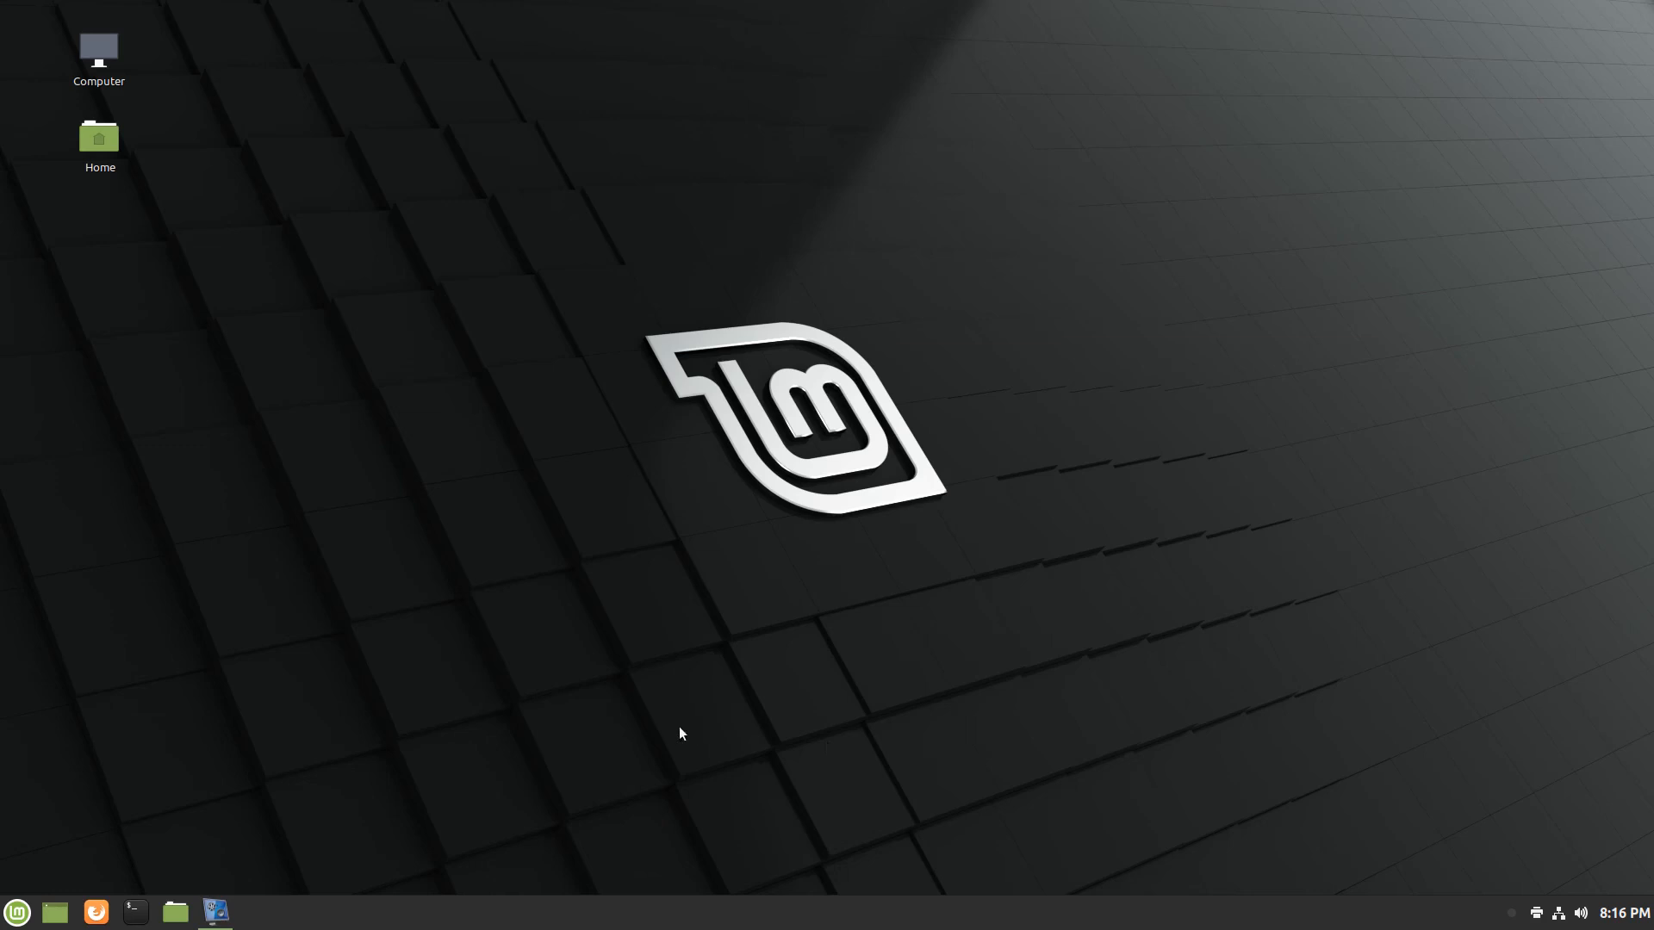
mouse_move(549, 691)
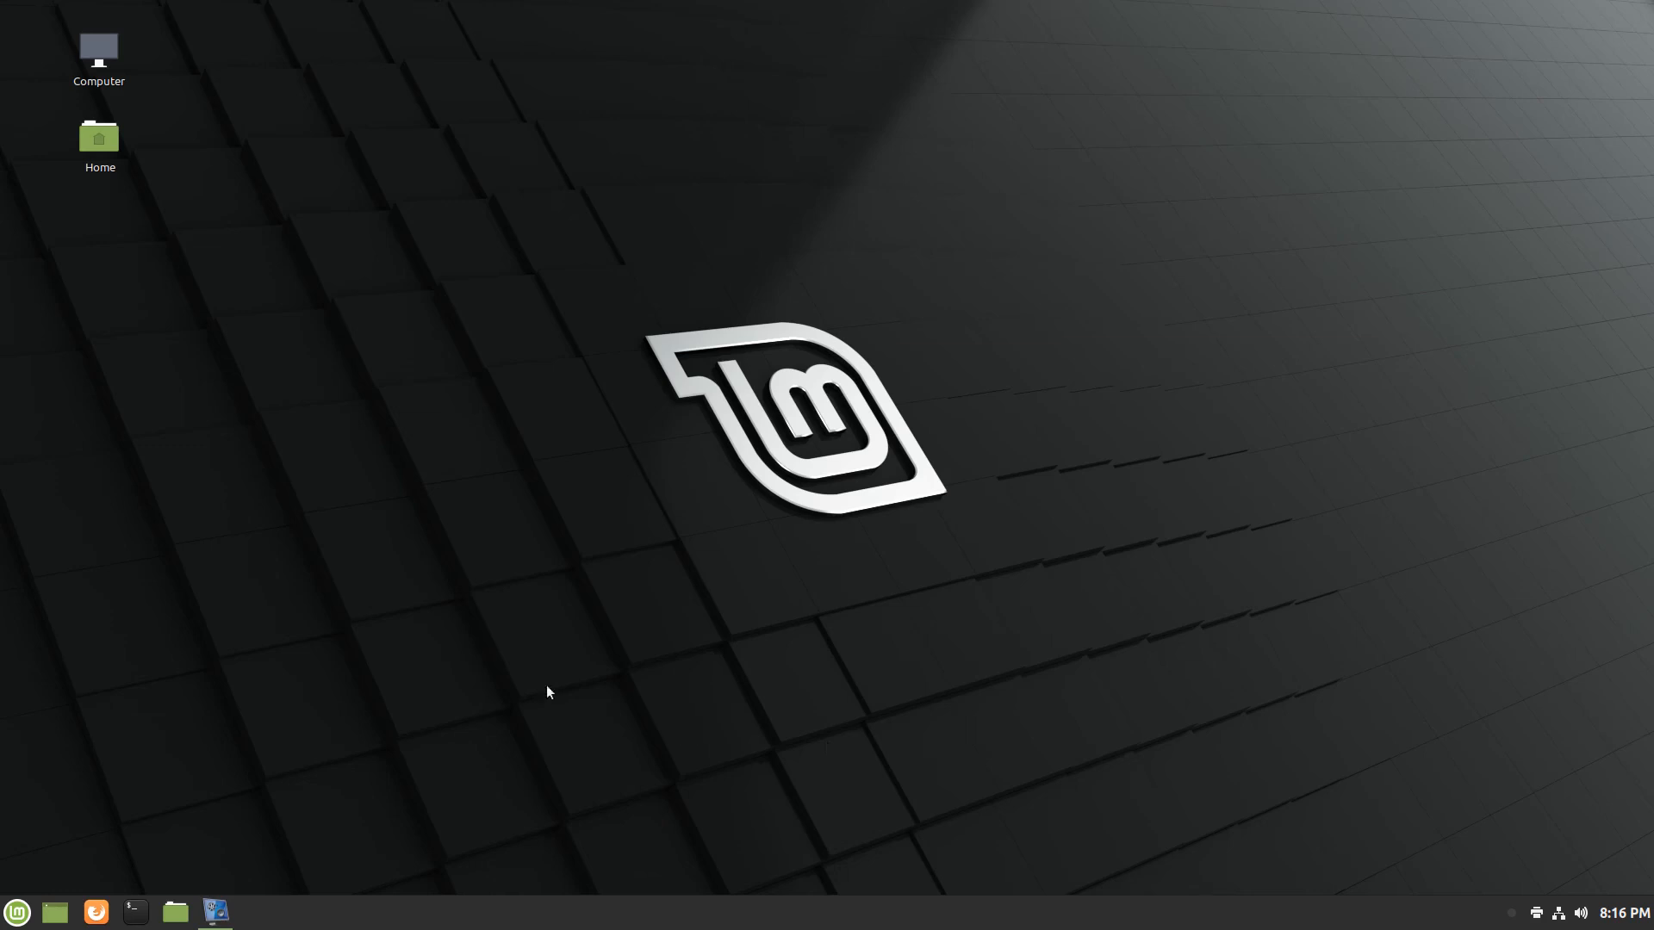
Browse the Linux Mint, Tara and Tessa wallpaper collections, then the Desklets manager.
right_click(1108, 579)
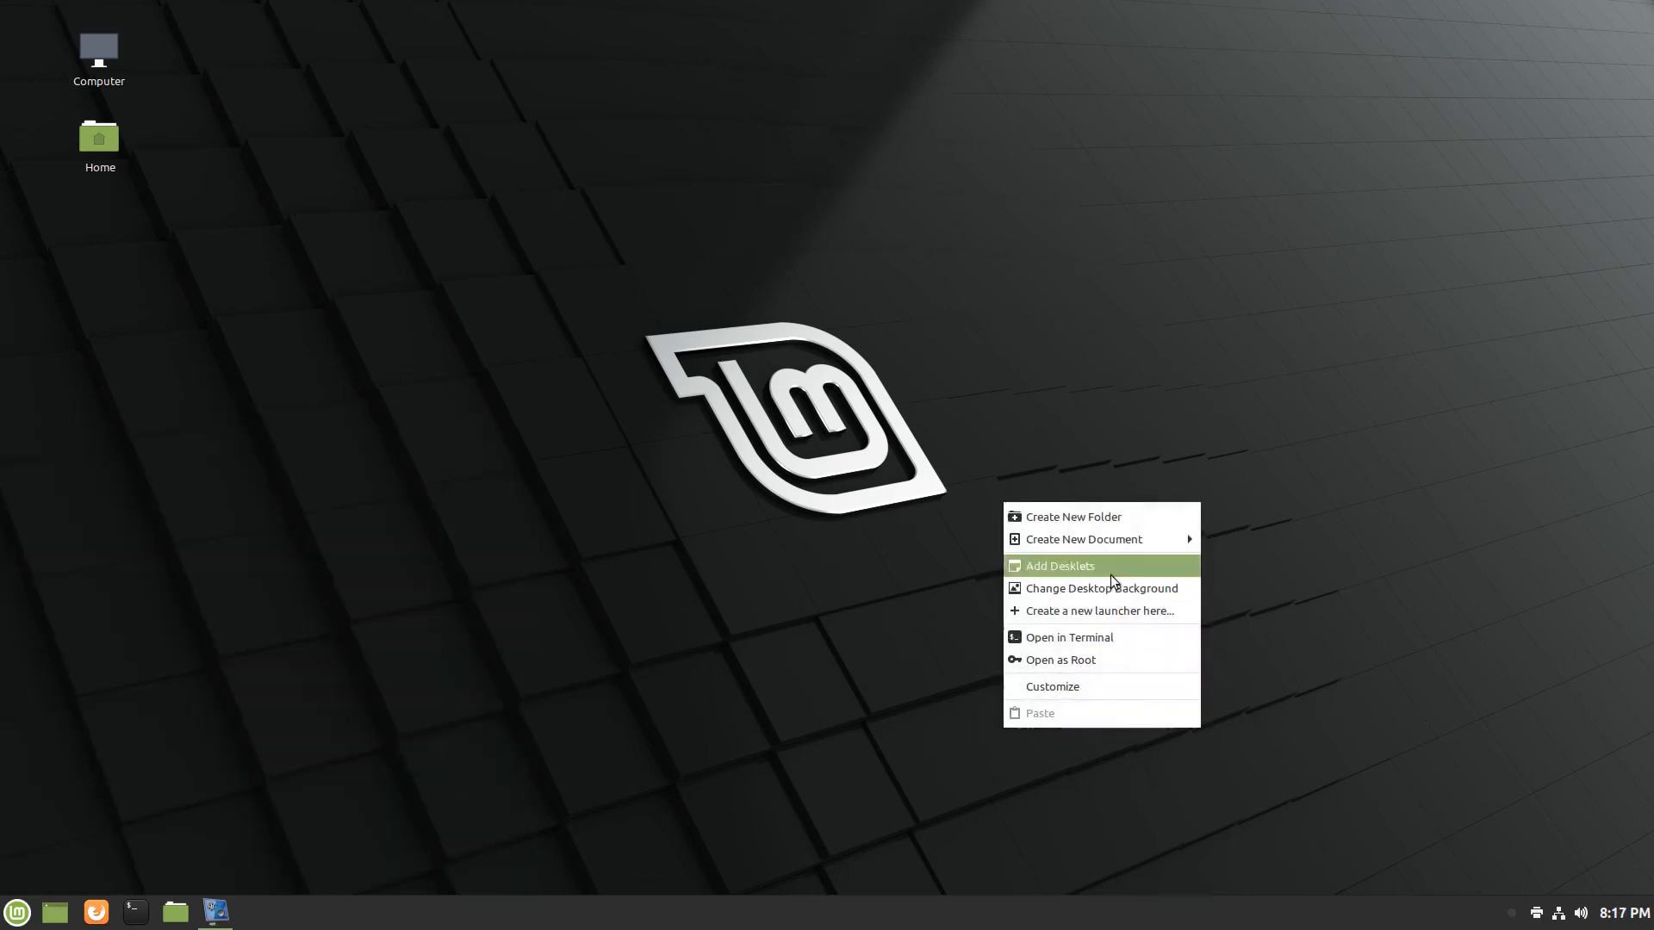
left_click(1101, 588)
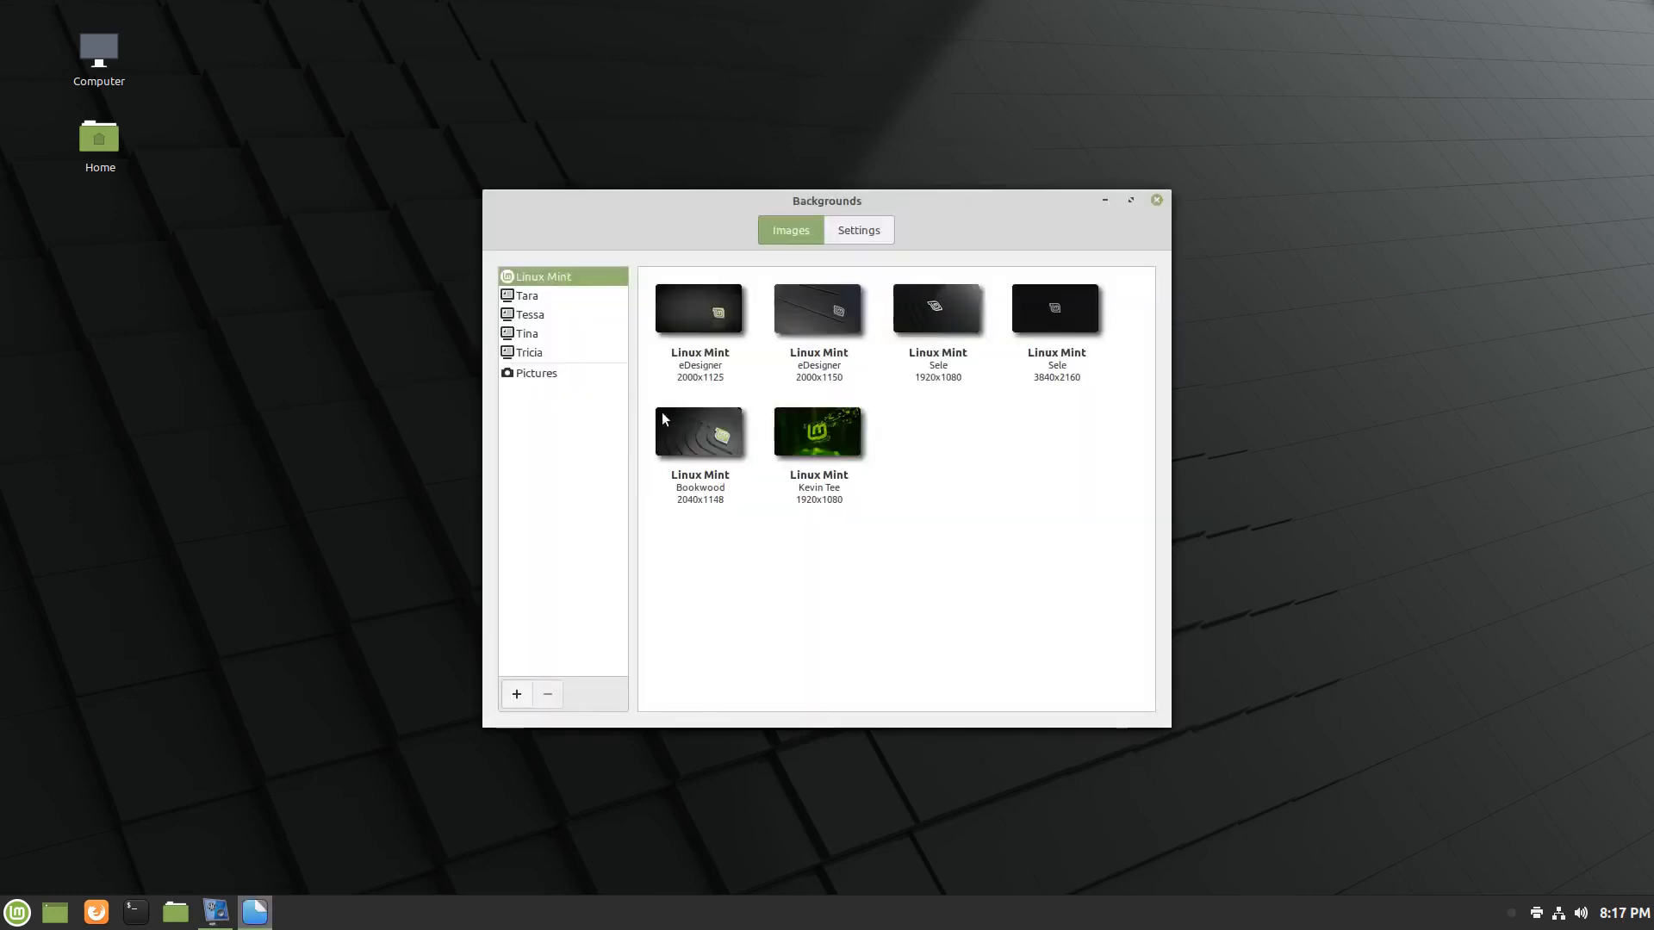
left_click(526, 295)
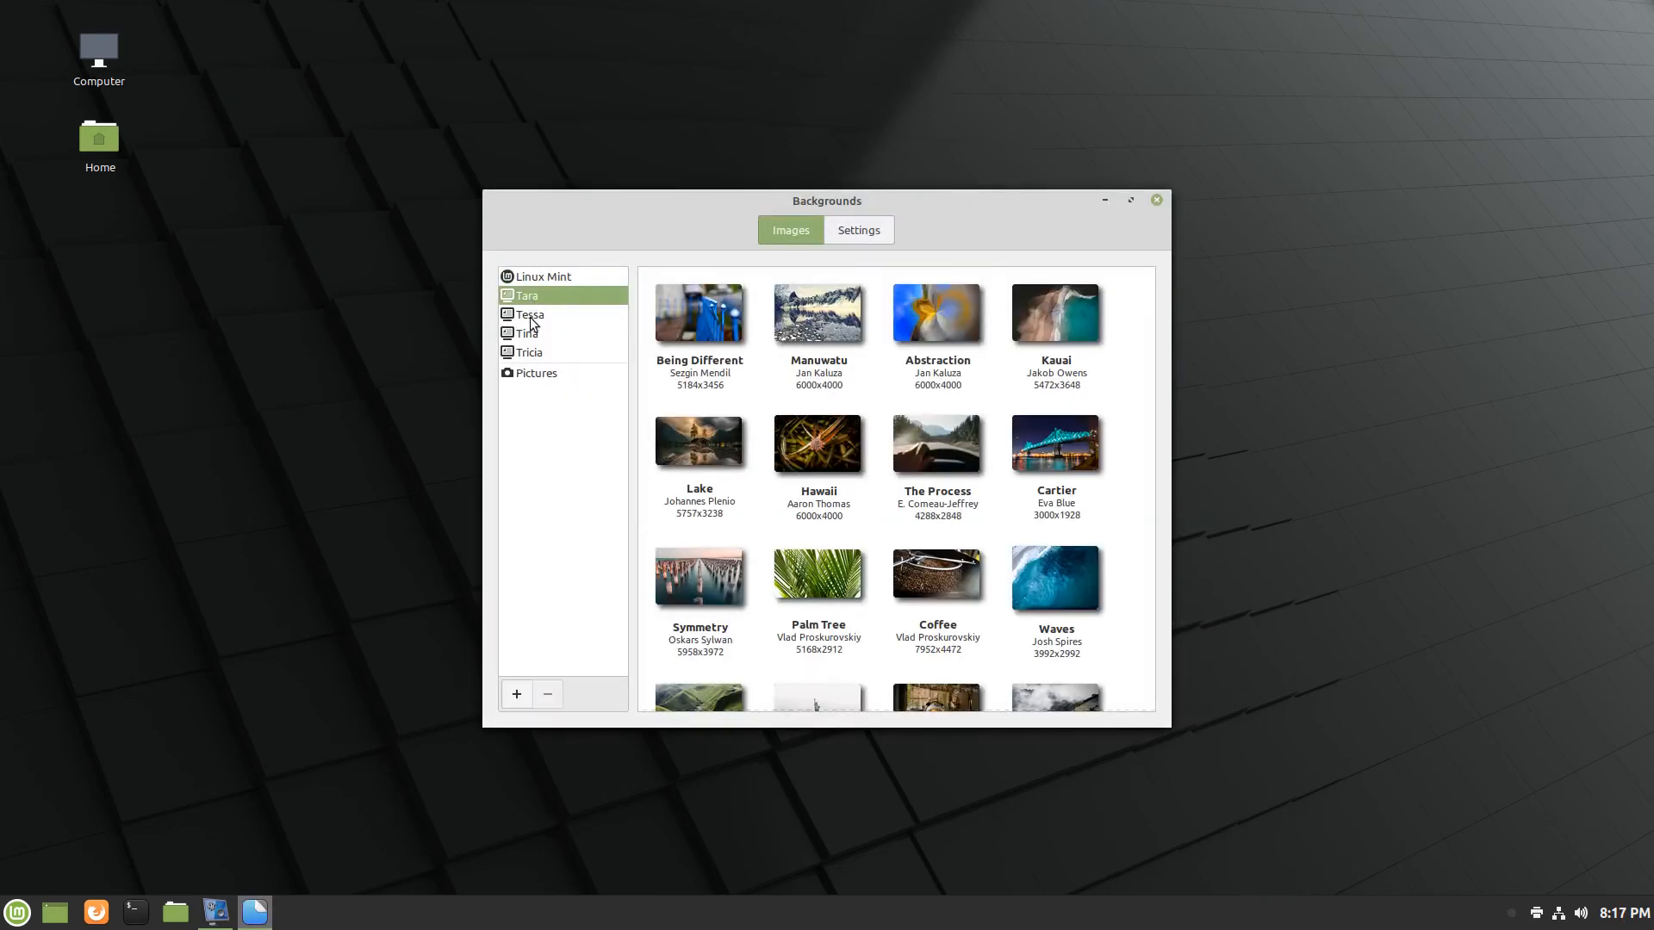
left_click(527, 313)
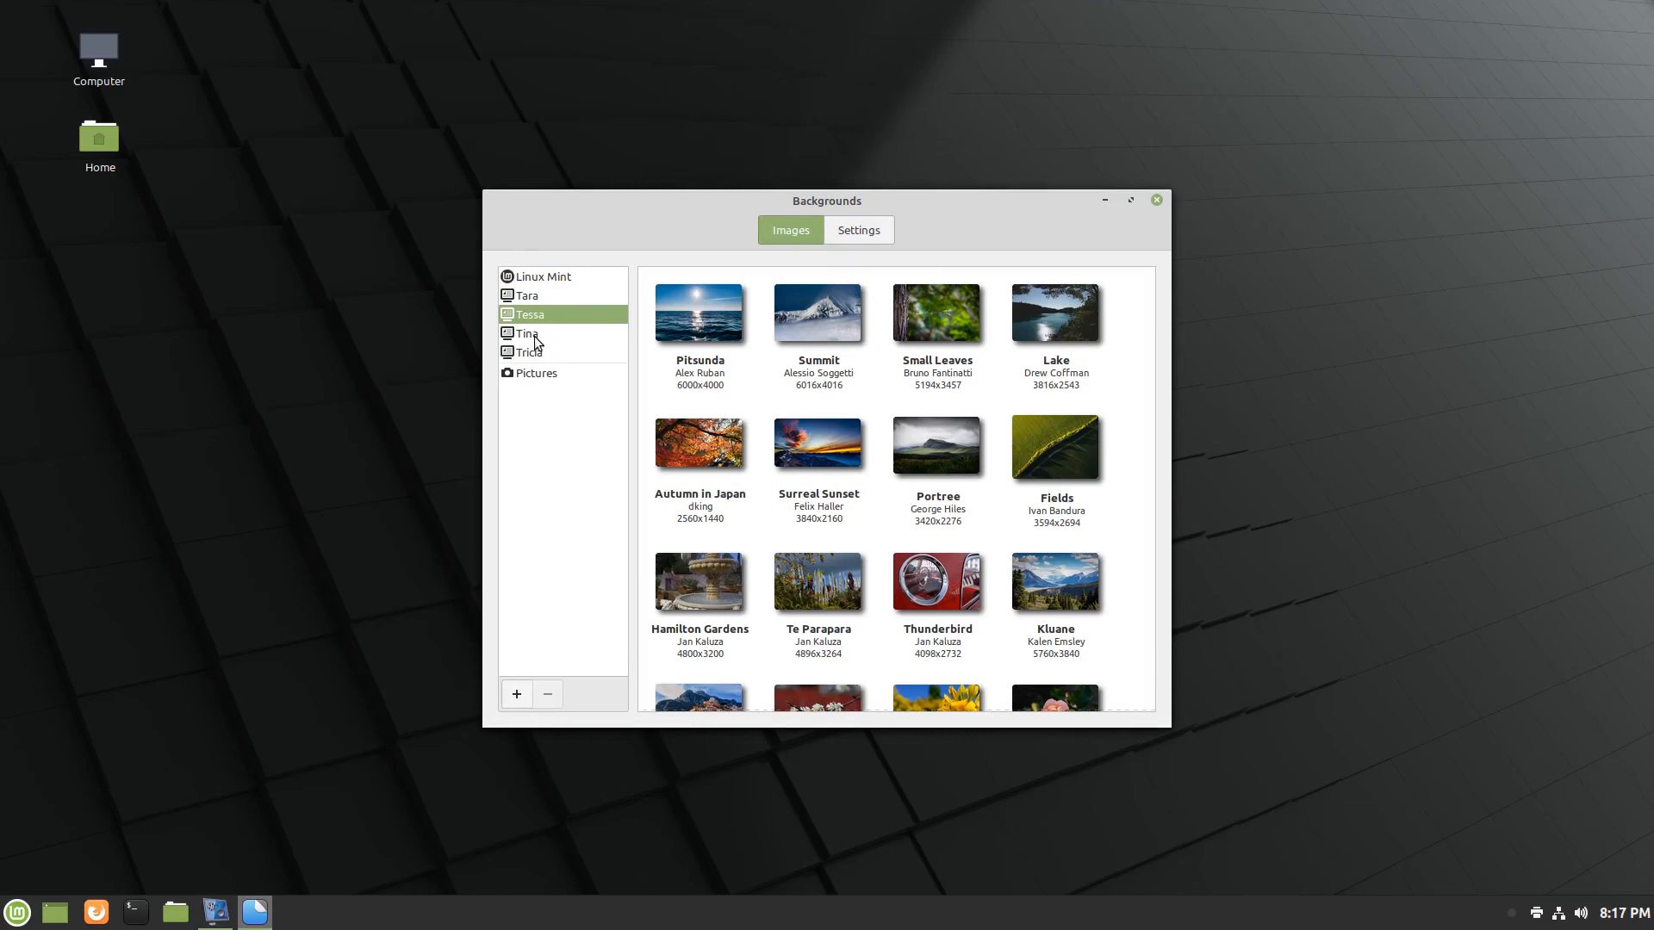
left_click(528, 352)
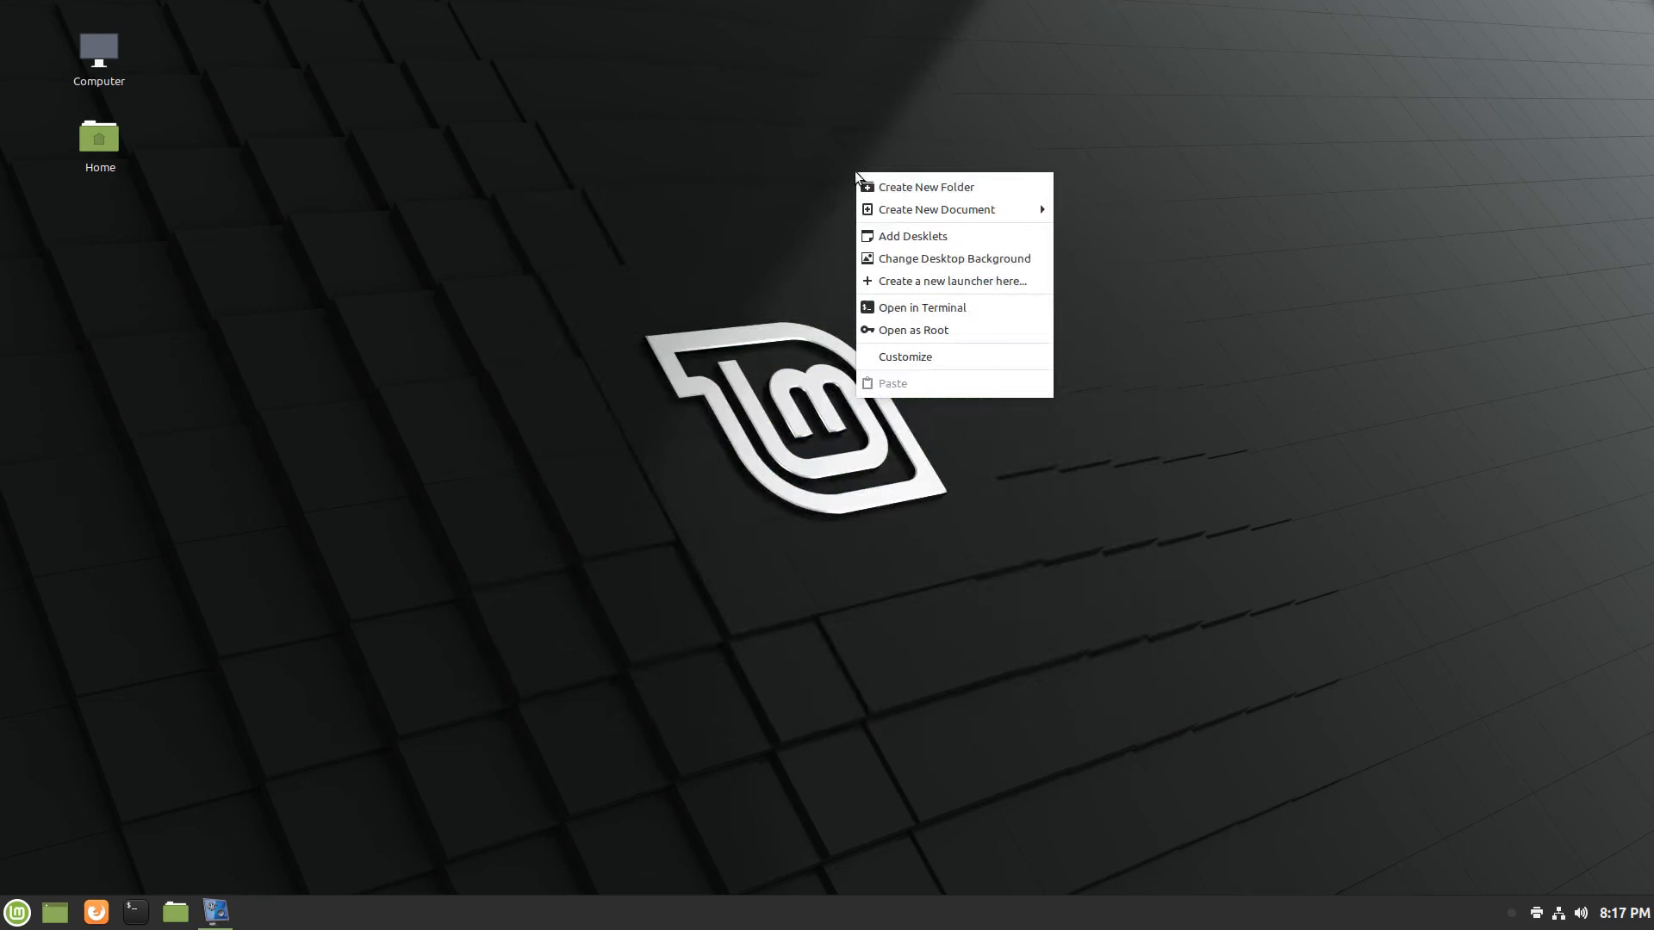
left_click(911, 235)
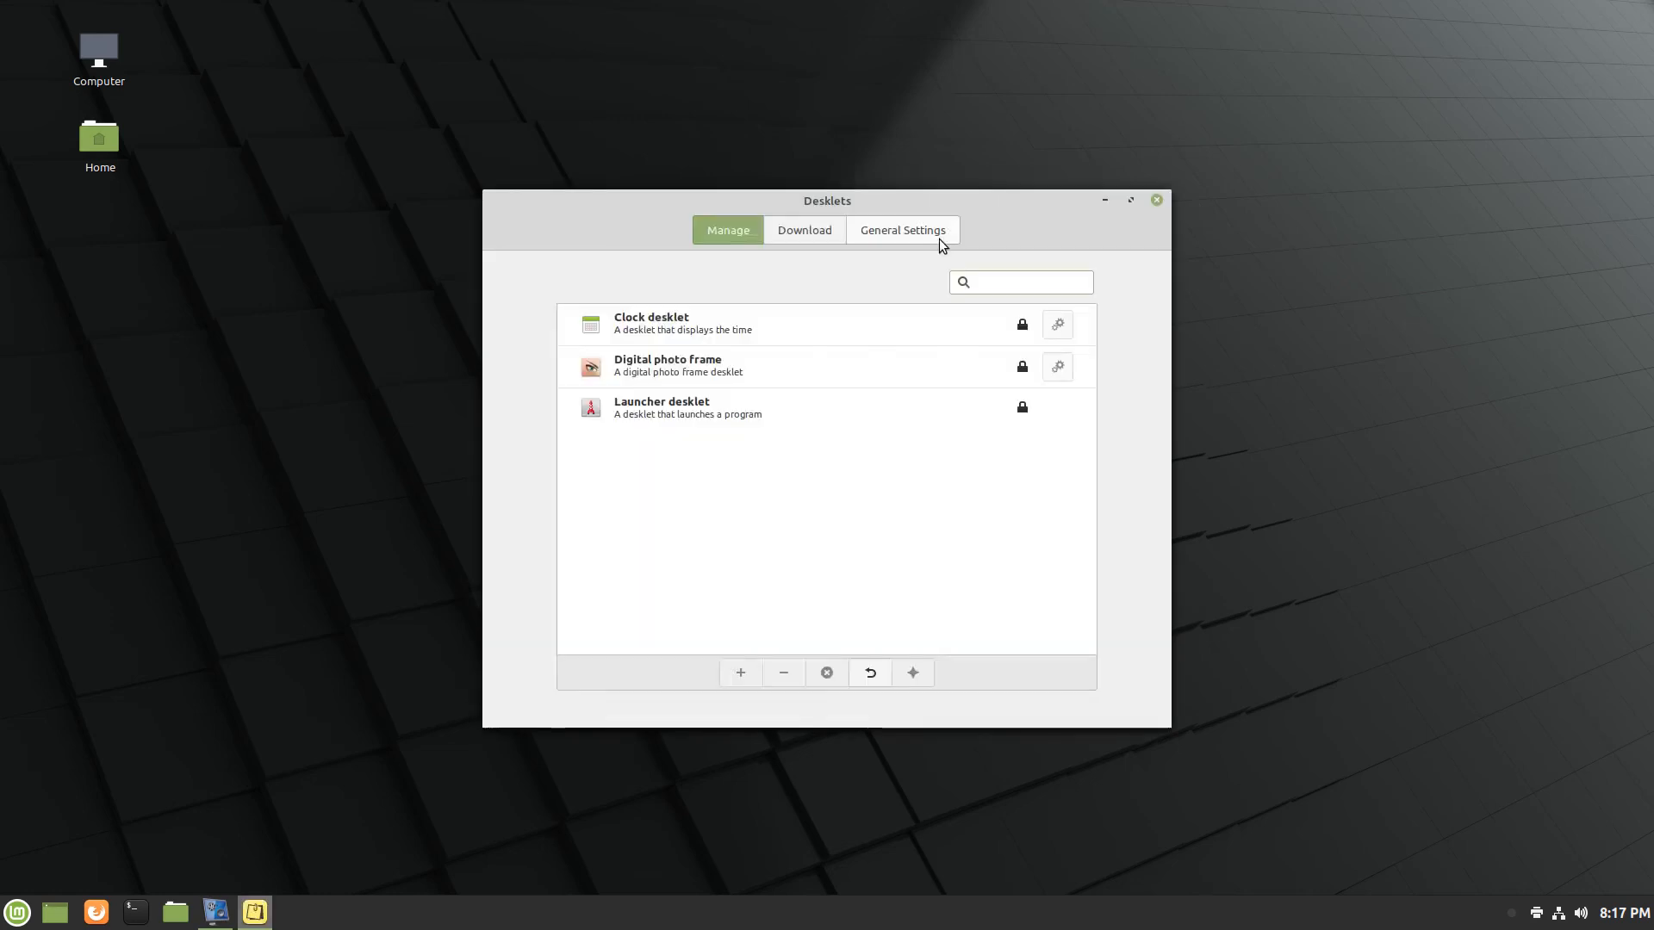
left_click(902, 229)
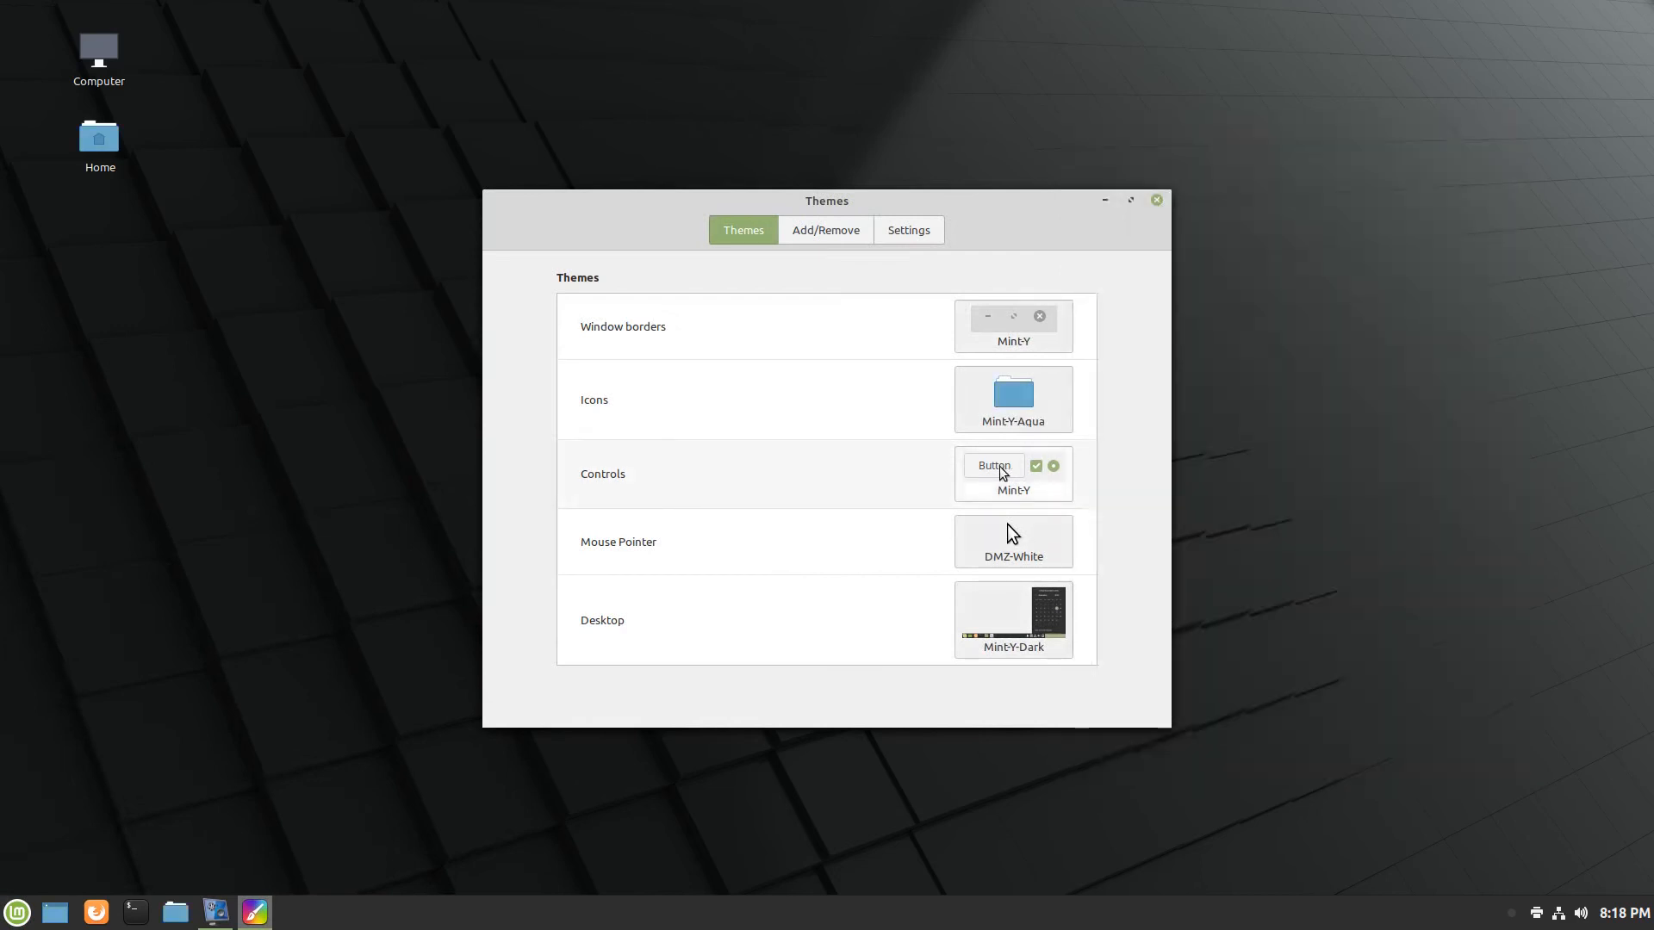
Apply Mint-Y-Darker-Aqua controls and a Mint-Y-Dark-Aqua desktop theme, then close Themes.
left_click(1010, 473)
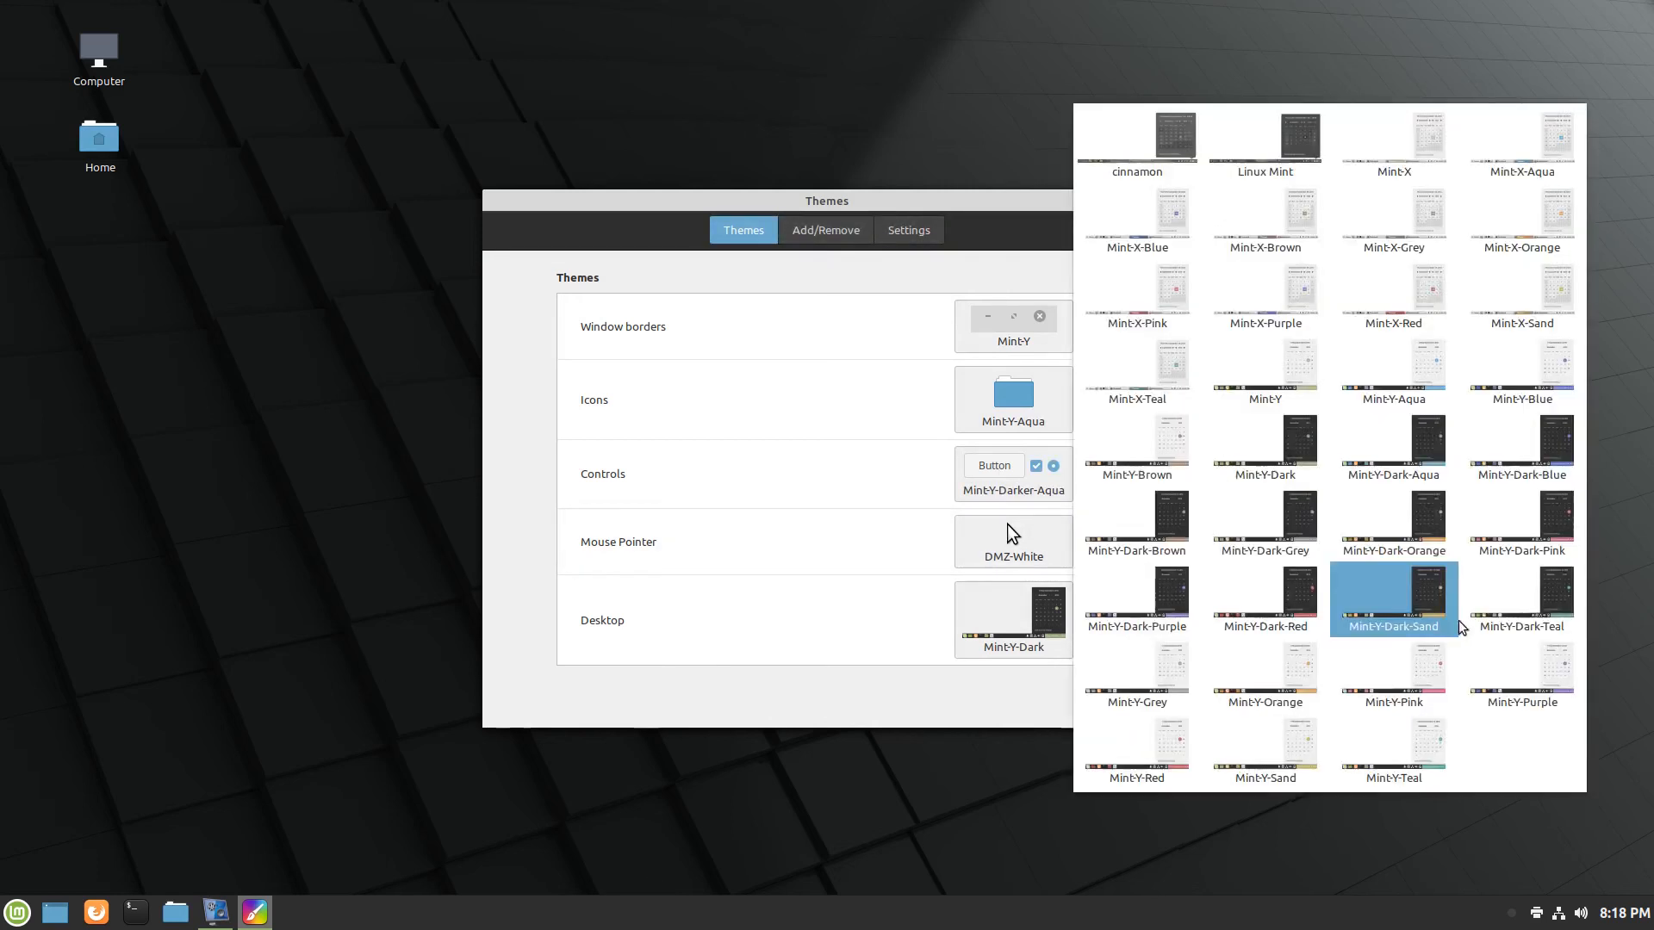
left_click(1391, 600)
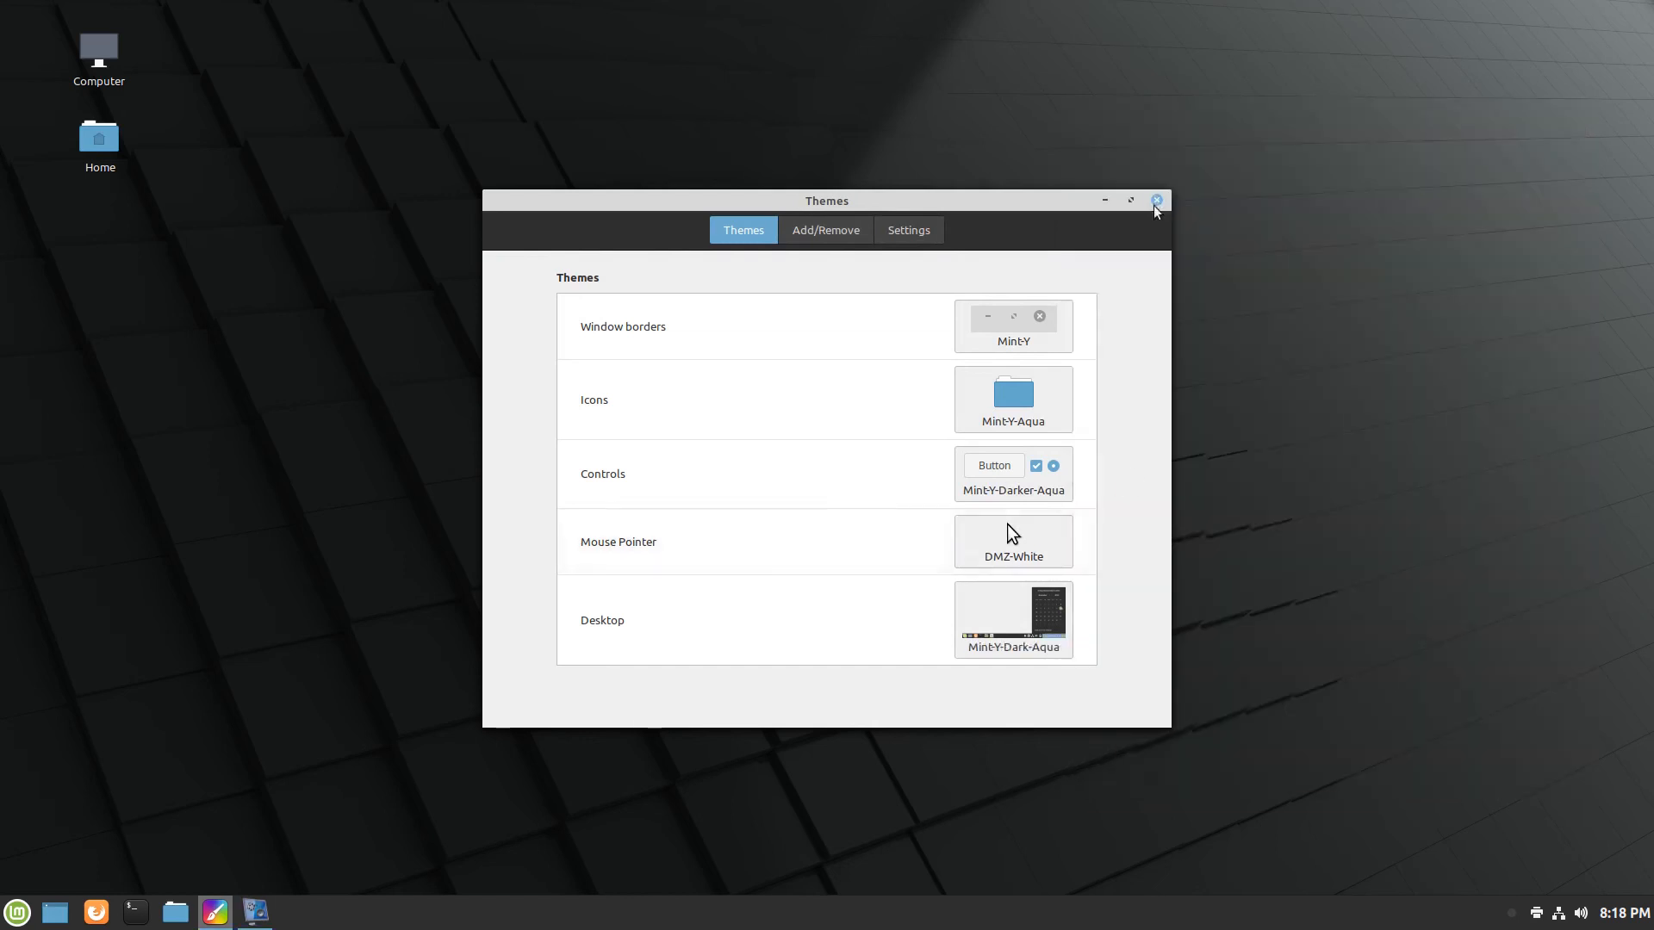
left_click(1155, 200)
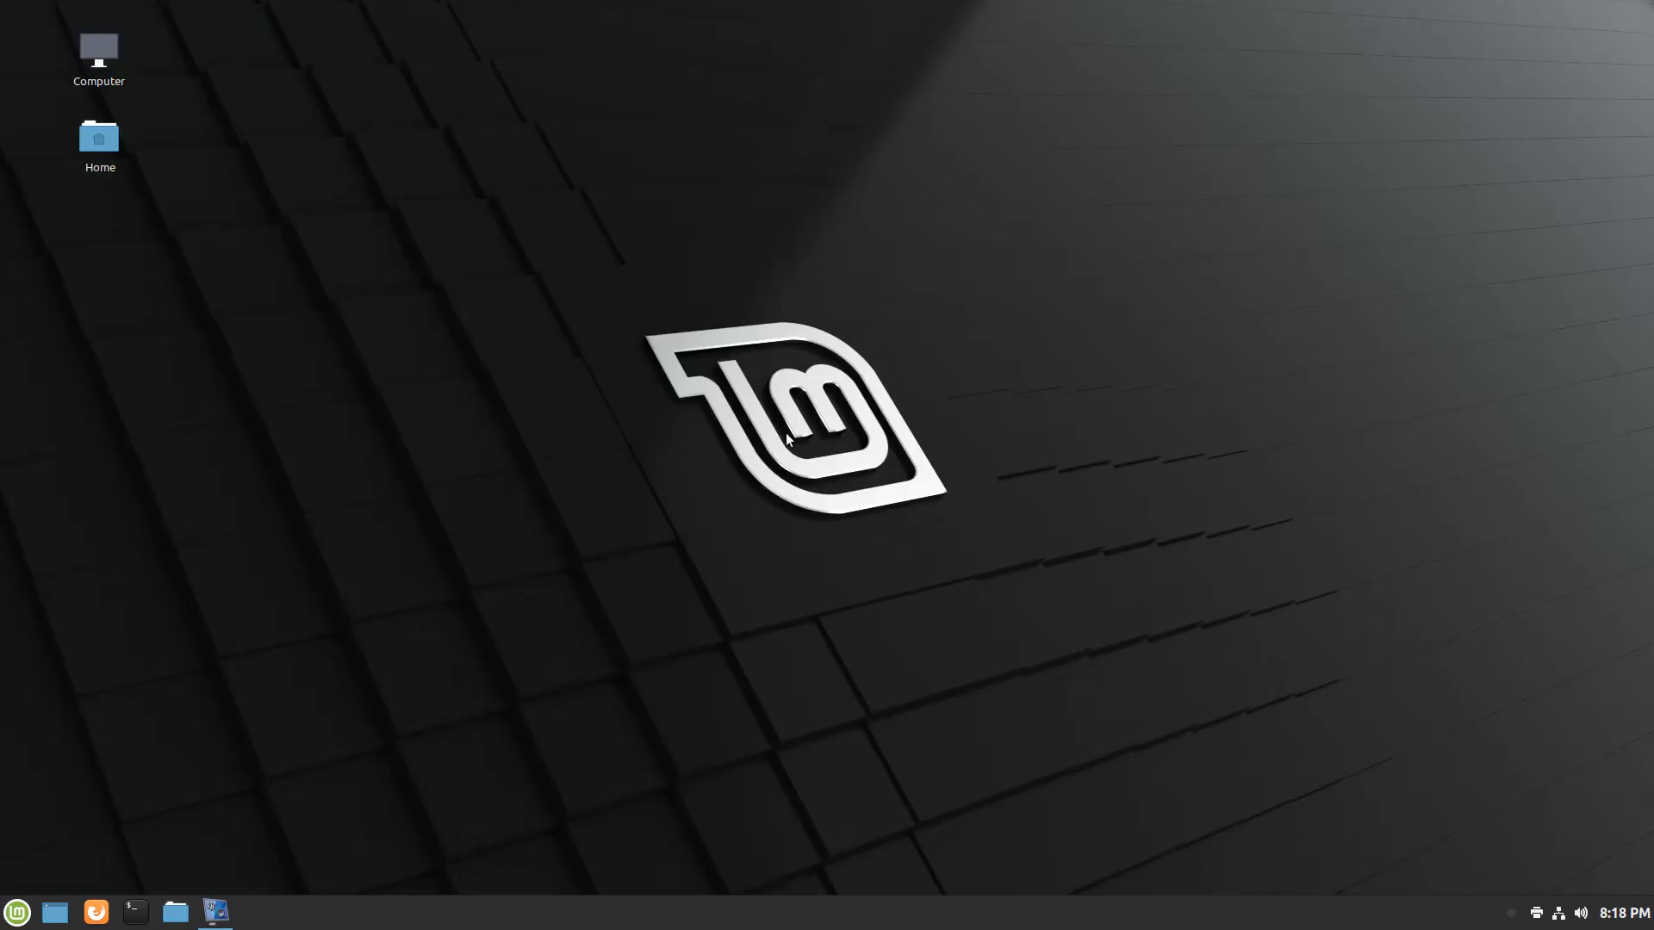
Set Tina's Lighthouse photo as the wallpaper via Change Desktop Background, then briefly open the Menu.
right_click(785, 441)
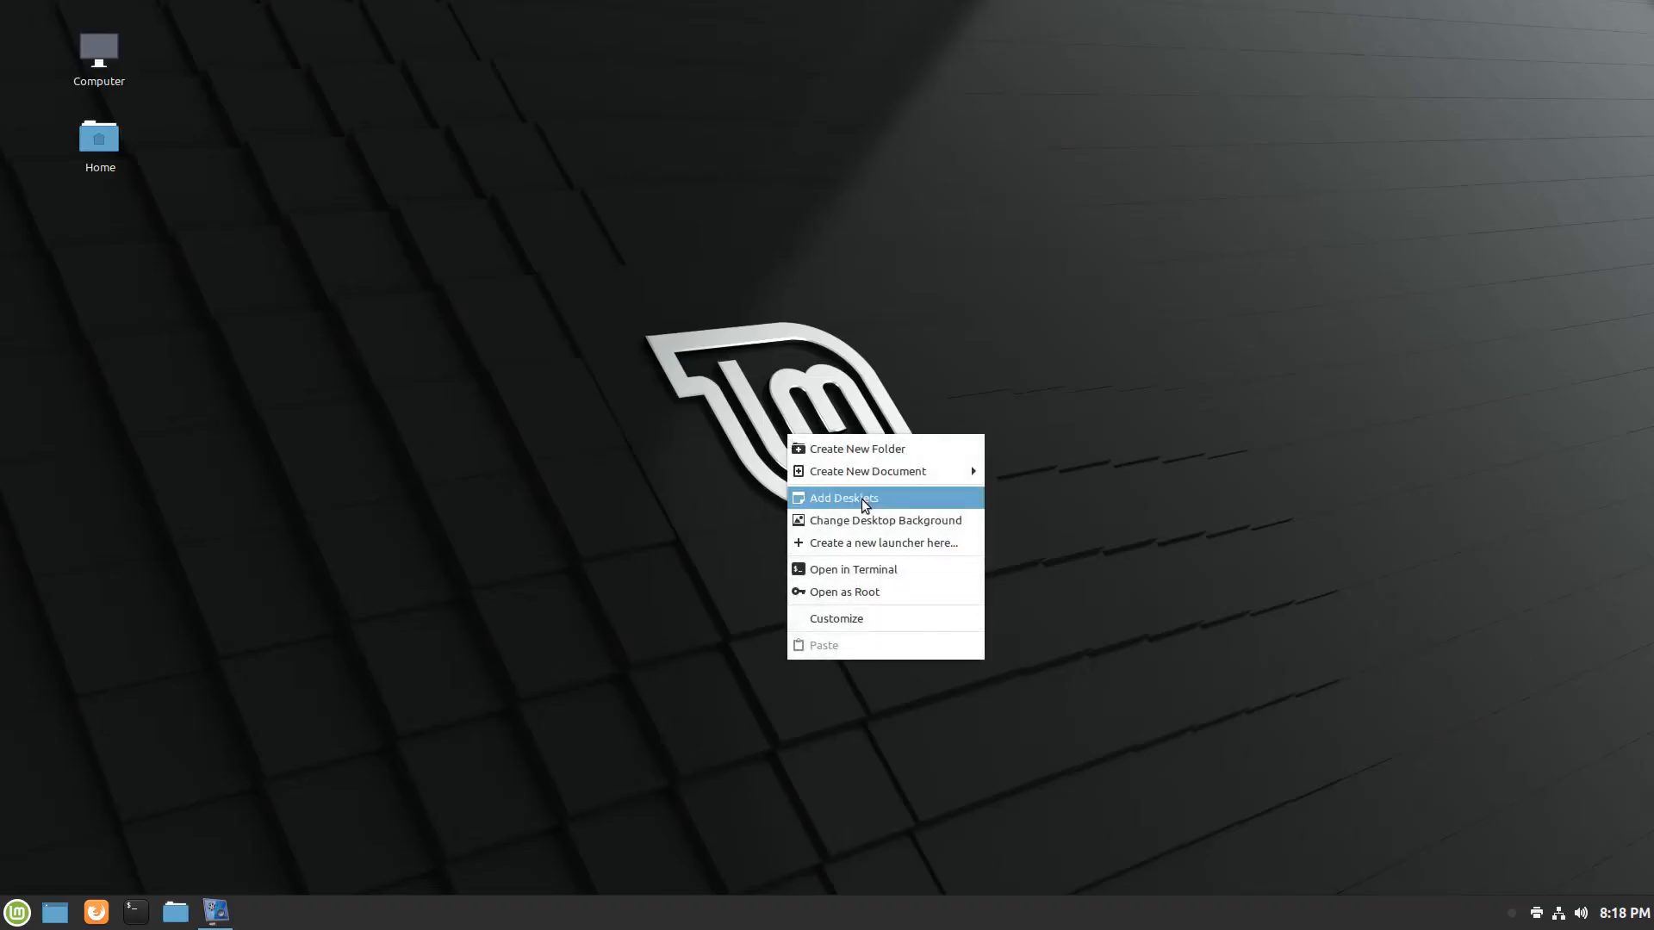
left_click(884, 520)
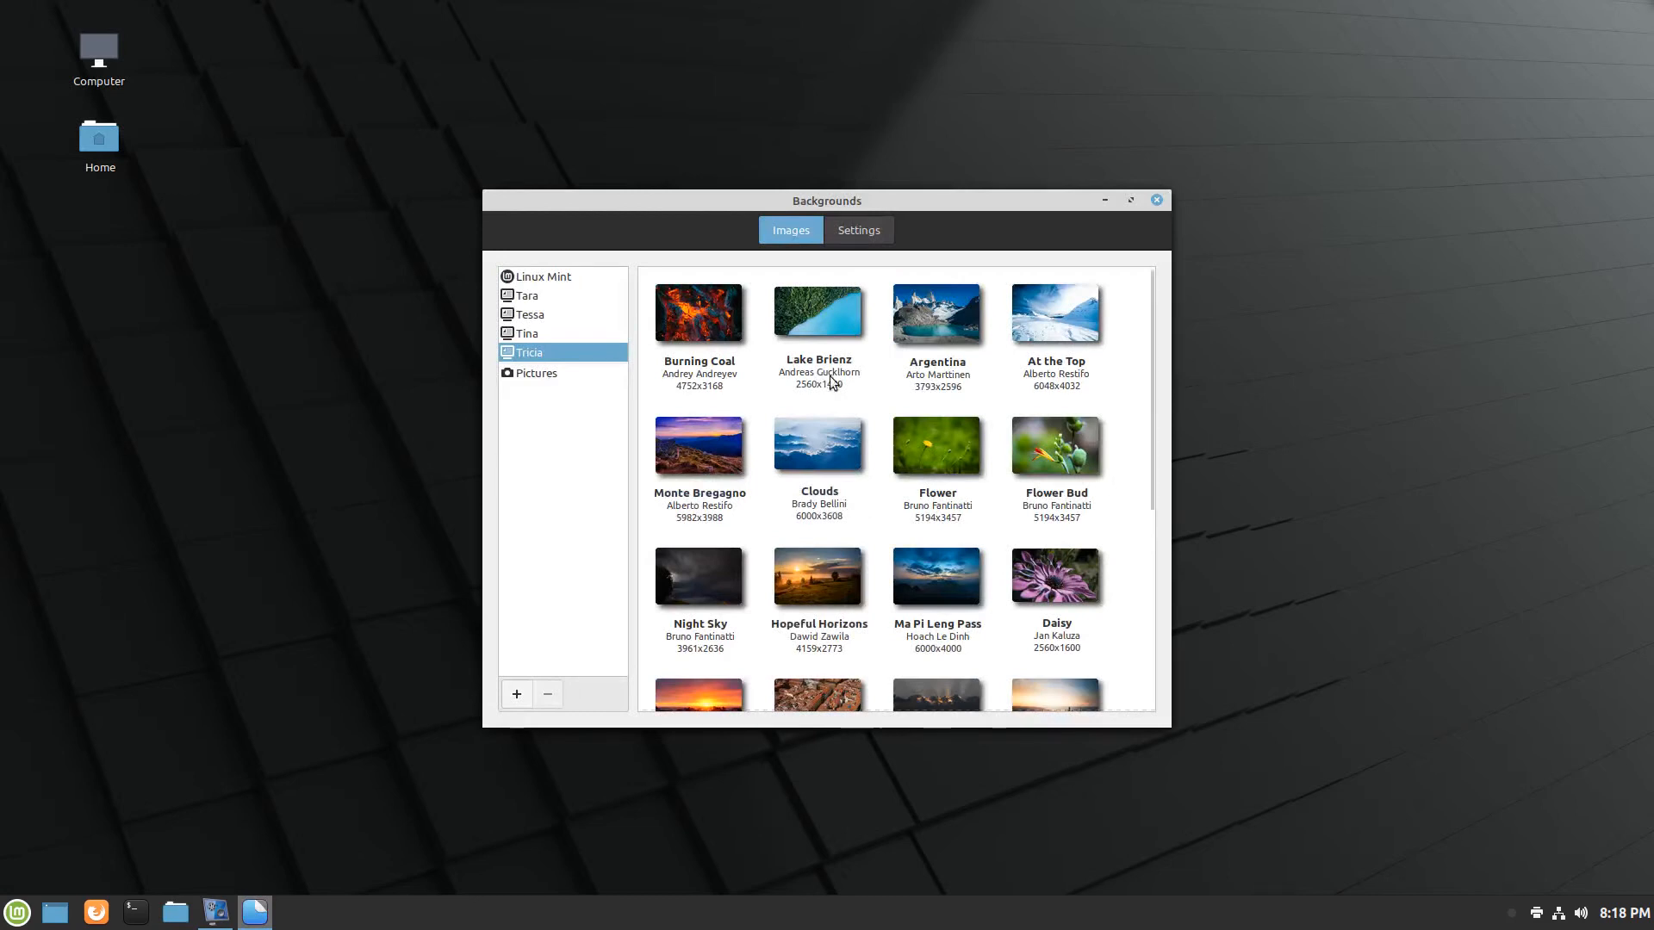
left_click(525, 296)
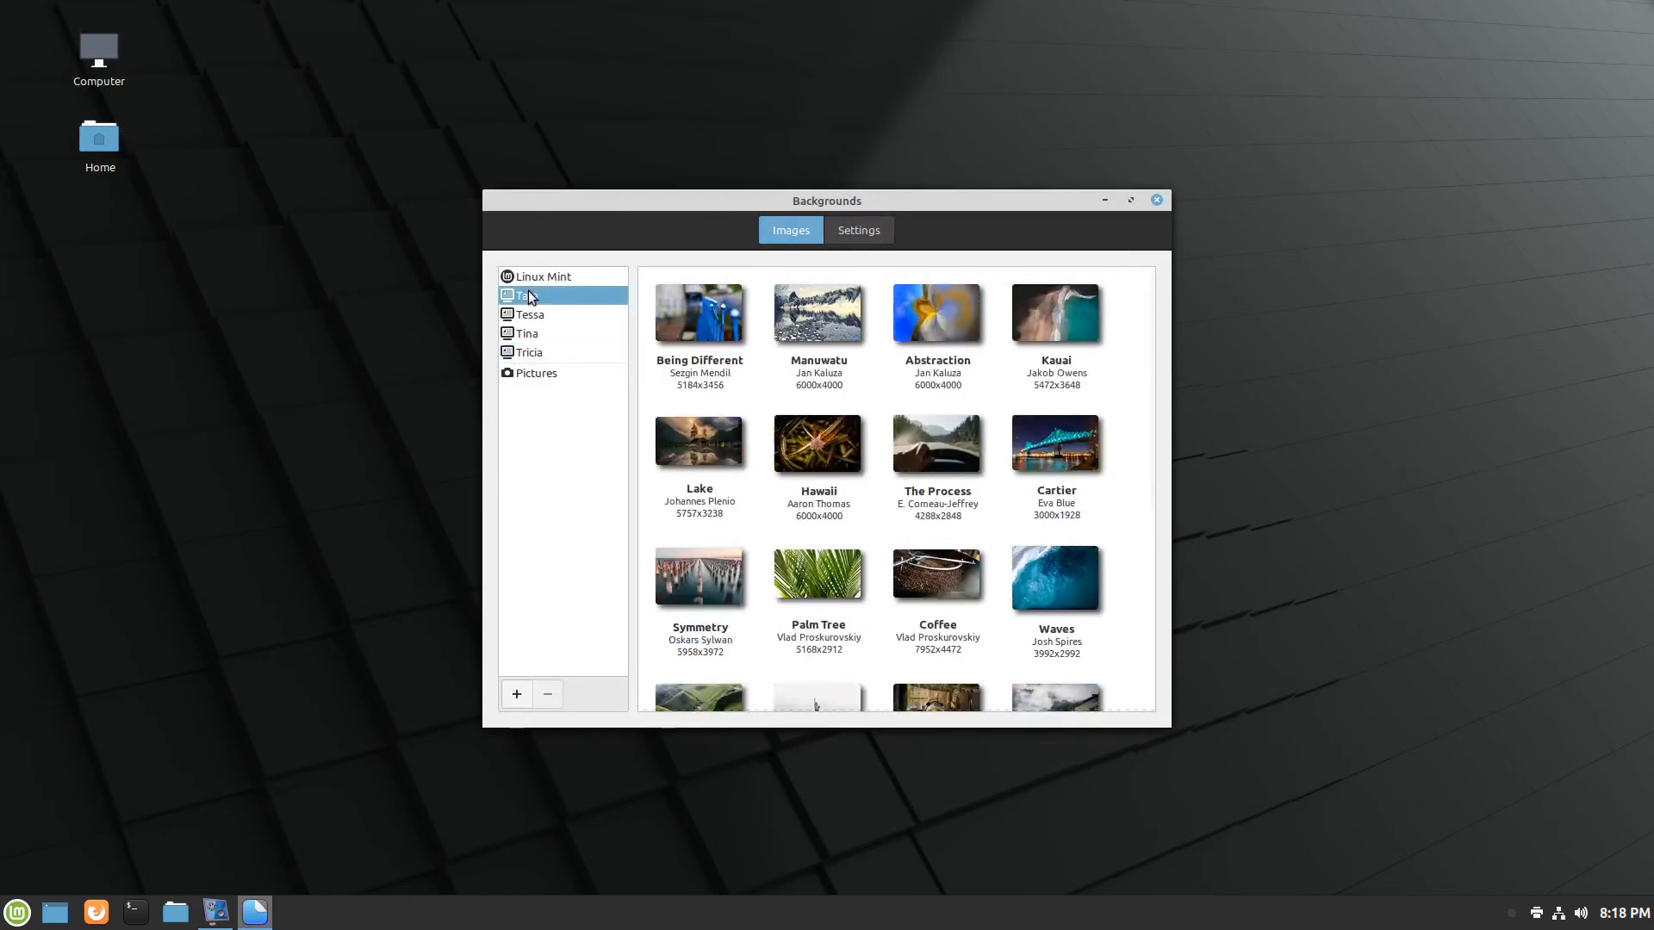
scroll("down", 3)
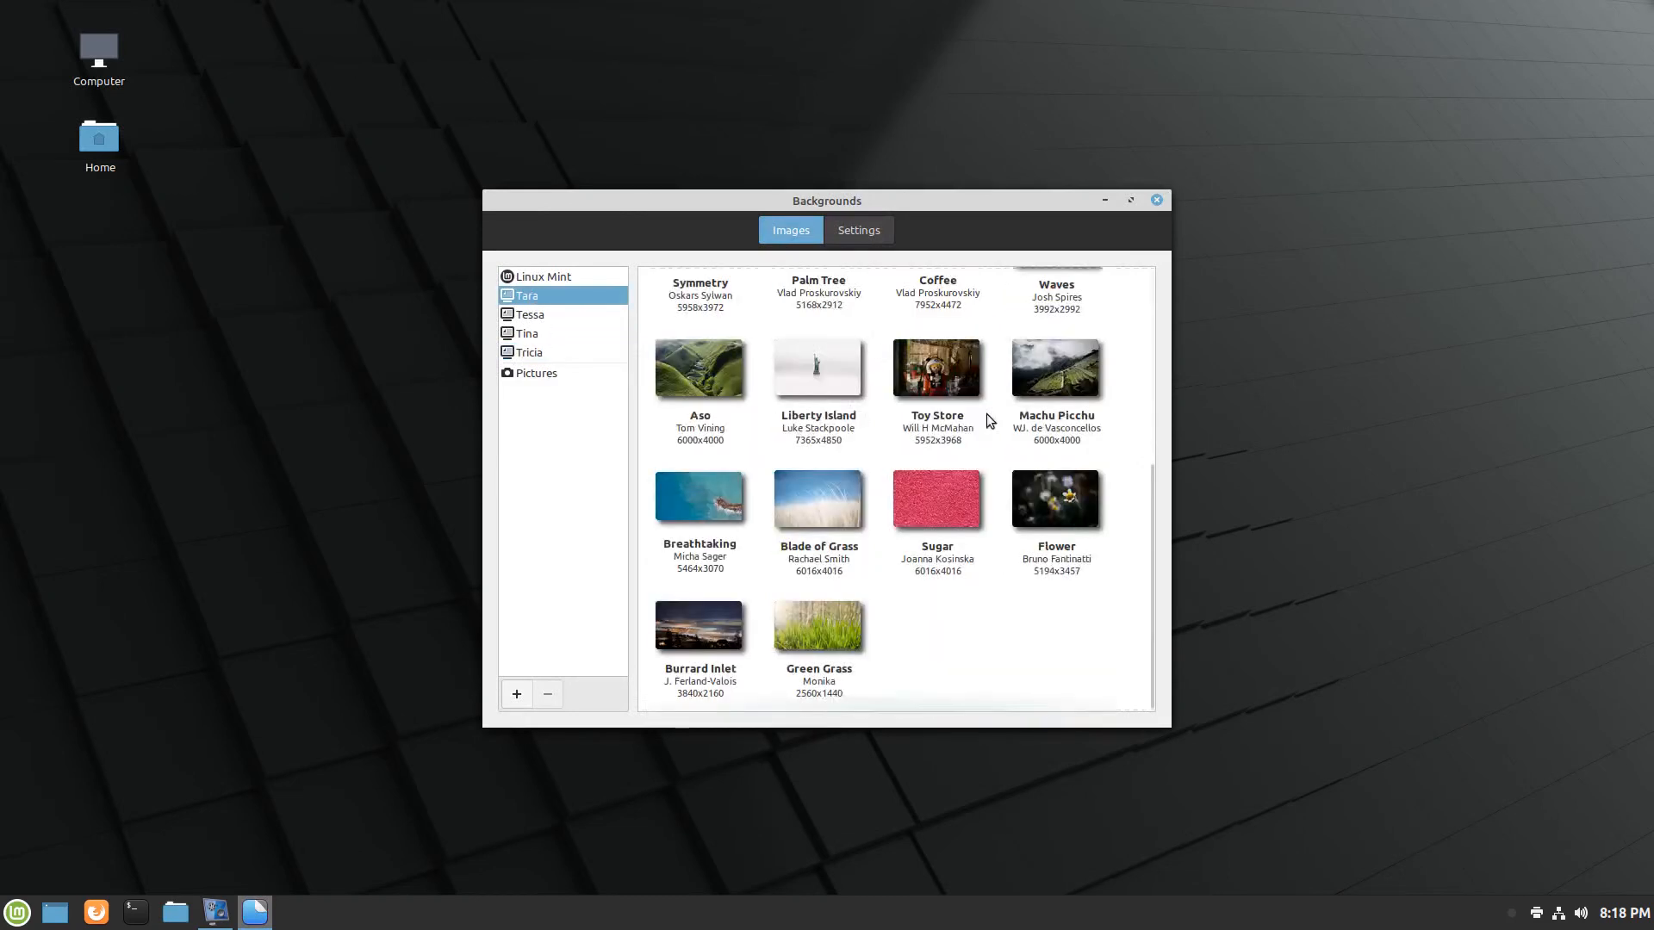
left_click(527, 333)
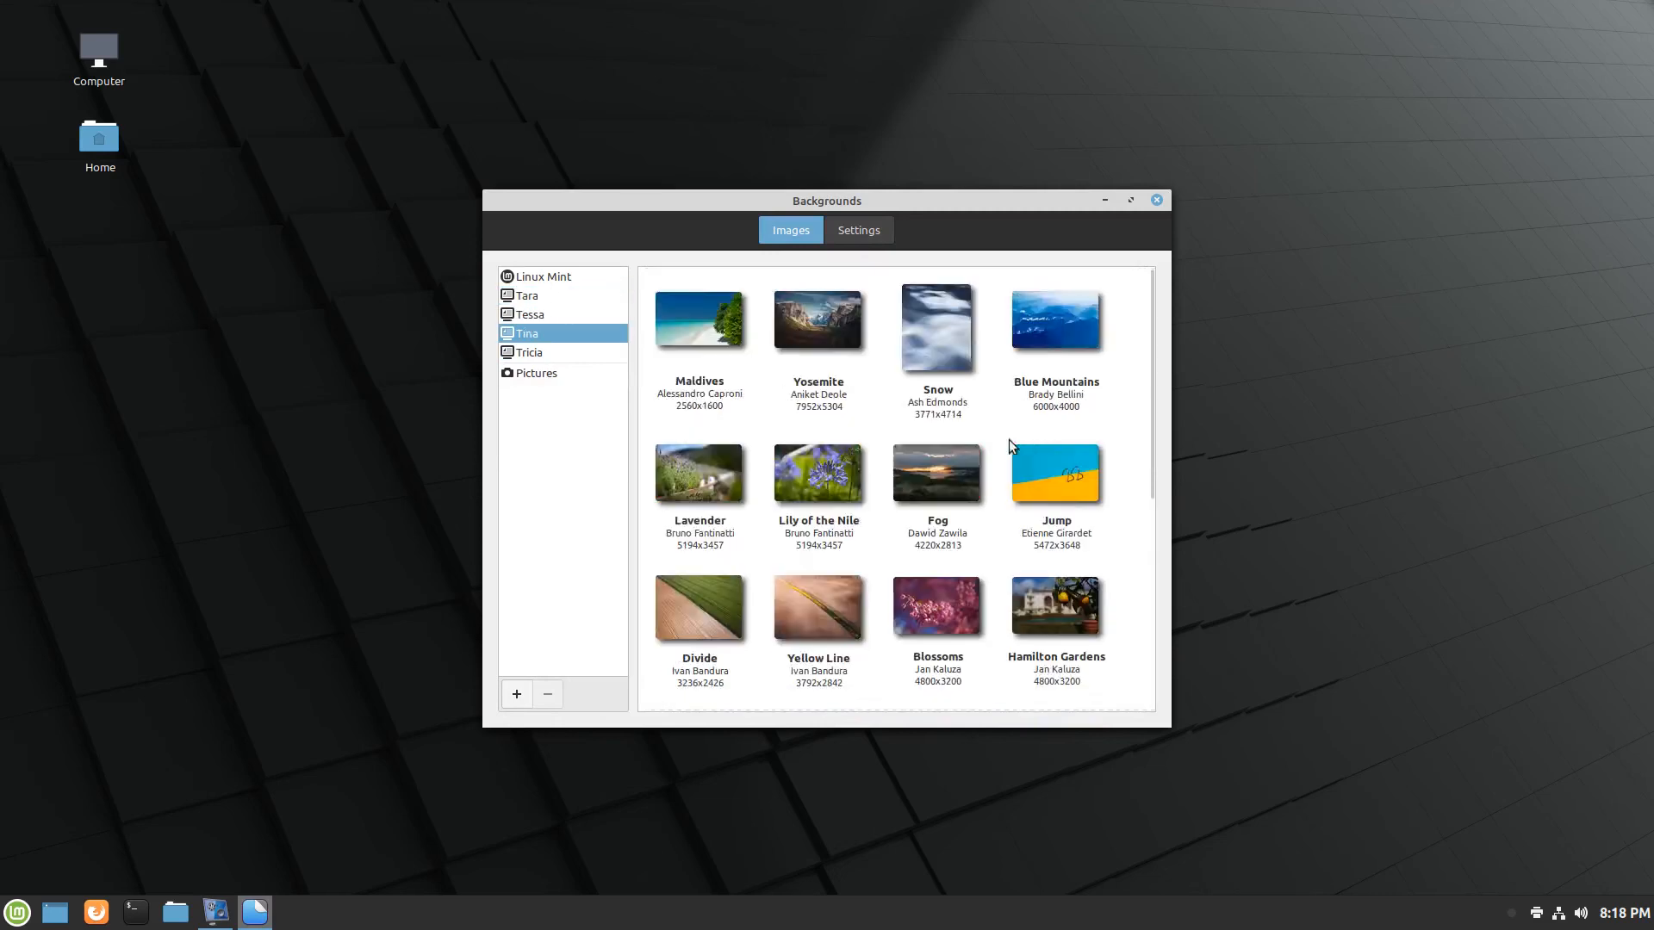
scroll("down", 3)
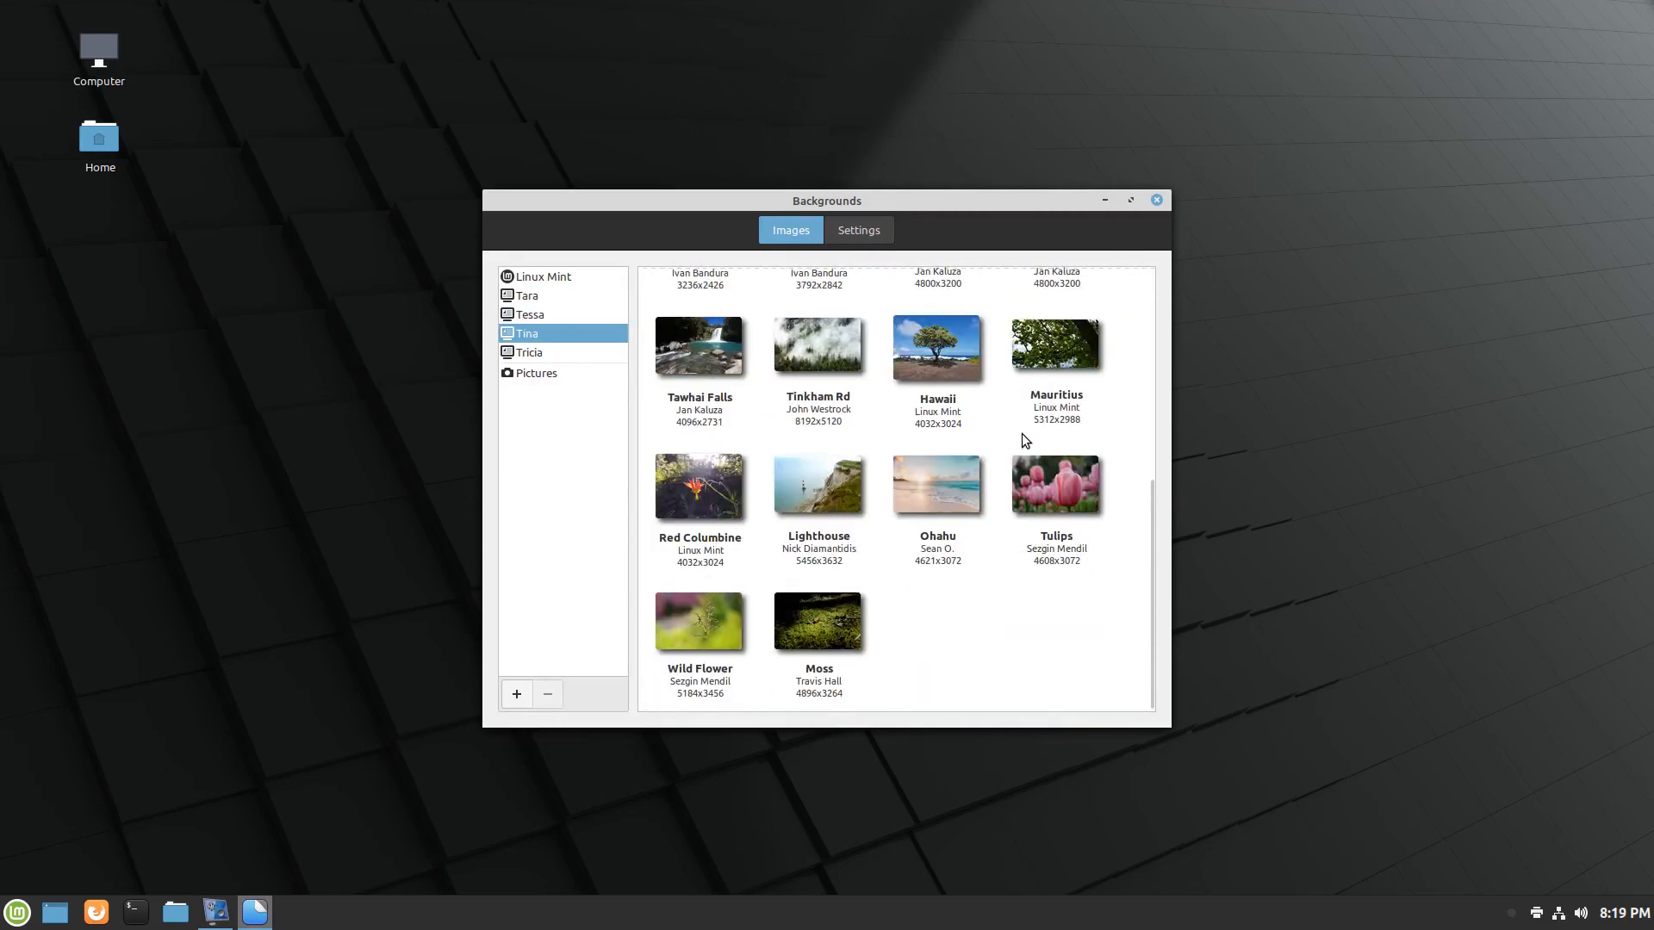
left_click(818, 486)
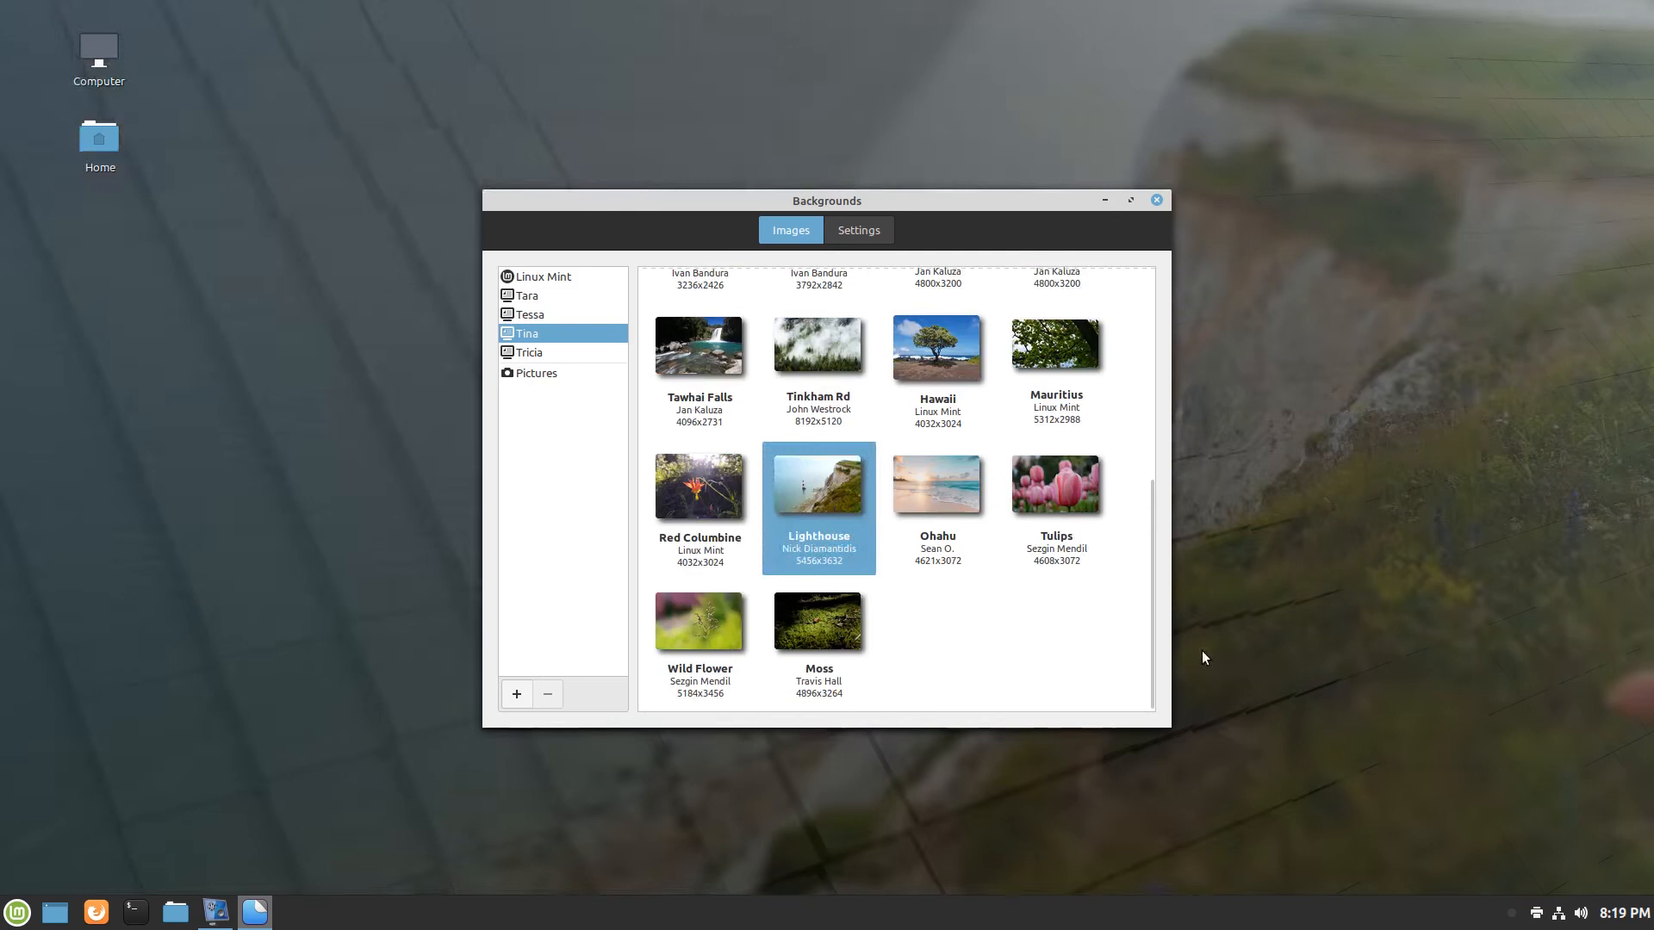
left_click(1155, 199)
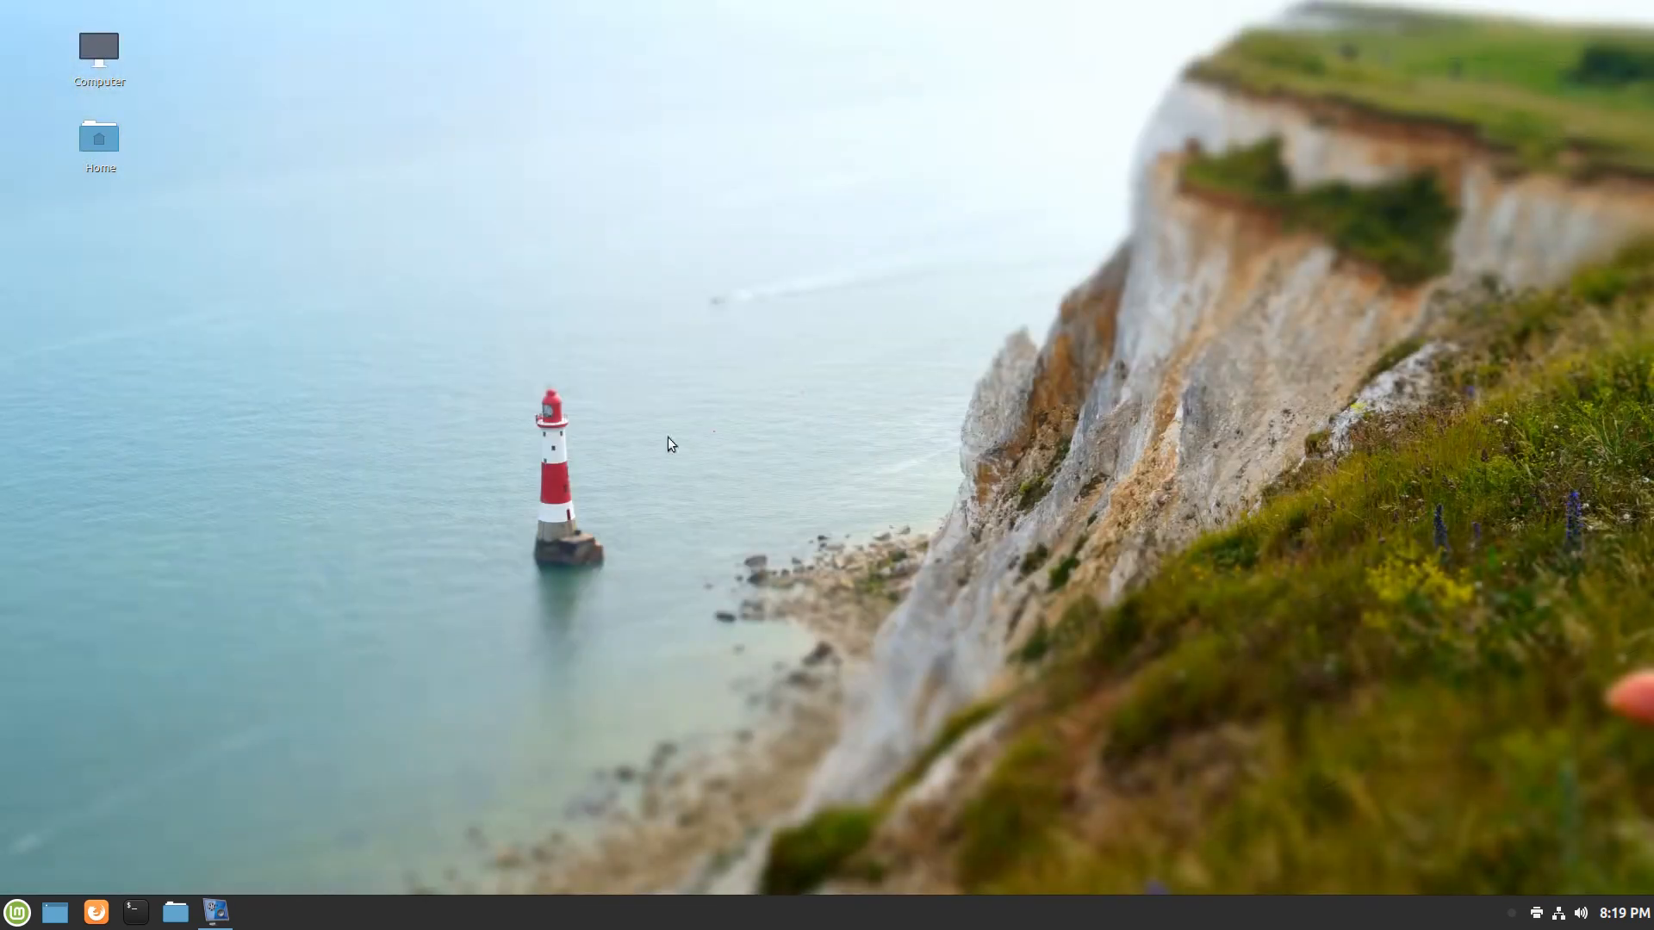
mouse_move(567, 560)
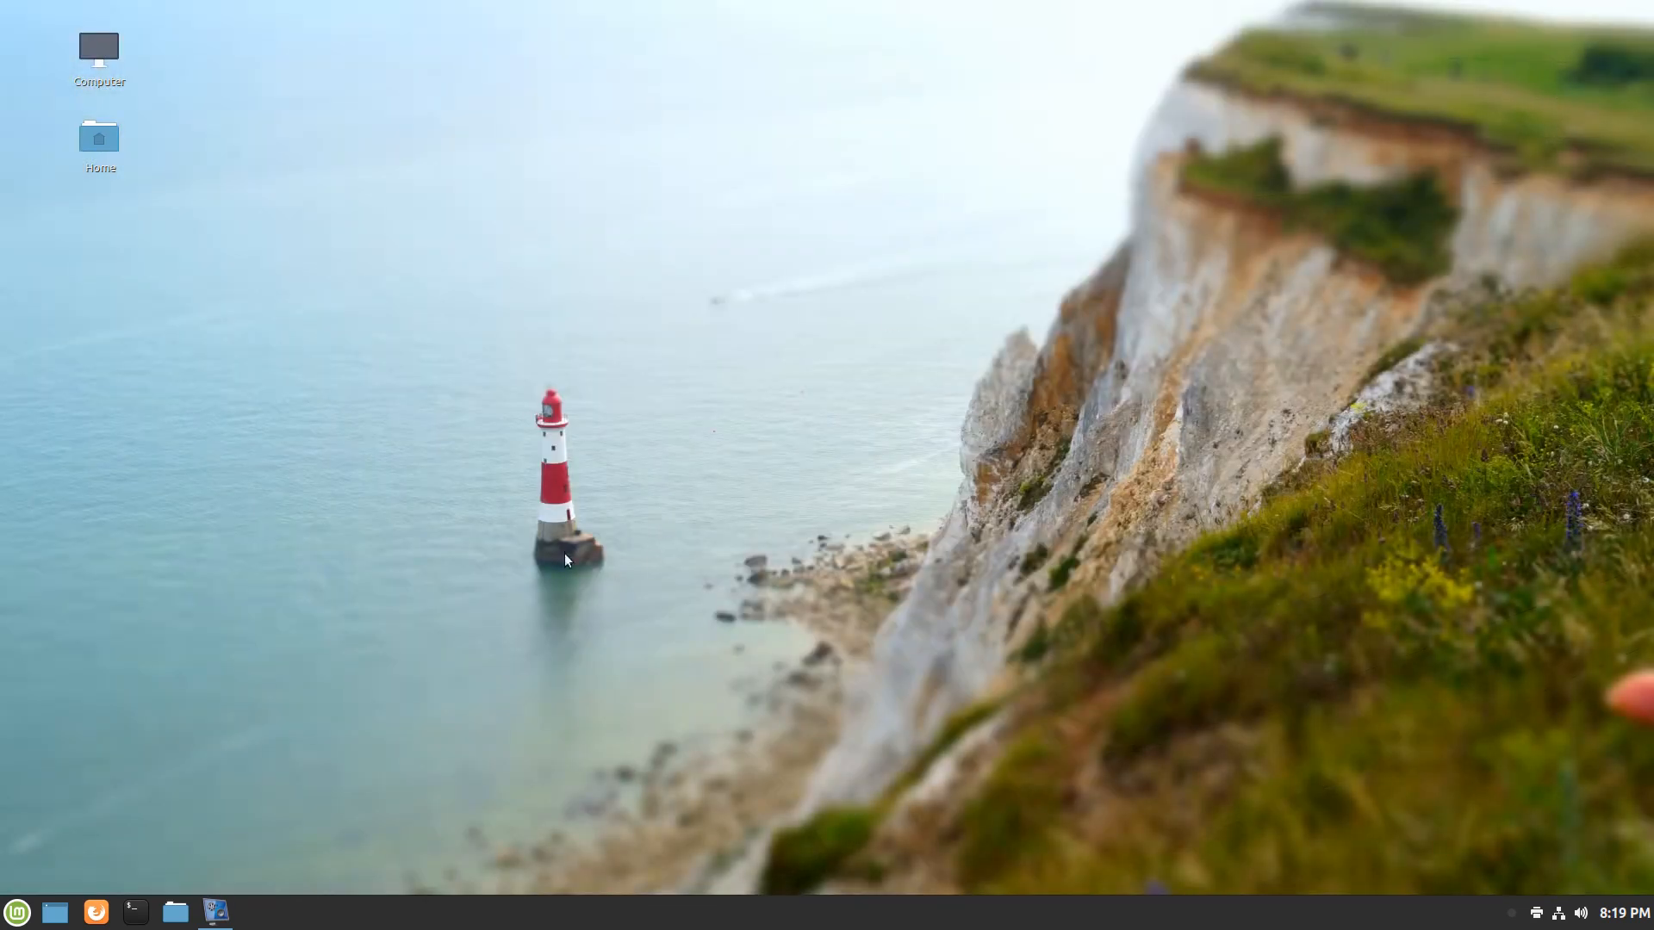
mouse_move(392, 619)
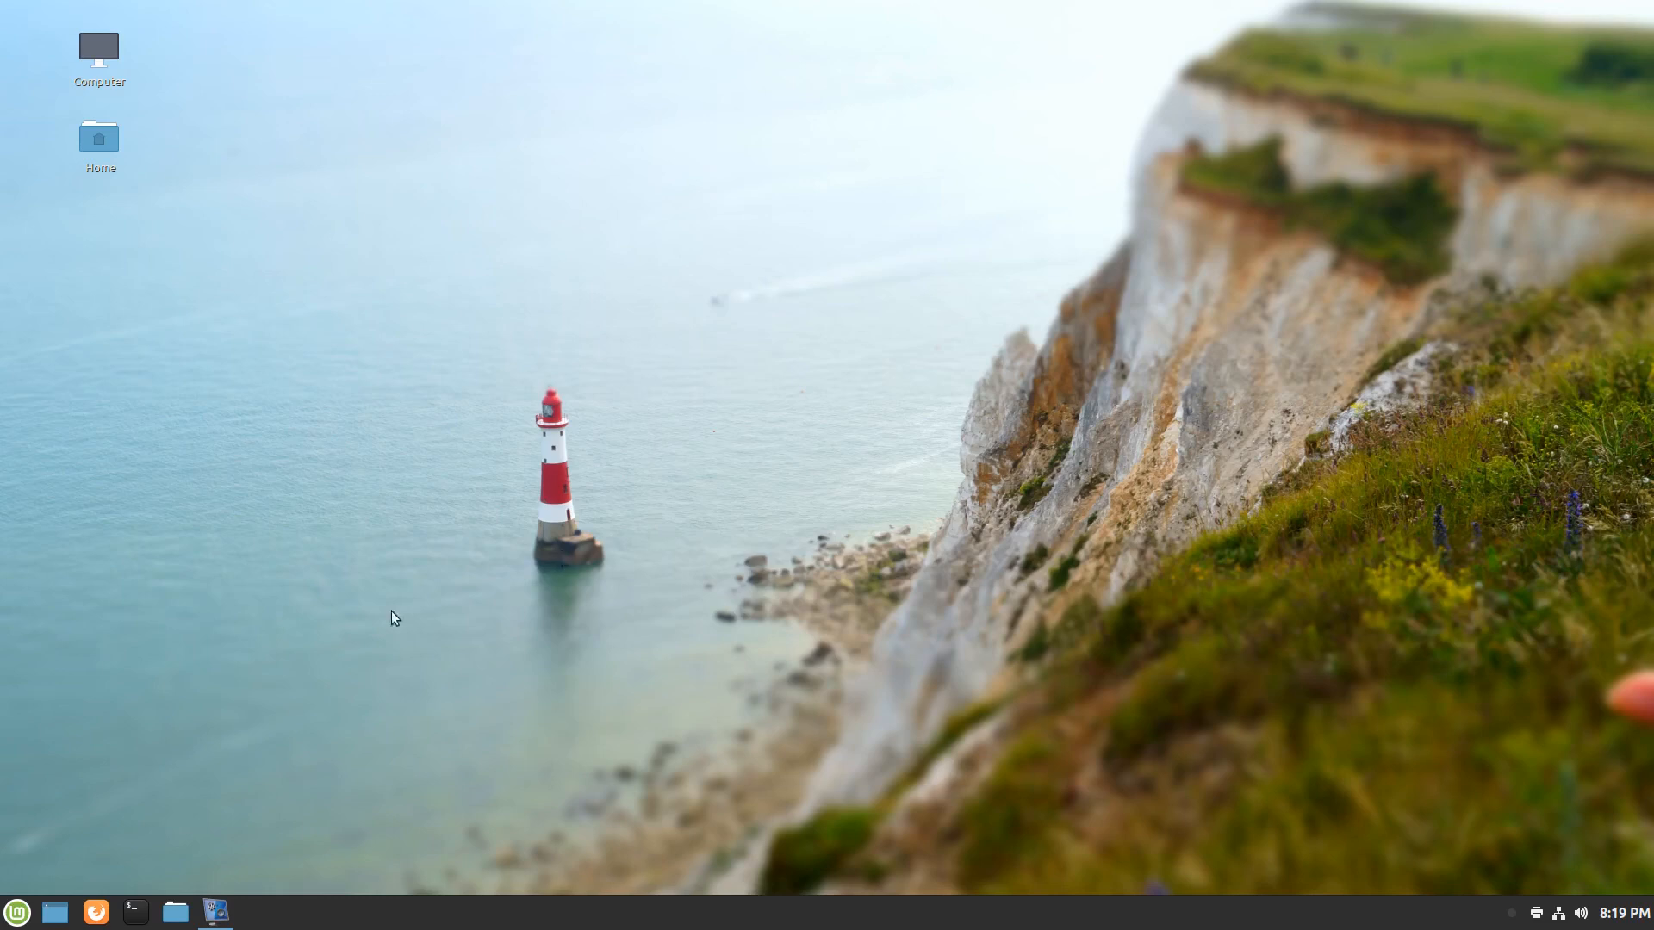
left_click(17, 911)
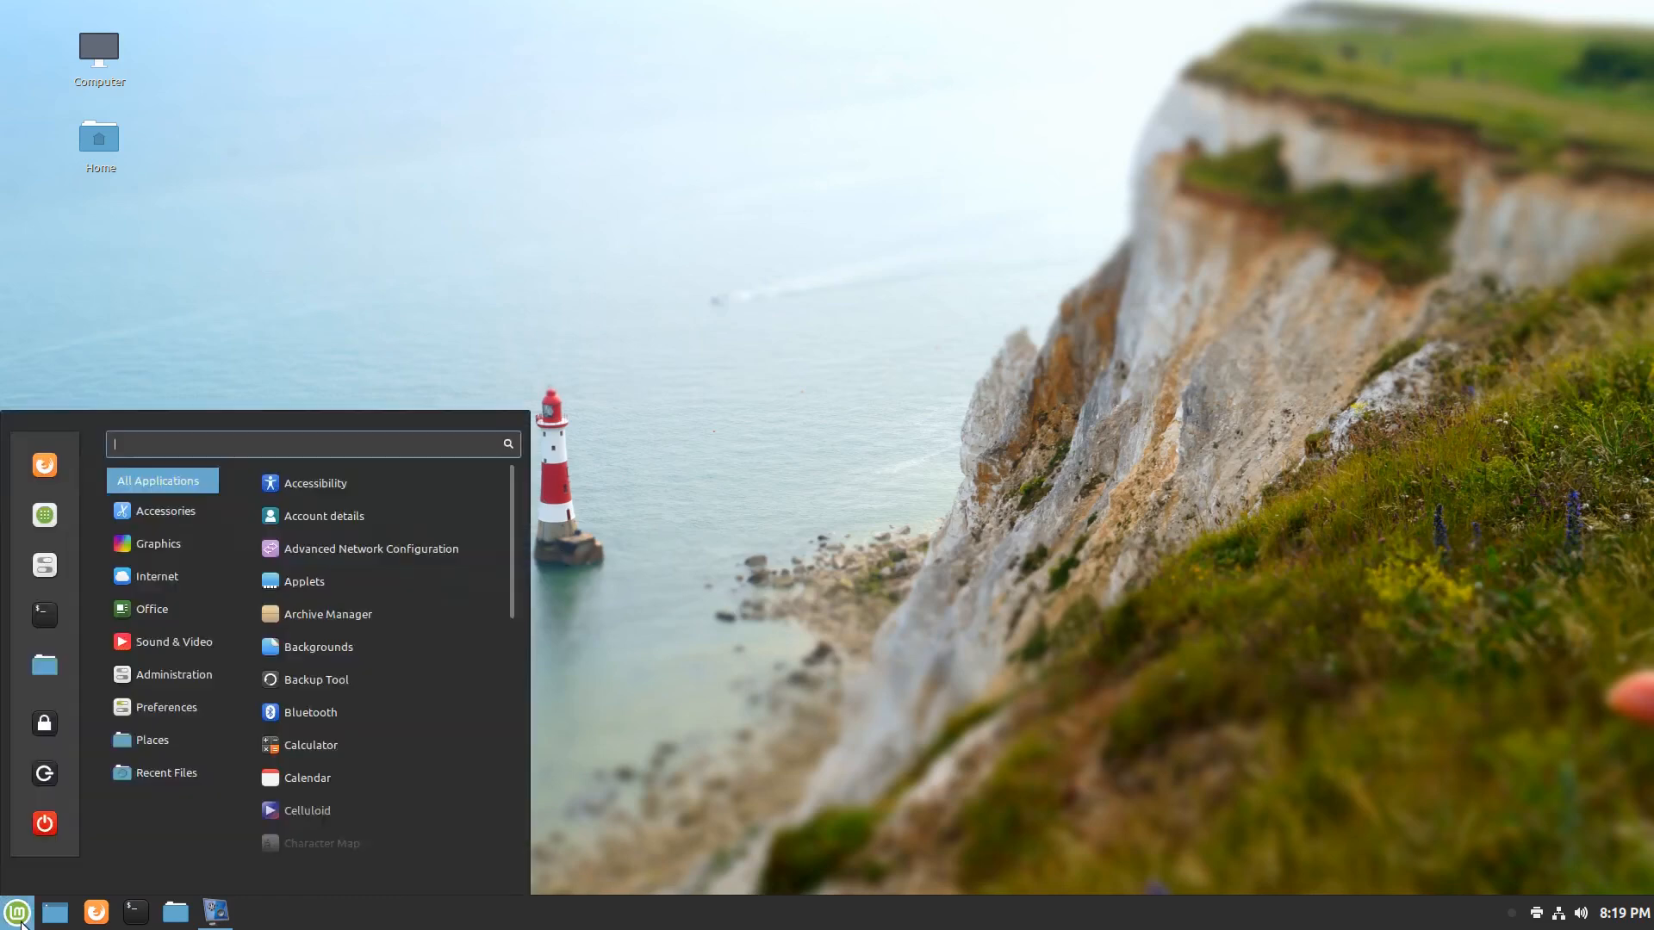
left_click(17, 911)
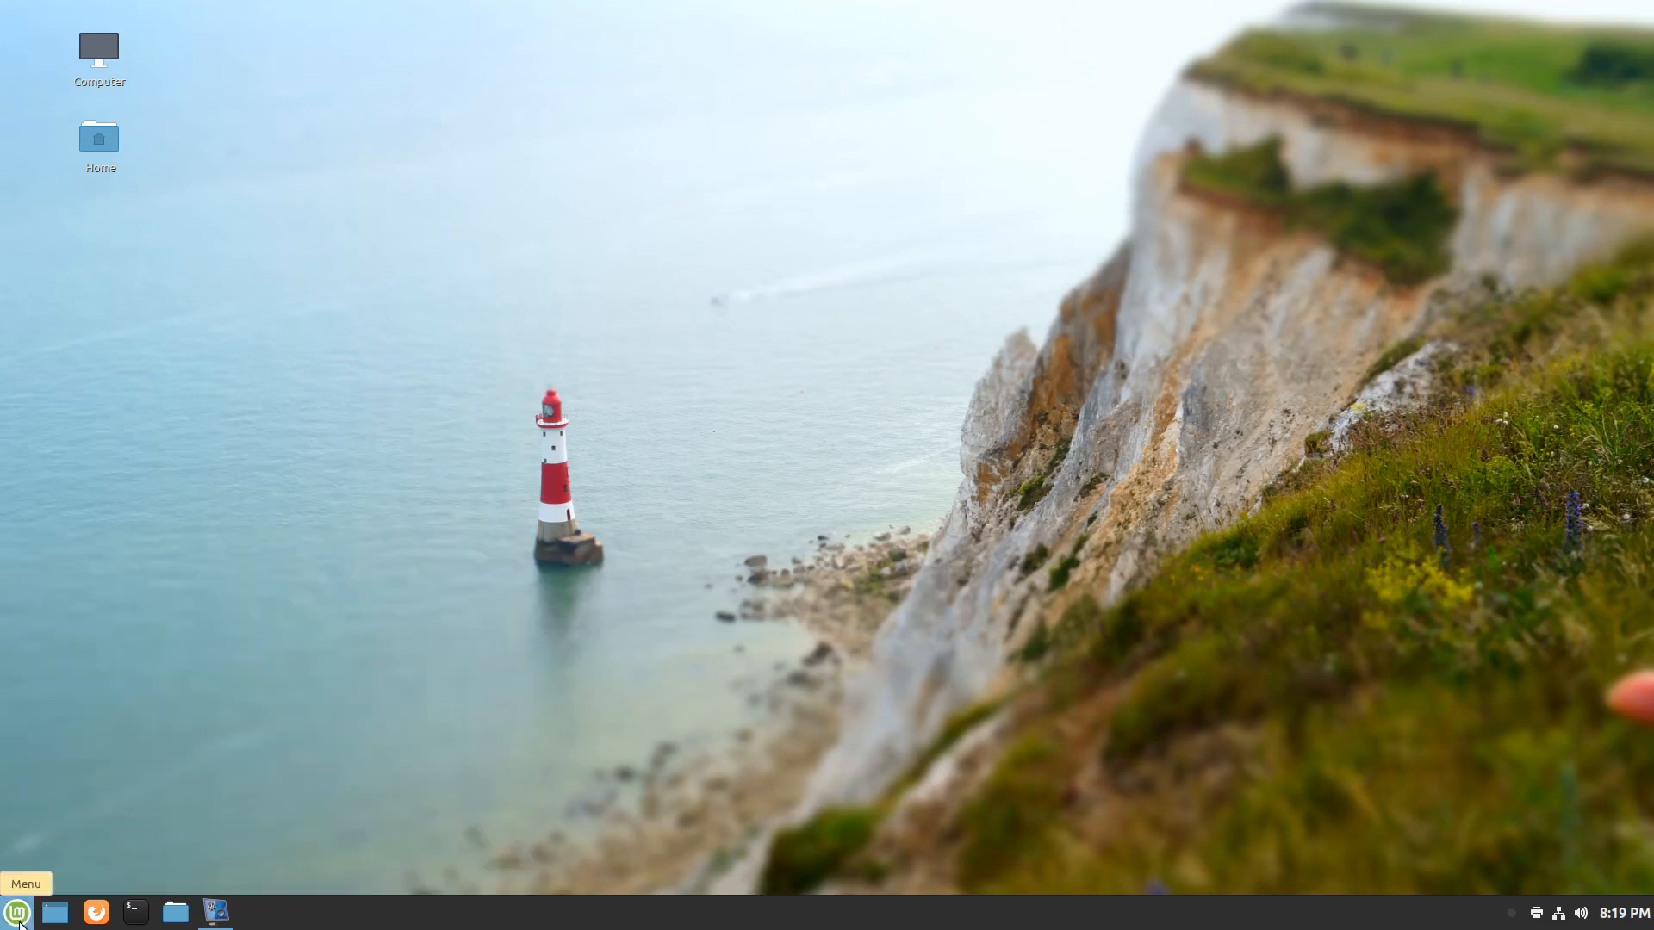